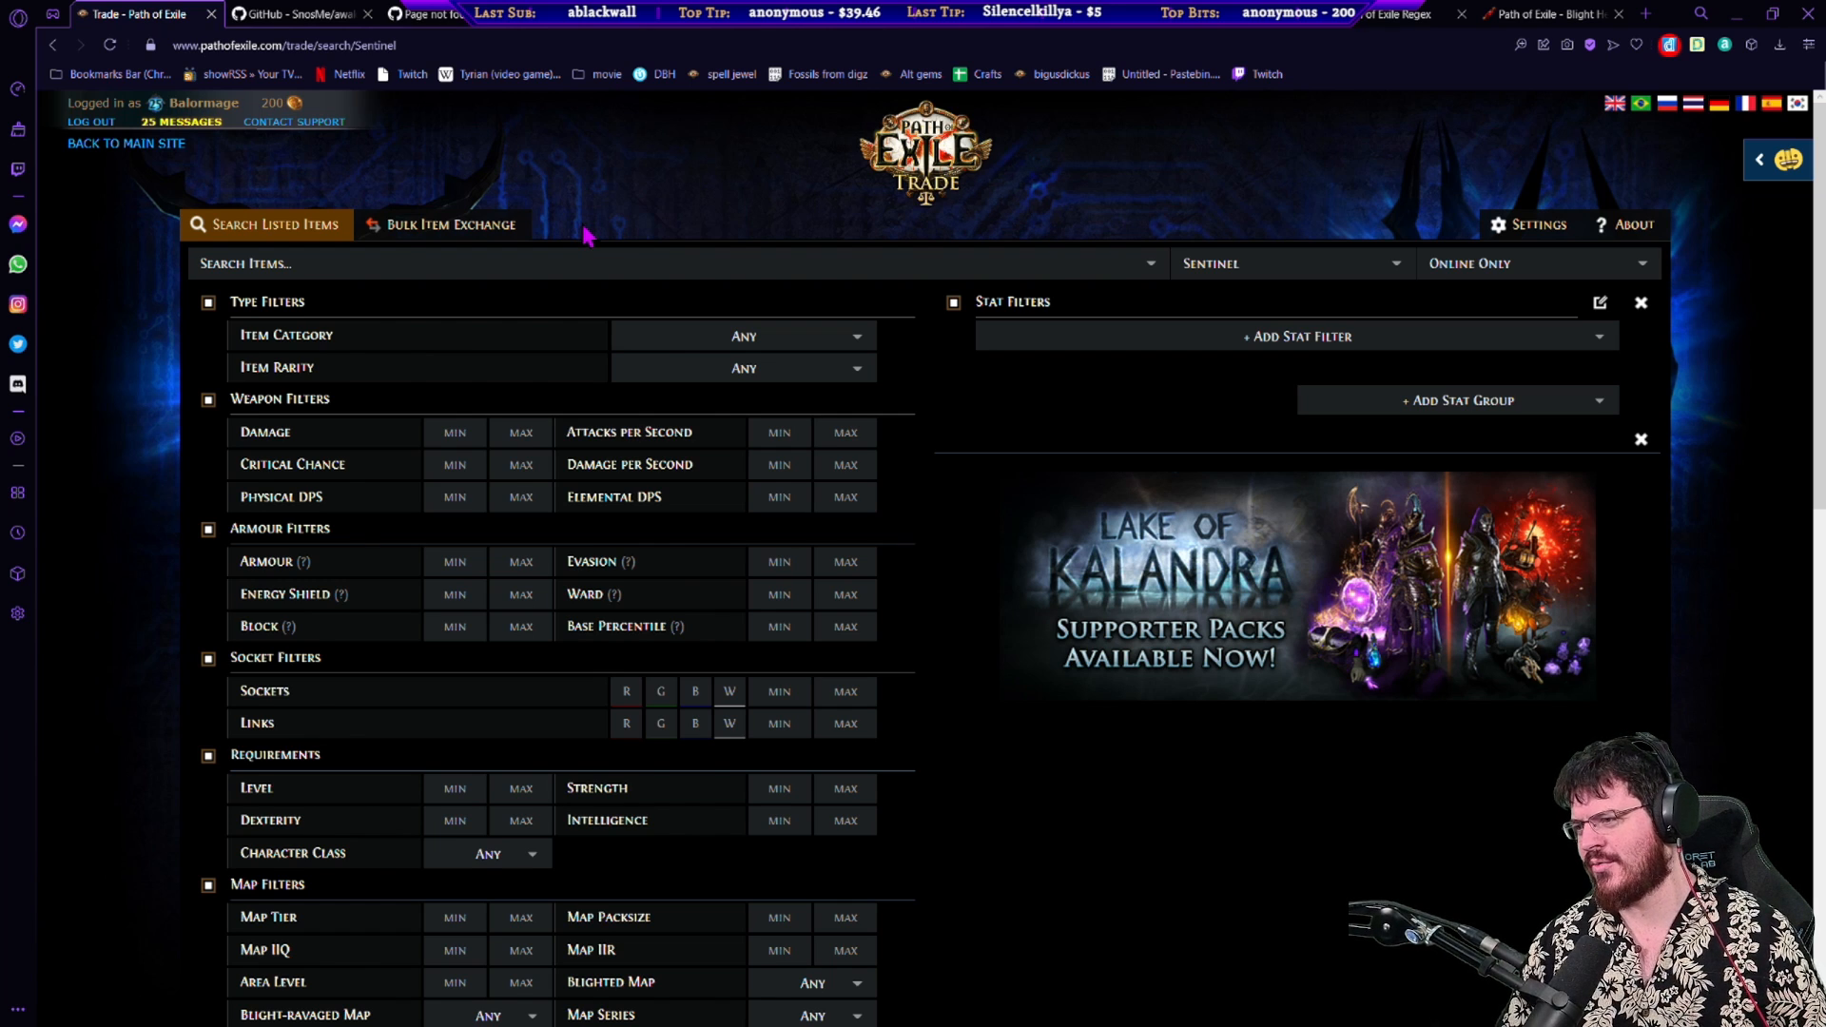
mouse_move(734, 221)
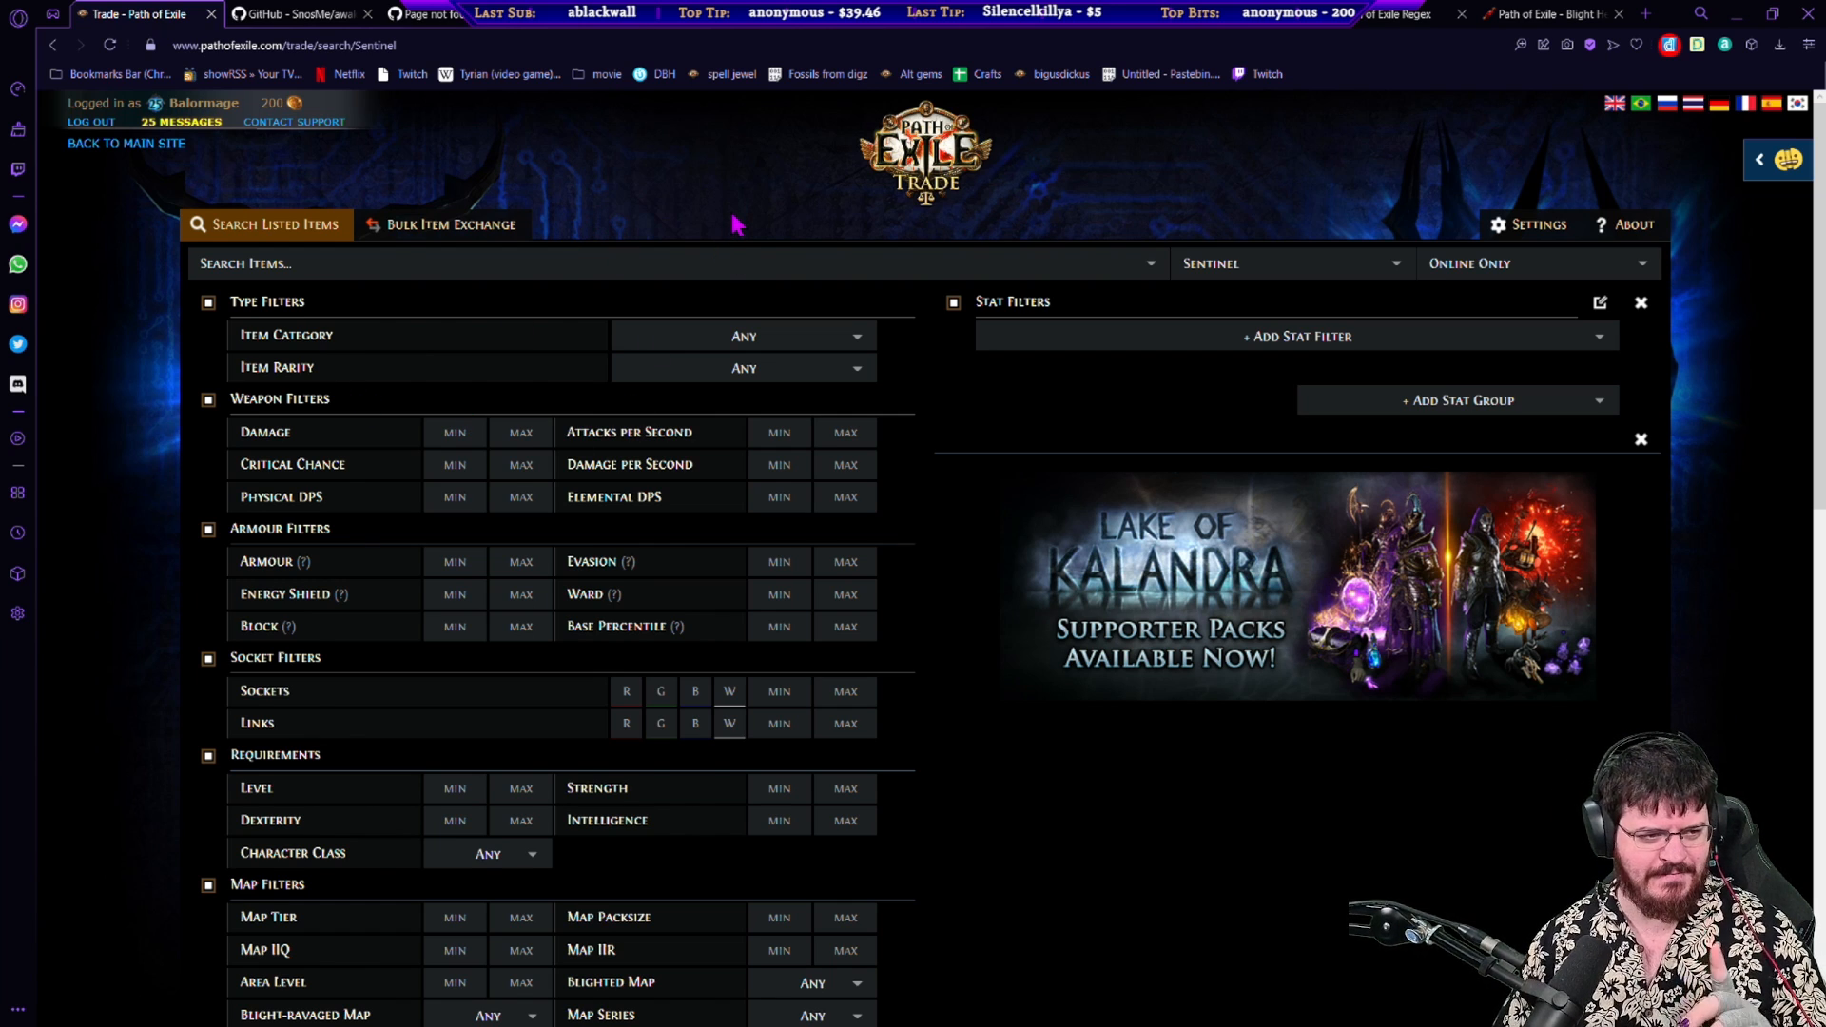
mouse_move(152, 291)
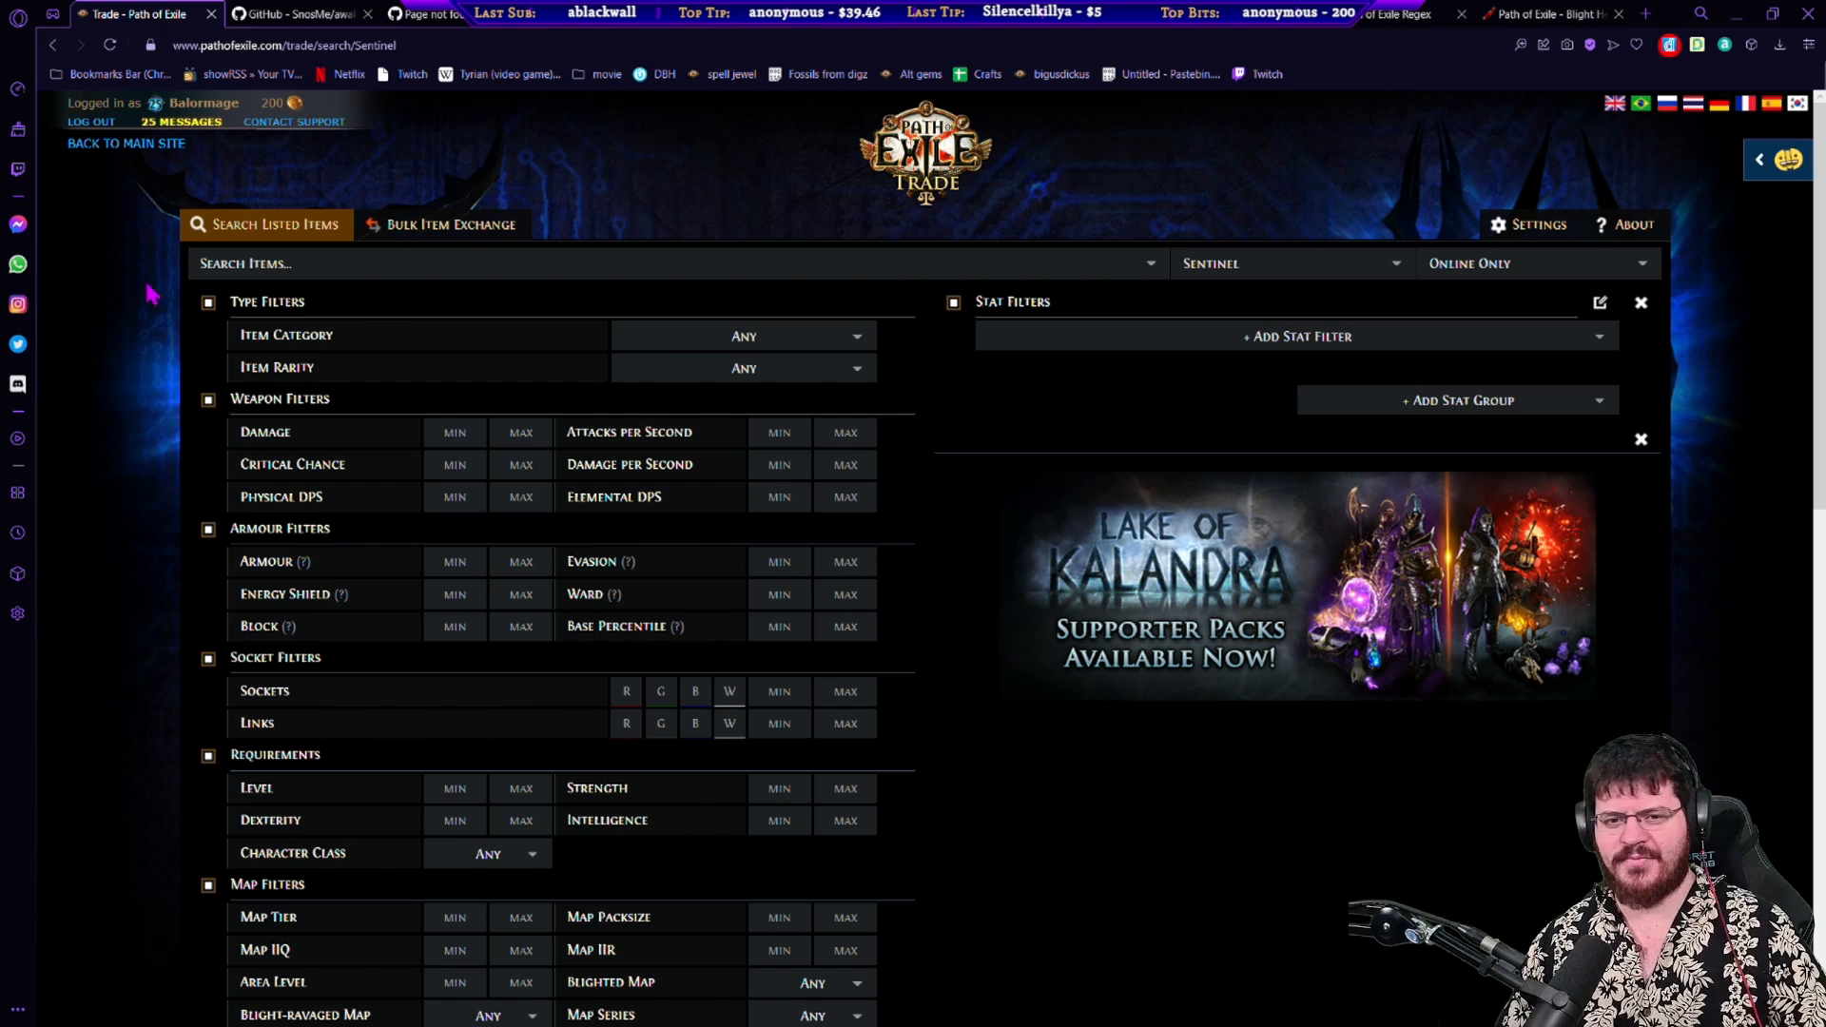
mouse_move(517, 253)
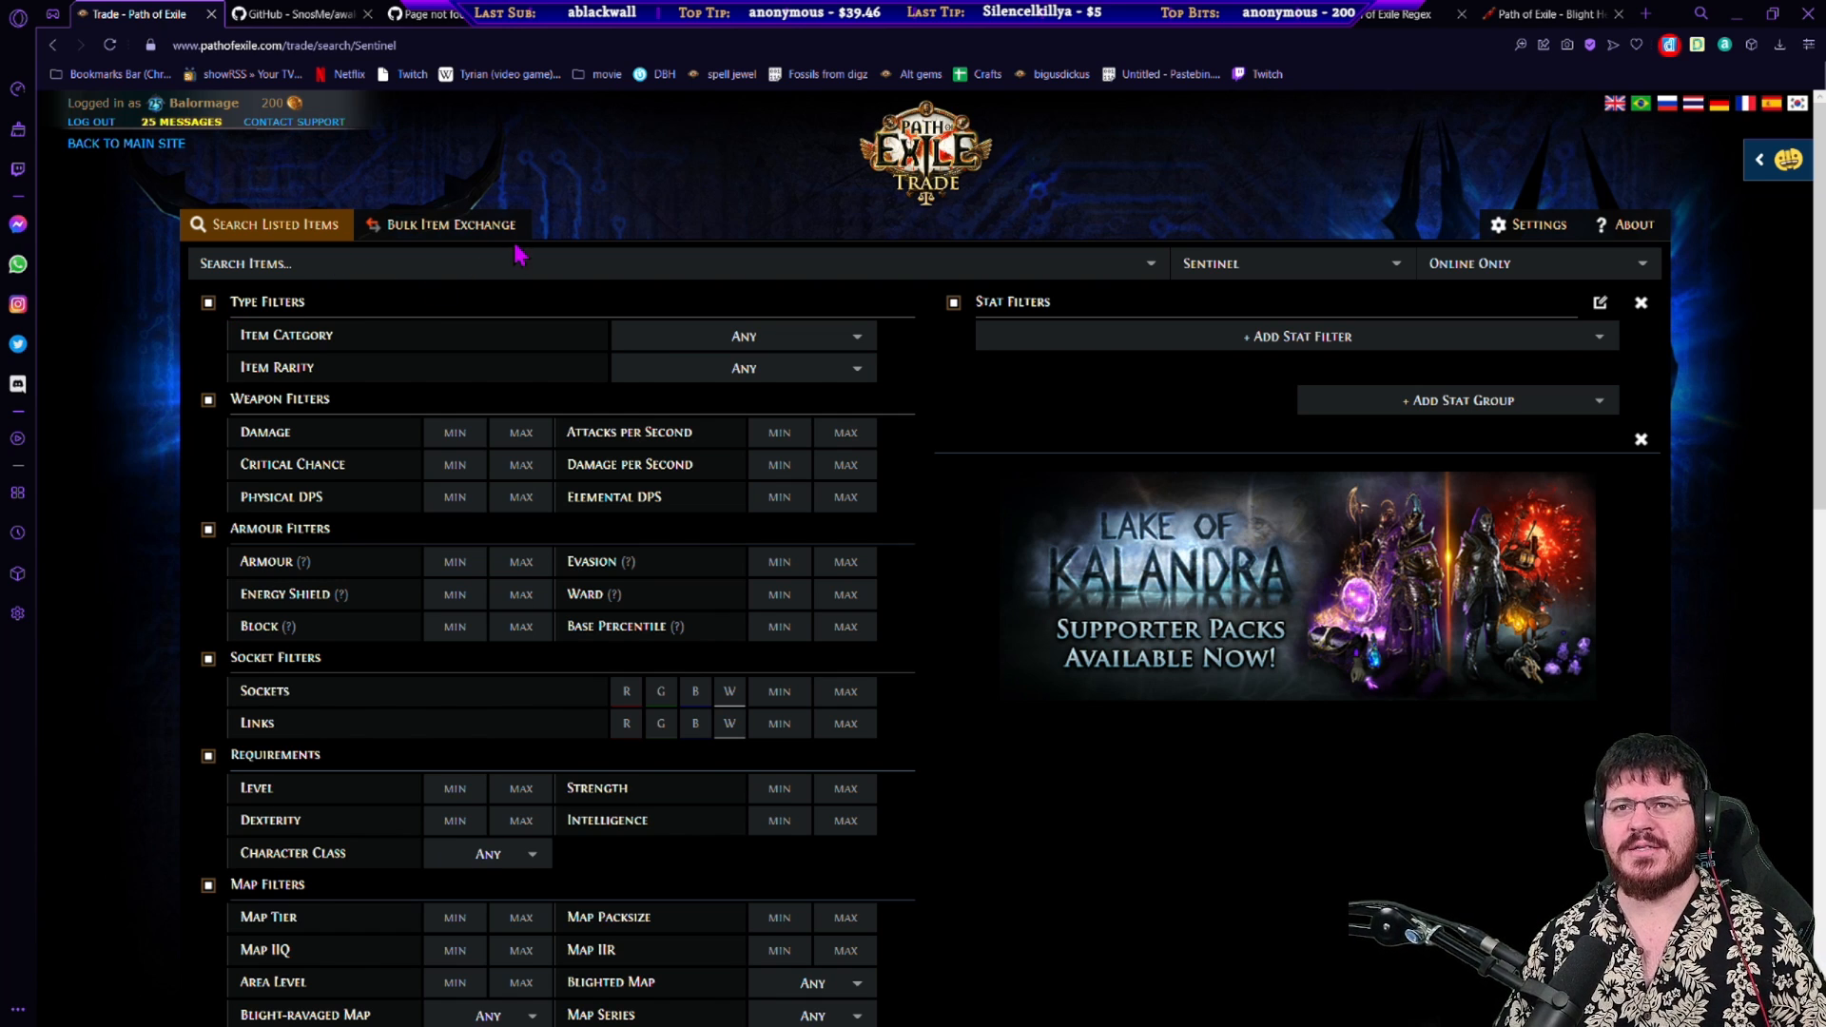
mouse_move(411, 74)
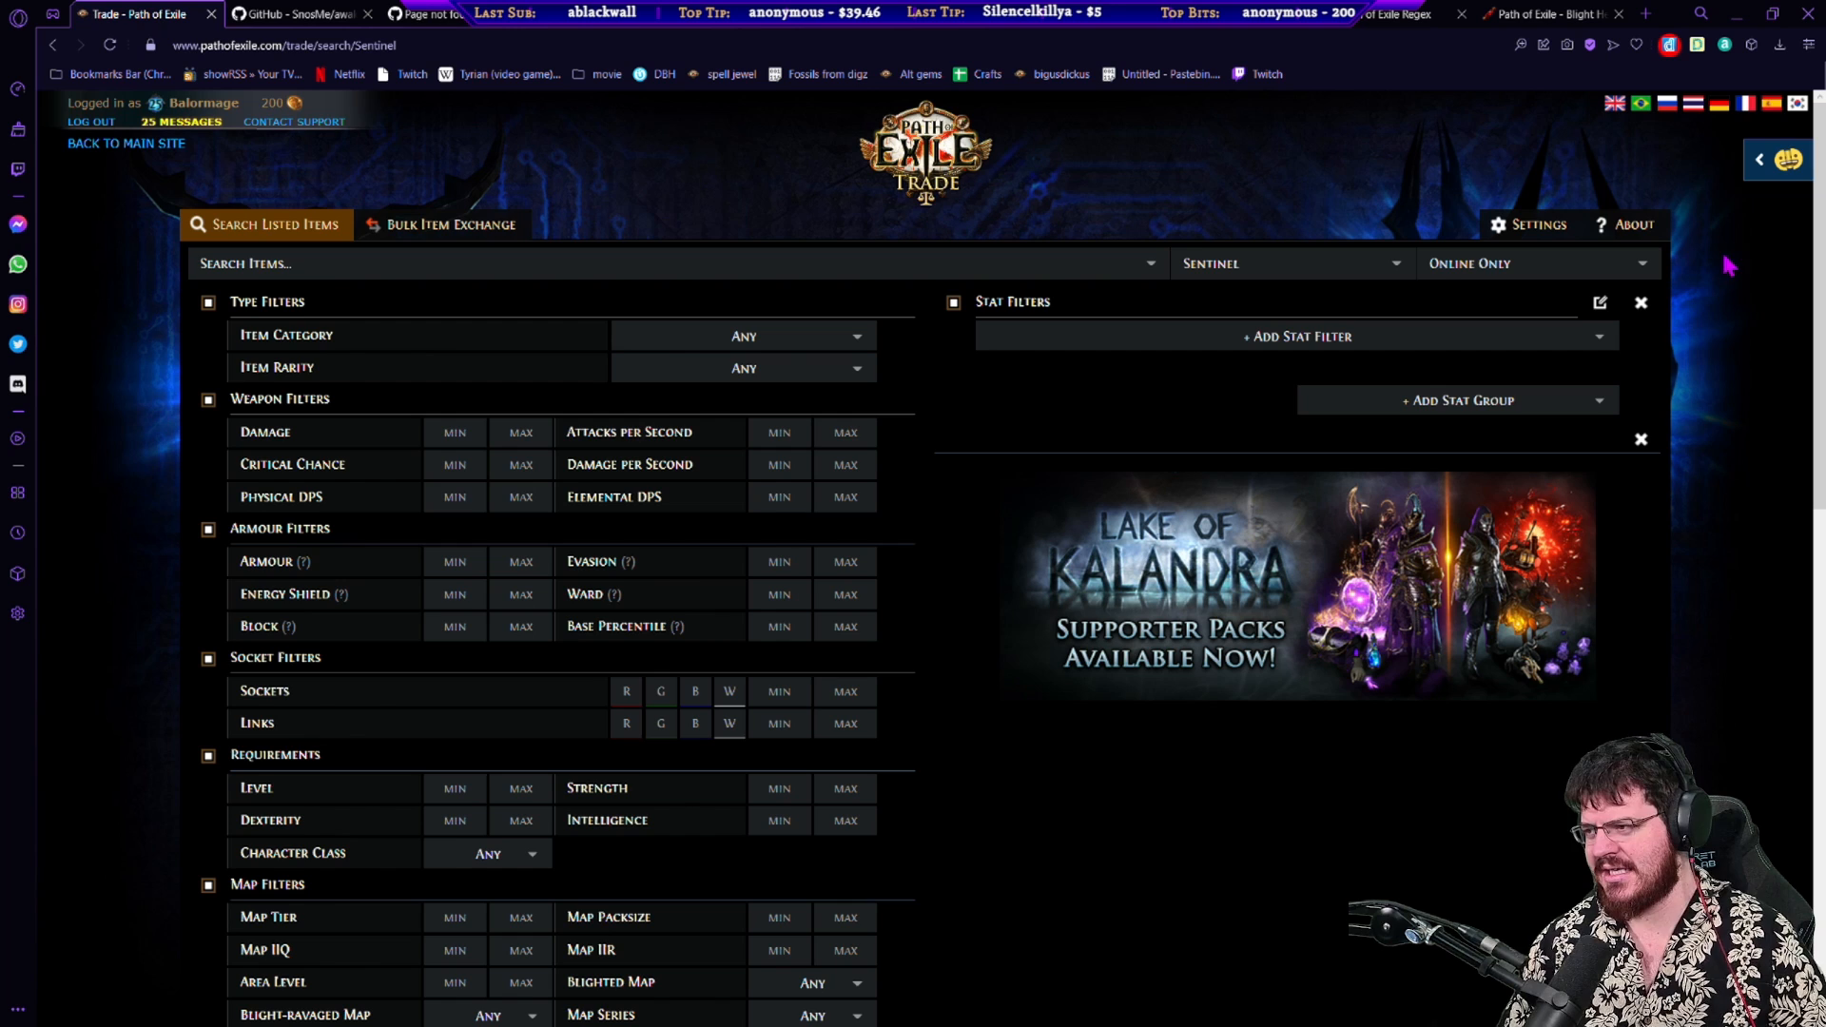
mouse_move(1741, 362)
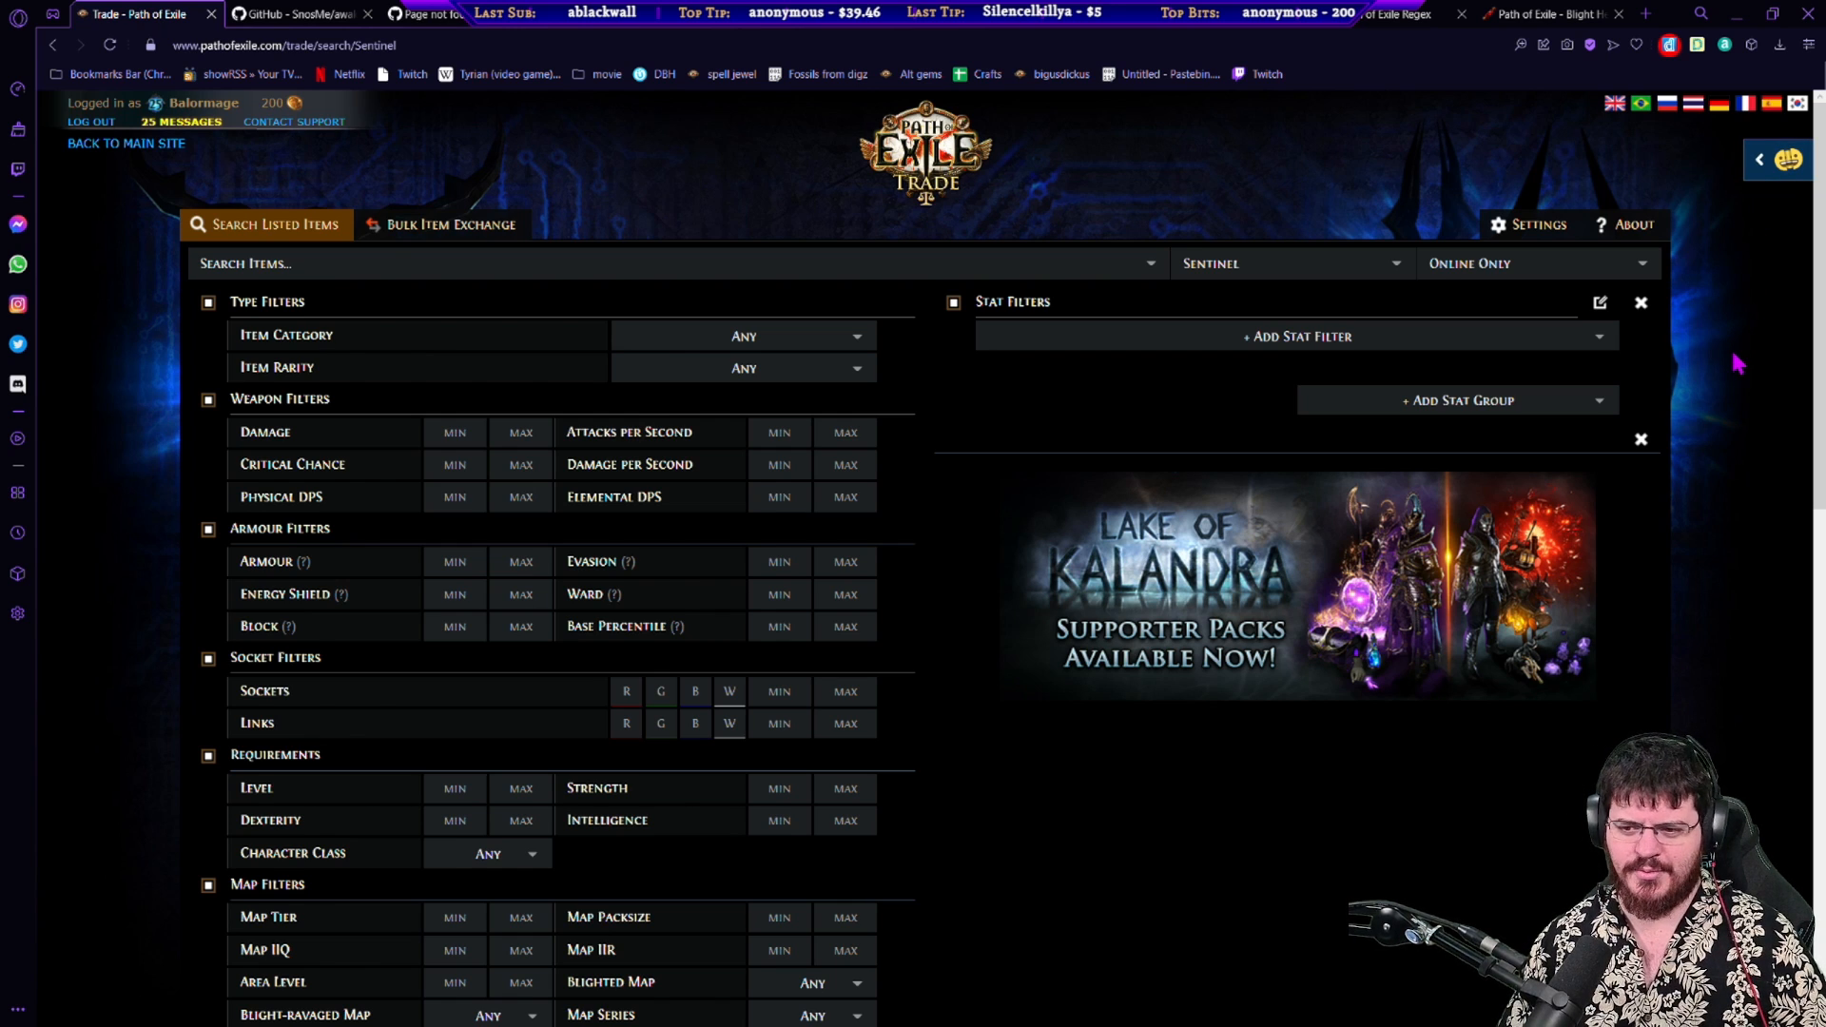
mouse_move(1746, 198)
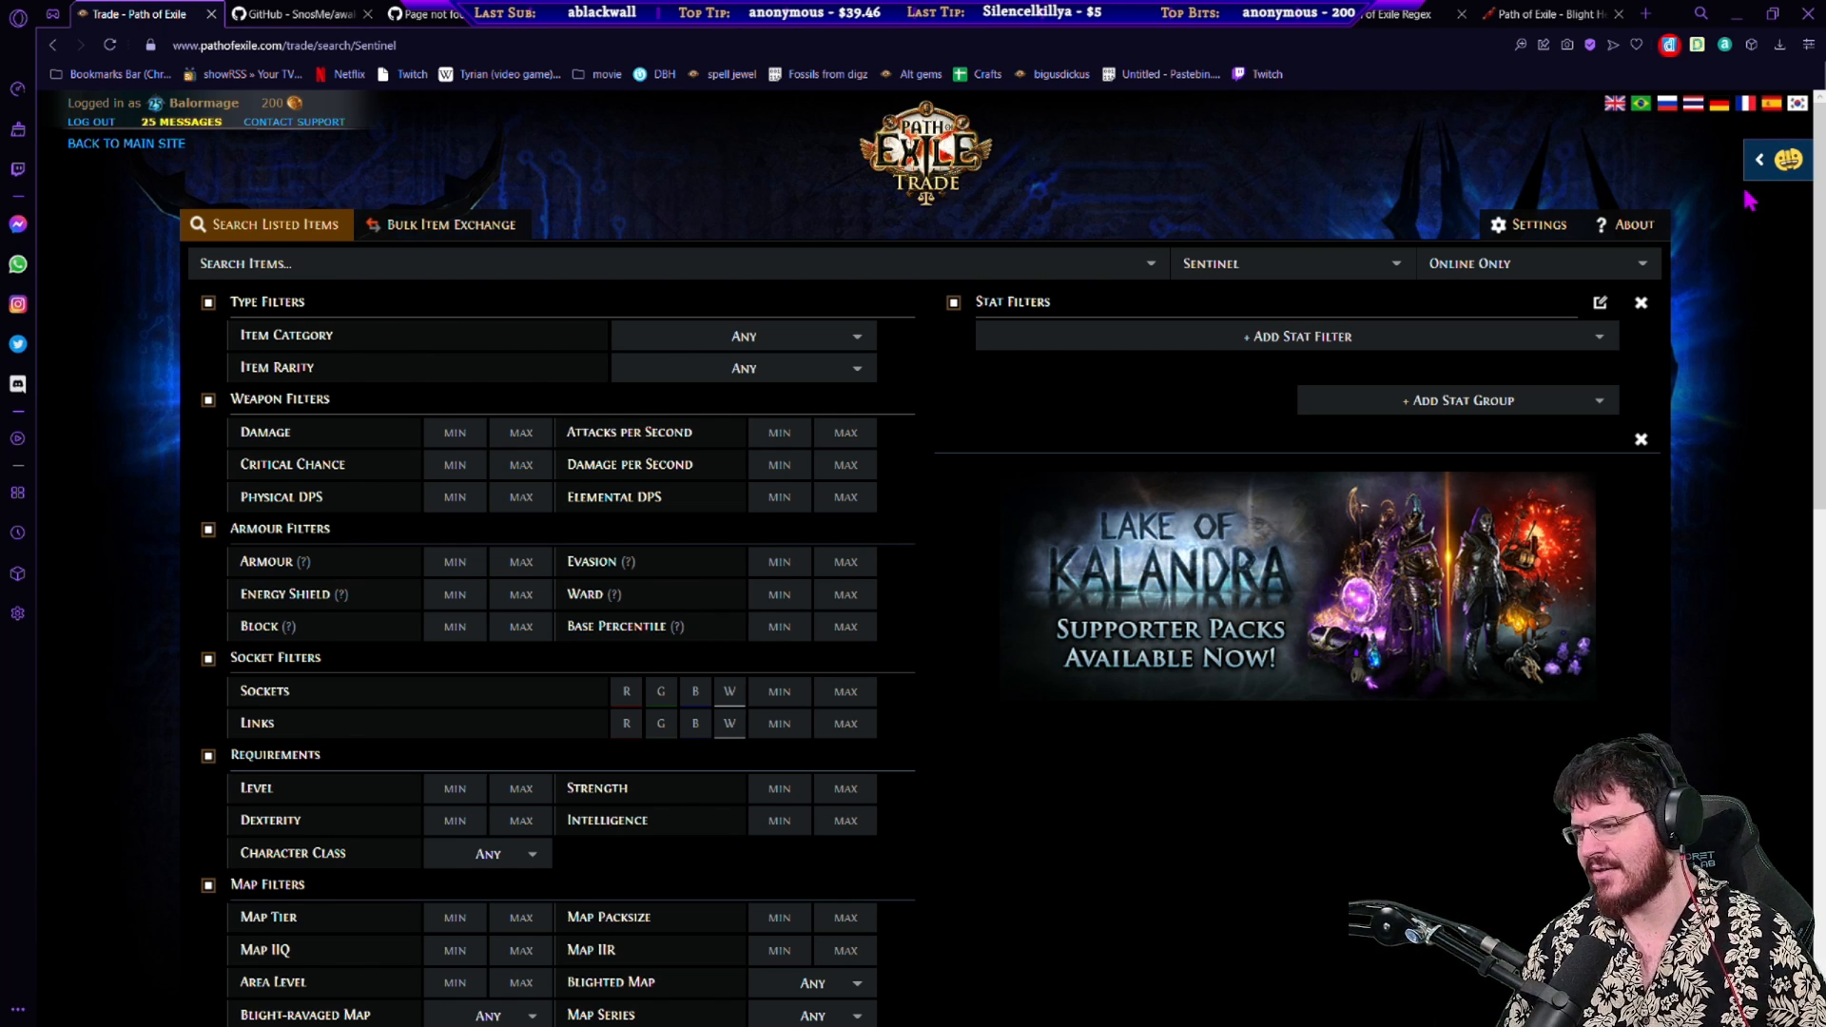
Step: Bring up the Better Trading bookmarks panel and expand the Compass folder
left_click(1758, 160)
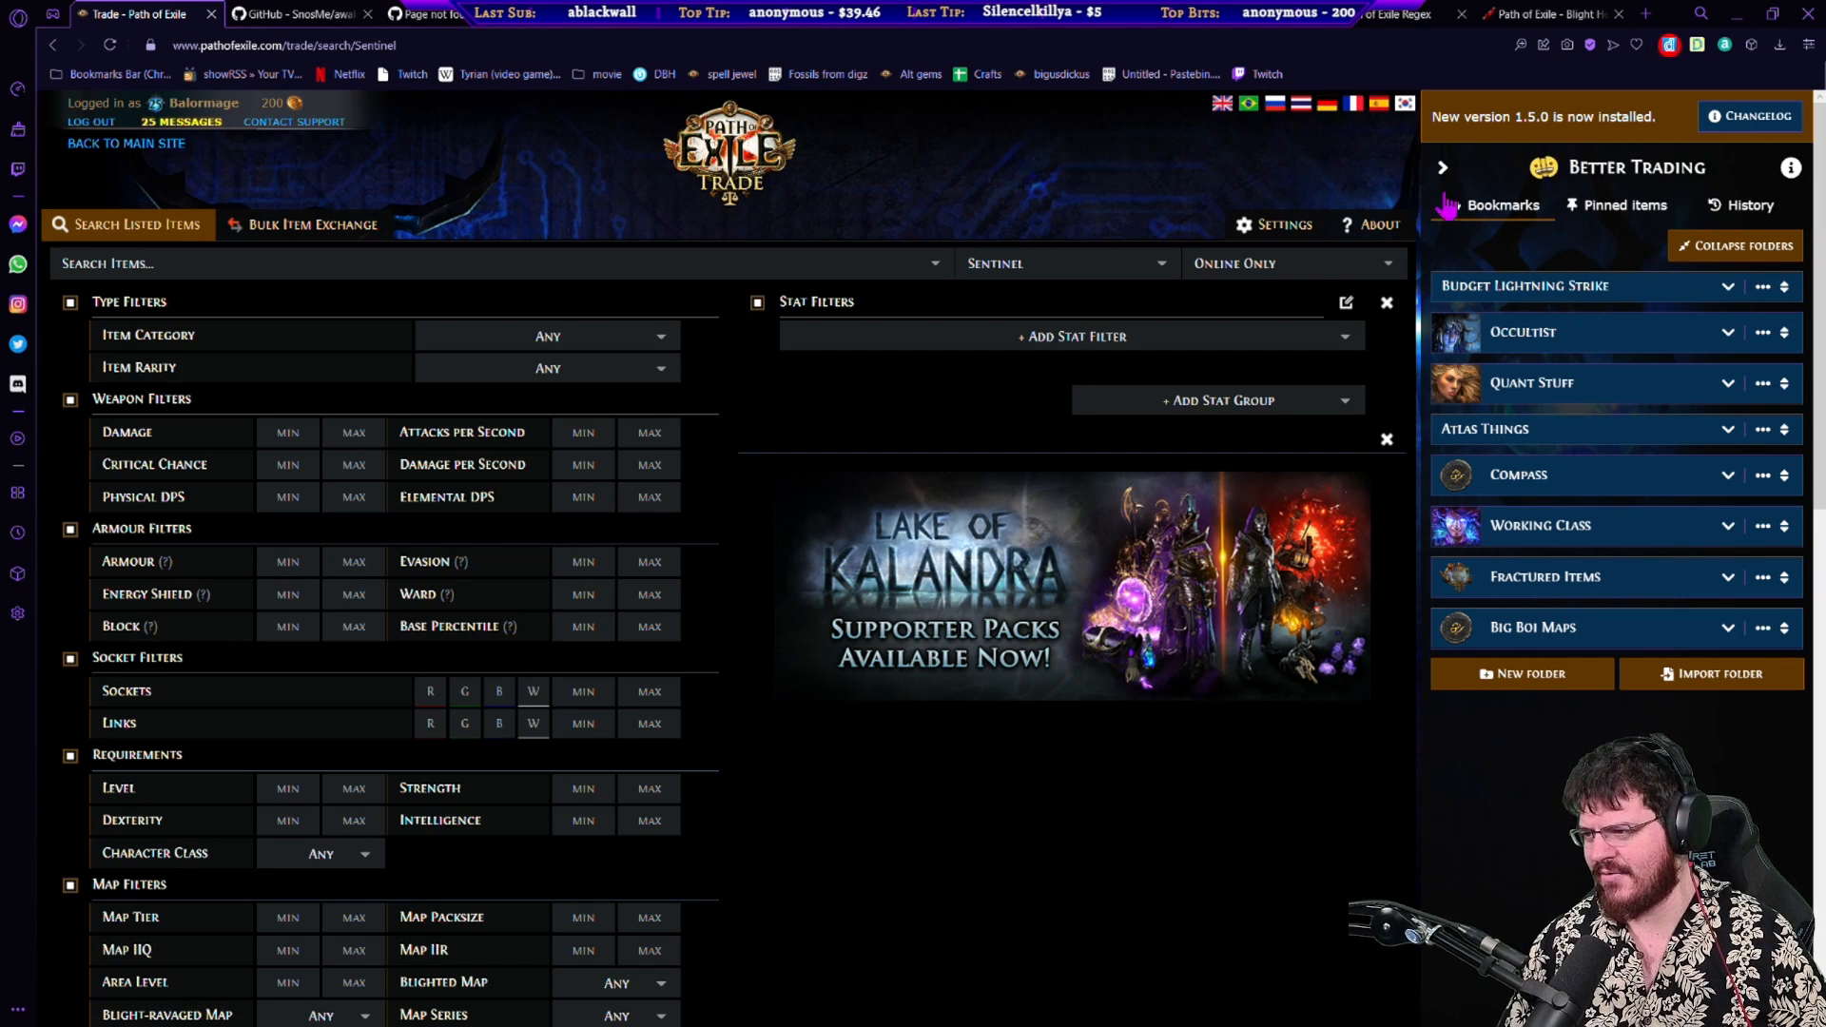
scroll("down", 3)
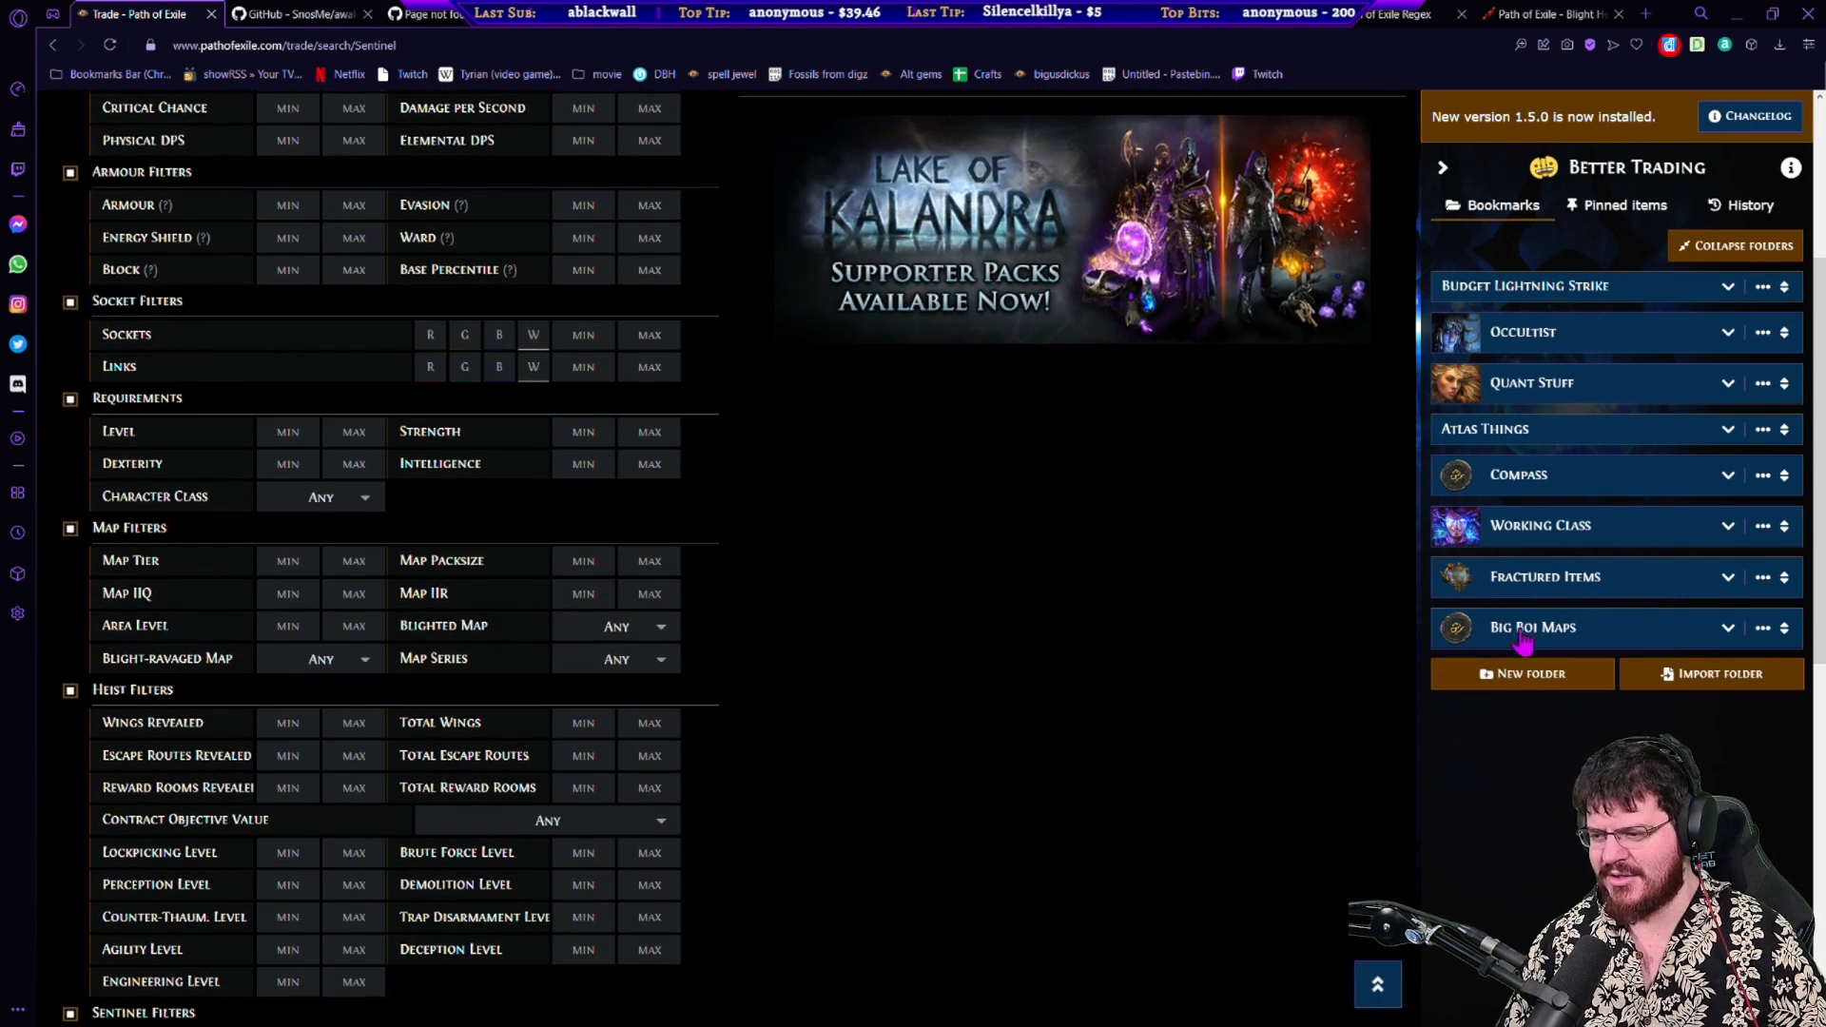
left_click(1533, 626)
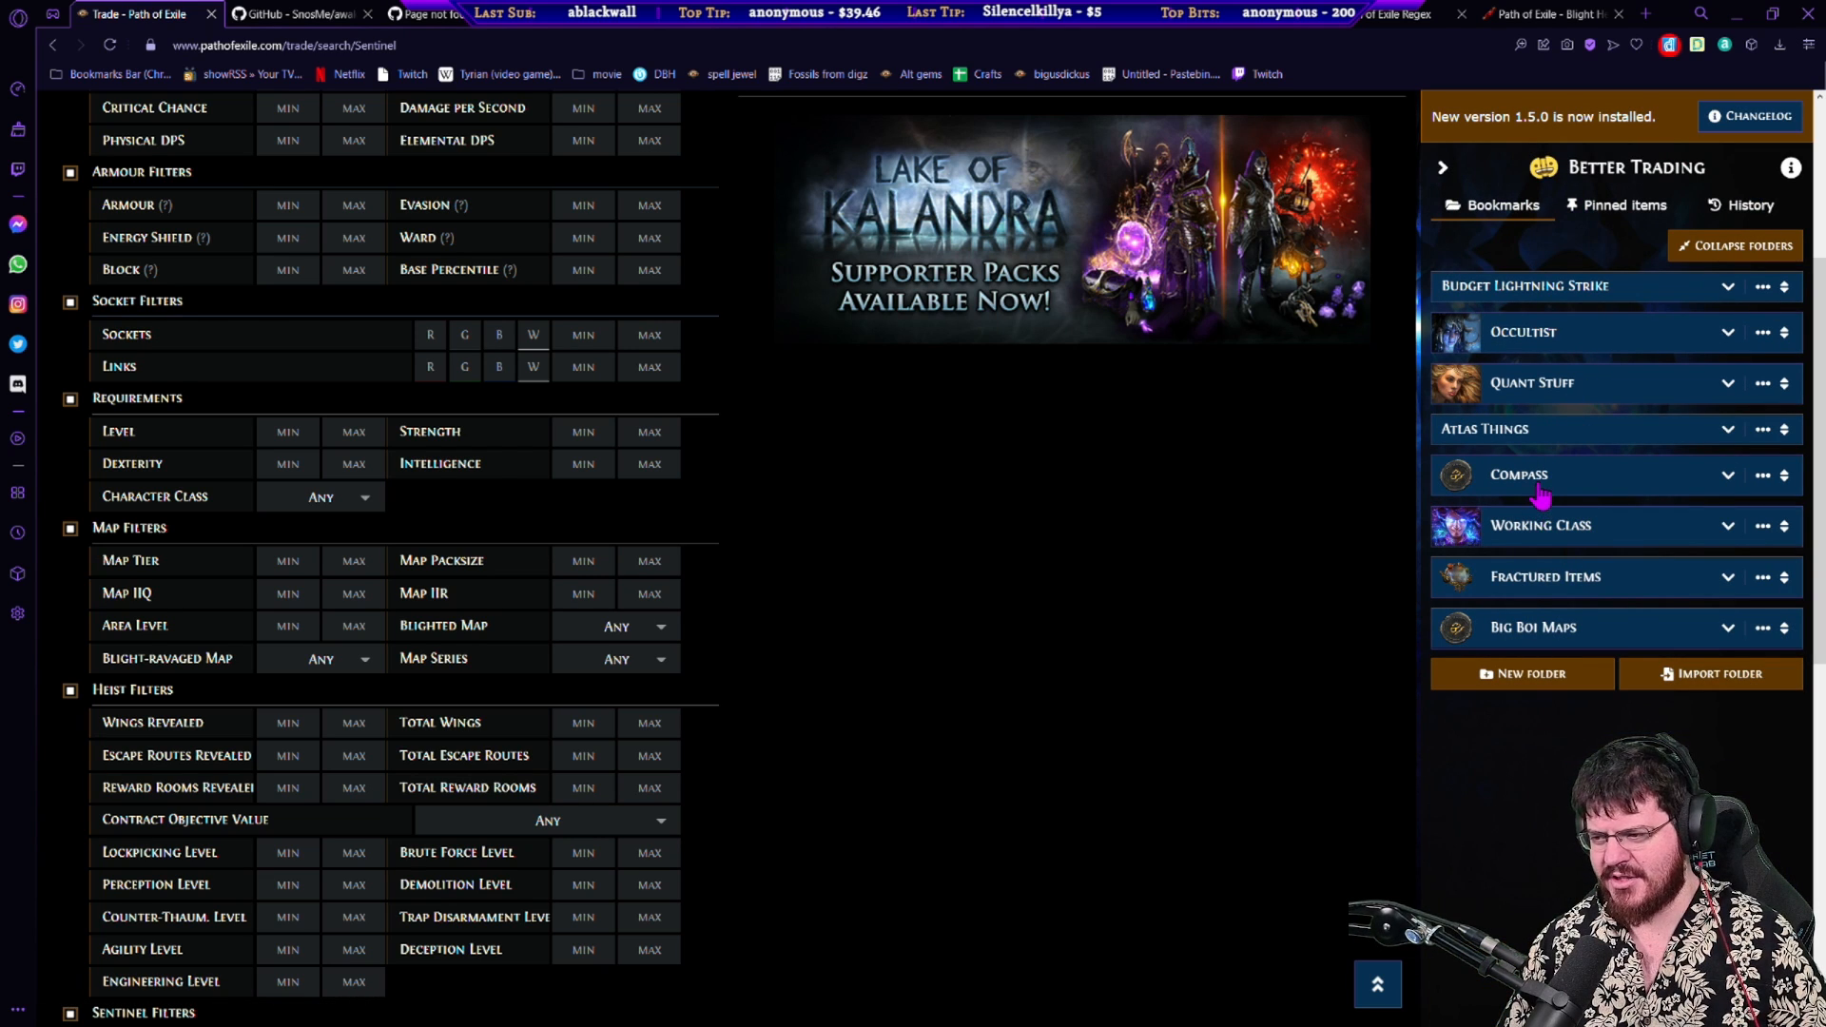
left_click(1518, 474)
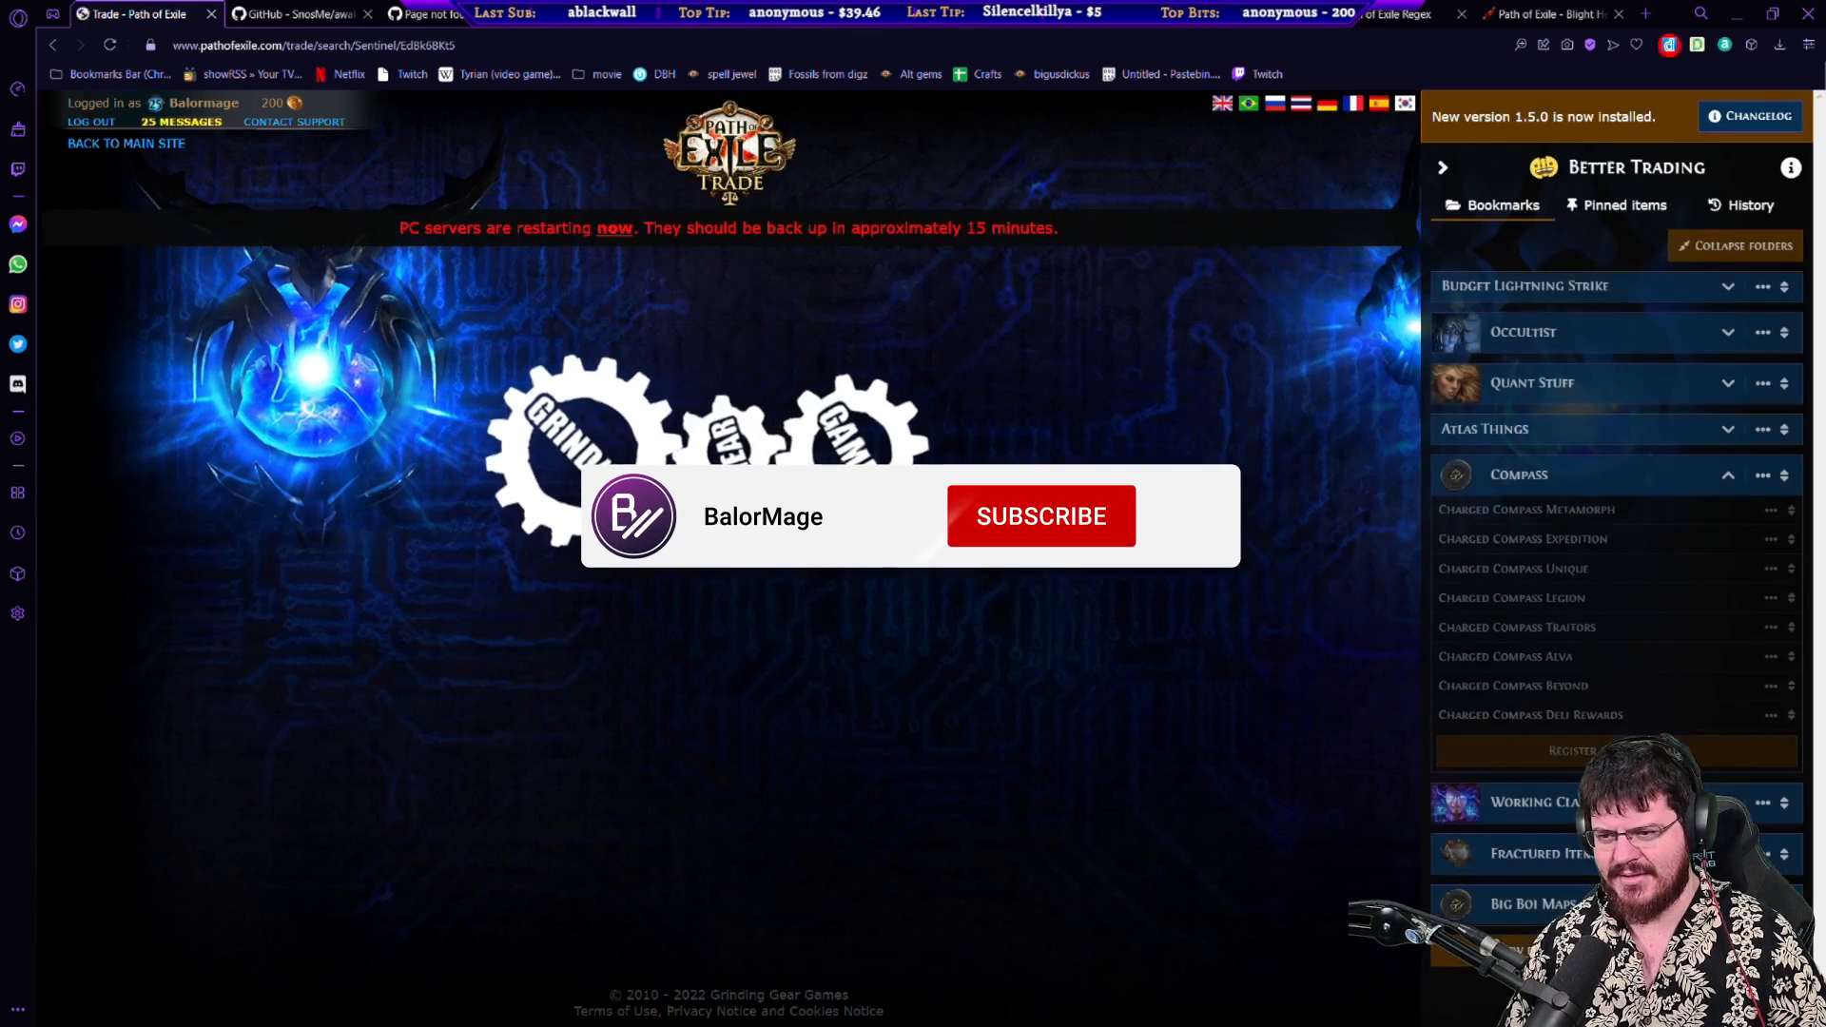
Step: Load a saved Charged Compass search and reveal its enchant filters, then collapse the Compass folder
left_click(1039, 515)
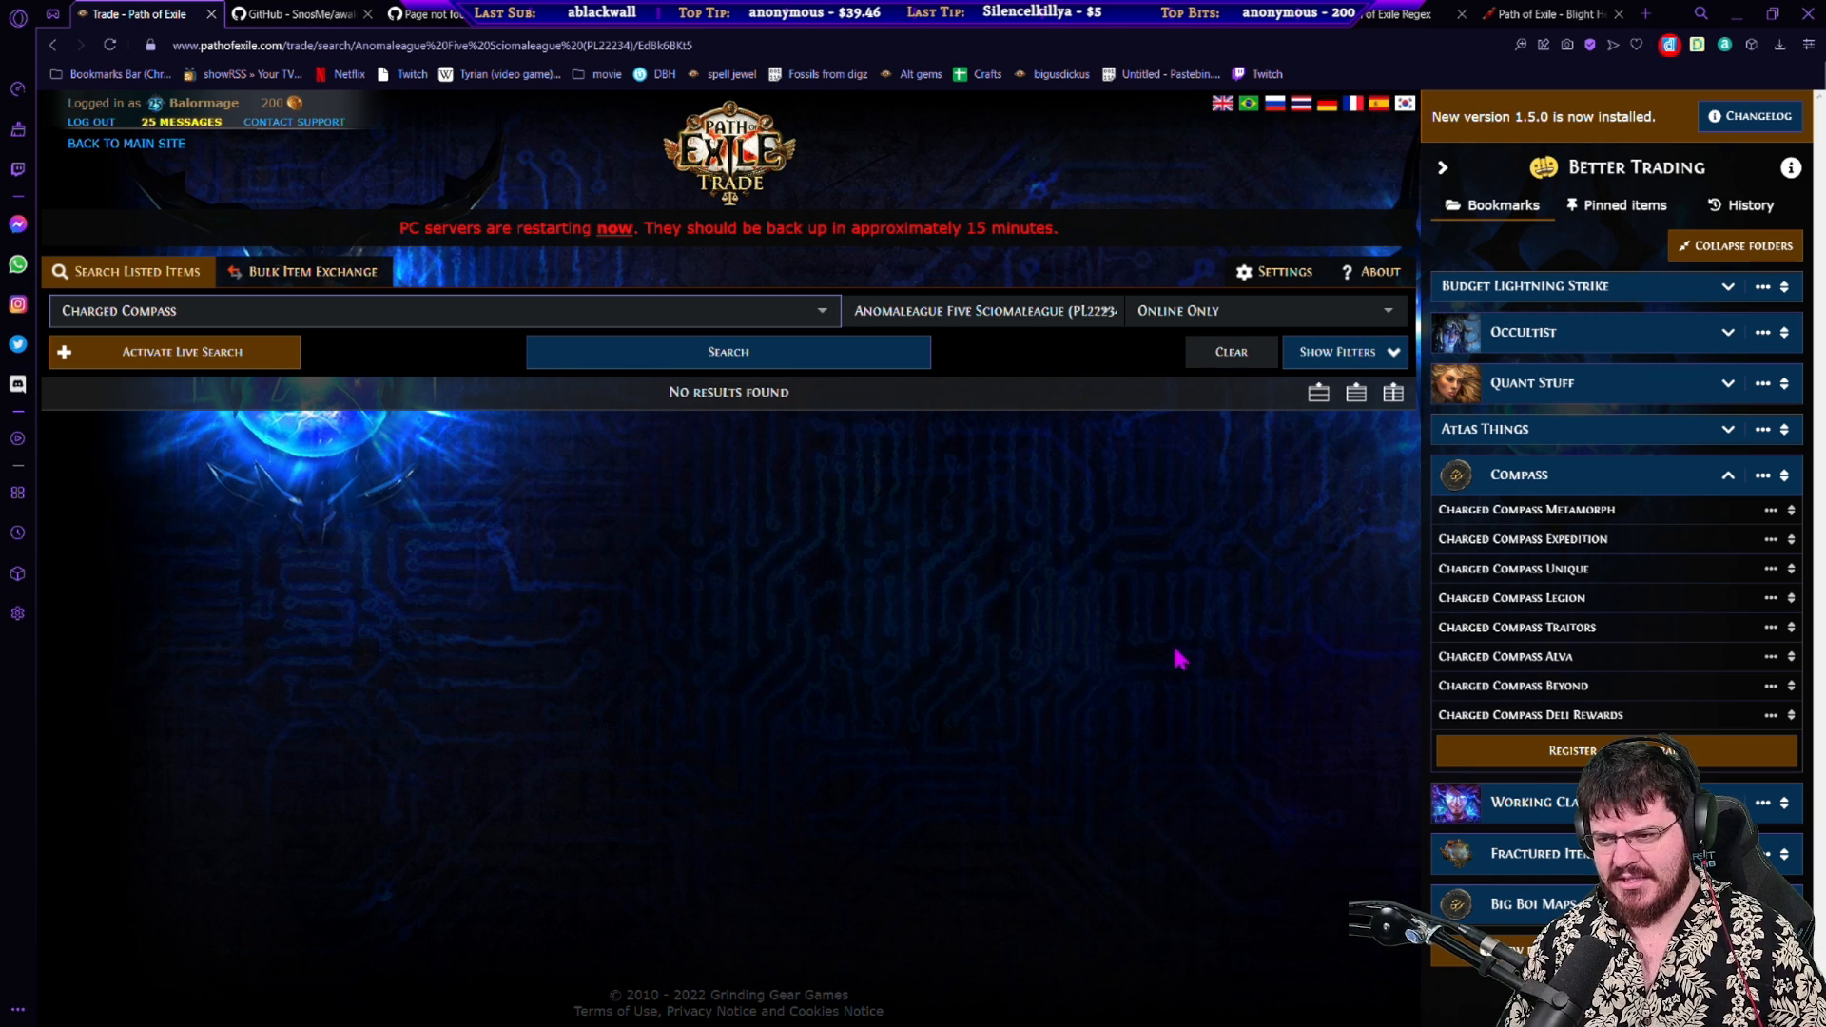
left_click(984, 310)
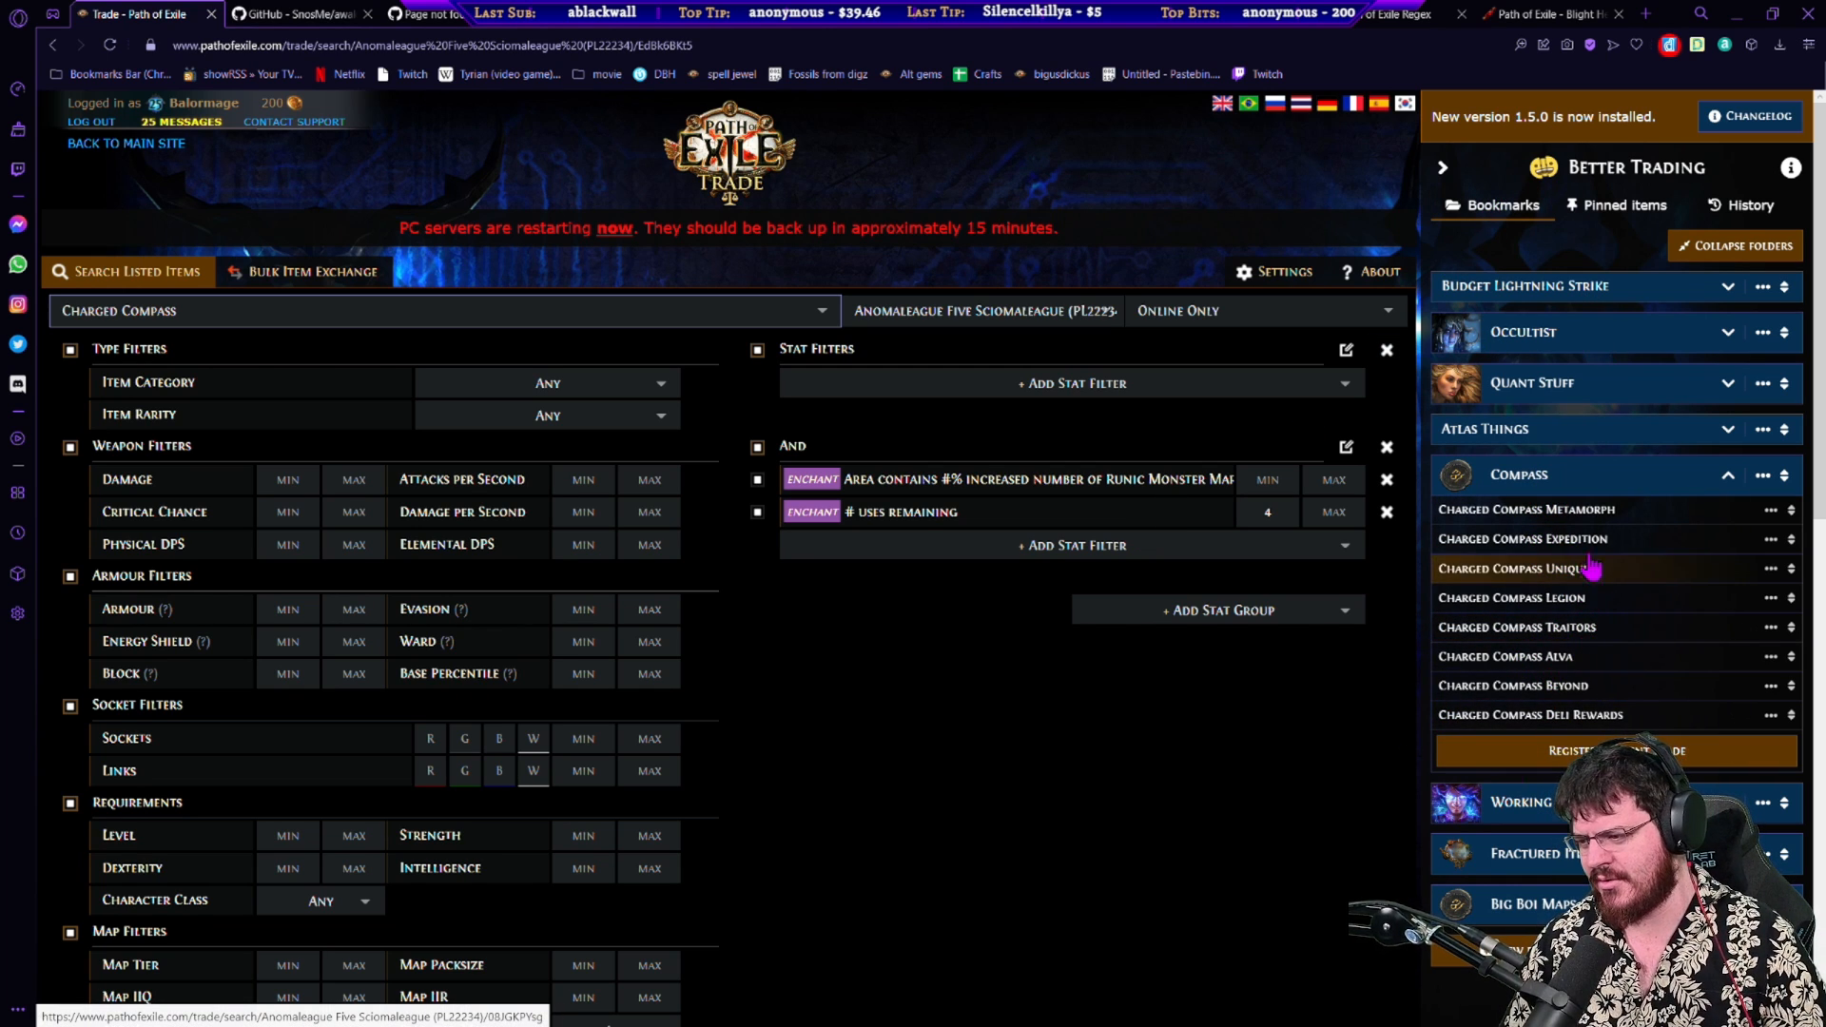
left_click(1728, 474)
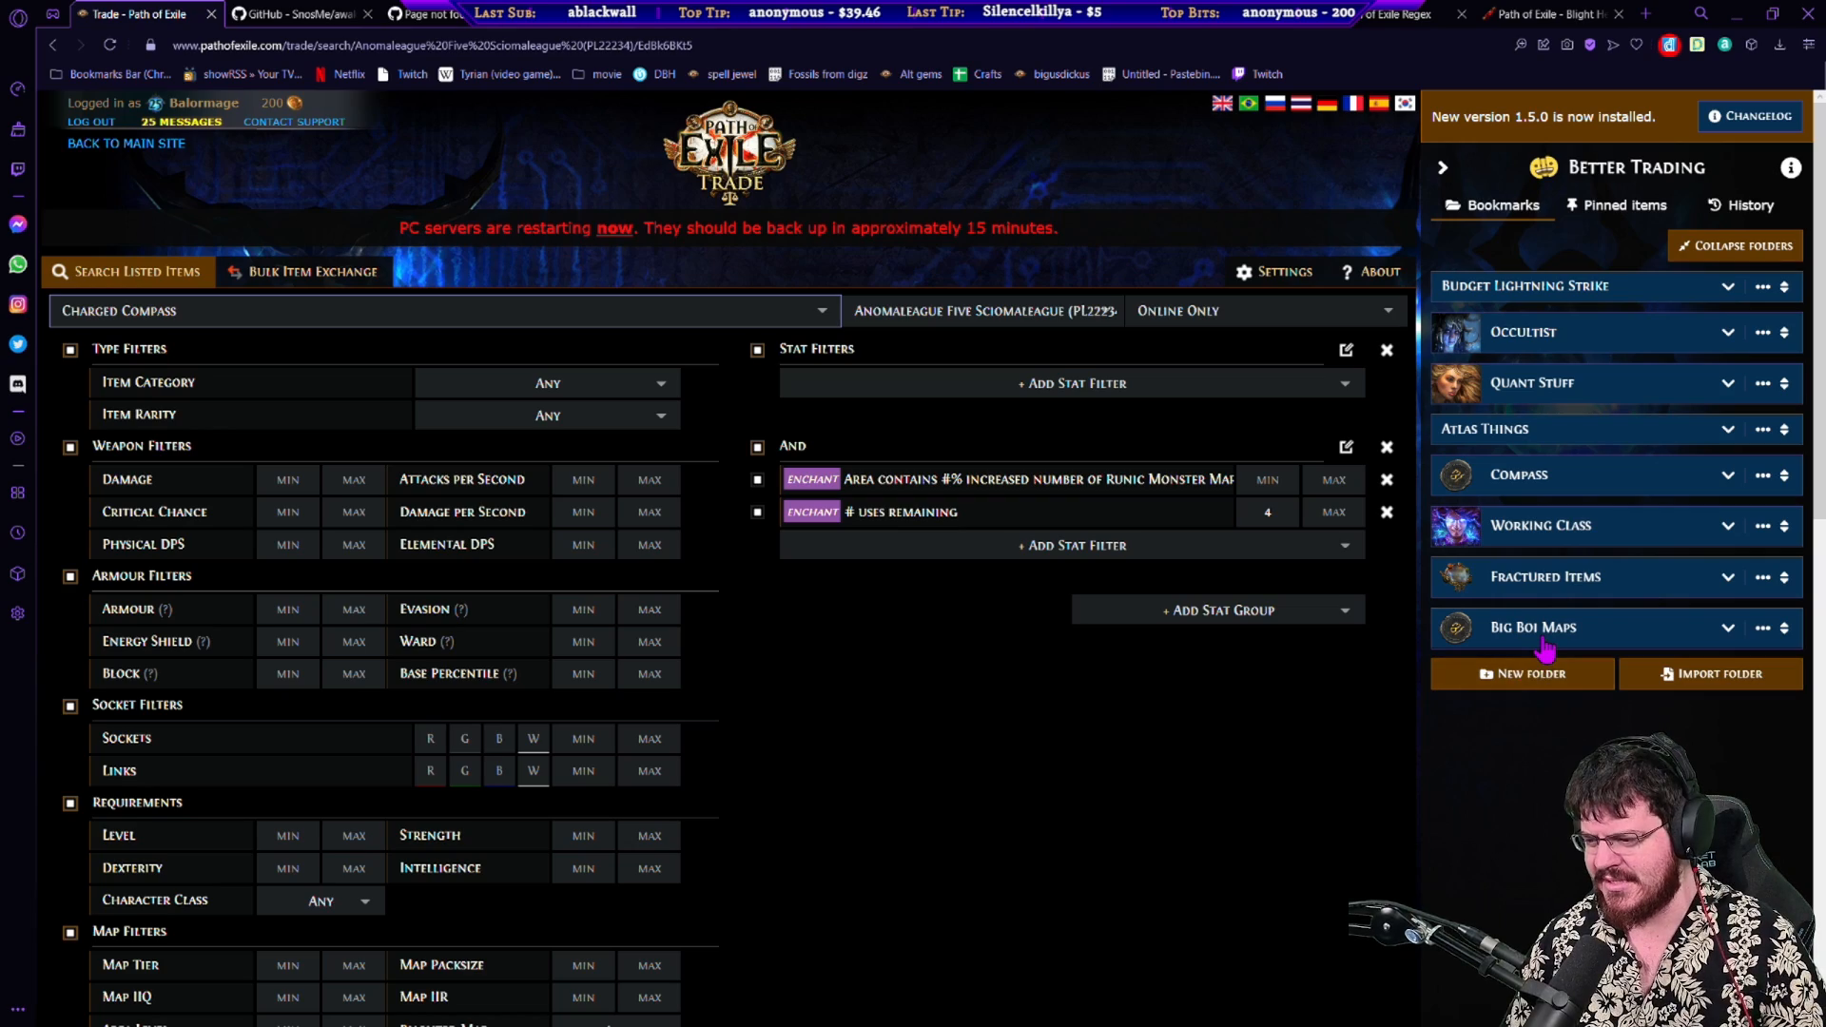
left_click(1534, 626)
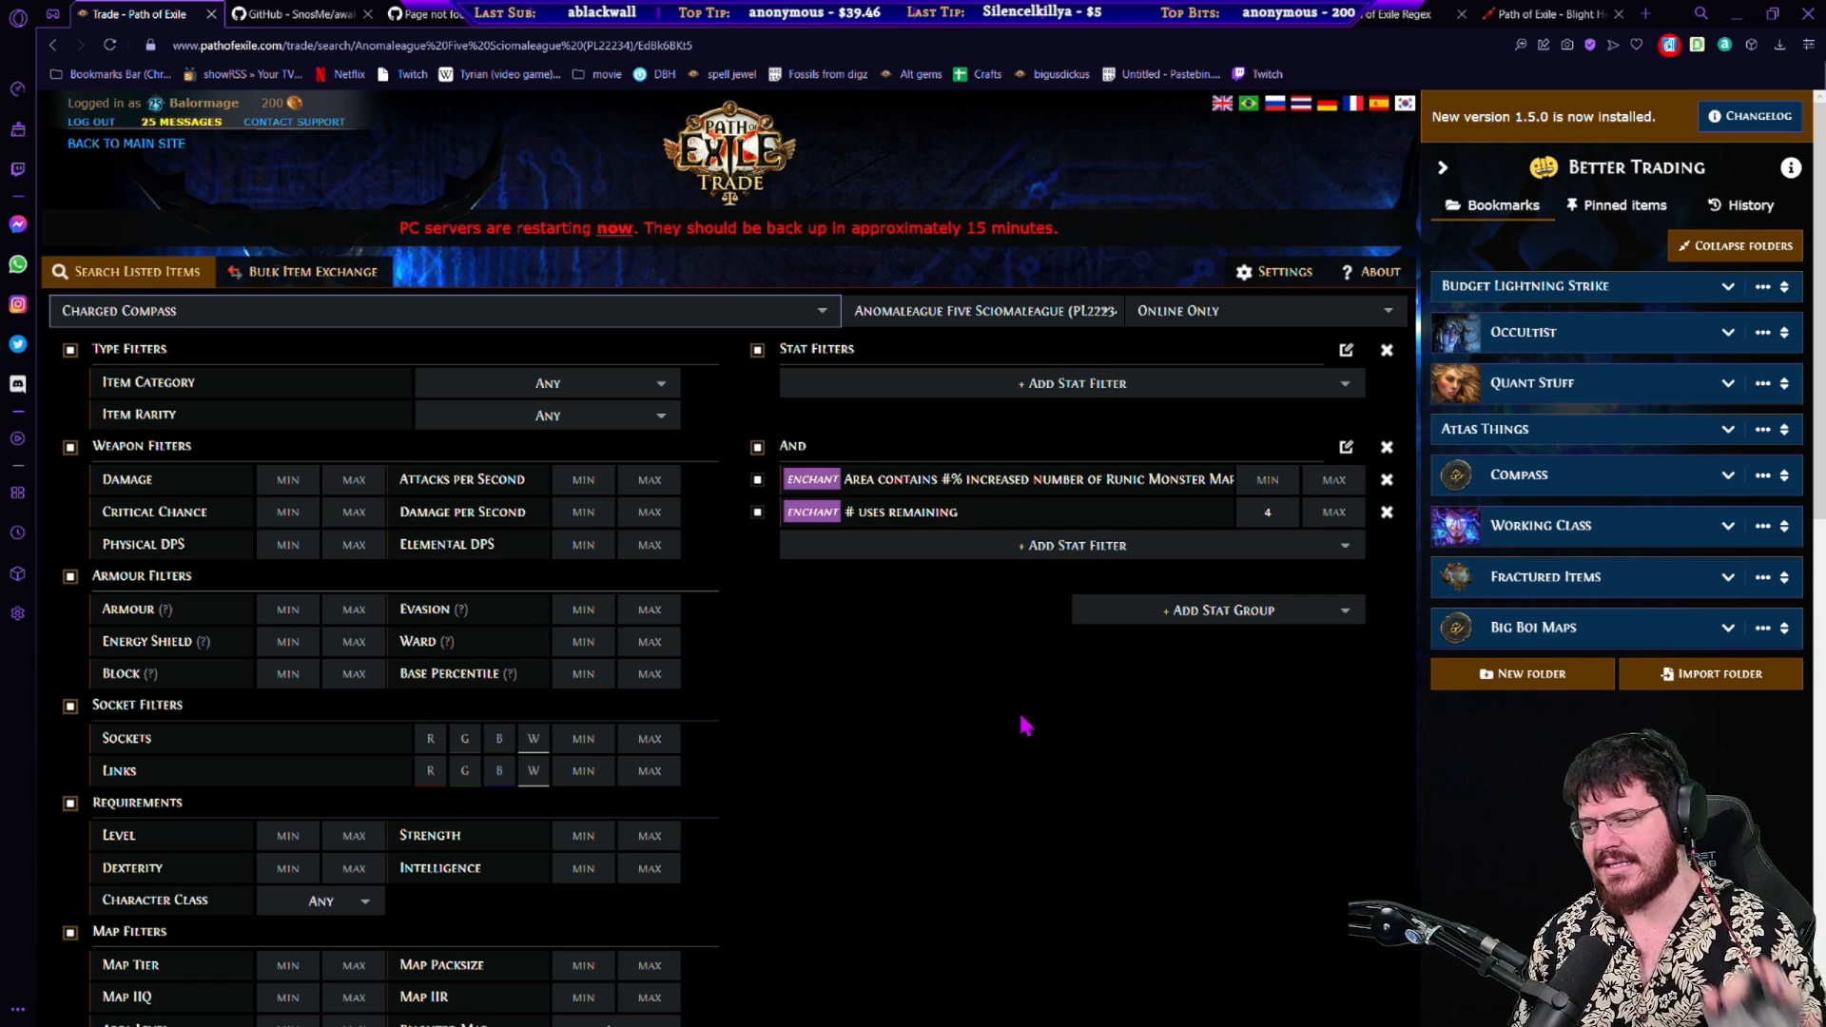
Step: Browse the Quant Stuff bookmarks folder, then hide the bookmarks panel for a full-width search
left_click(1533, 383)
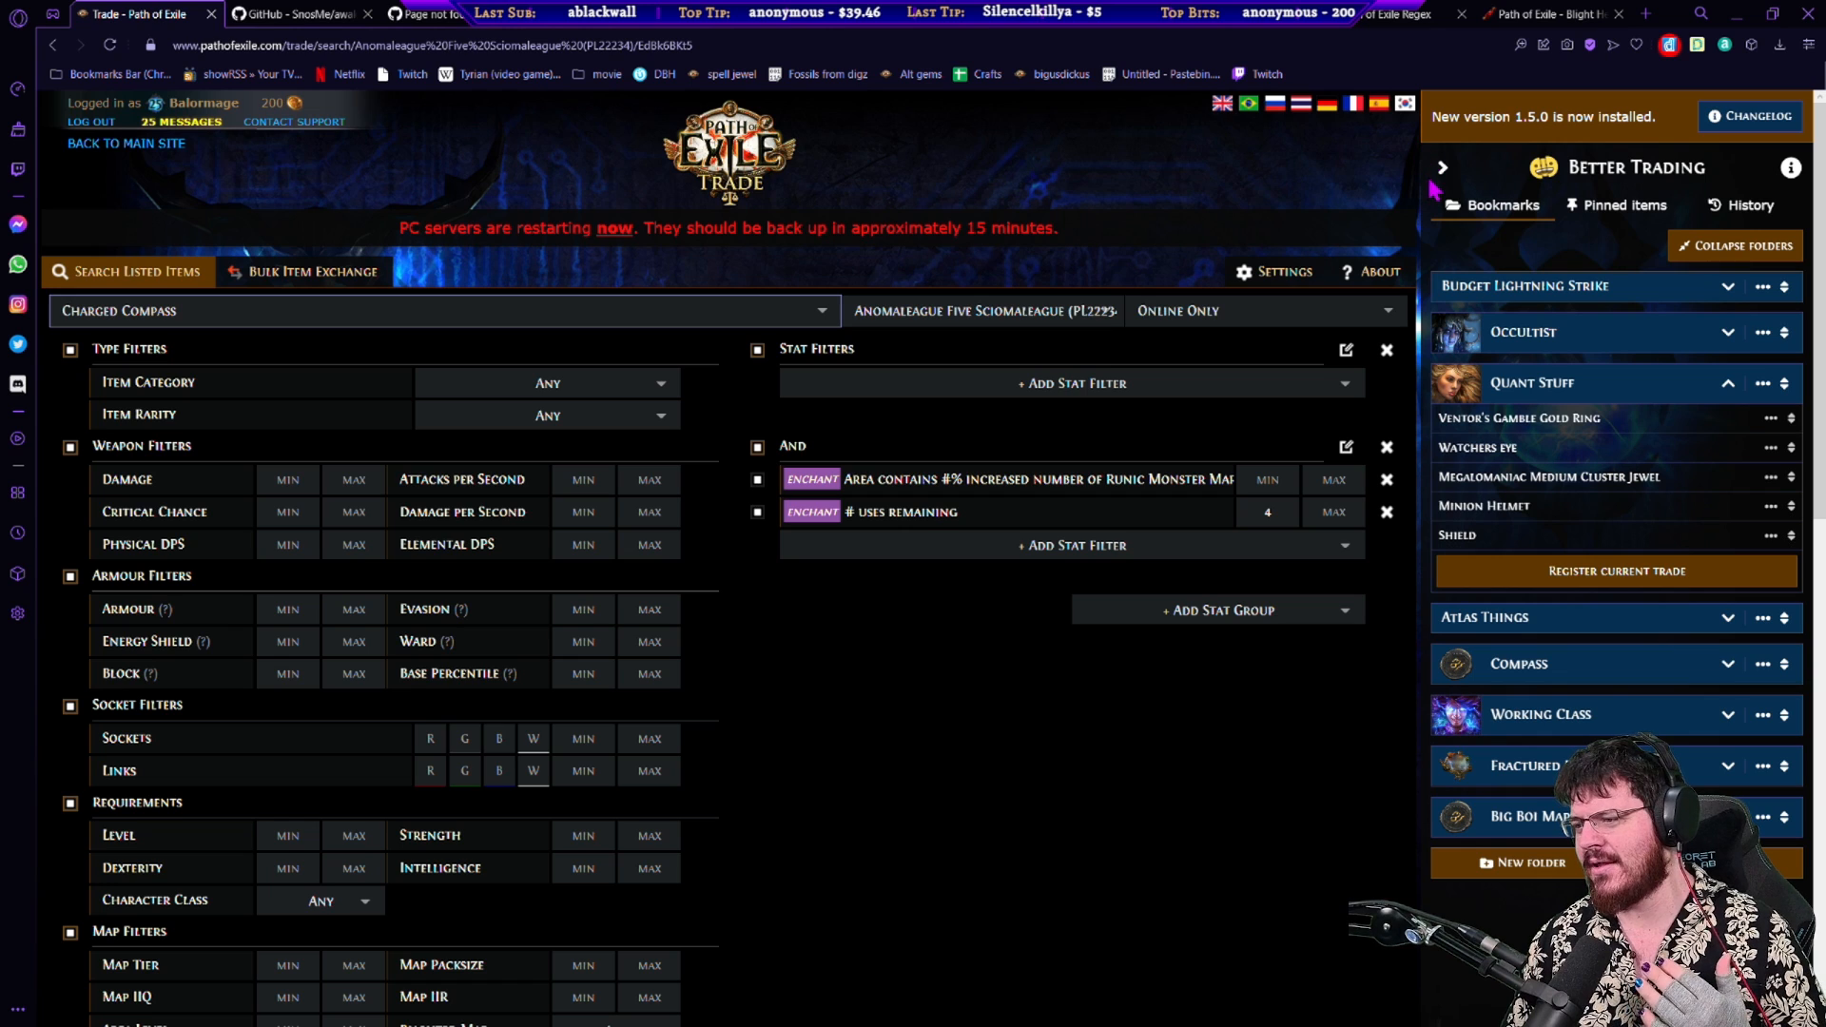
left_click(1728, 382)
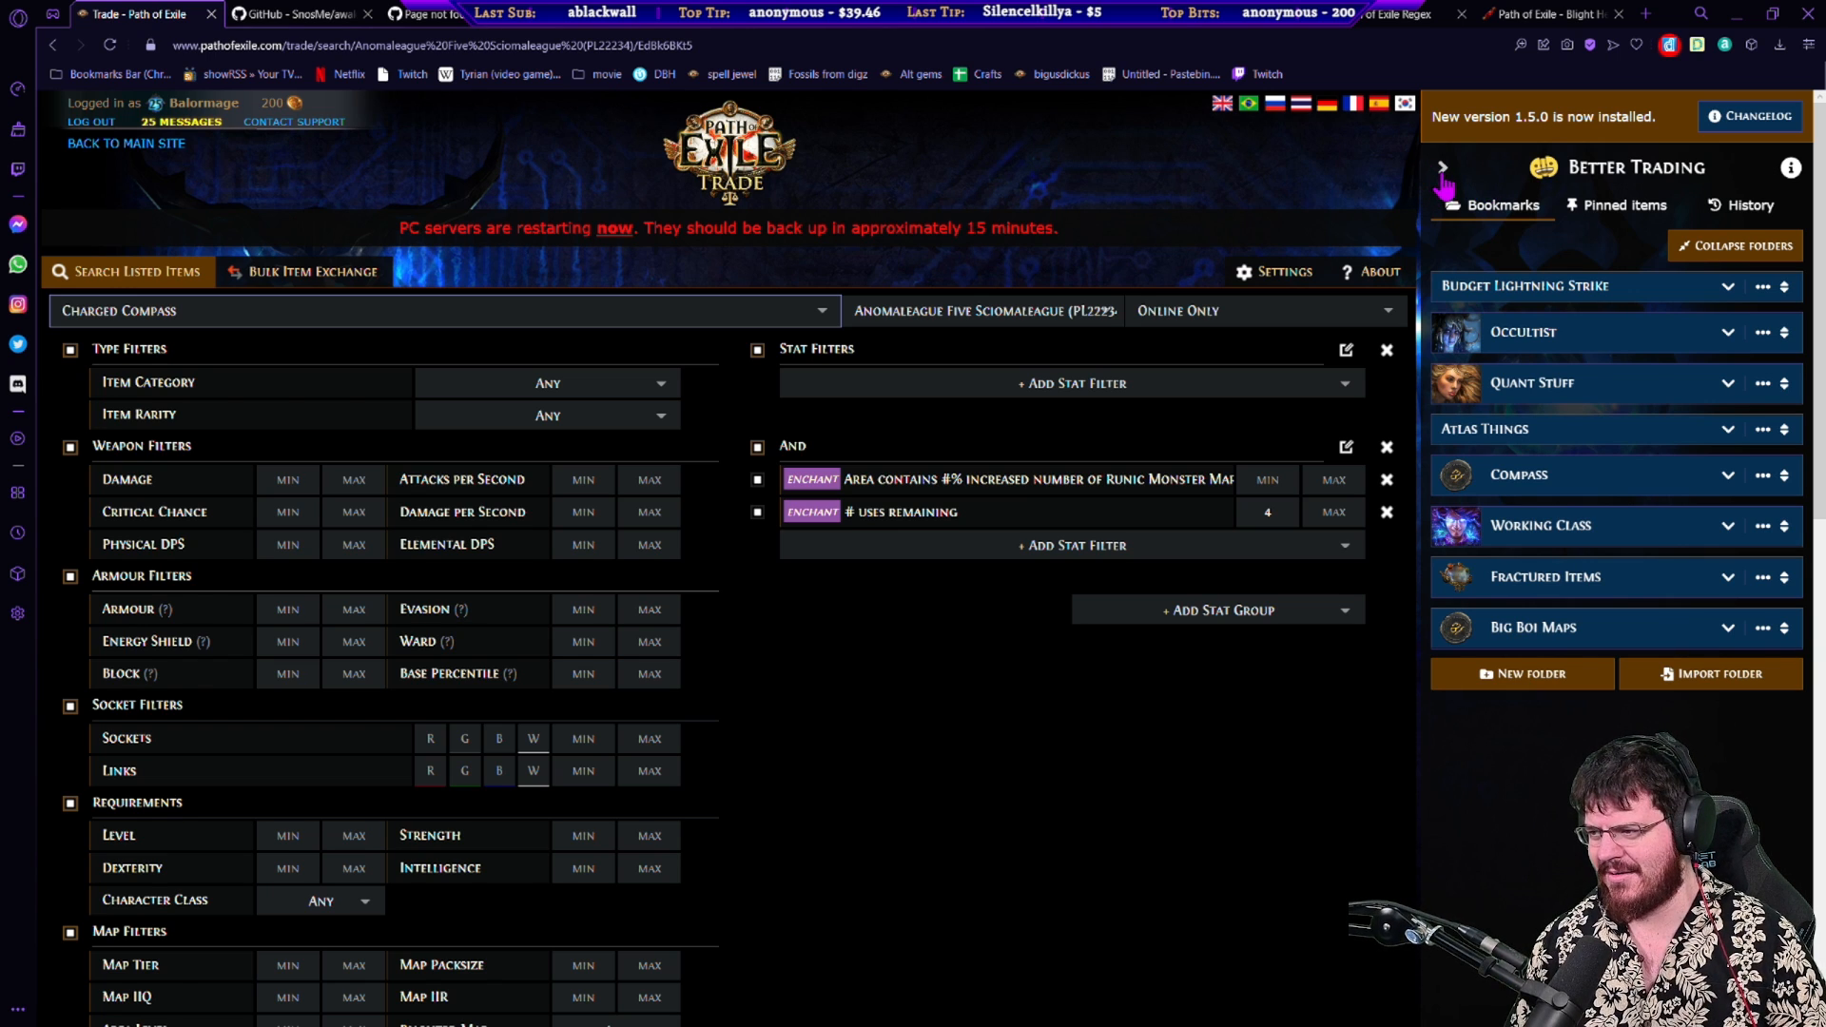
left_click(1443, 167)
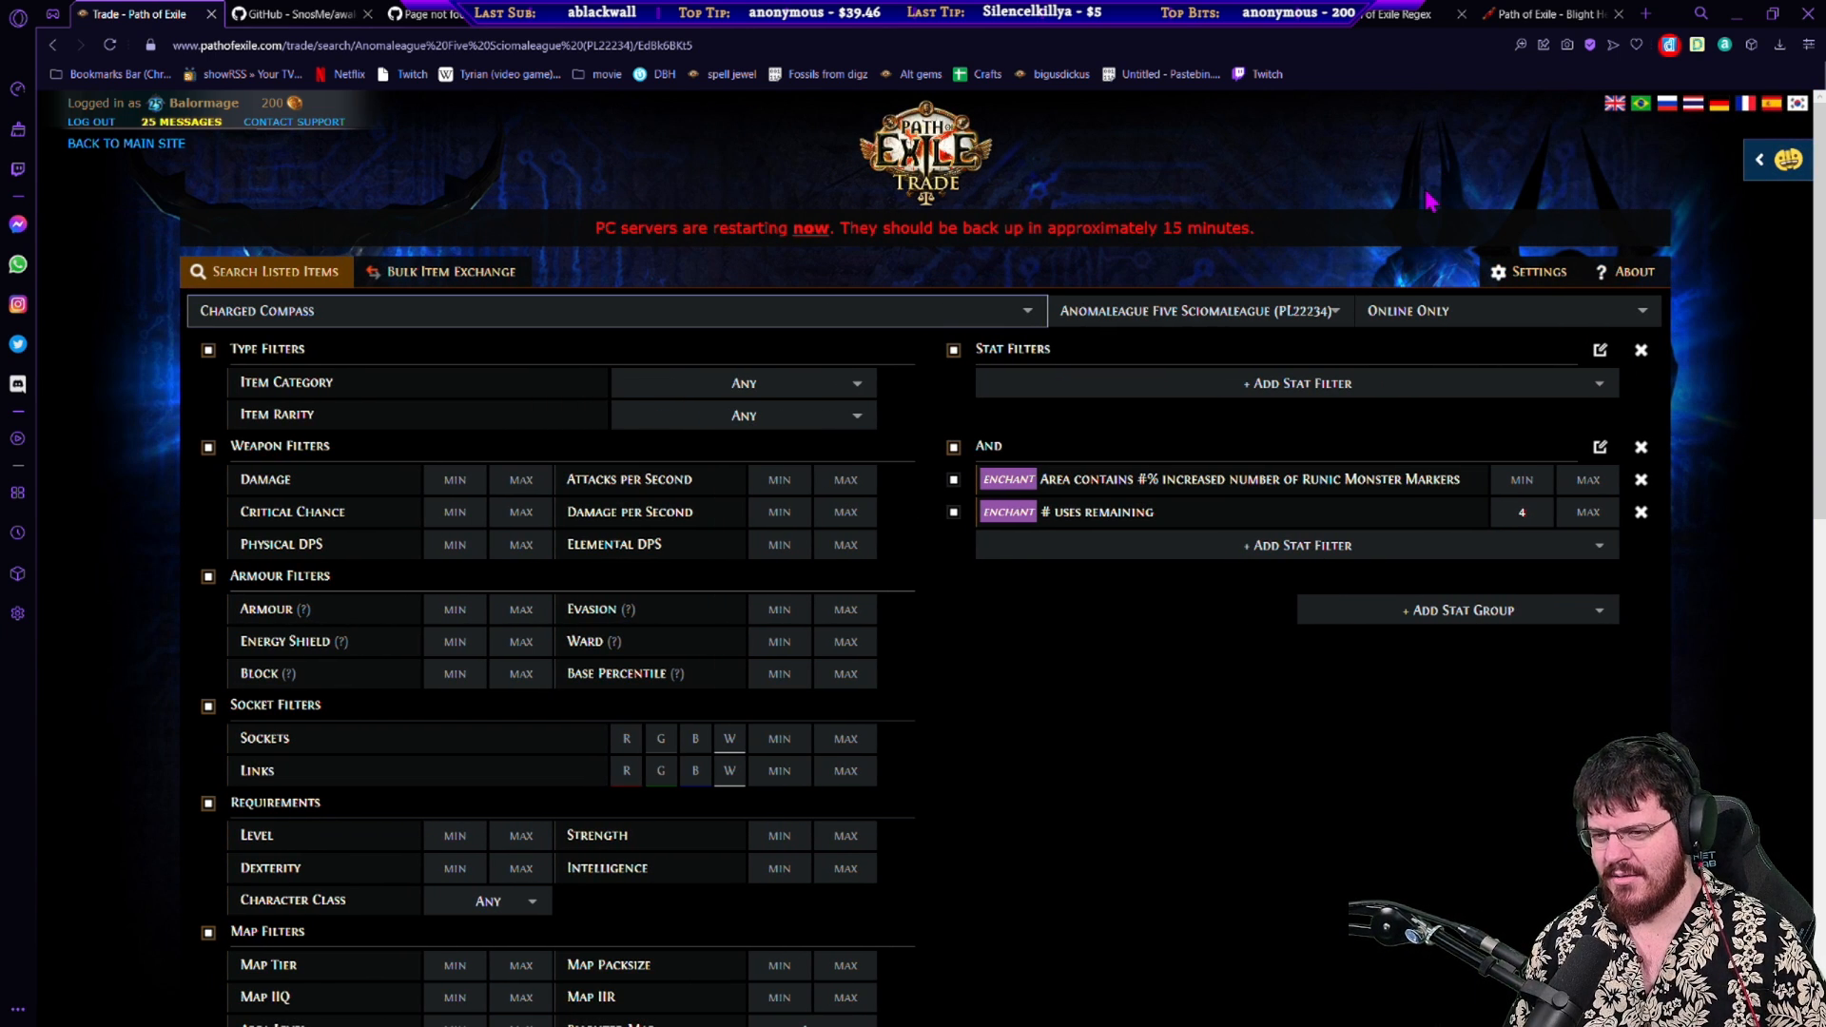
mouse_move(1422, 176)
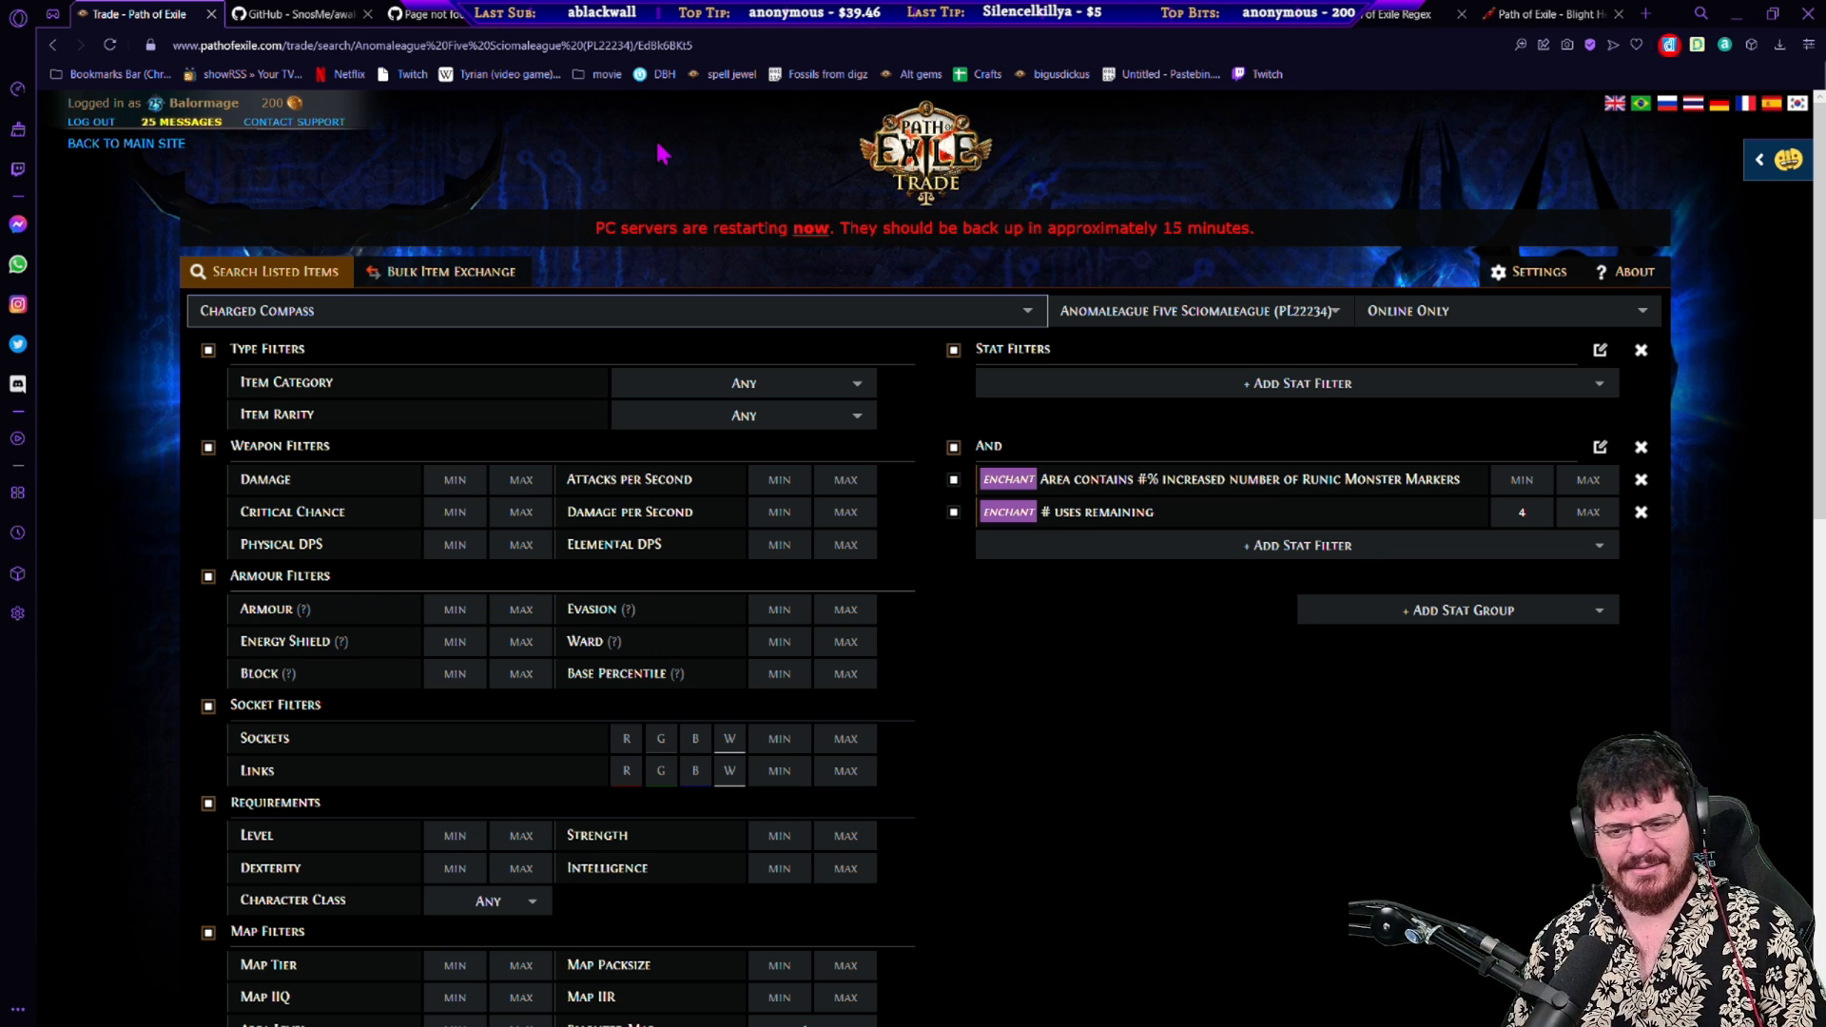
mouse_move(1777, 152)
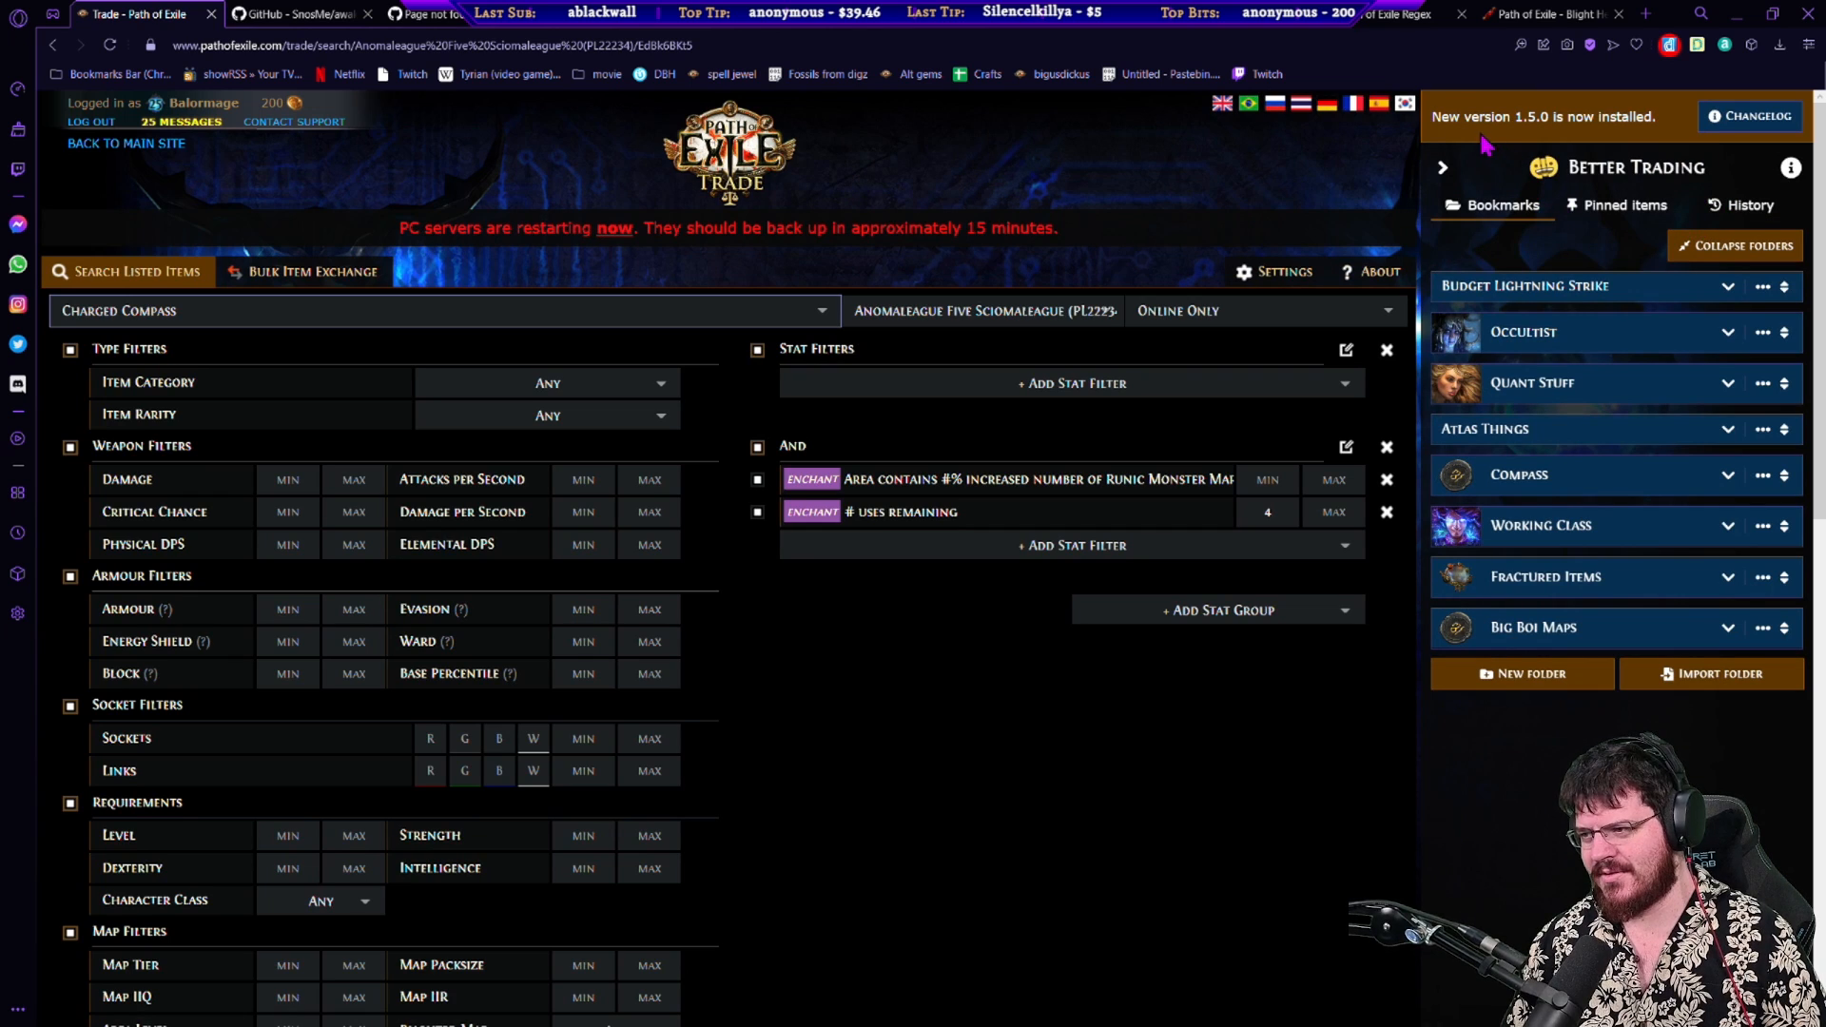
left_click(1440, 167)
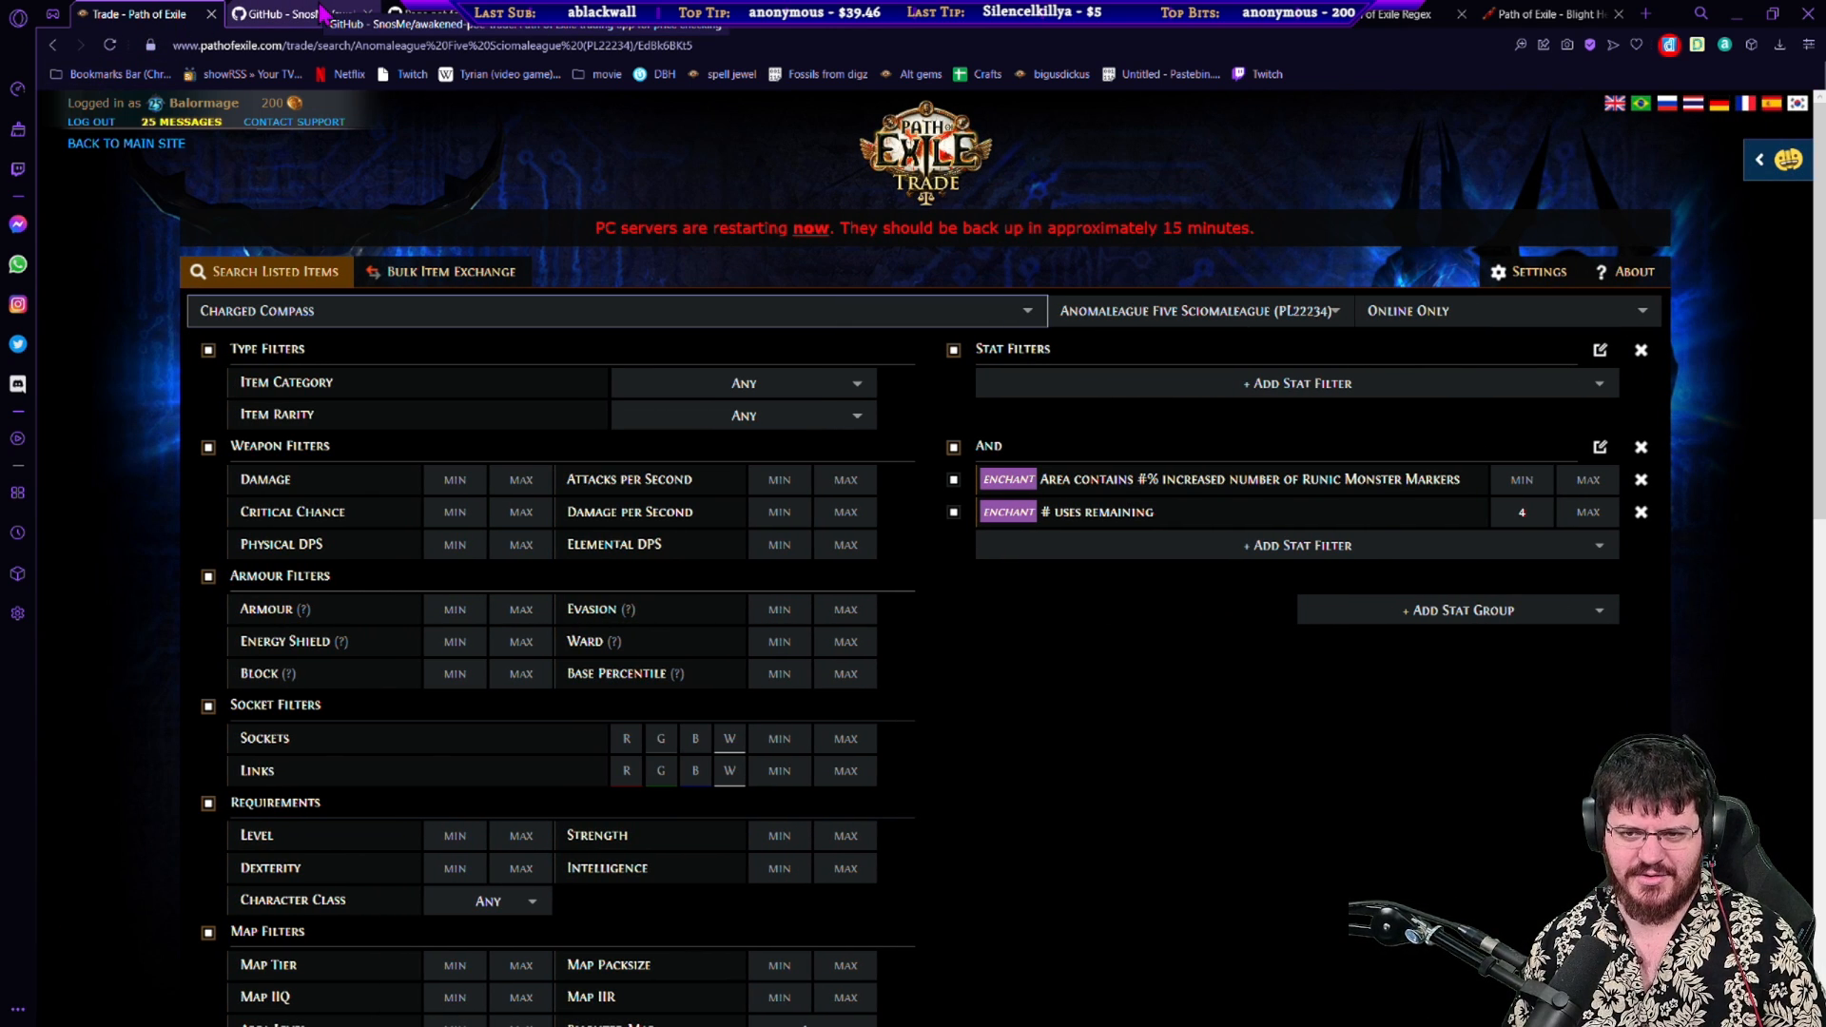
Step: Switch to the Awakened PoE Trade GitHub README and scroll toward its showcase images
left_click(297, 13)
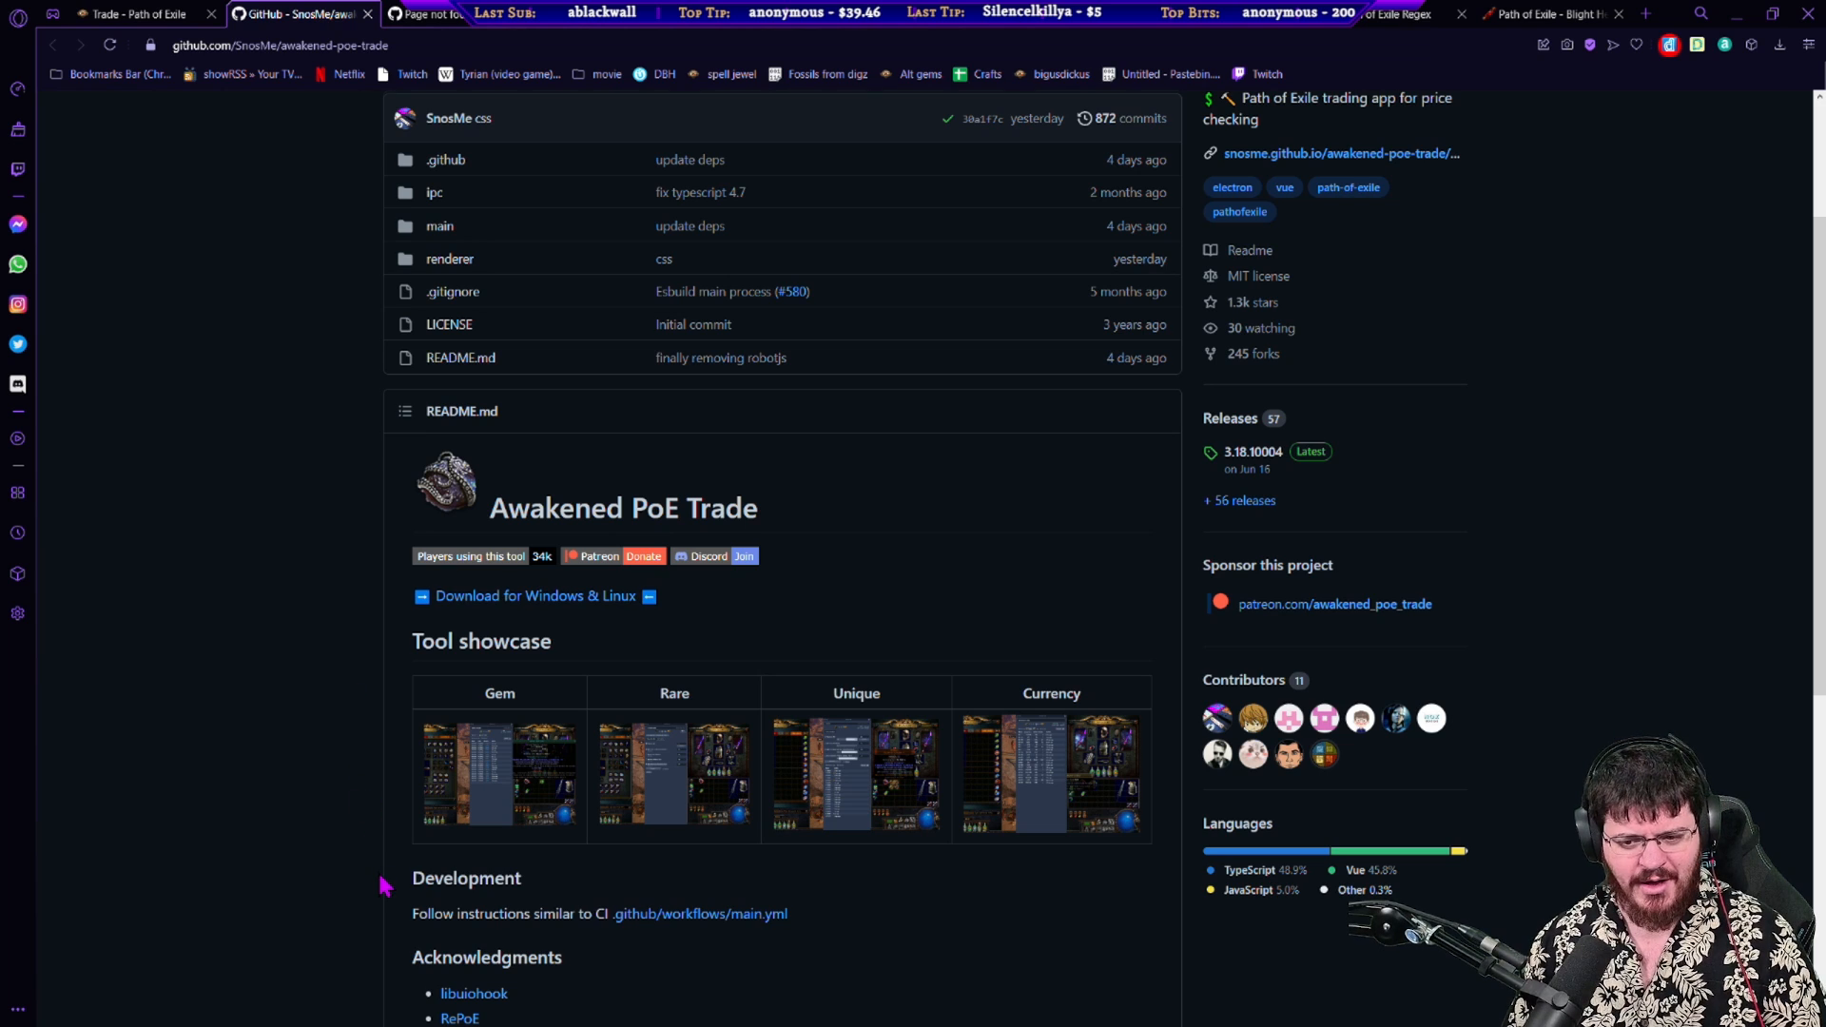
scroll("down", 3)
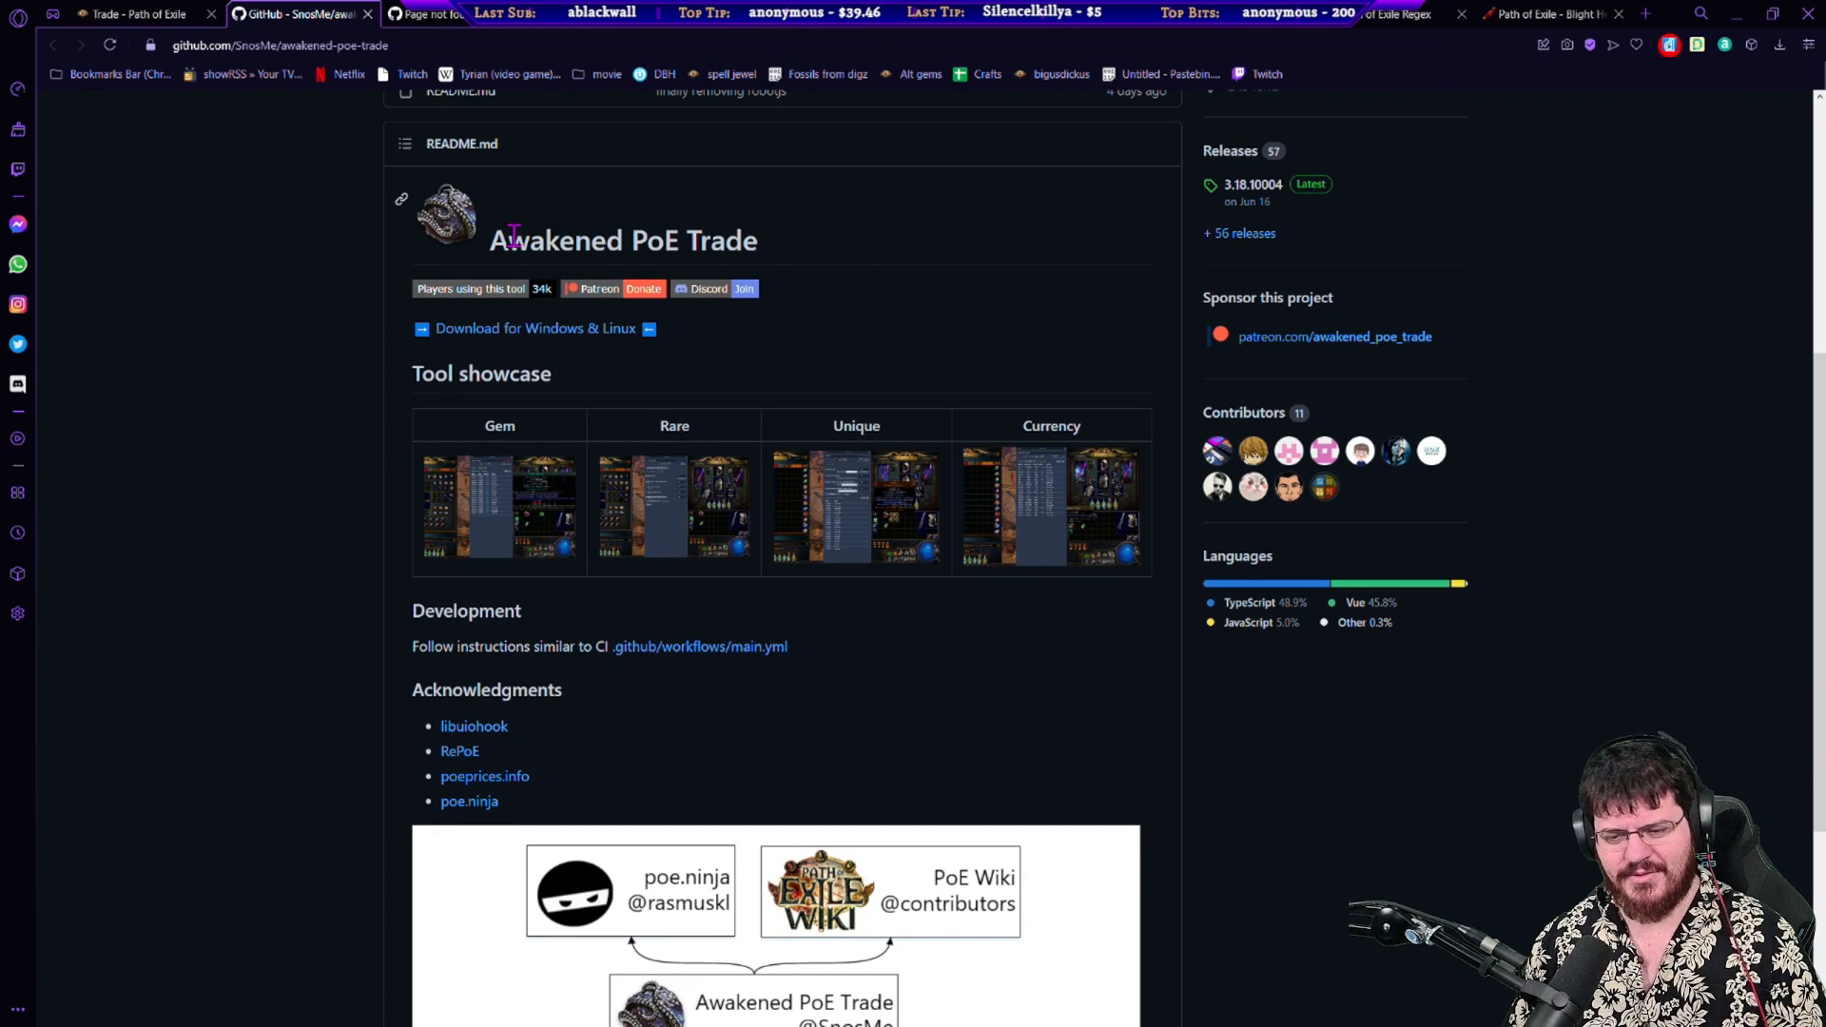
double_click(624, 239)
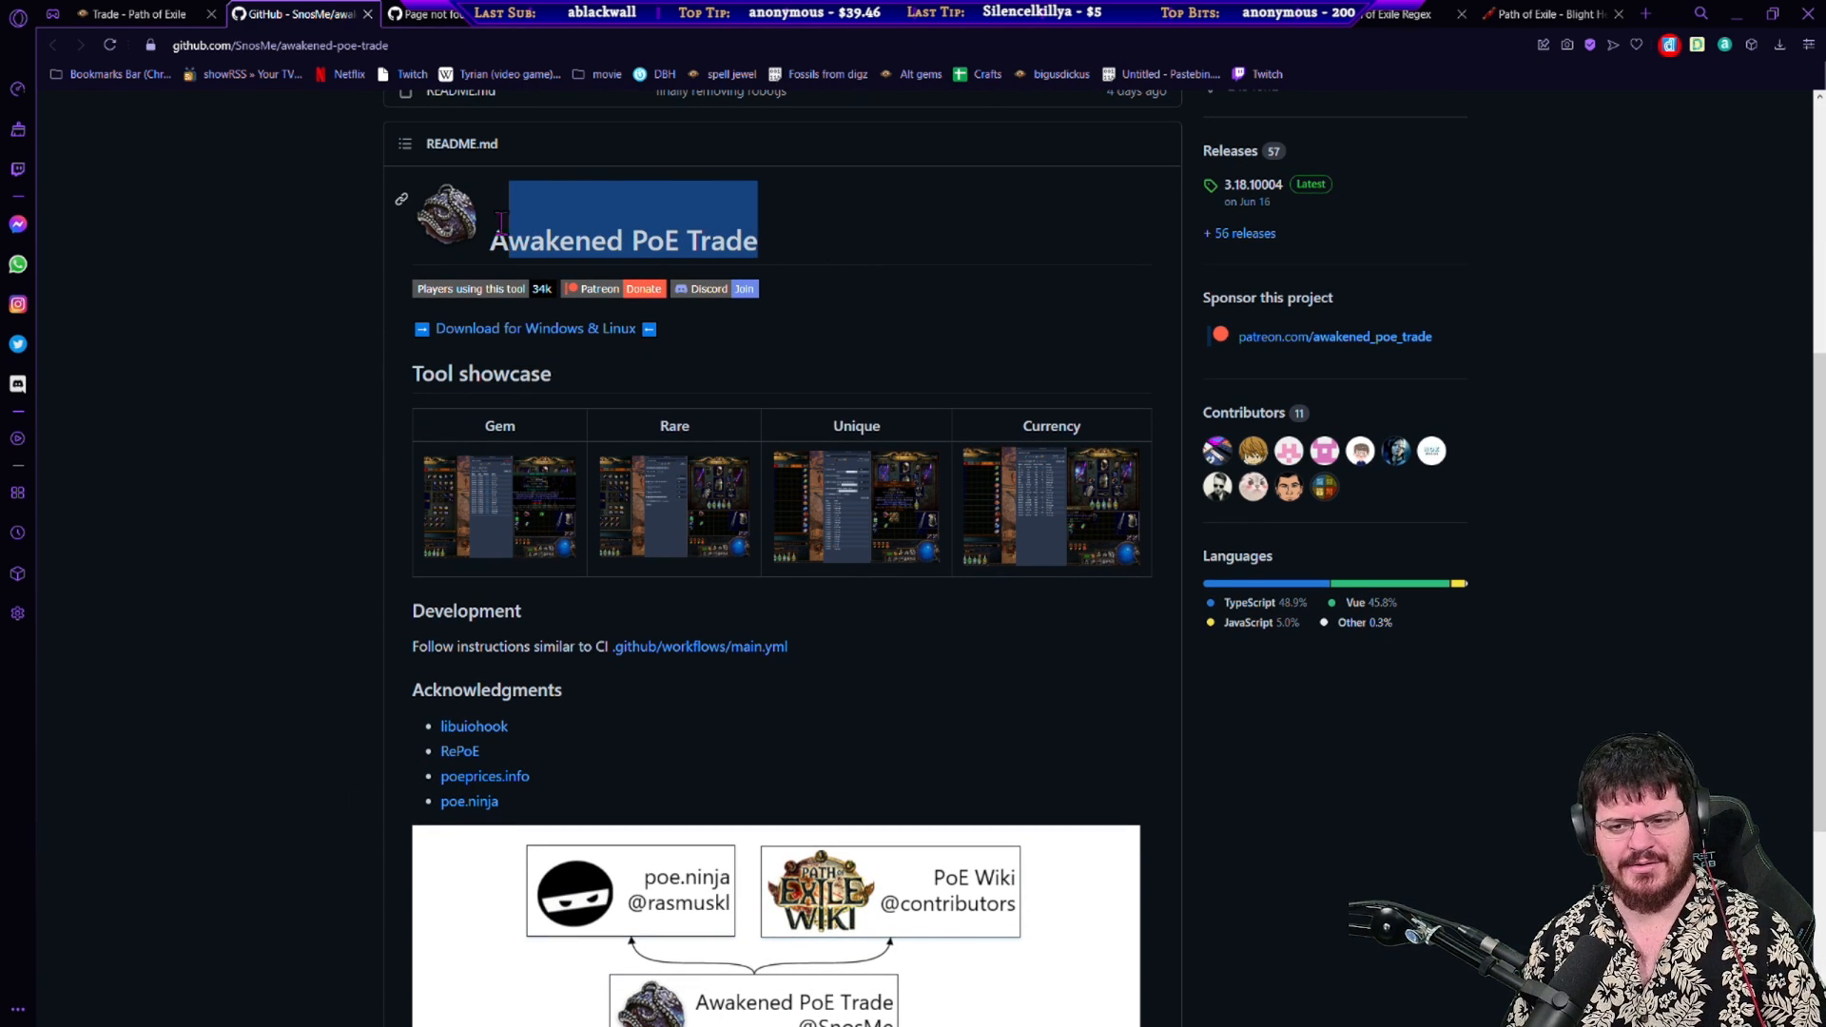
scroll("down", 3)
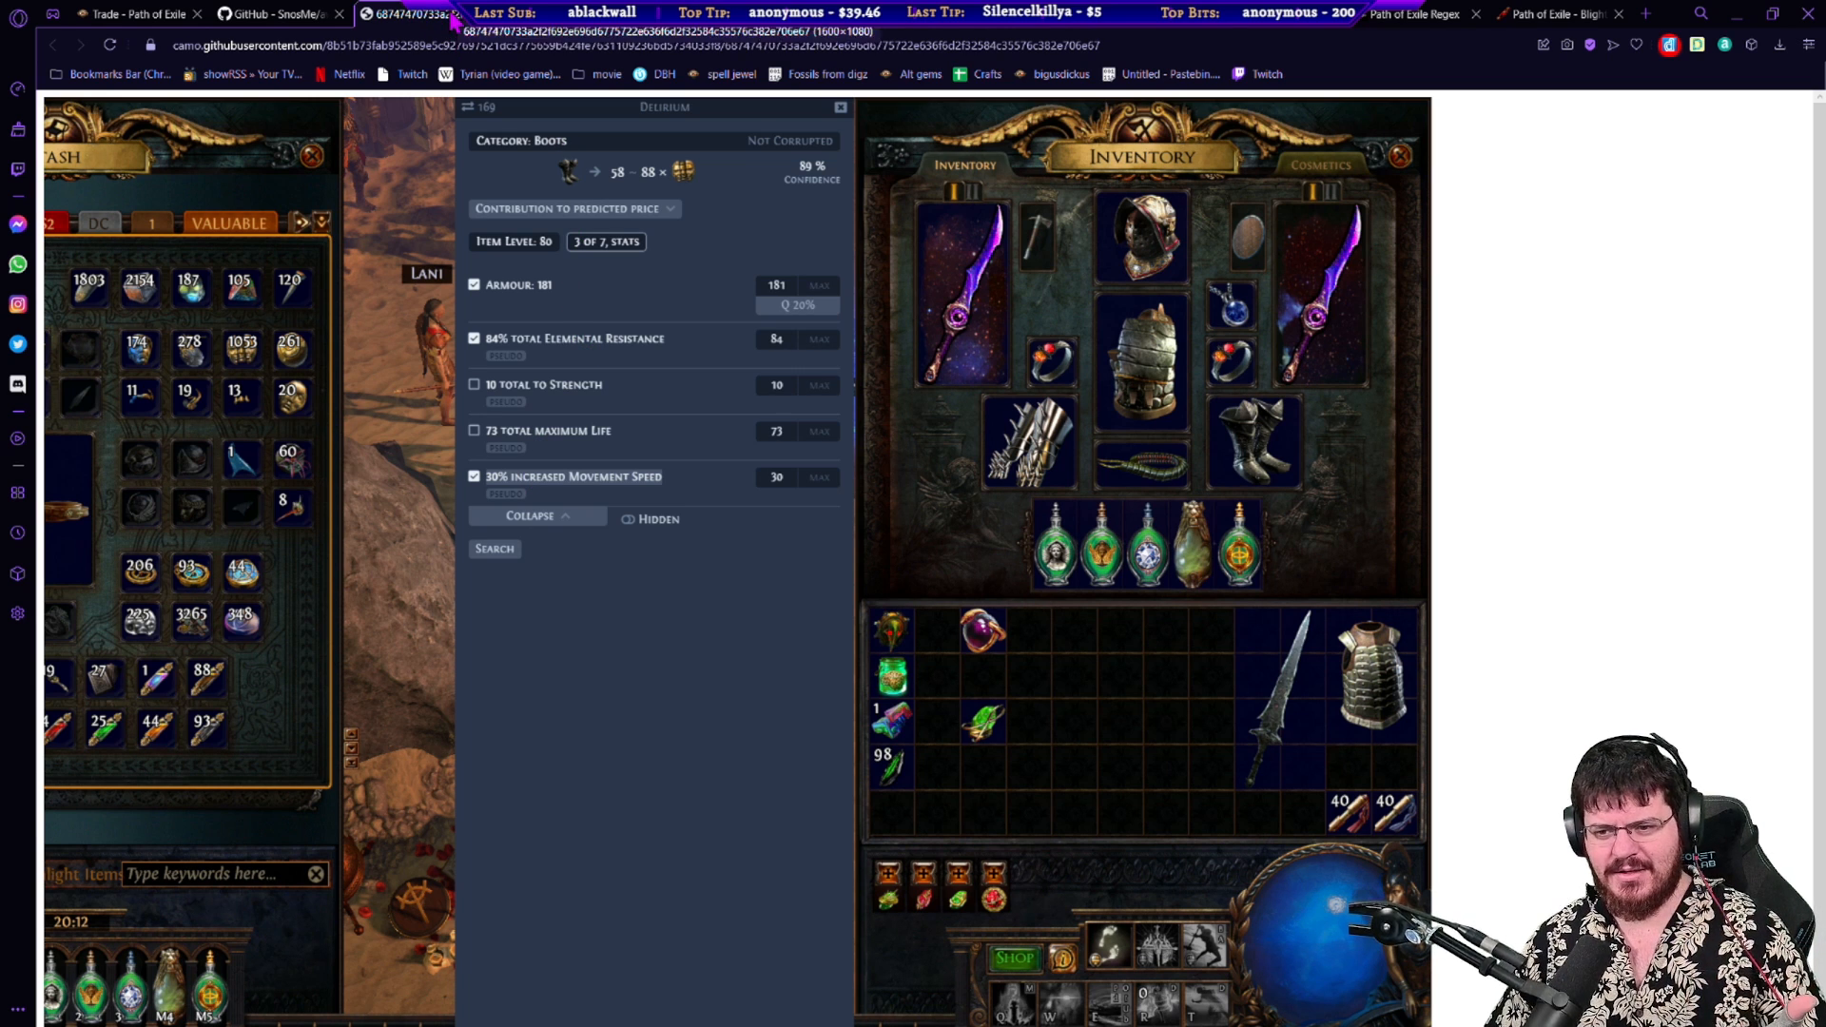
Step: View another price-check showcase image, then return to the Awakened PoE Trade repository page
left_click(274, 13)
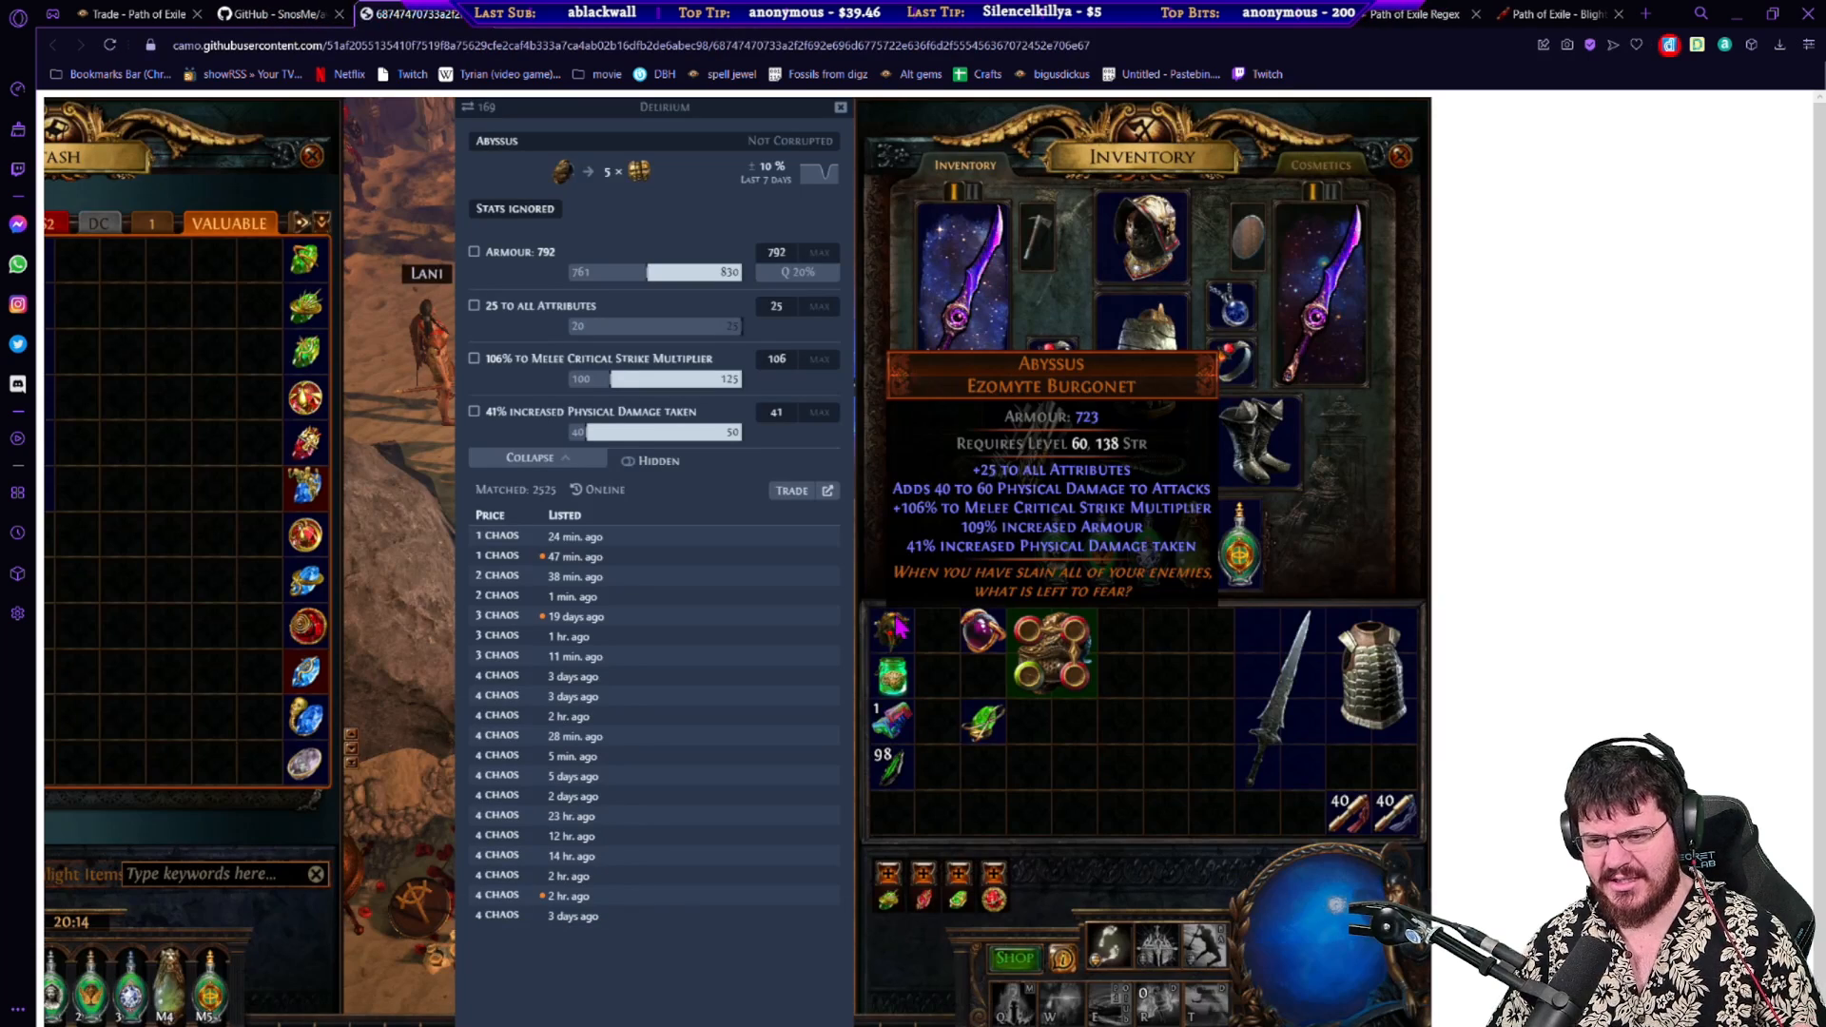
mouse_move(461, 424)
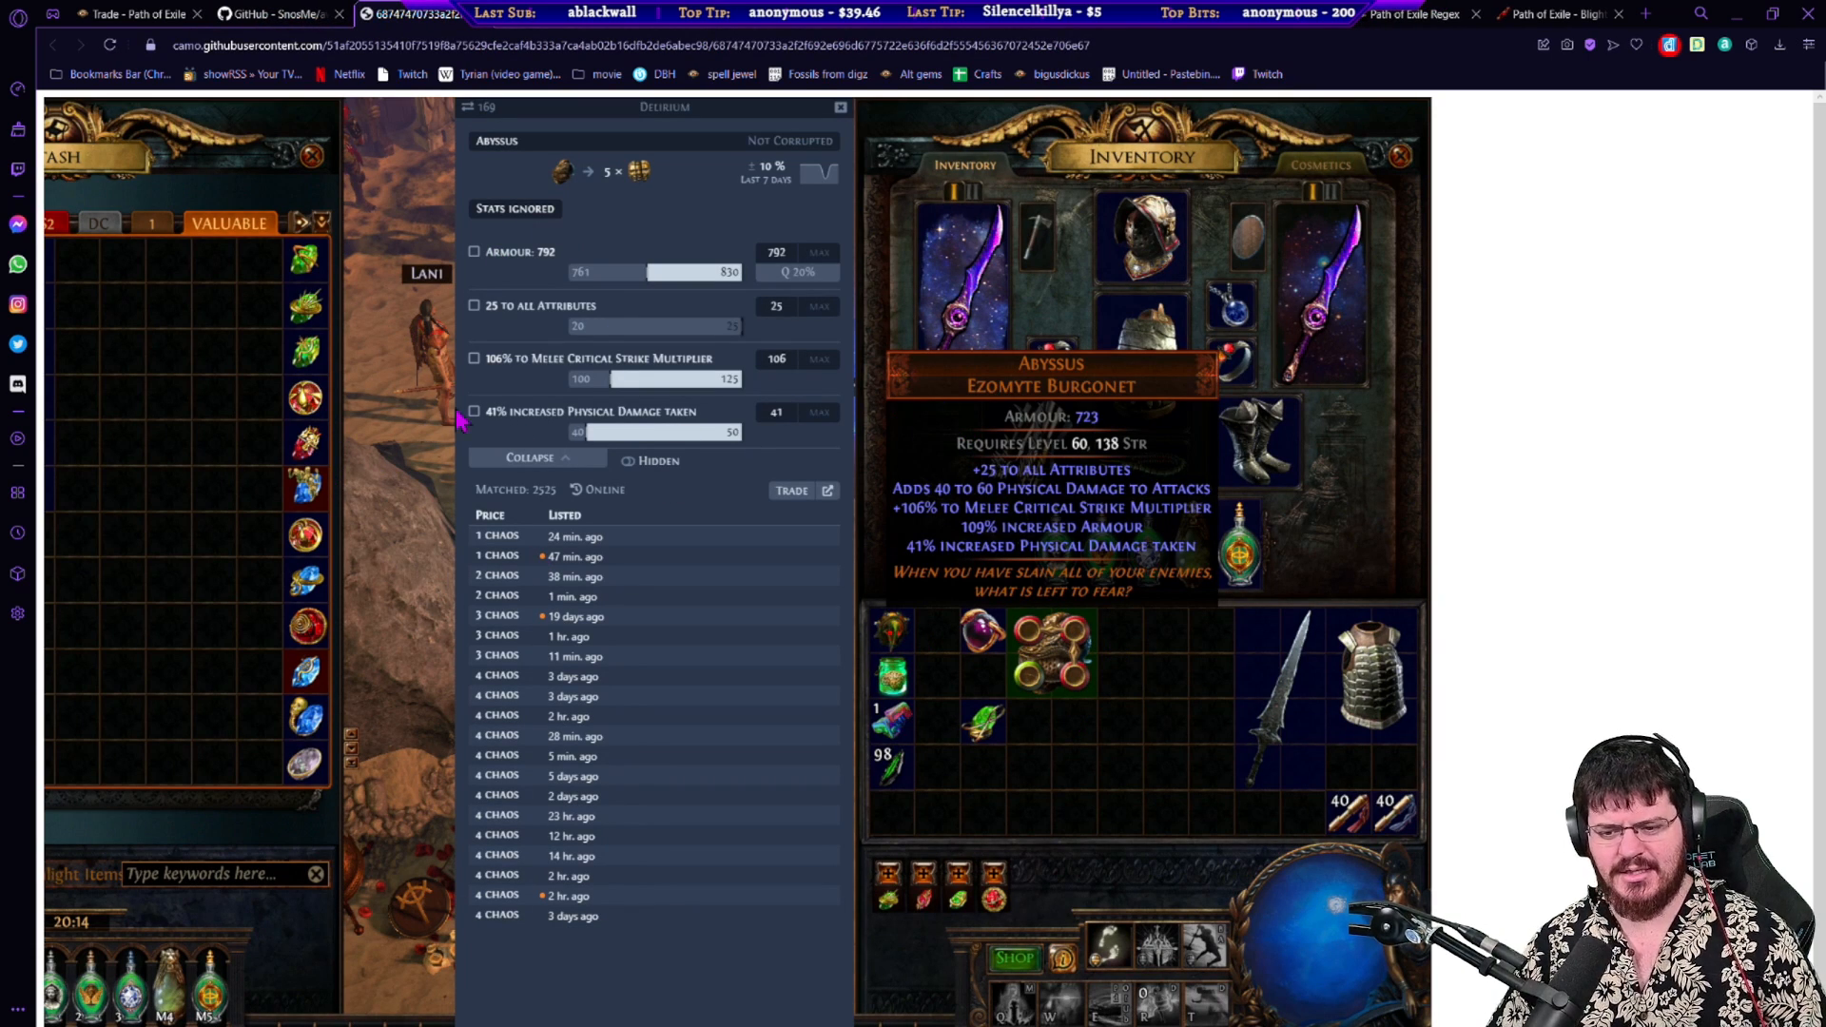
mouse_move(487, 367)
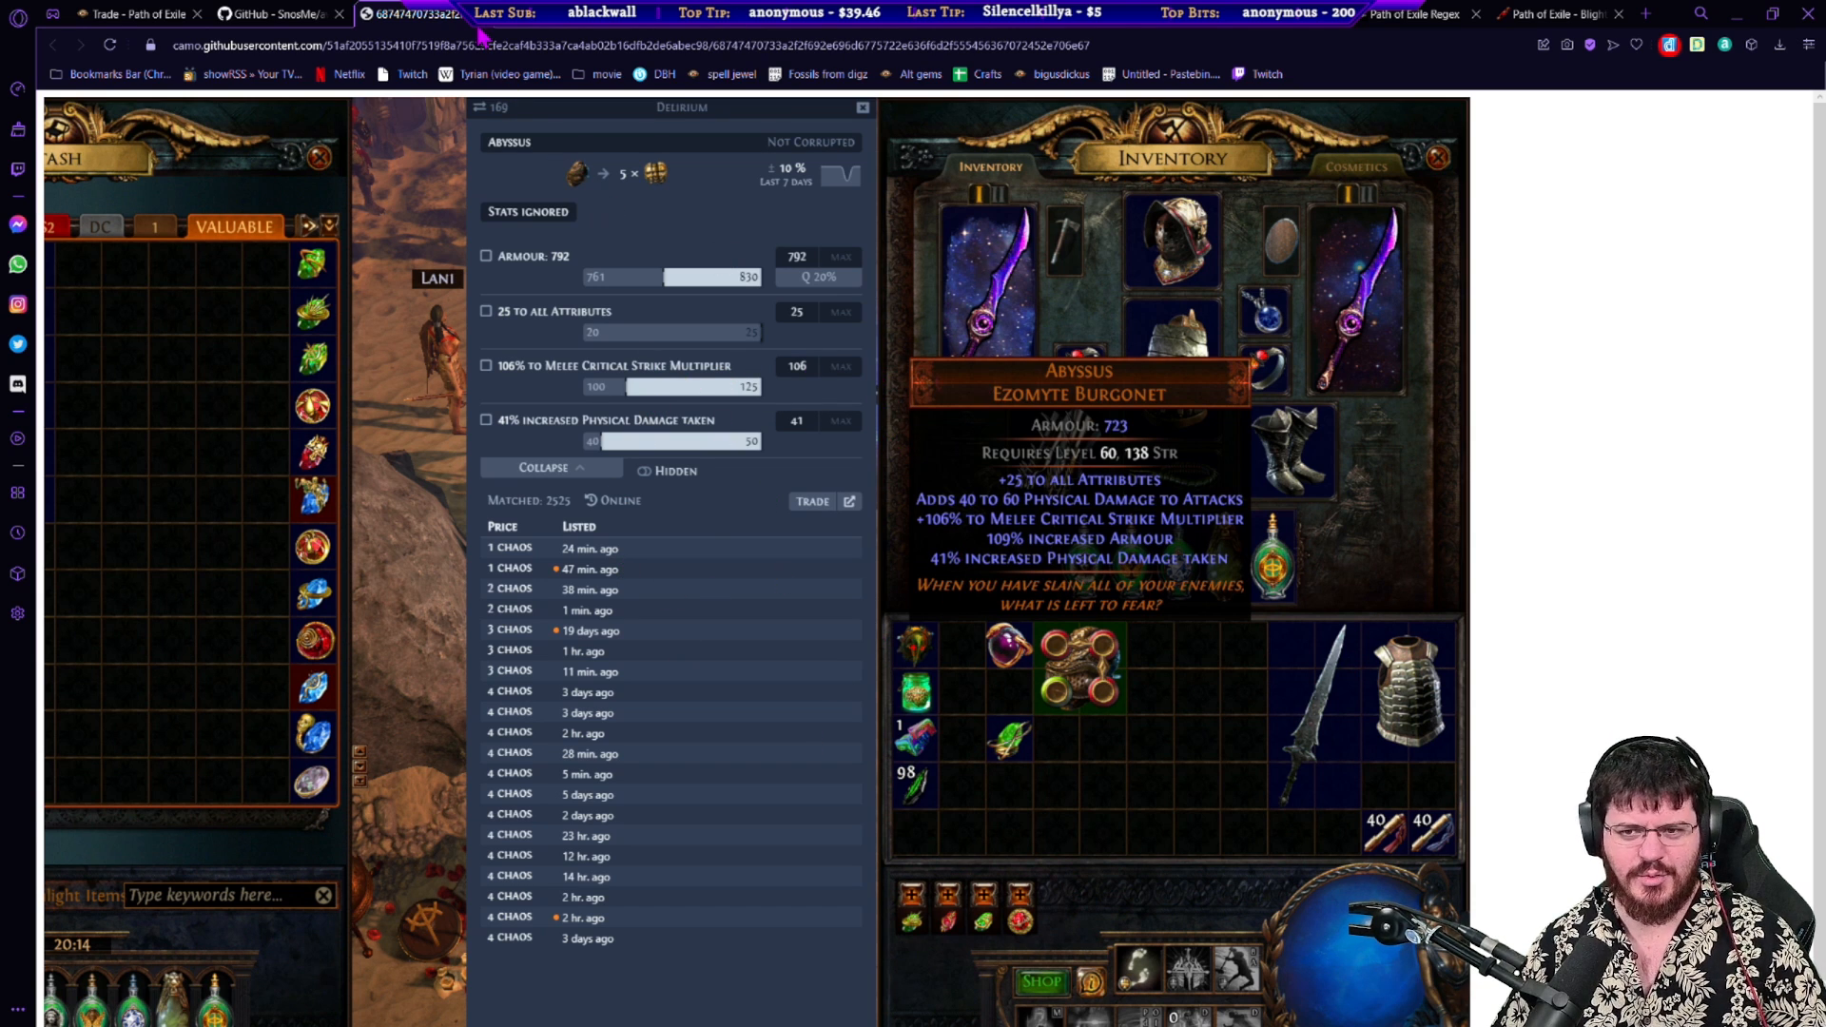
left_click(297, 14)
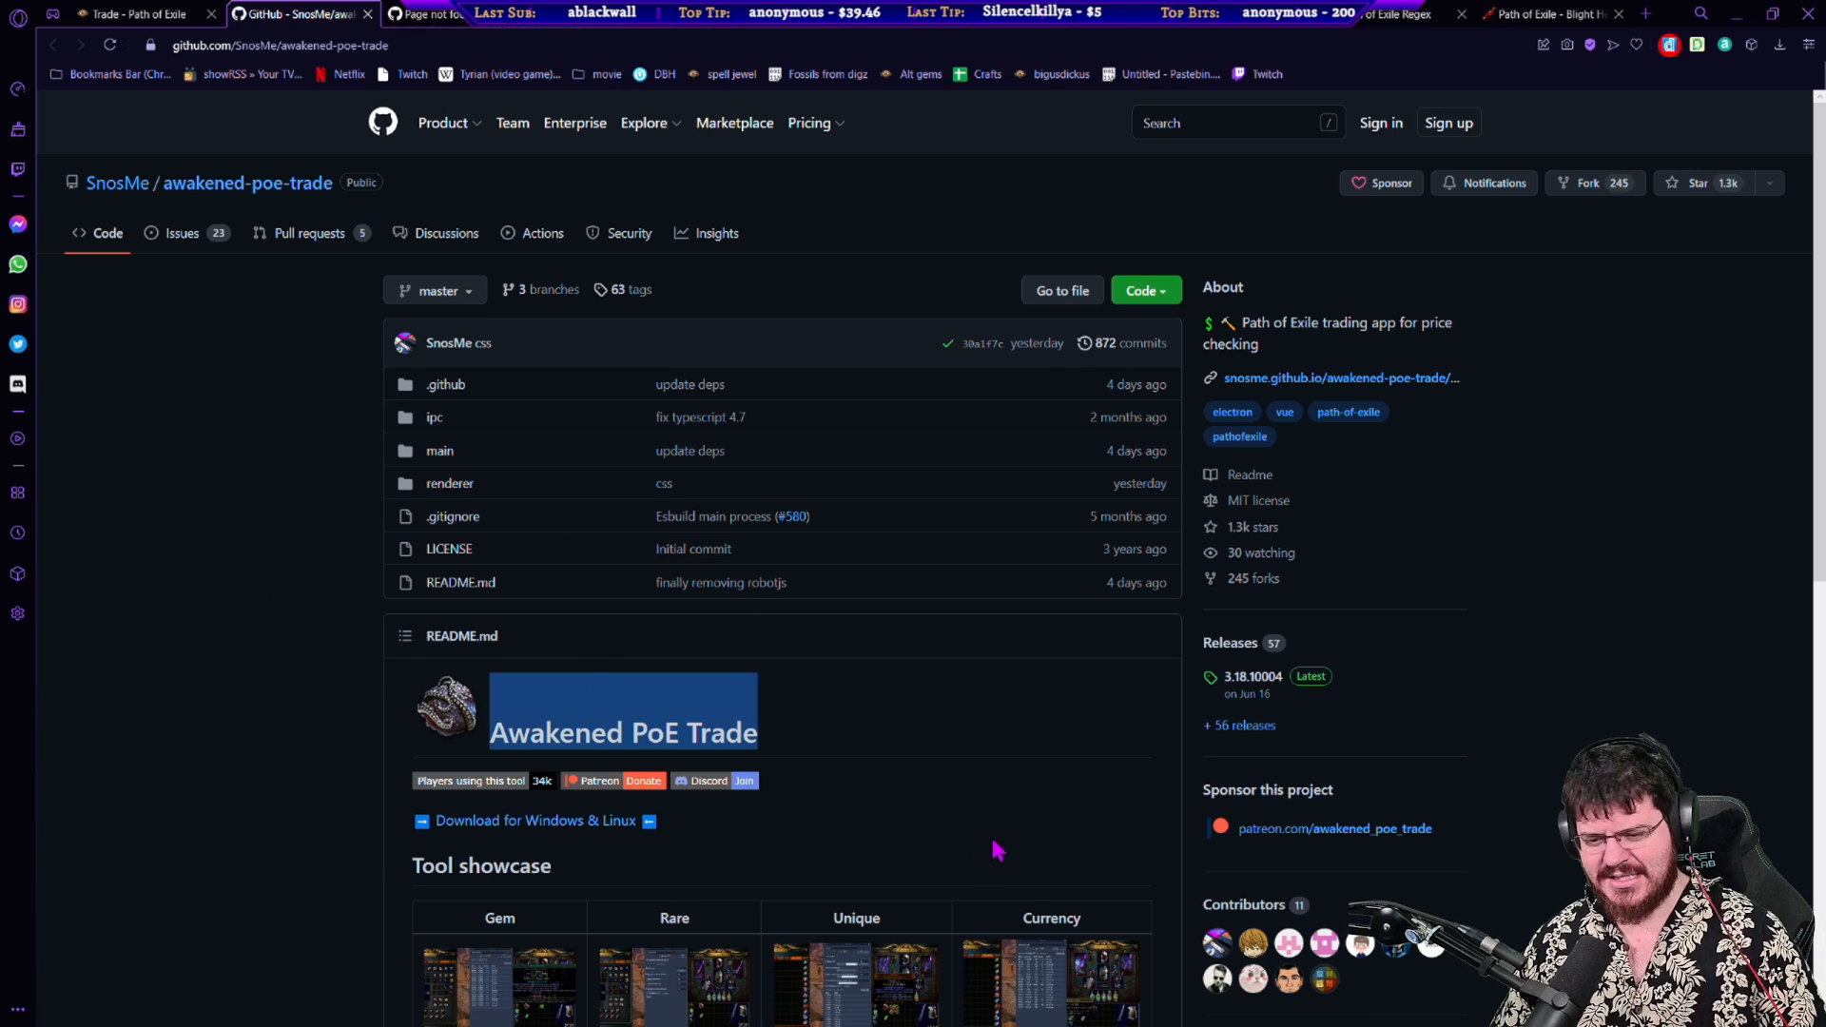
scroll("down", 3)
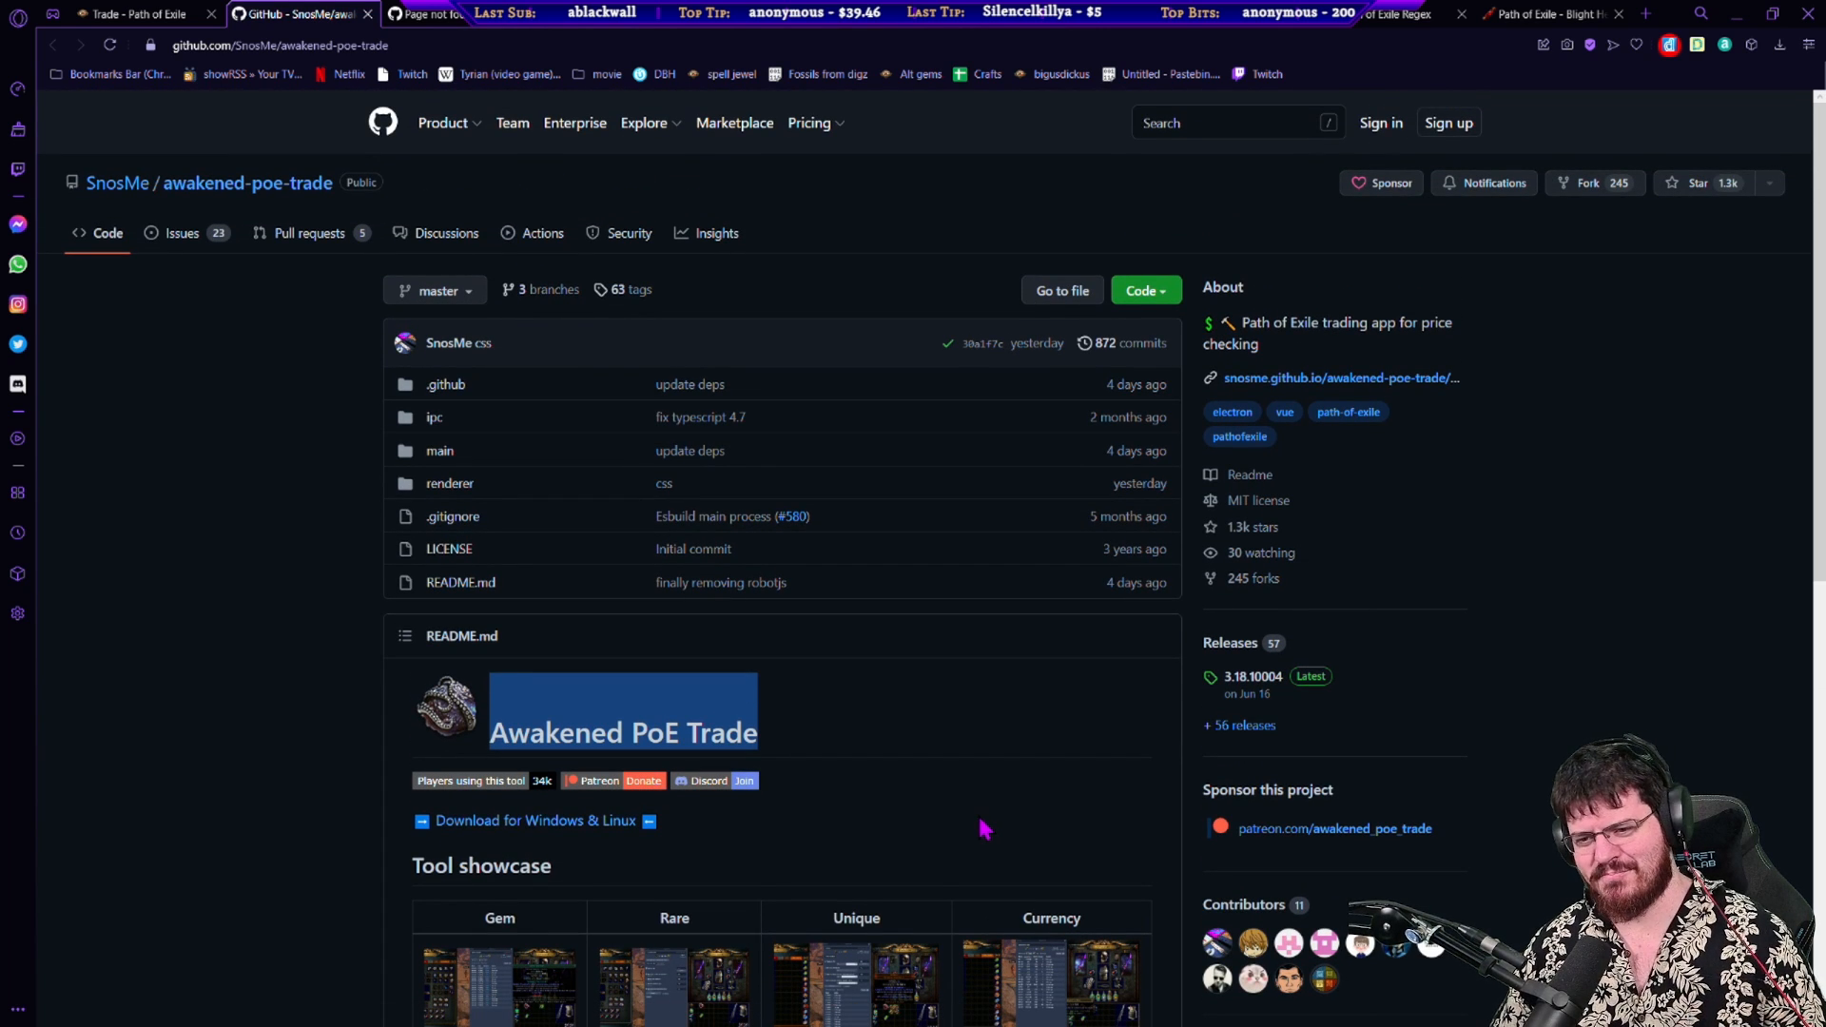
mouse_move(982, 774)
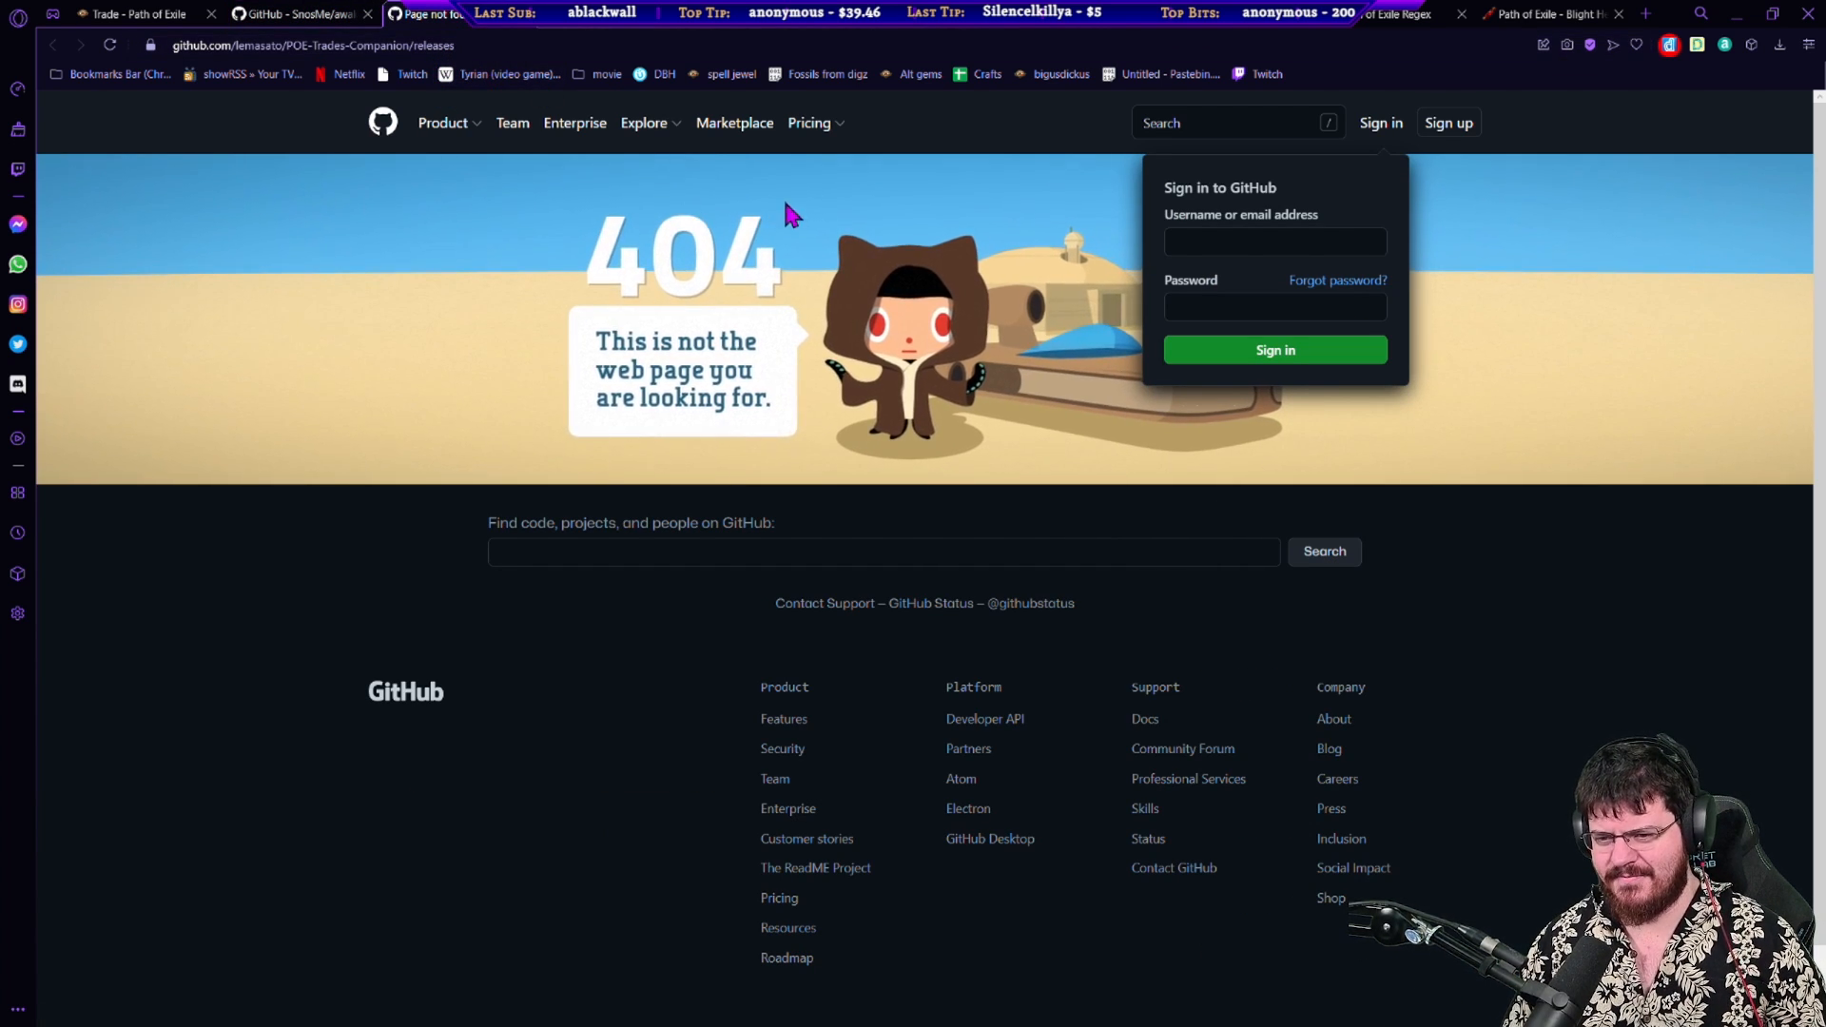
mouse_move(1625, 152)
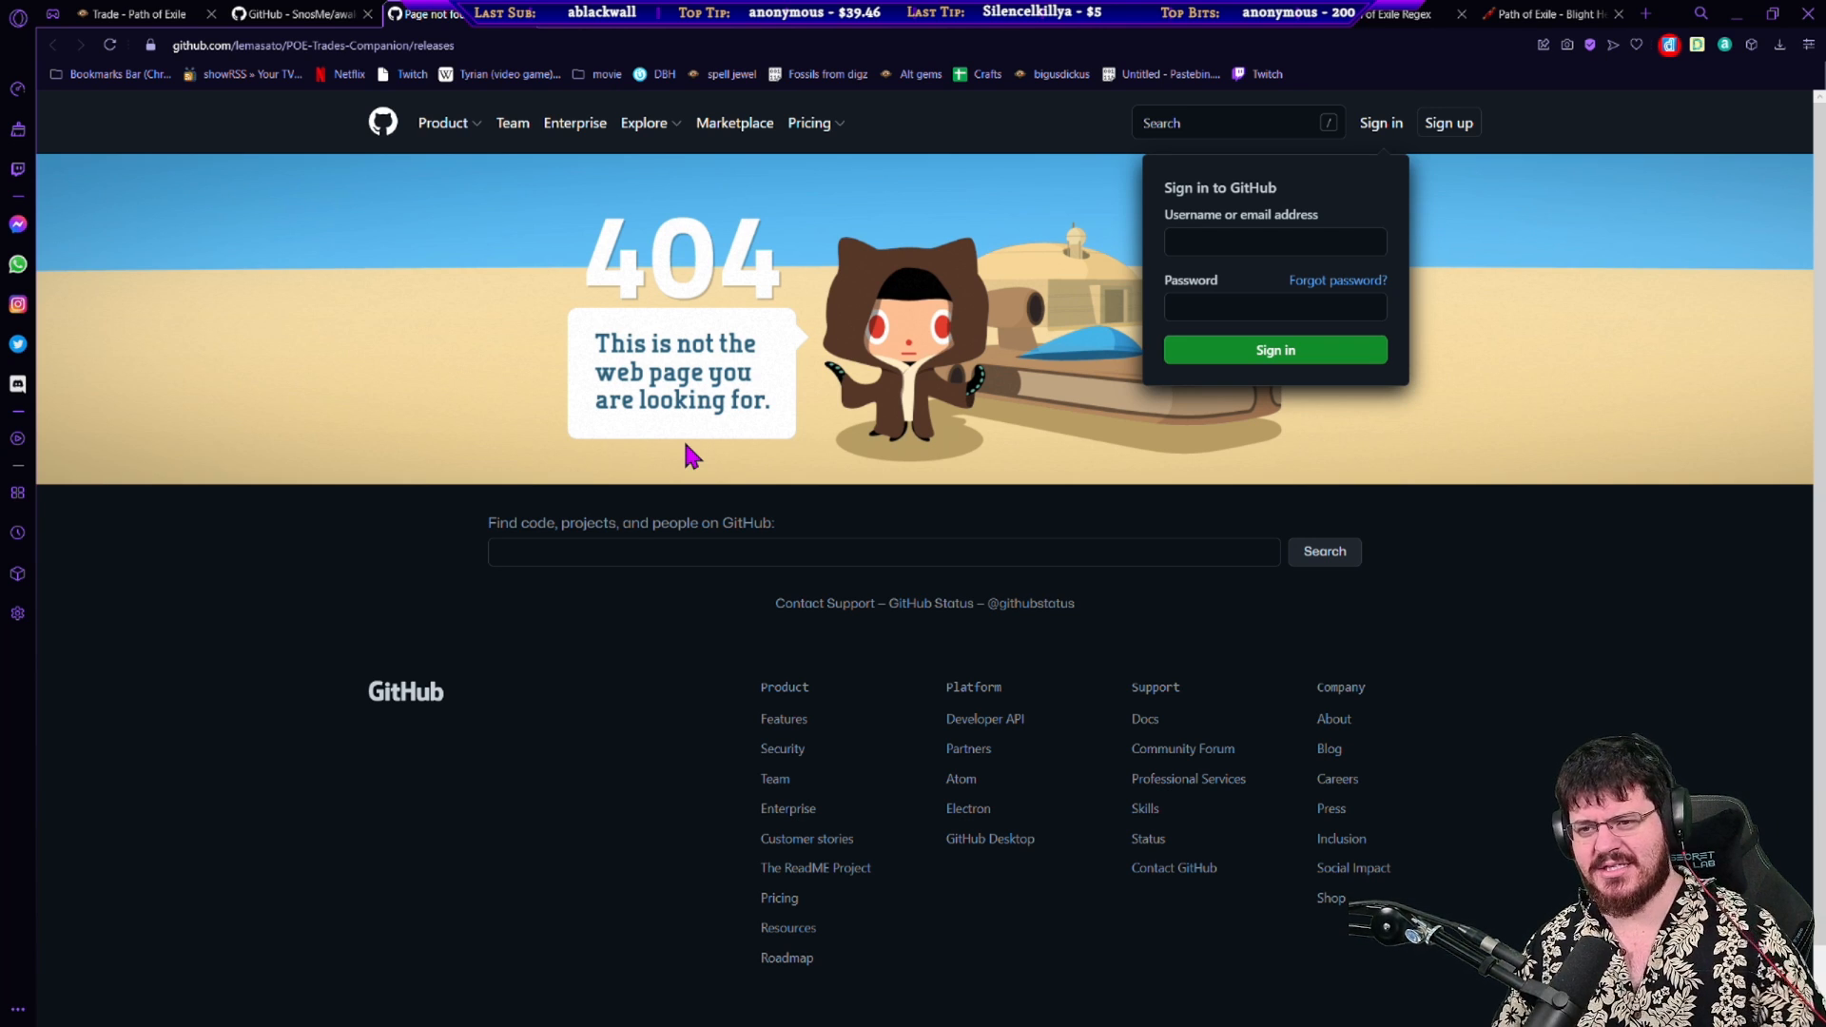
mouse_move(594, 274)
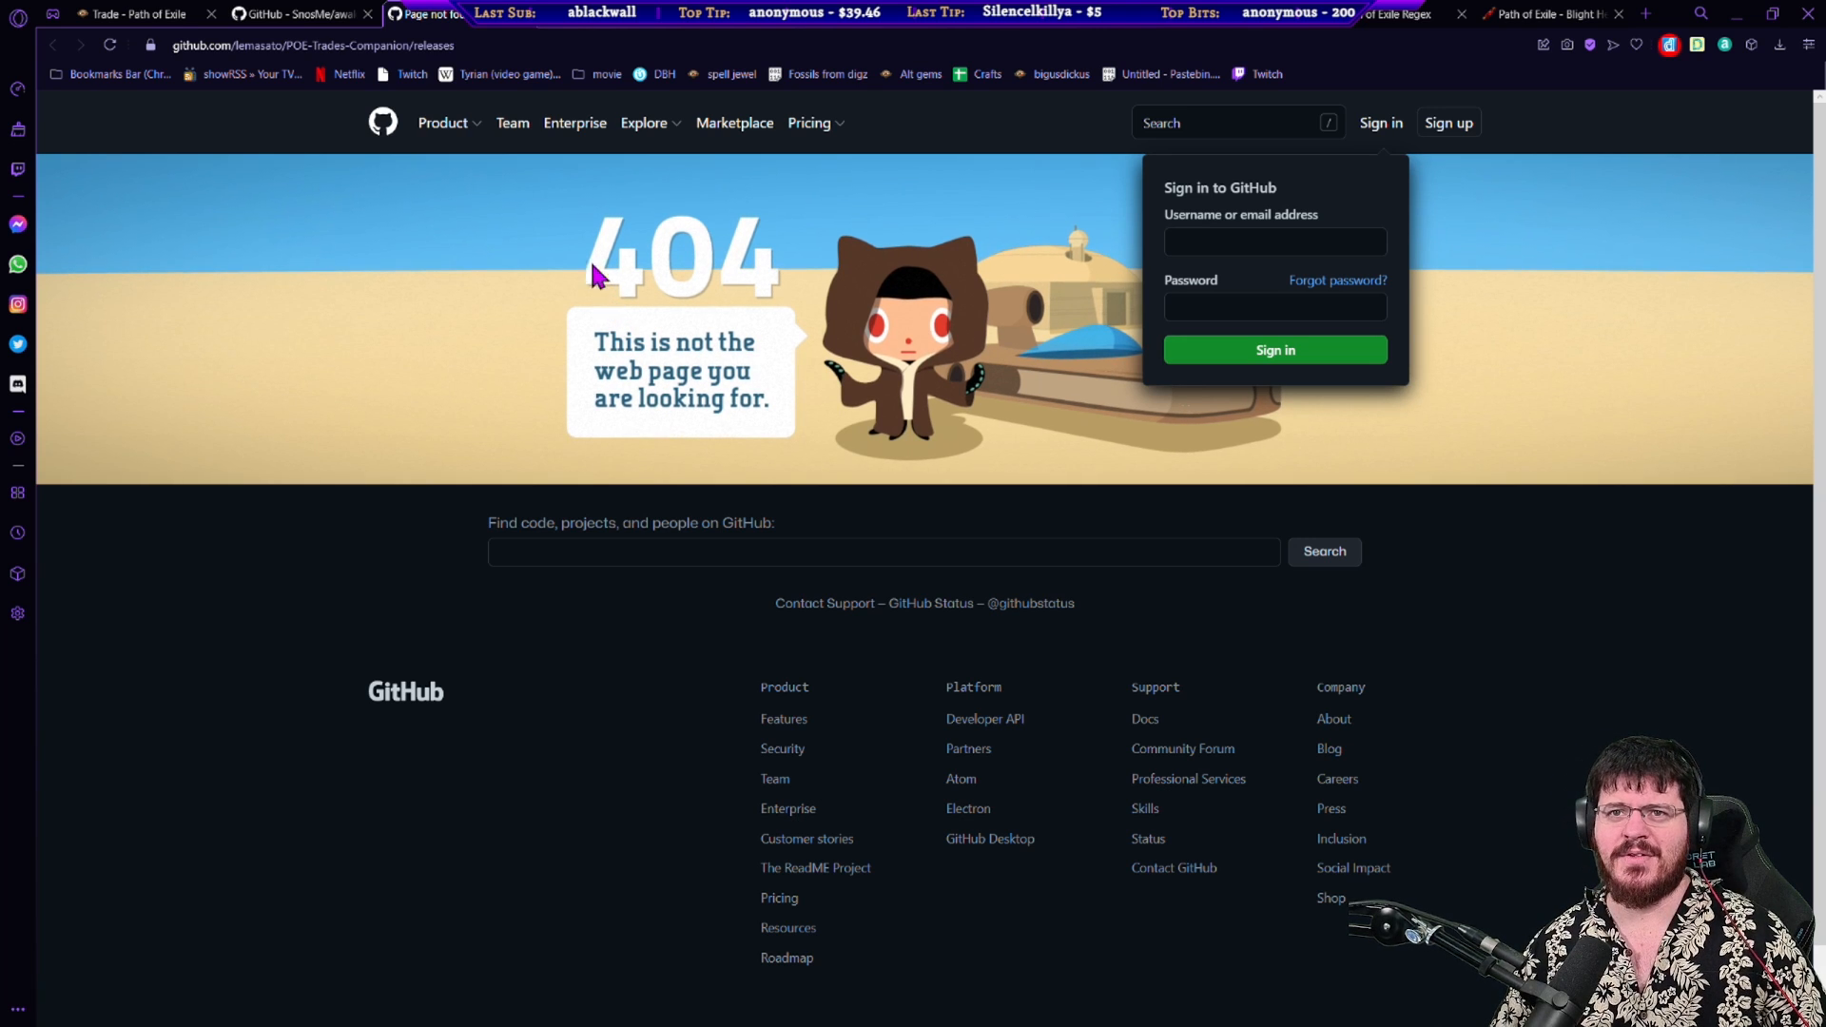
mouse_move(583, 157)
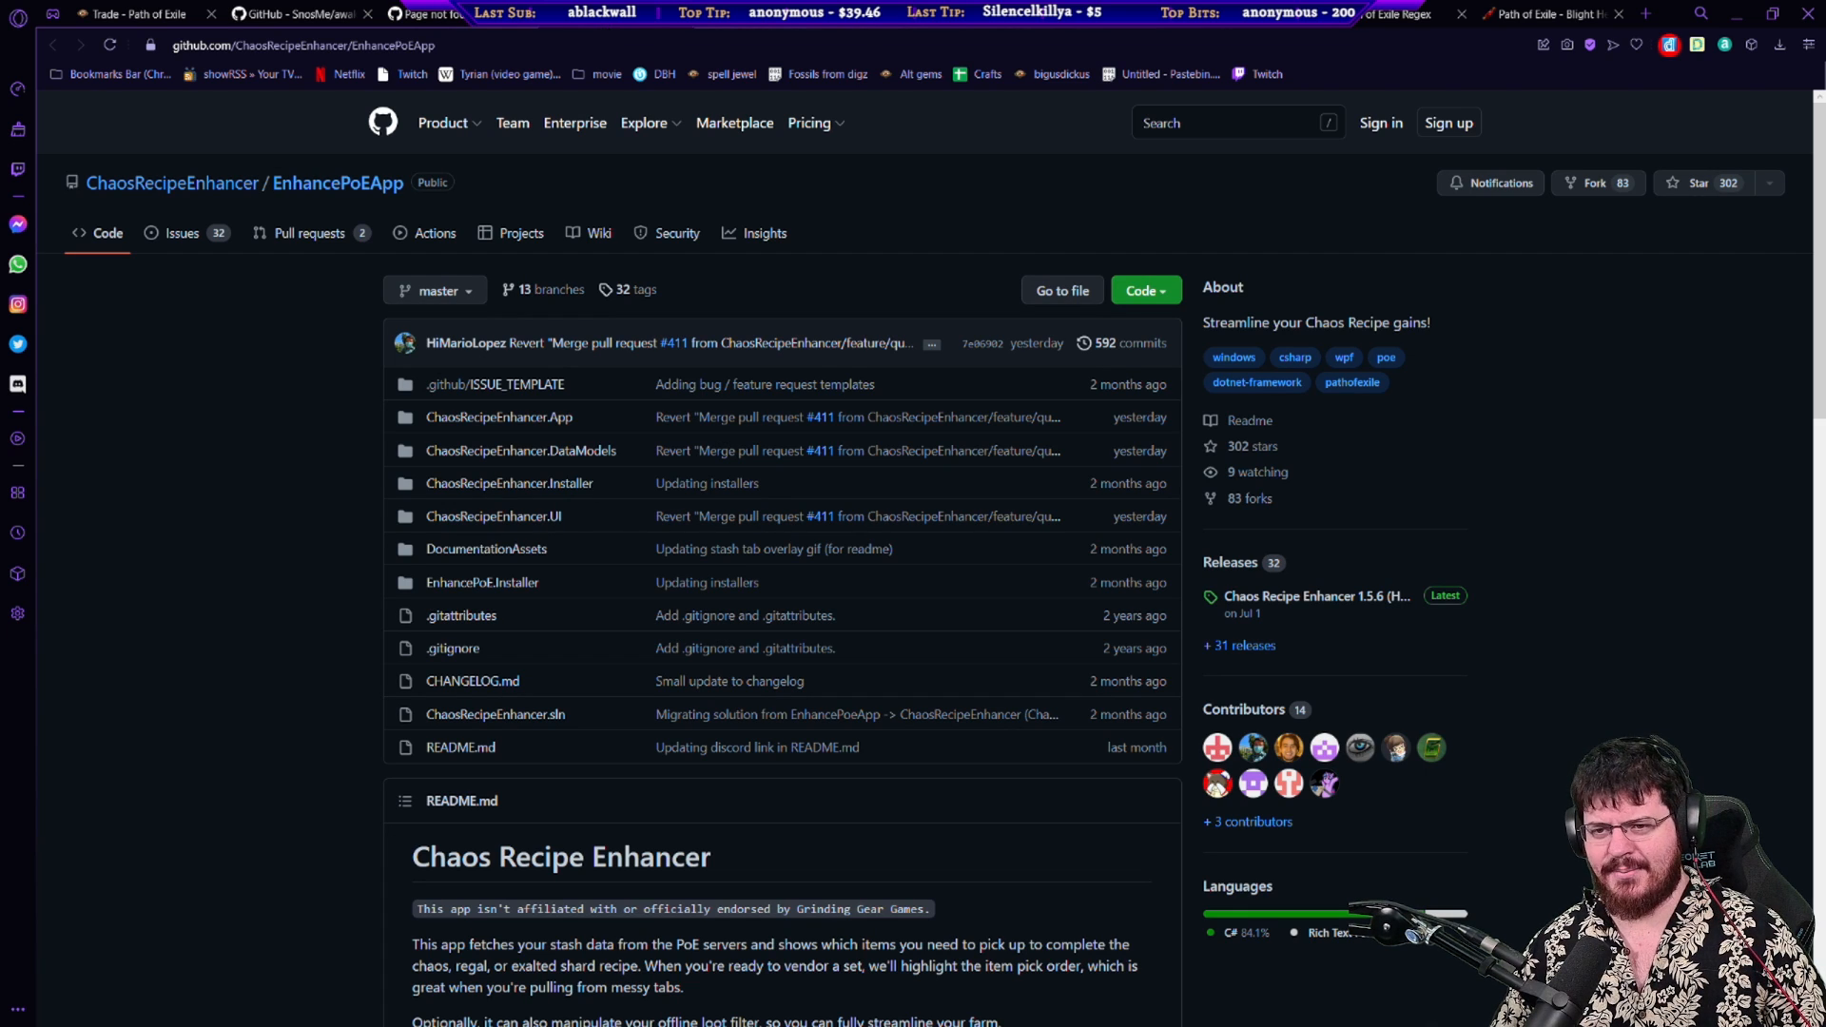
mouse_move(172, 183)
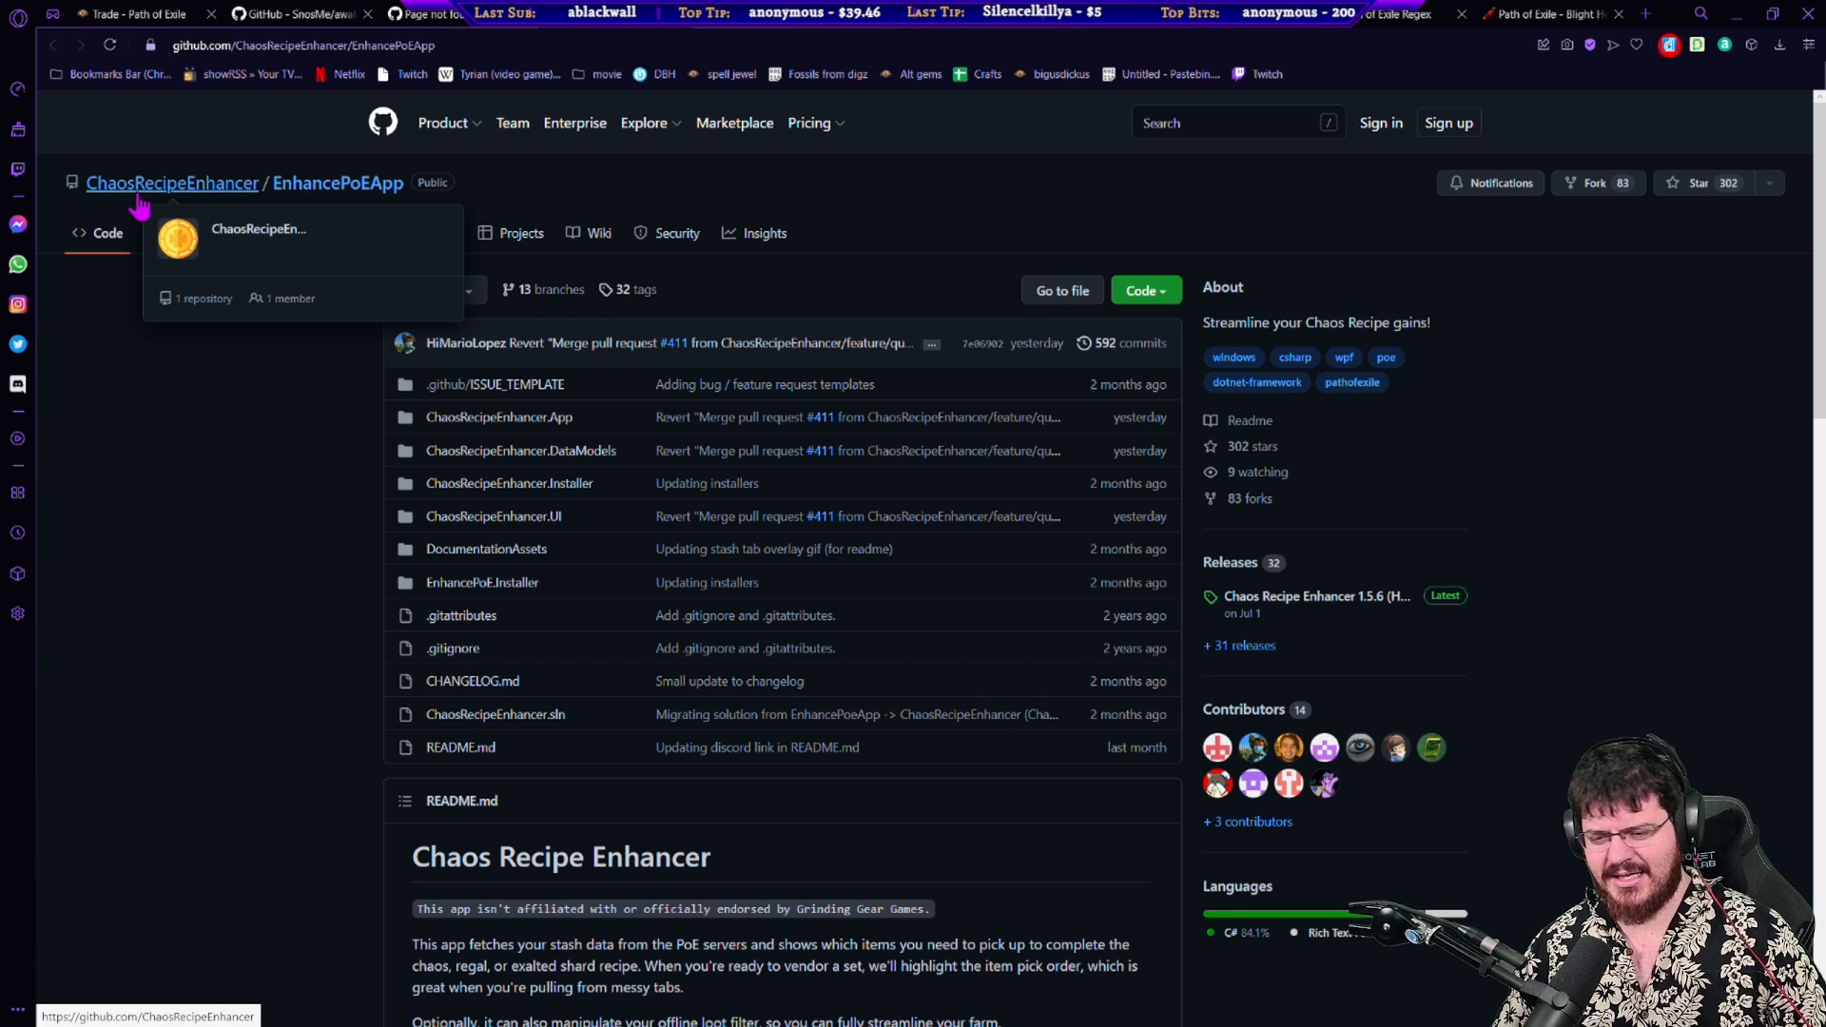
mouse_move(167, 435)
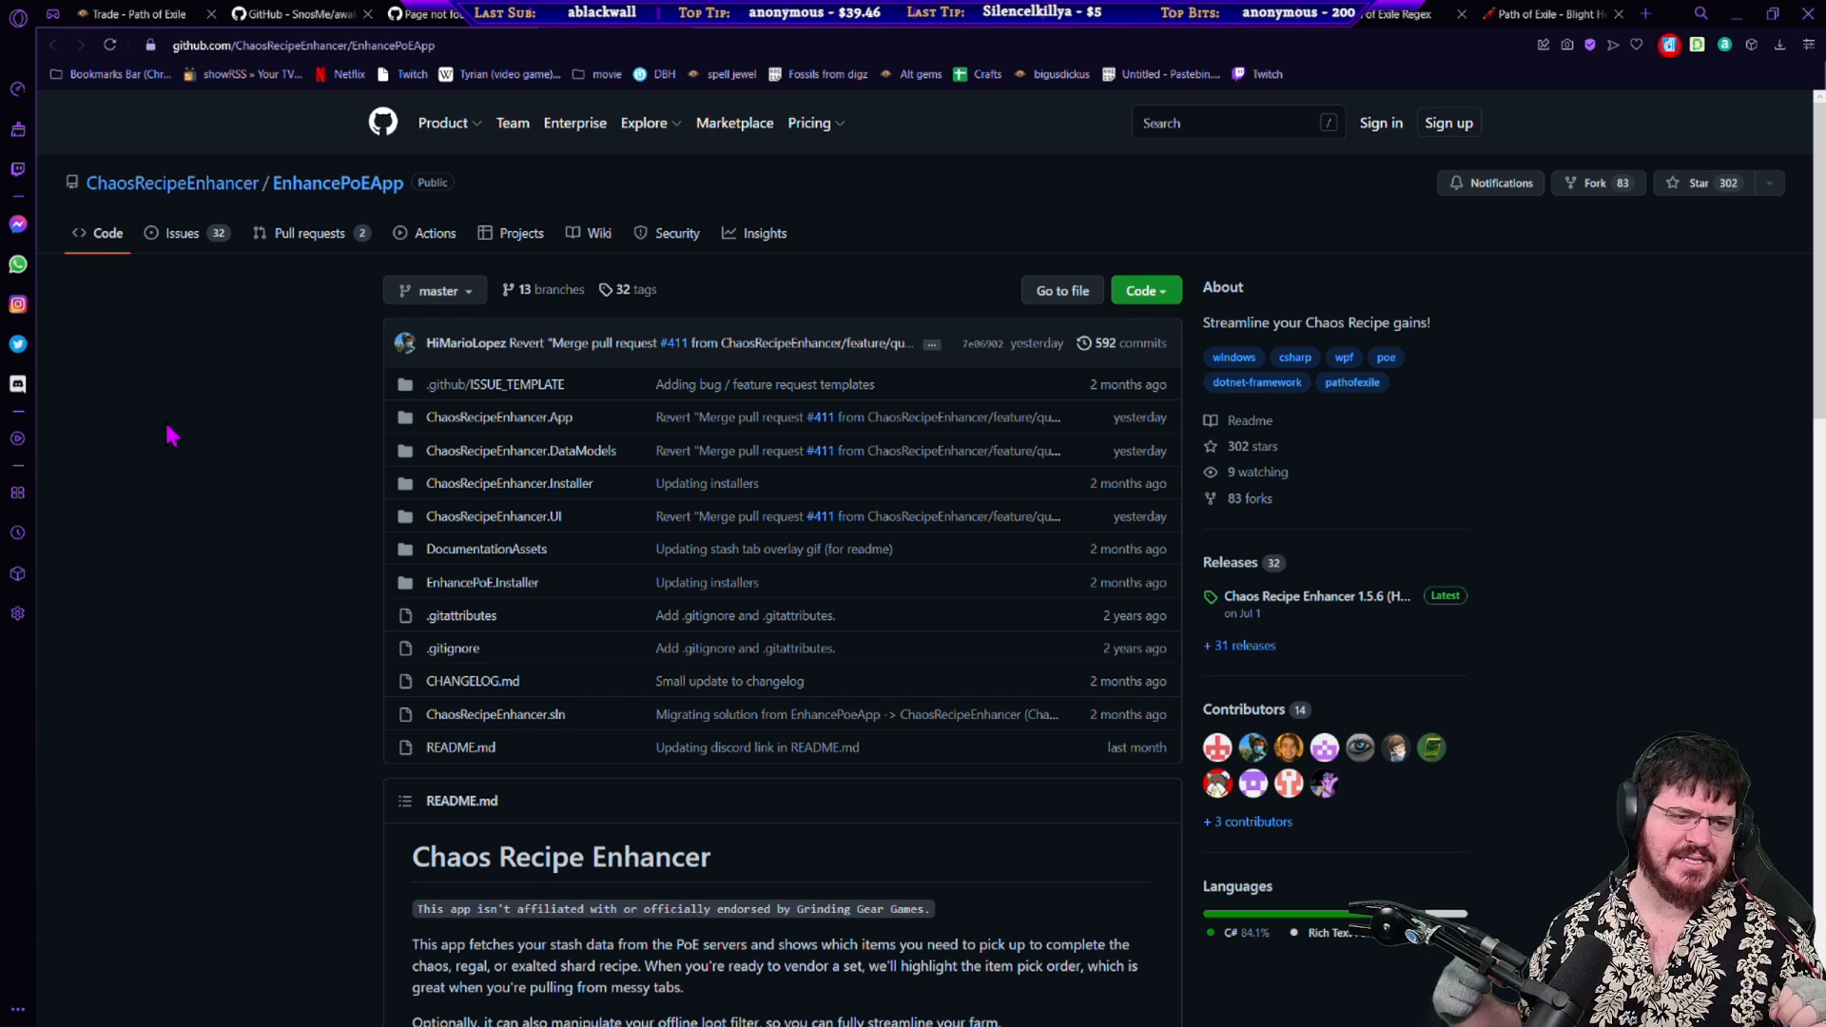
scroll("down", 3)
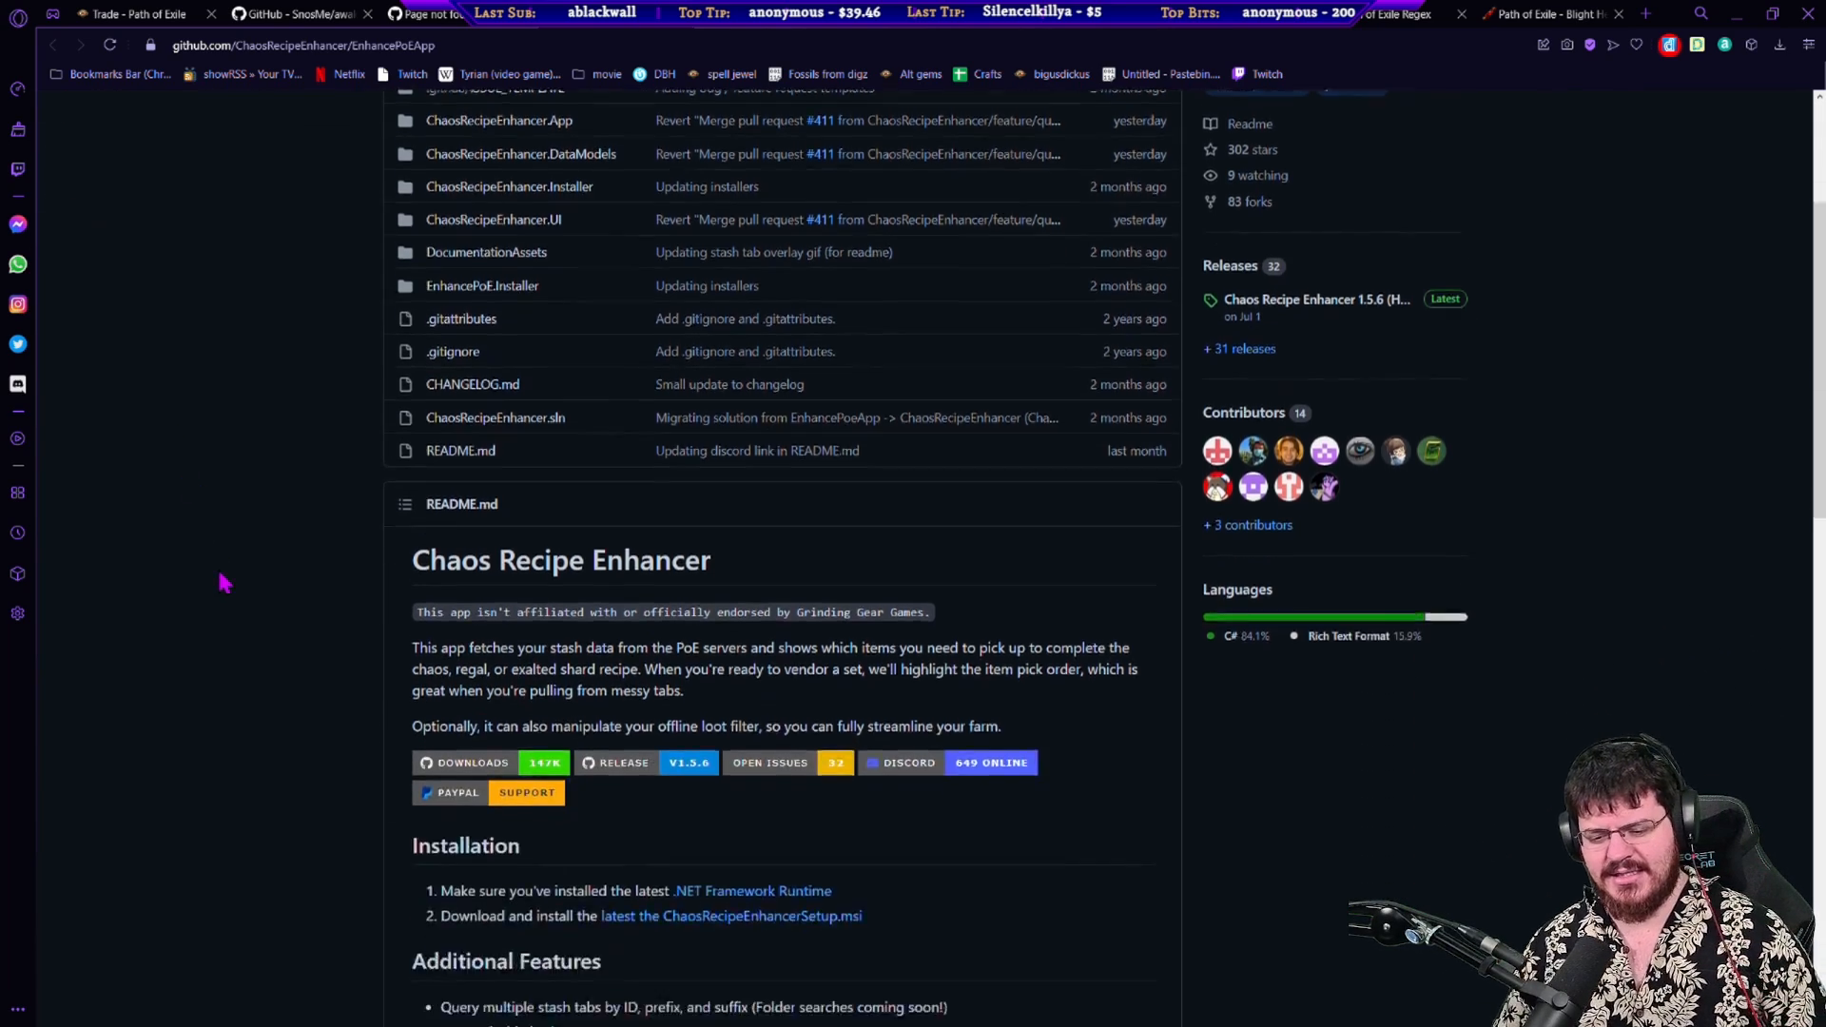
scroll("down", 3)
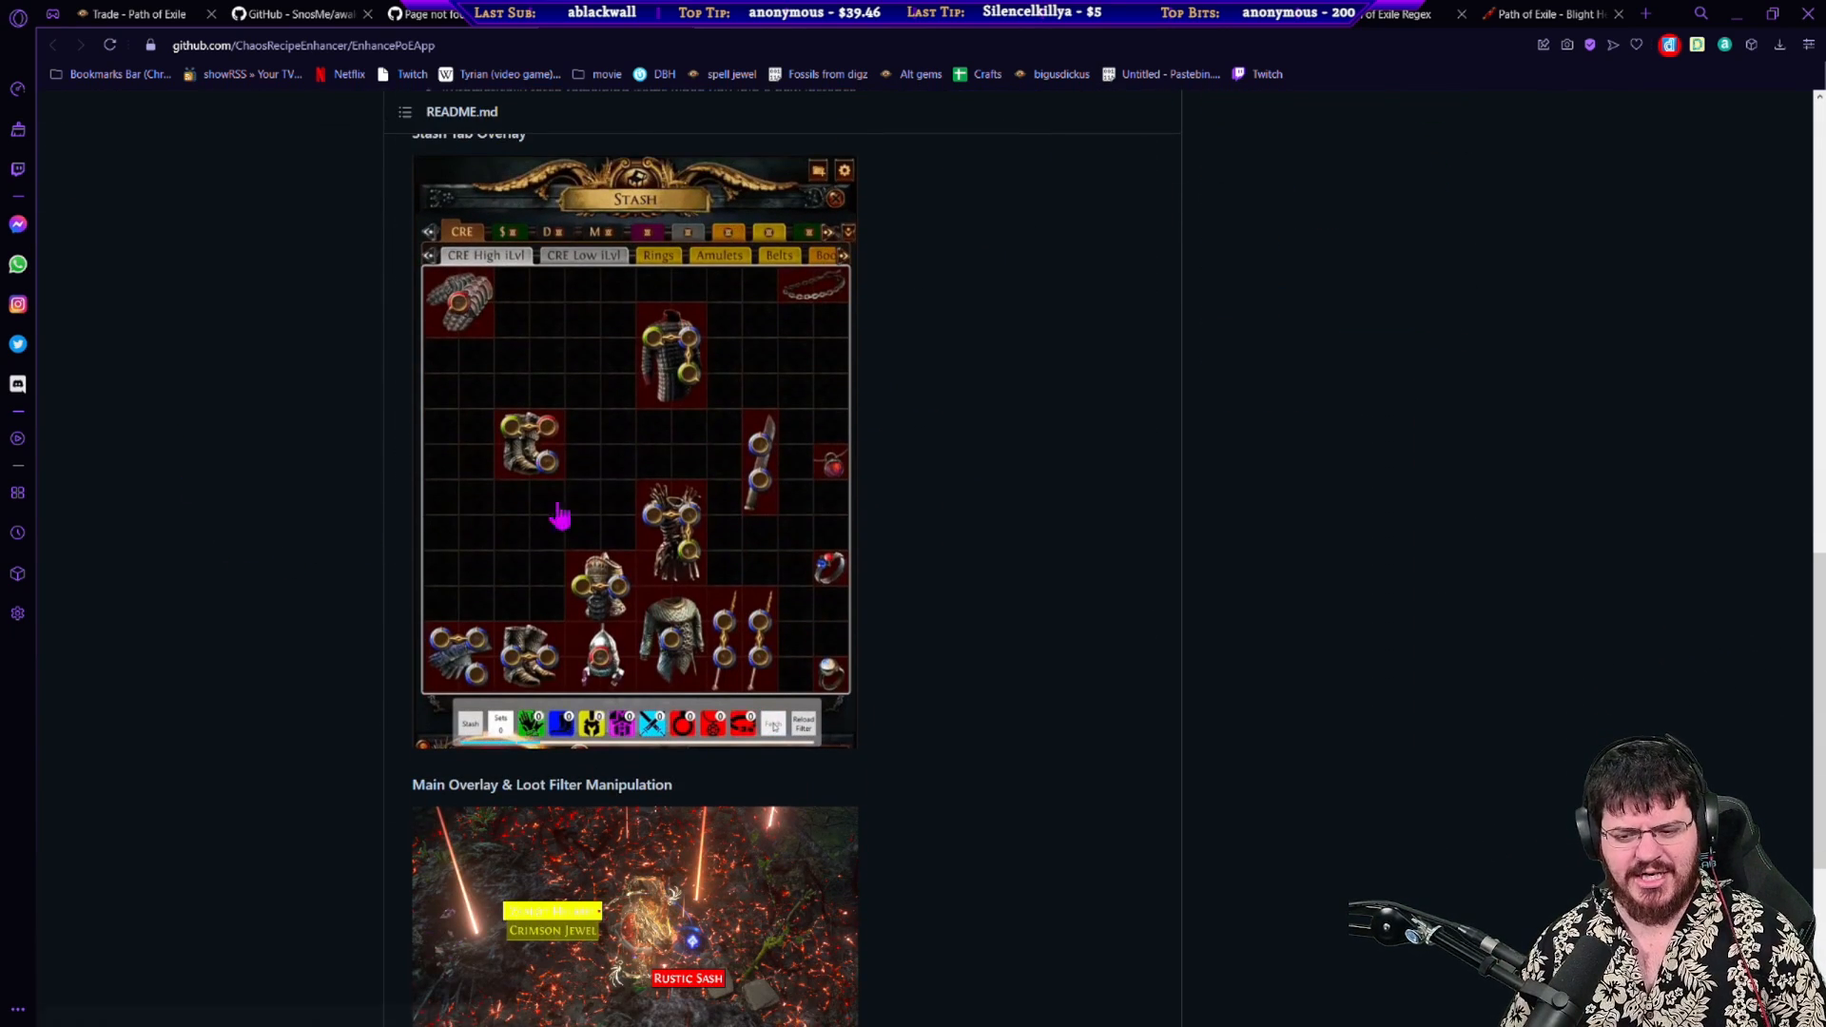
scroll("down", 3)
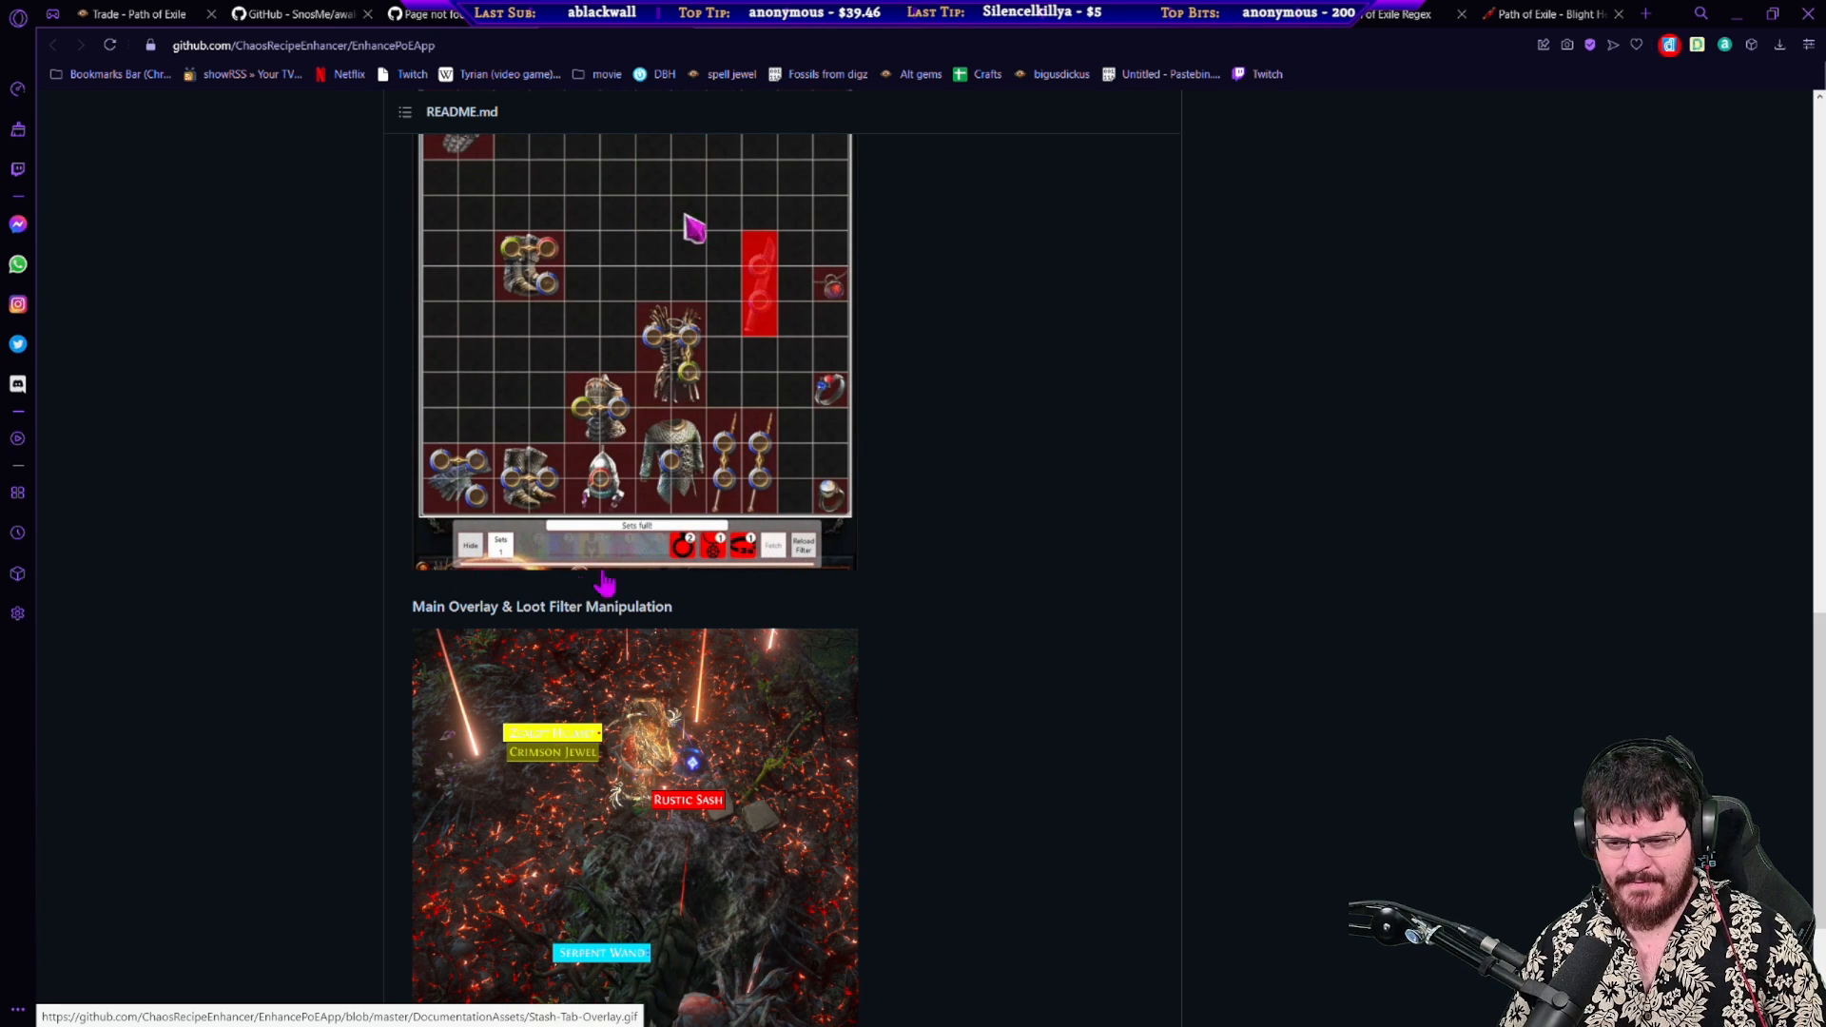
scroll("down", 3)
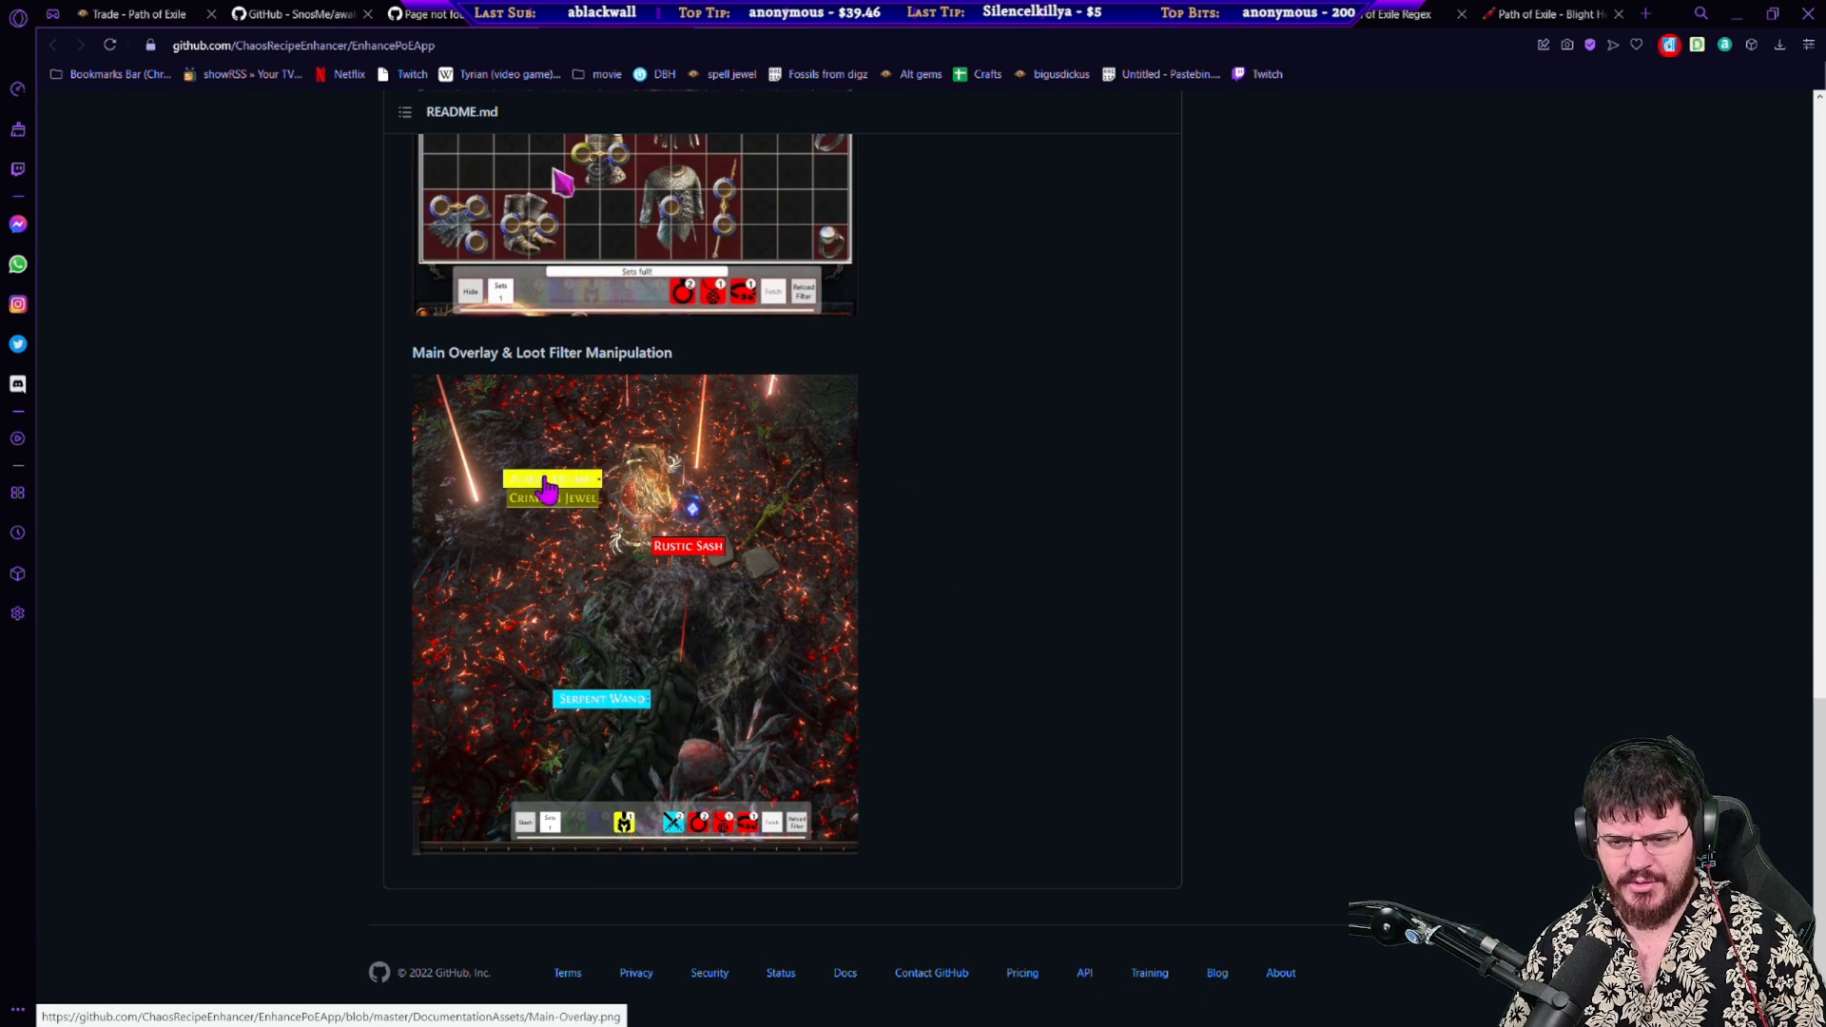
mouse_move(647, 729)
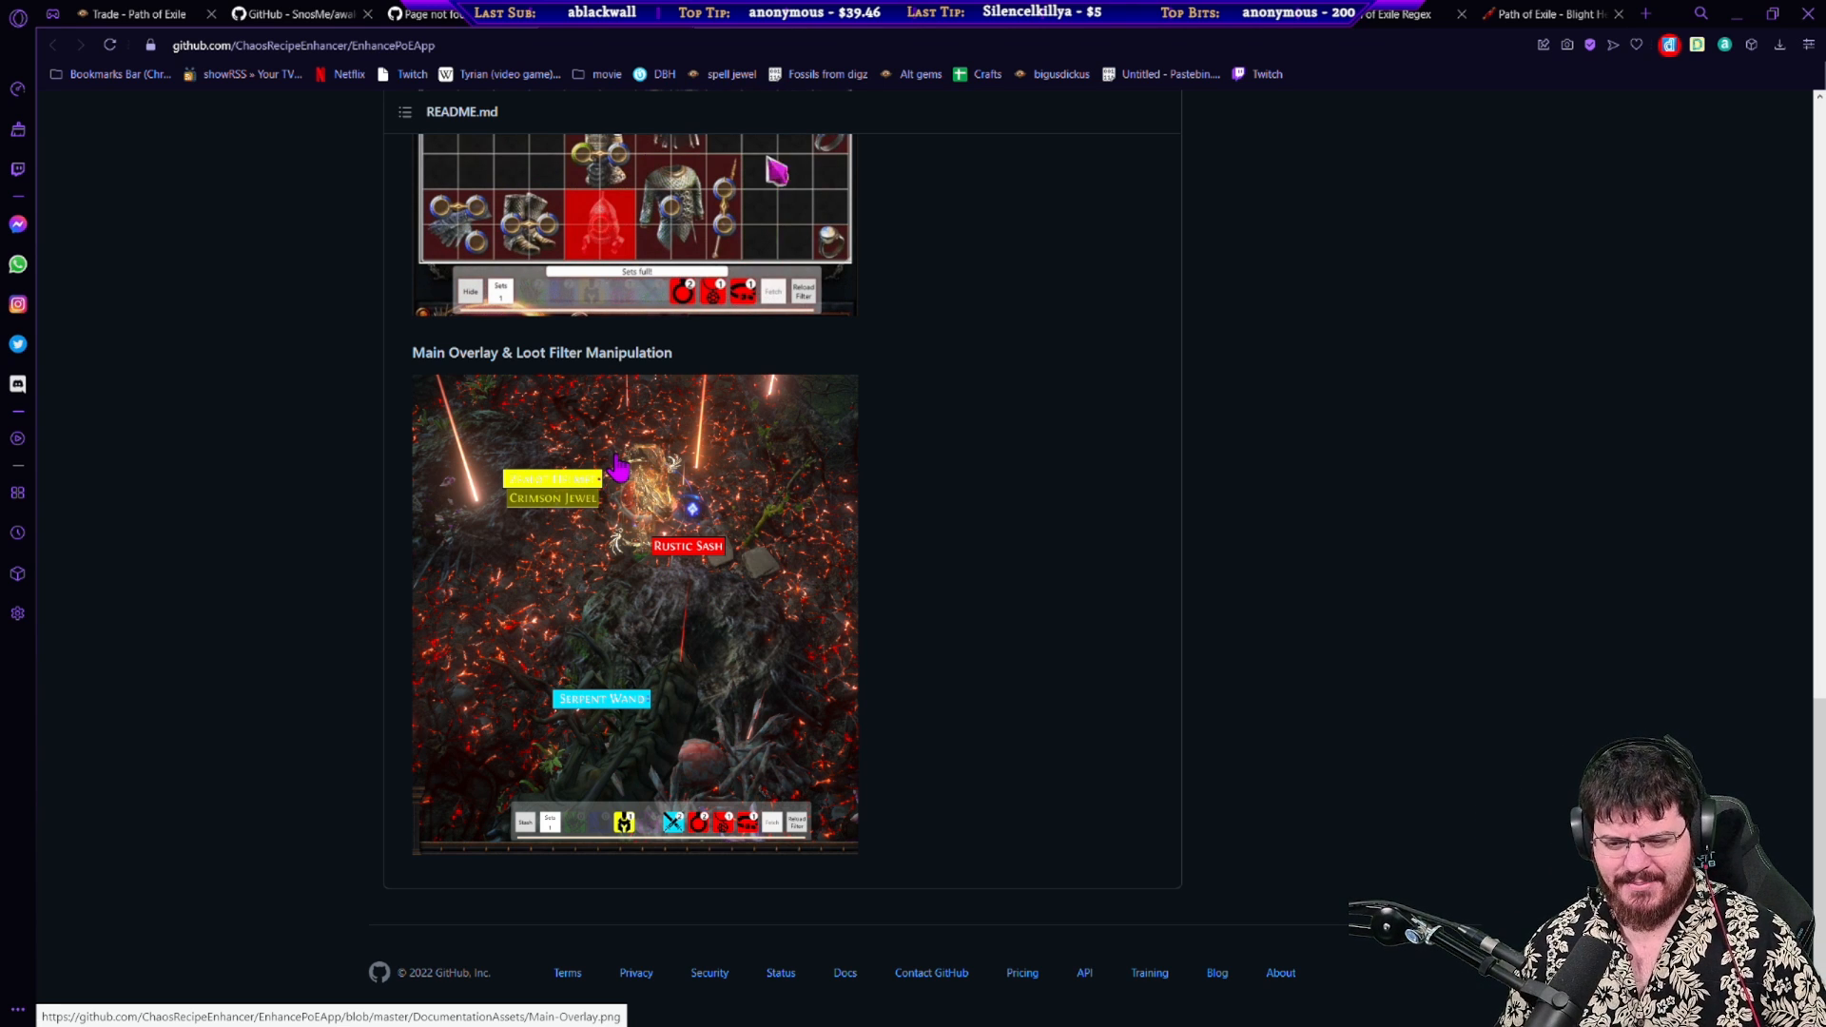
mouse_move(393, 769)
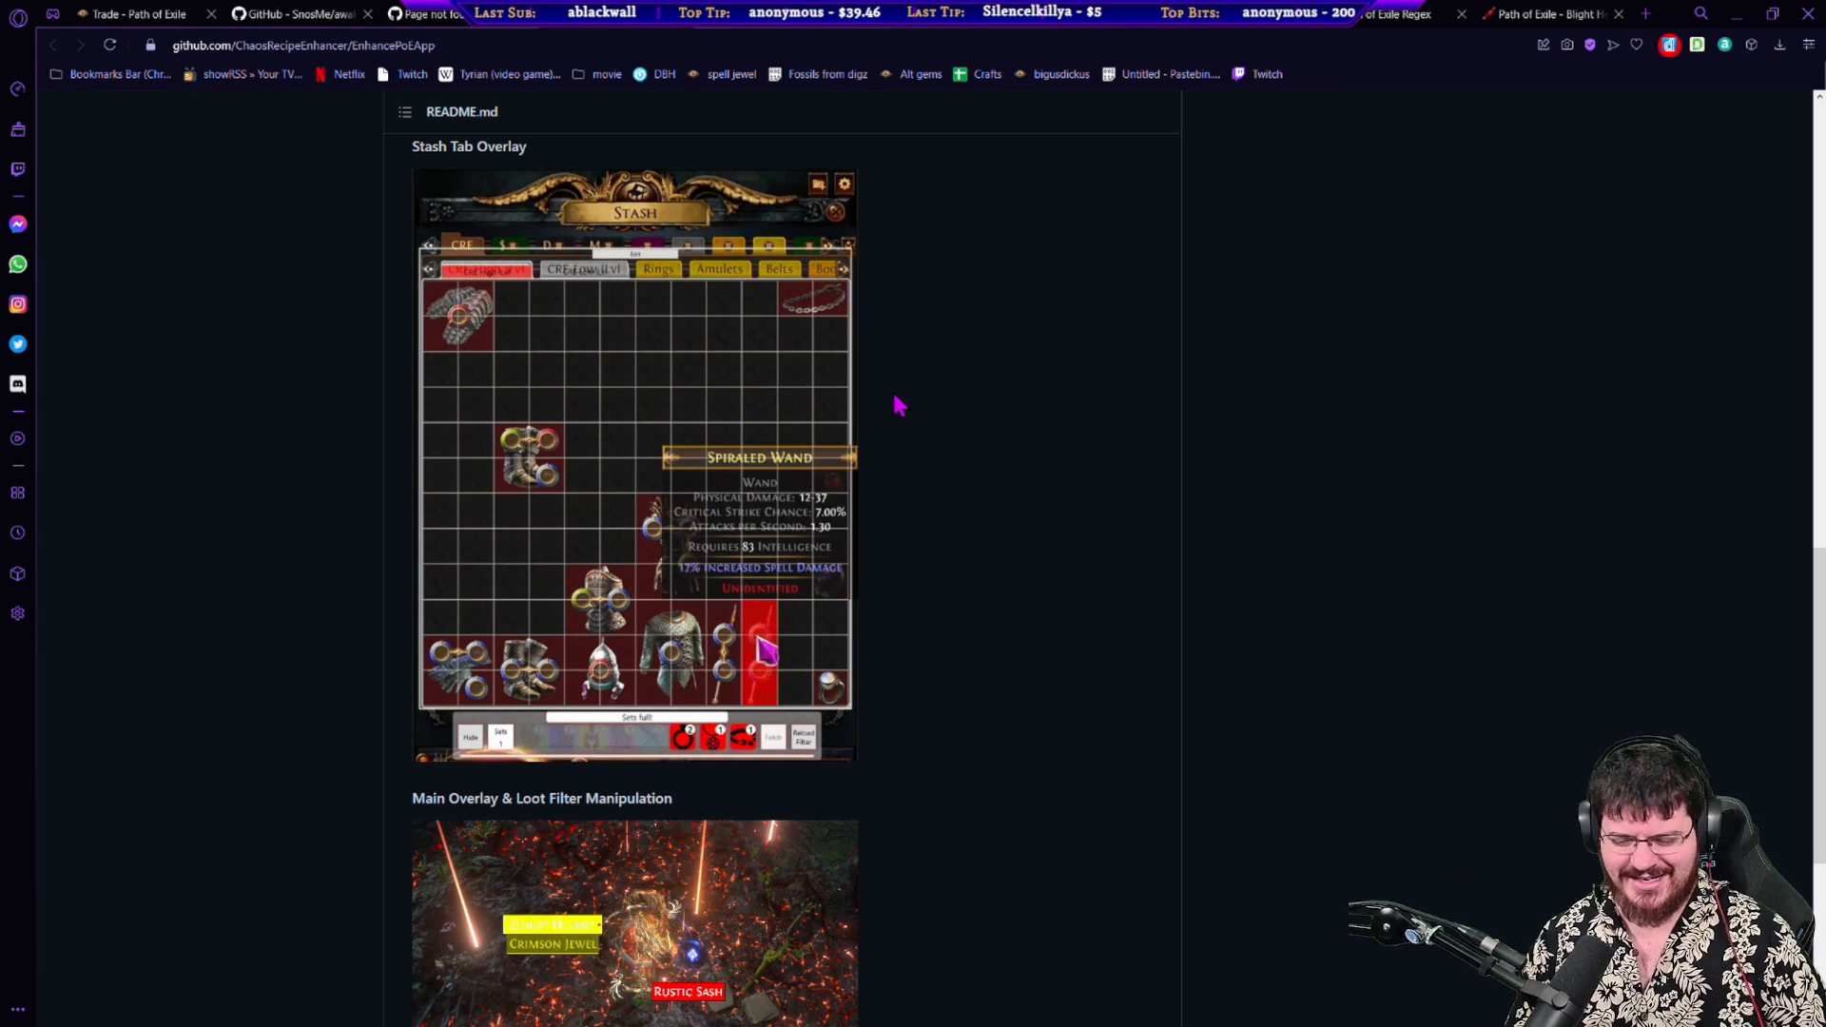
scroll("down", 3)
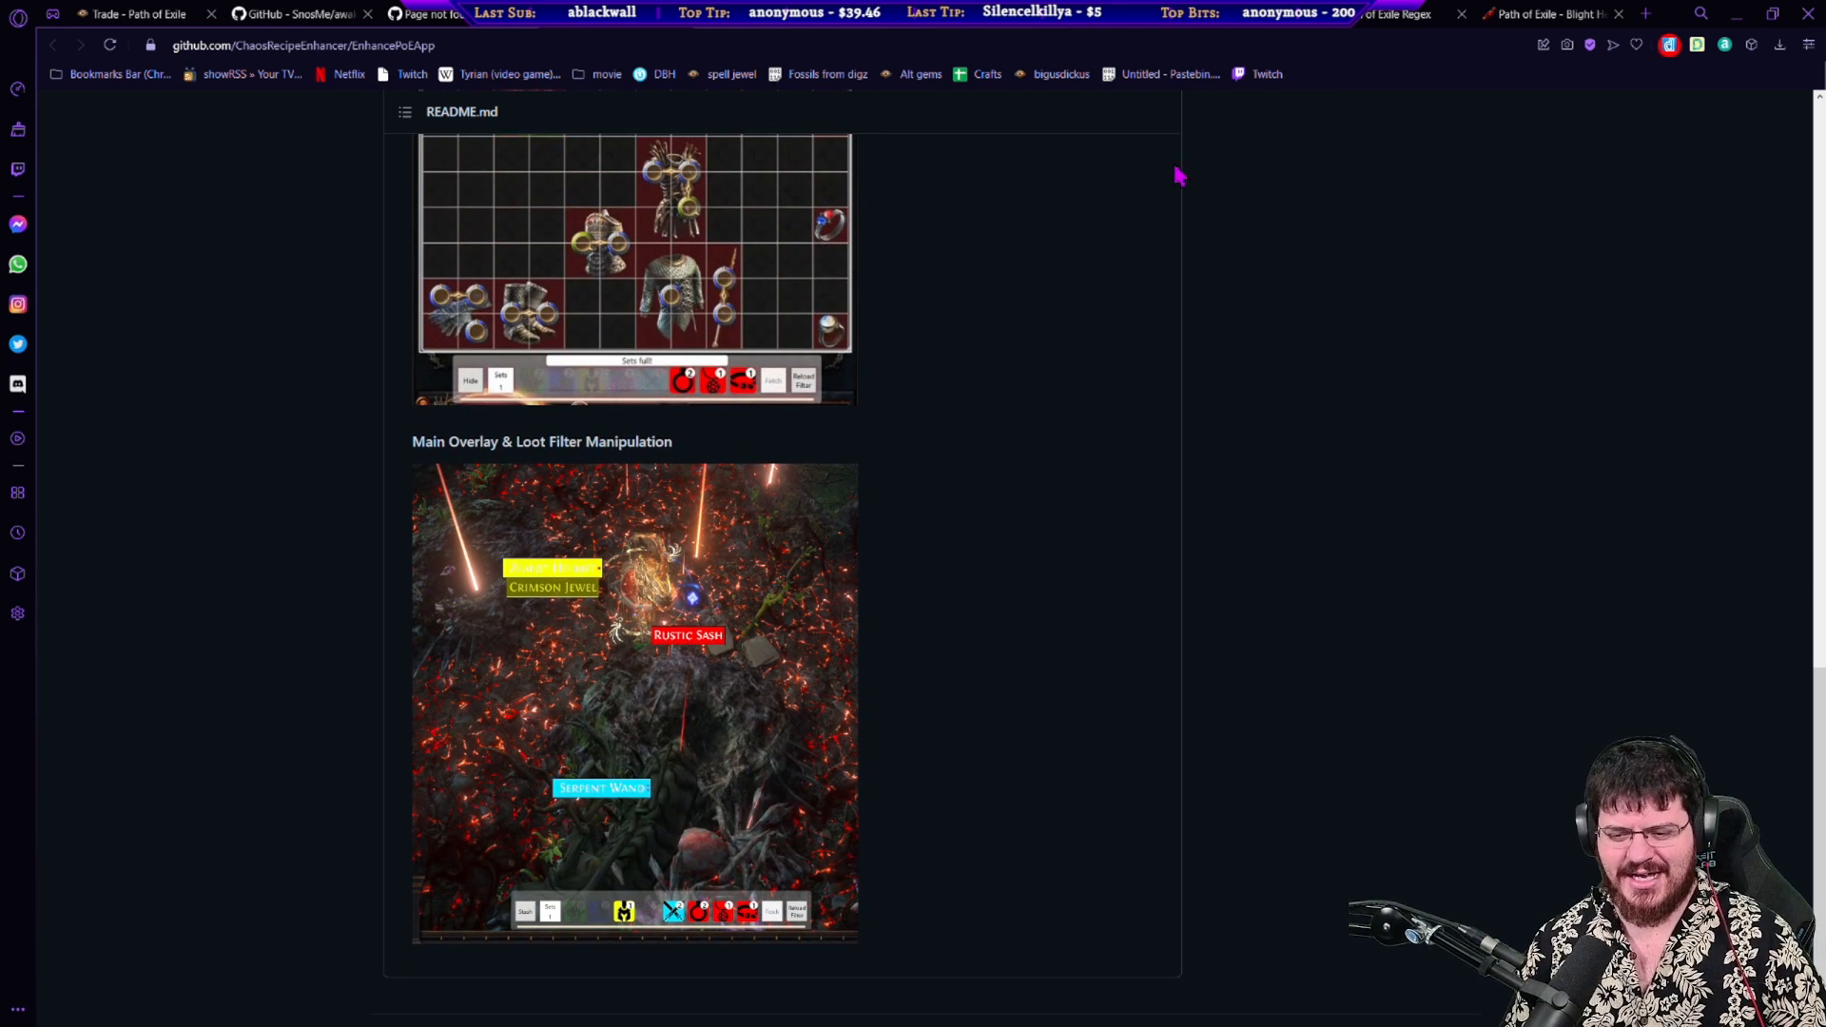
scroll("down", 3)
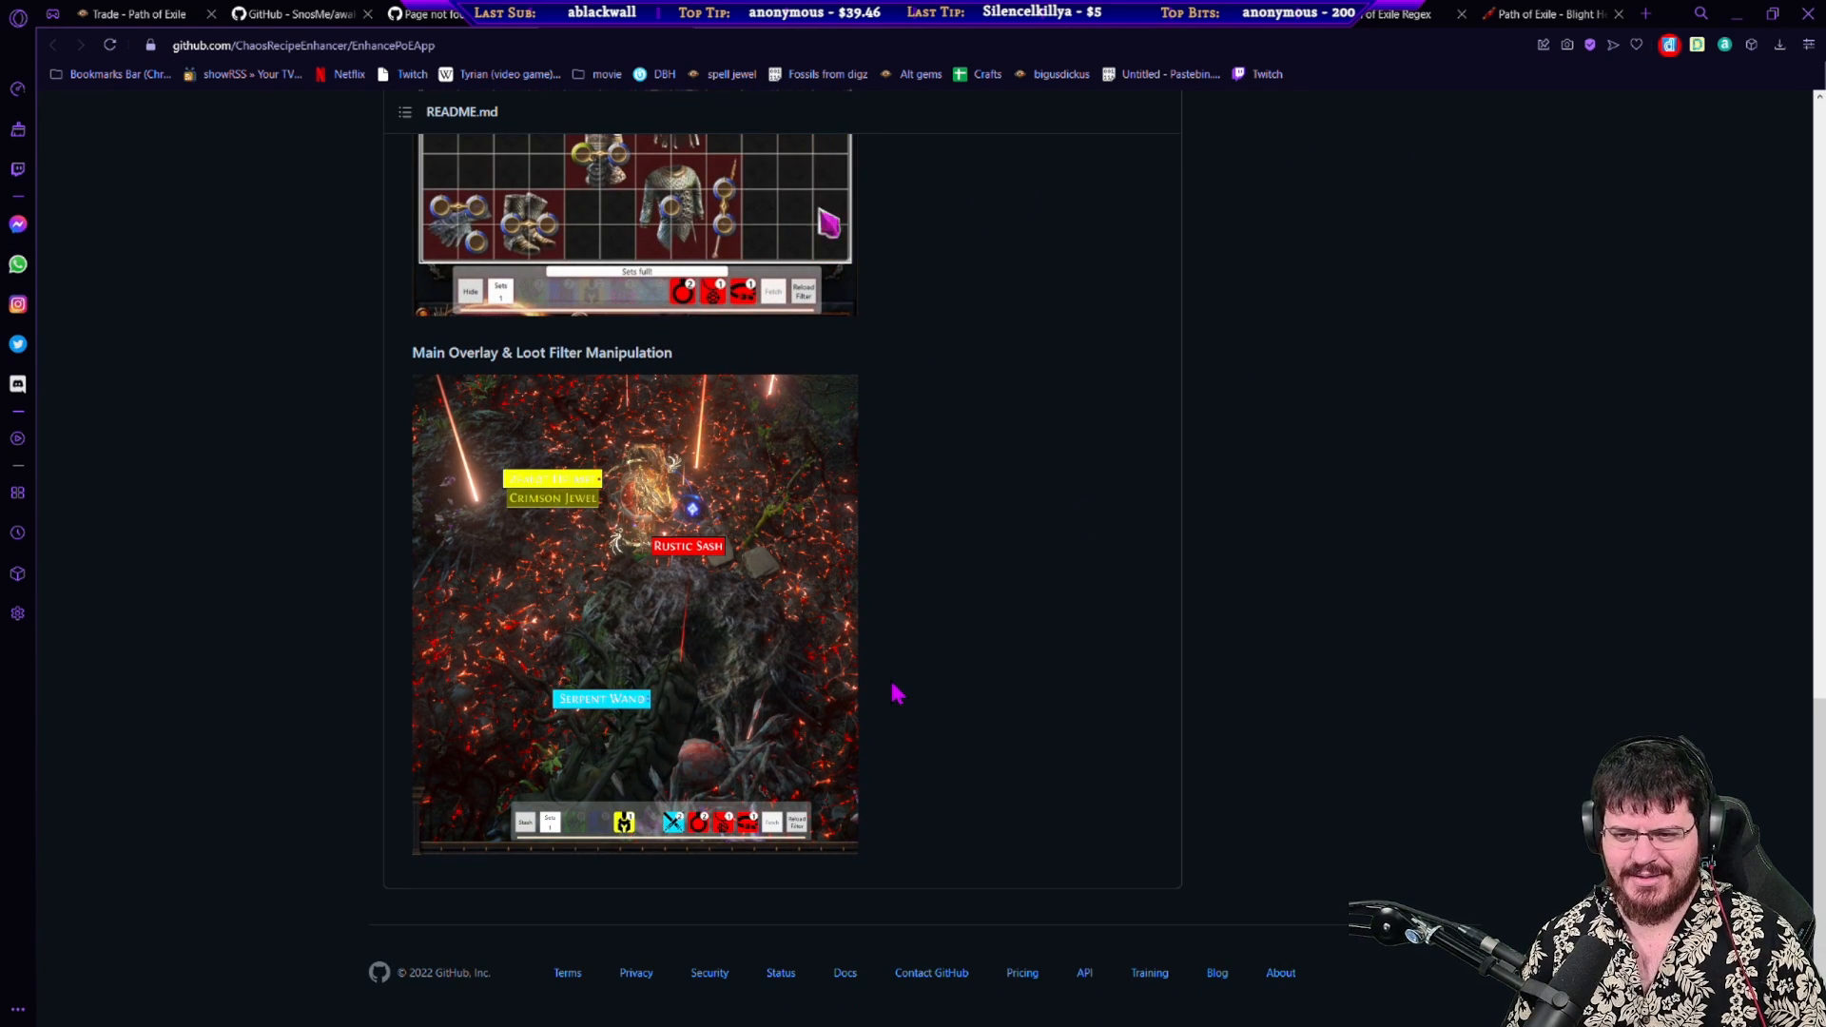
scroll("up", 3)
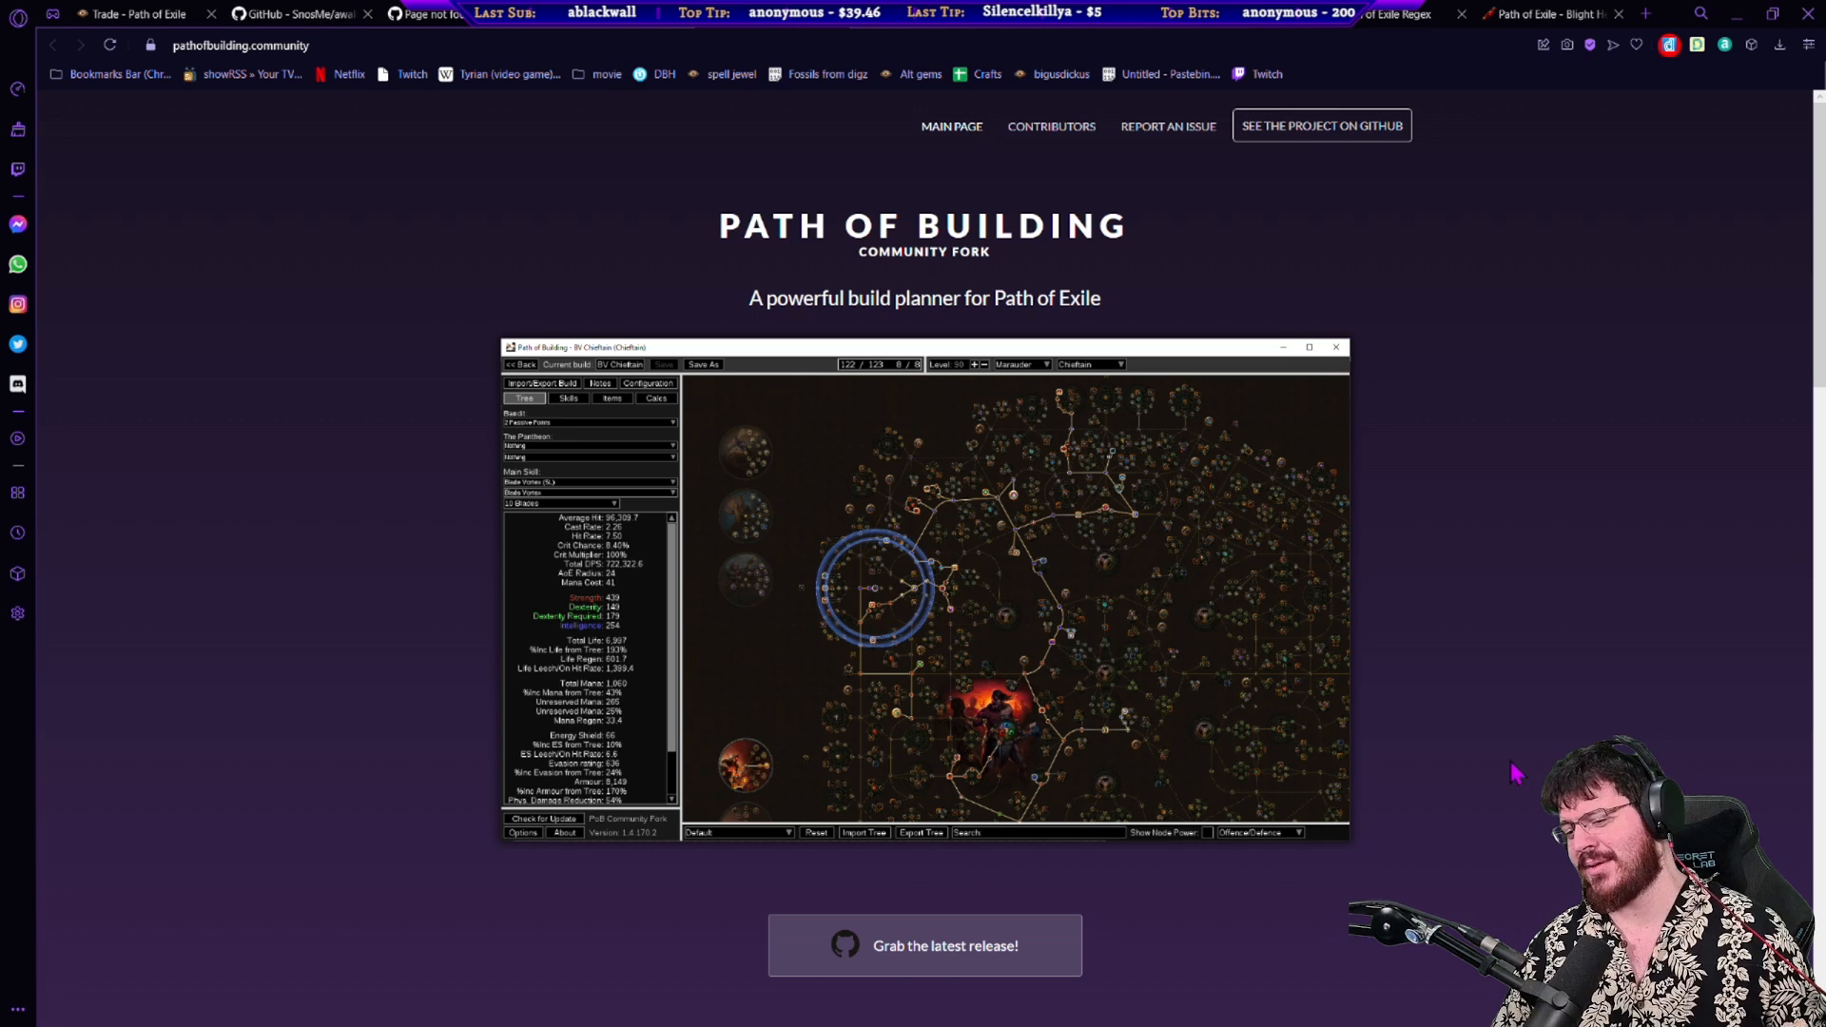
mouse_move(1535, 737)
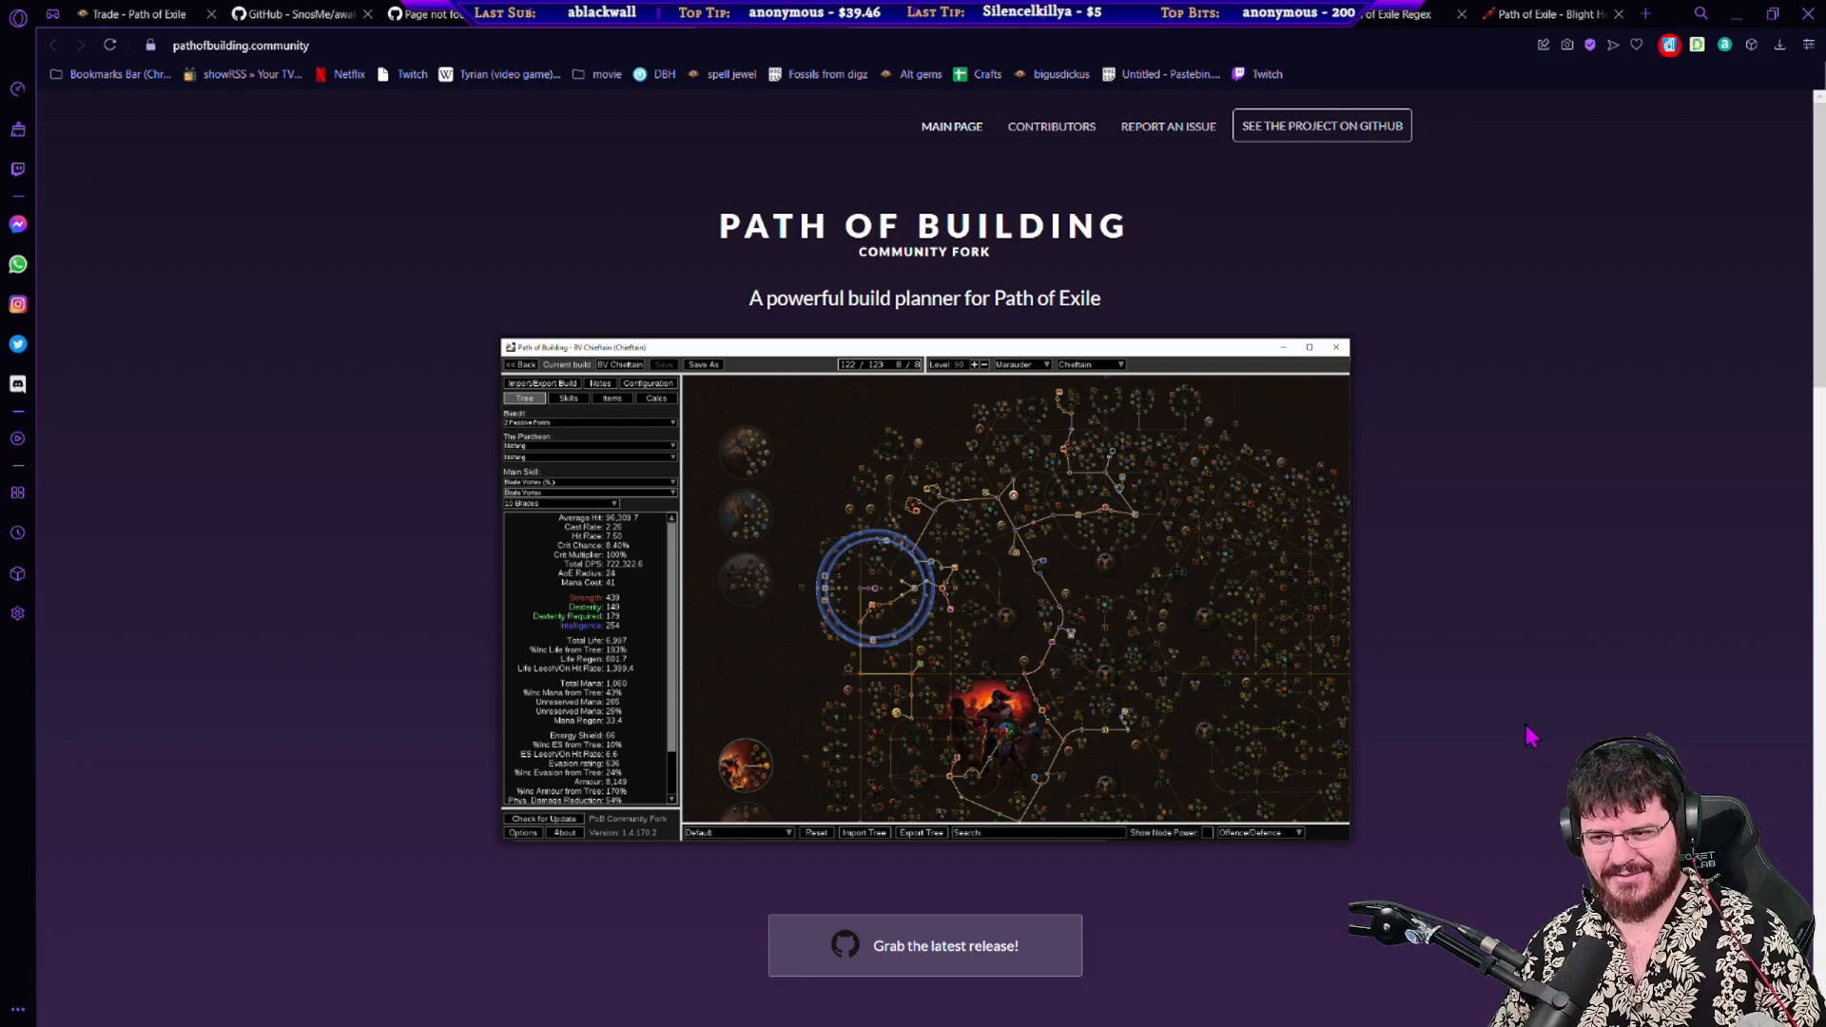
Step: Scroll the Path of Building Community Fork homepage to its planner screenshot and download link
scroll("down", 3)
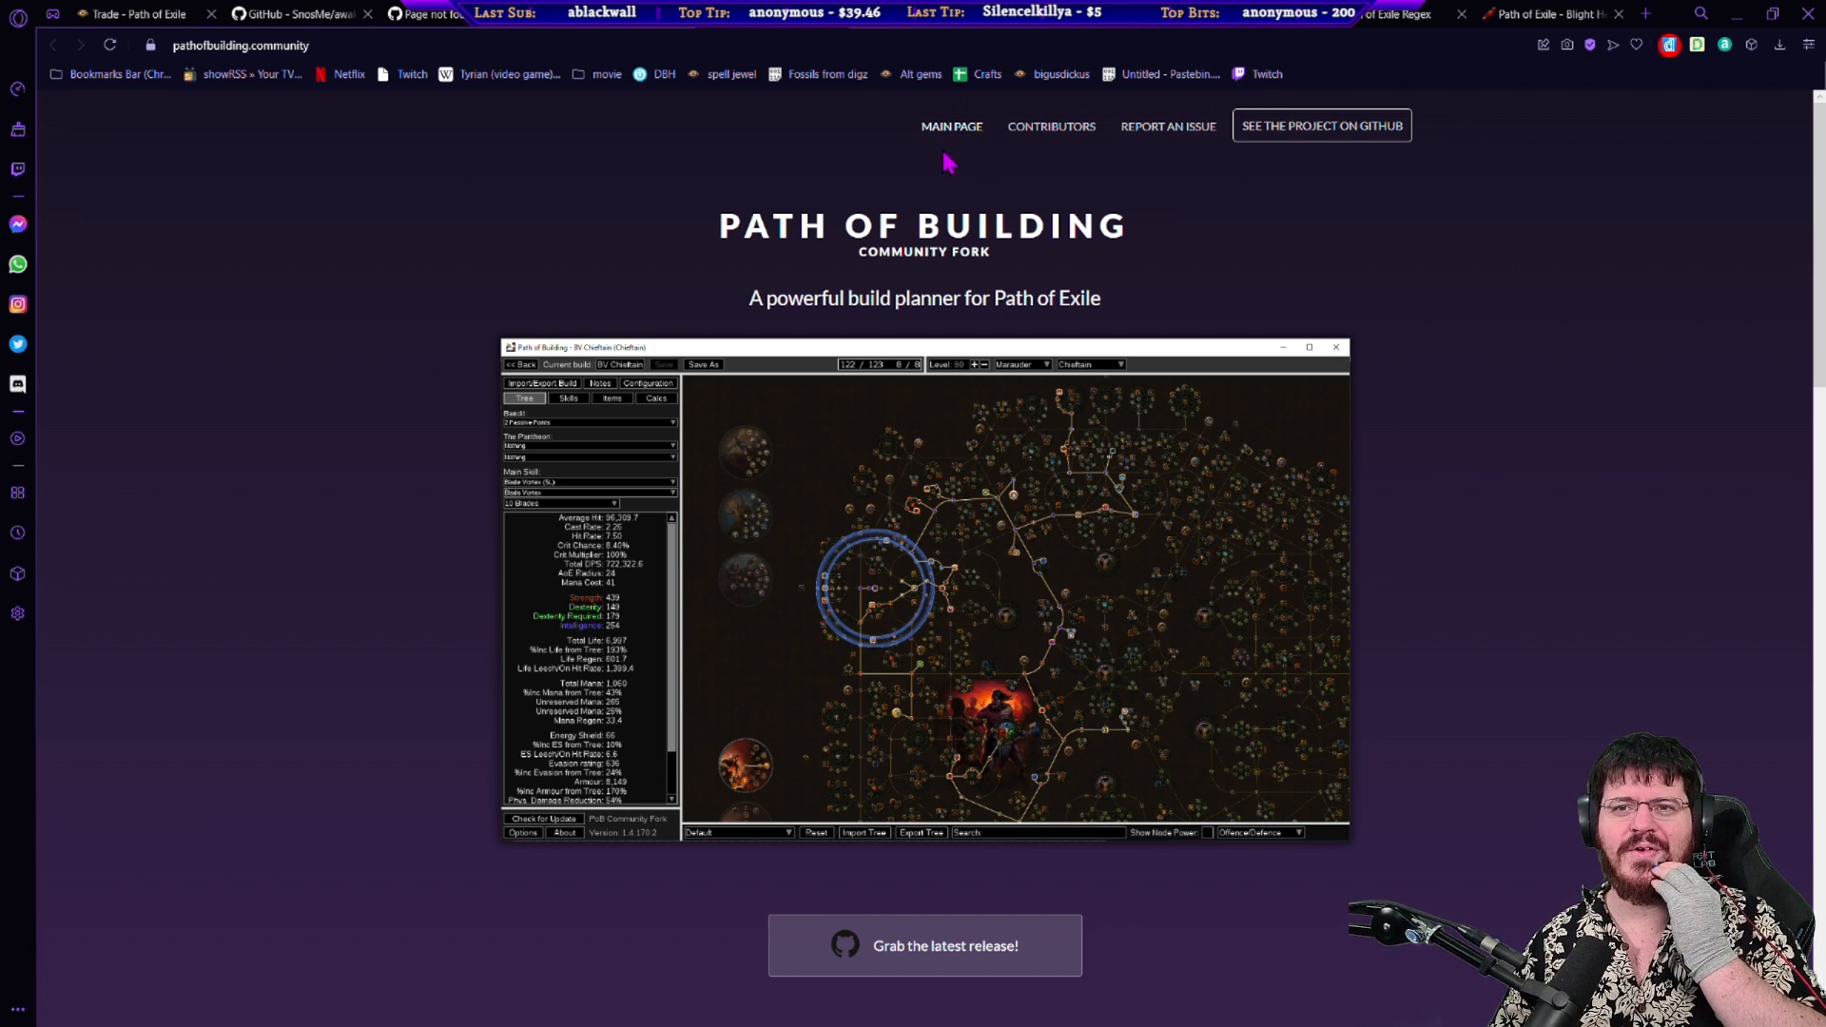
mouse_move(952, 138)
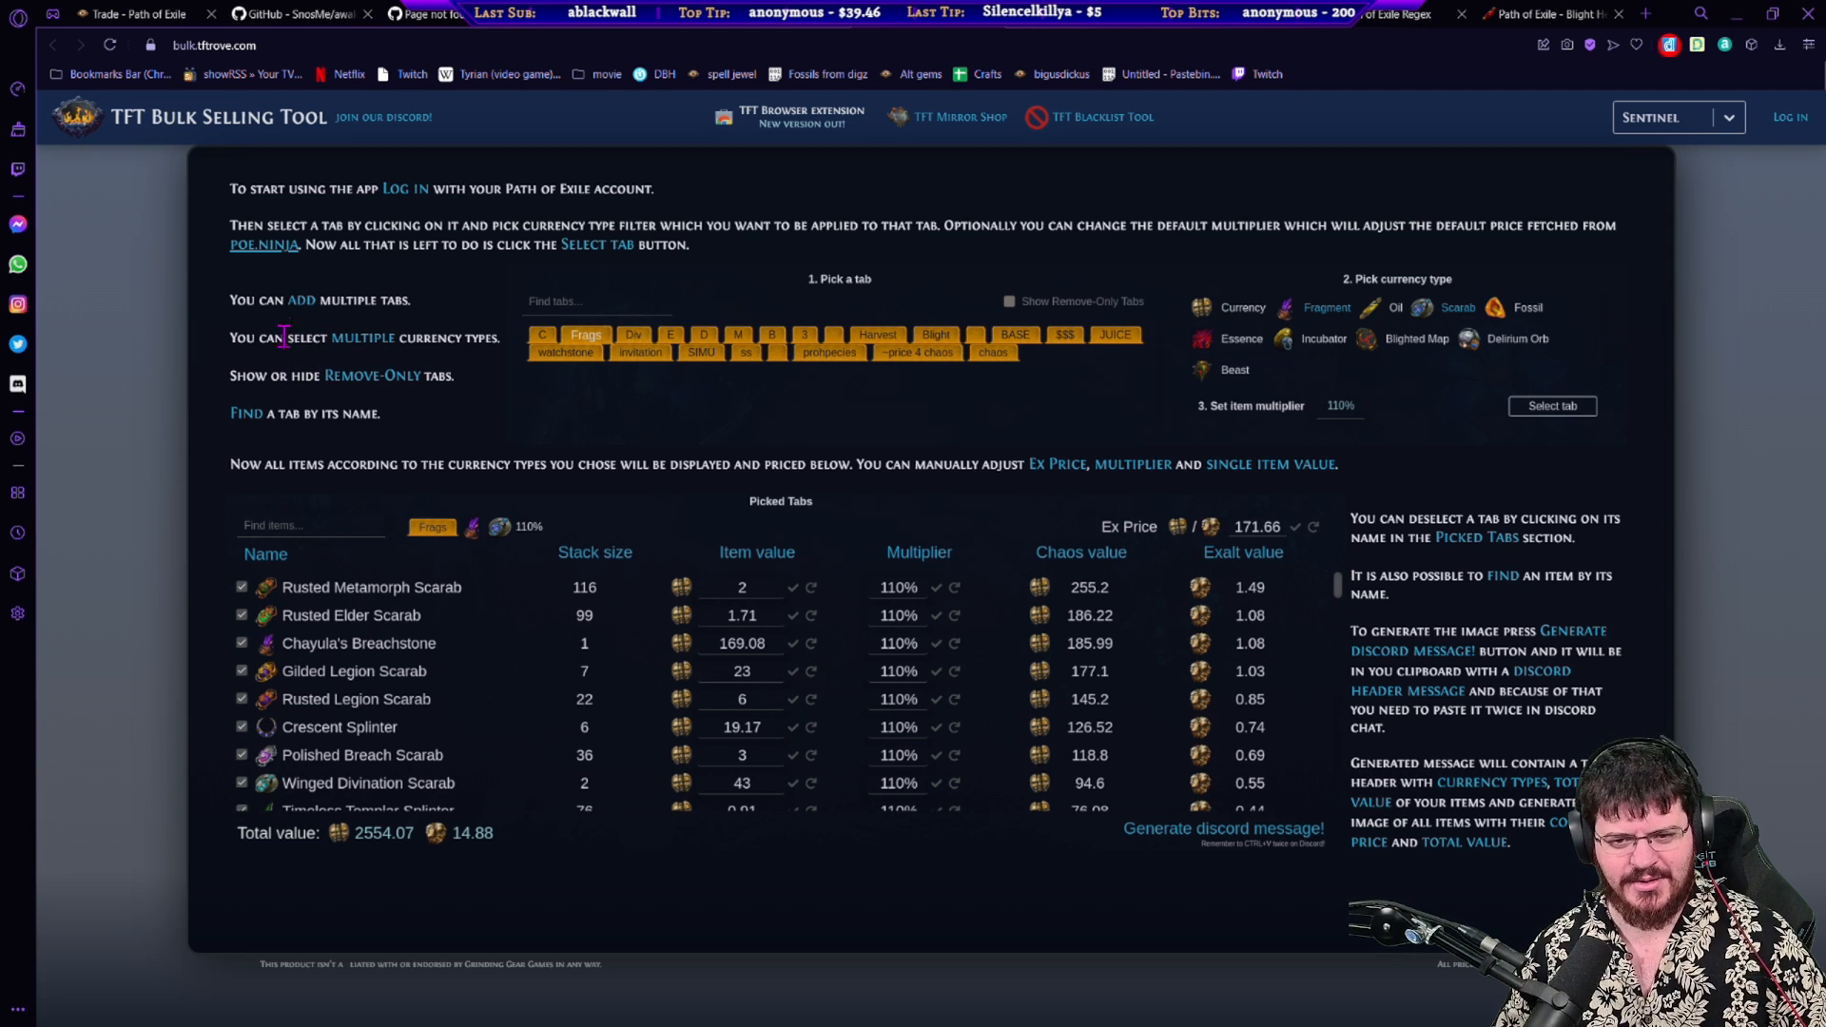
mouse_move(1573, 367)
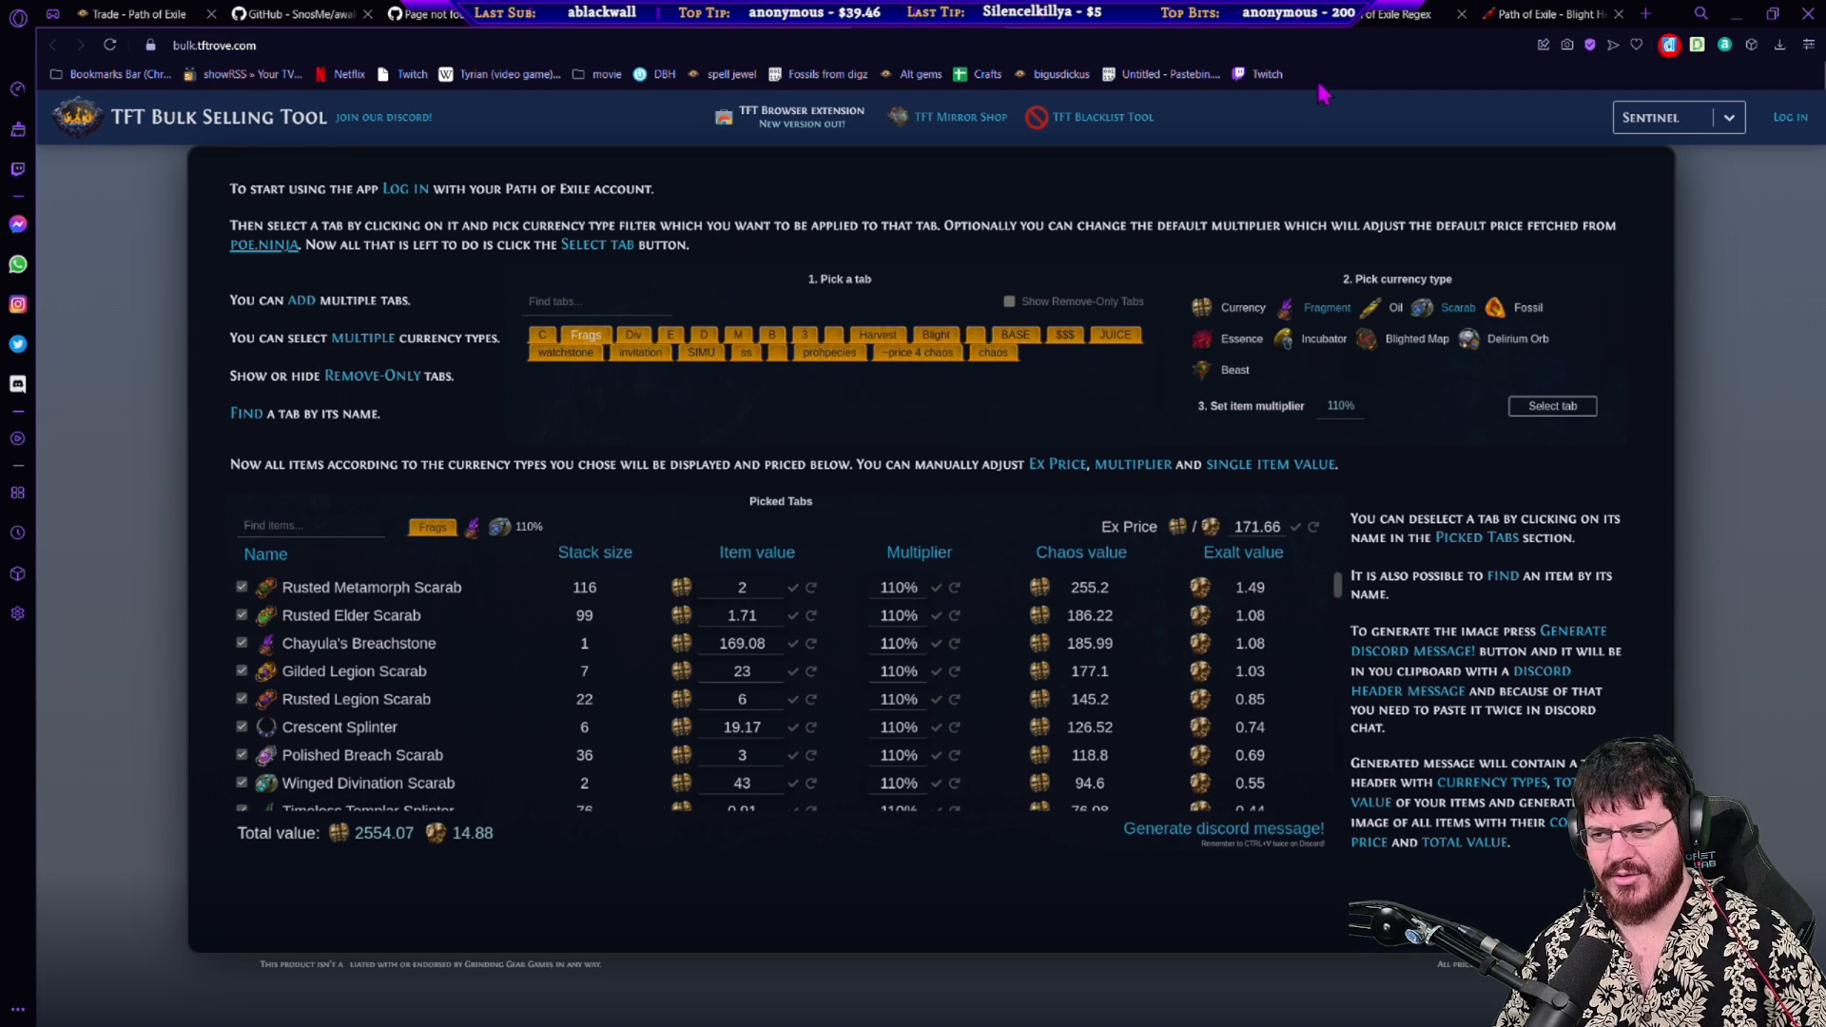
mouse_move(1042, 308)
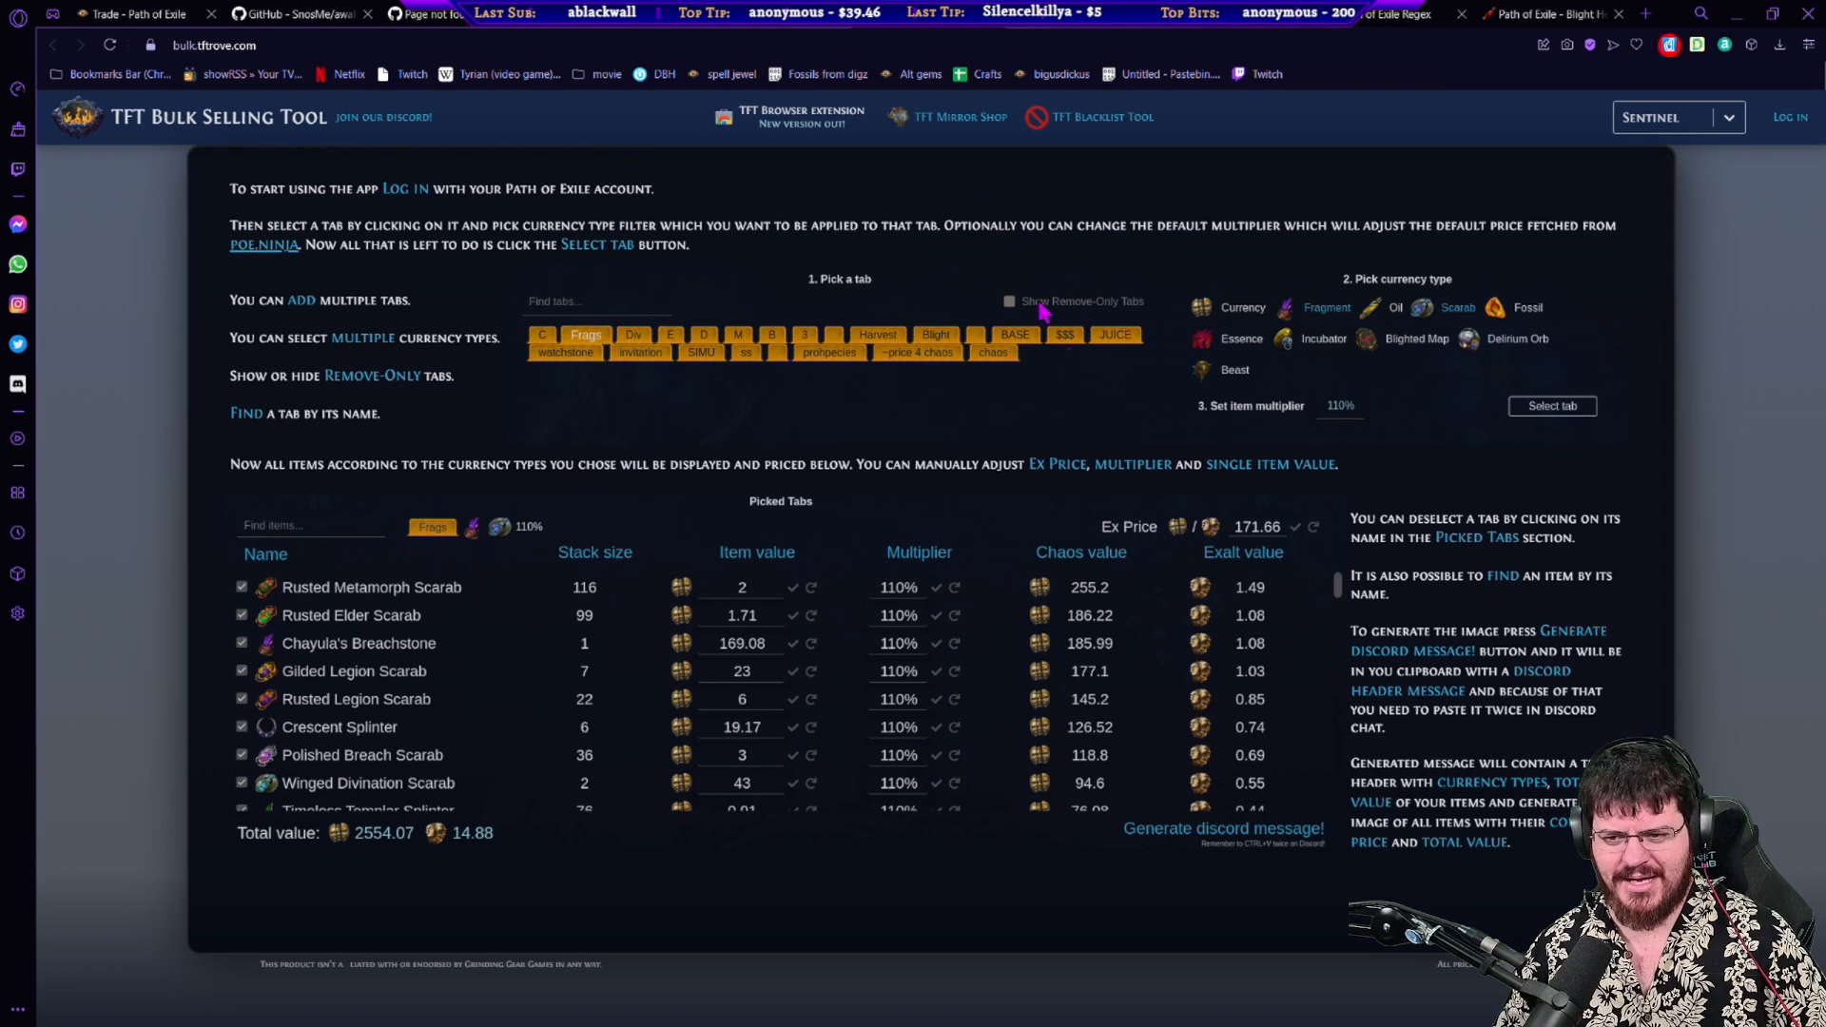
mouse_move(856, 555)
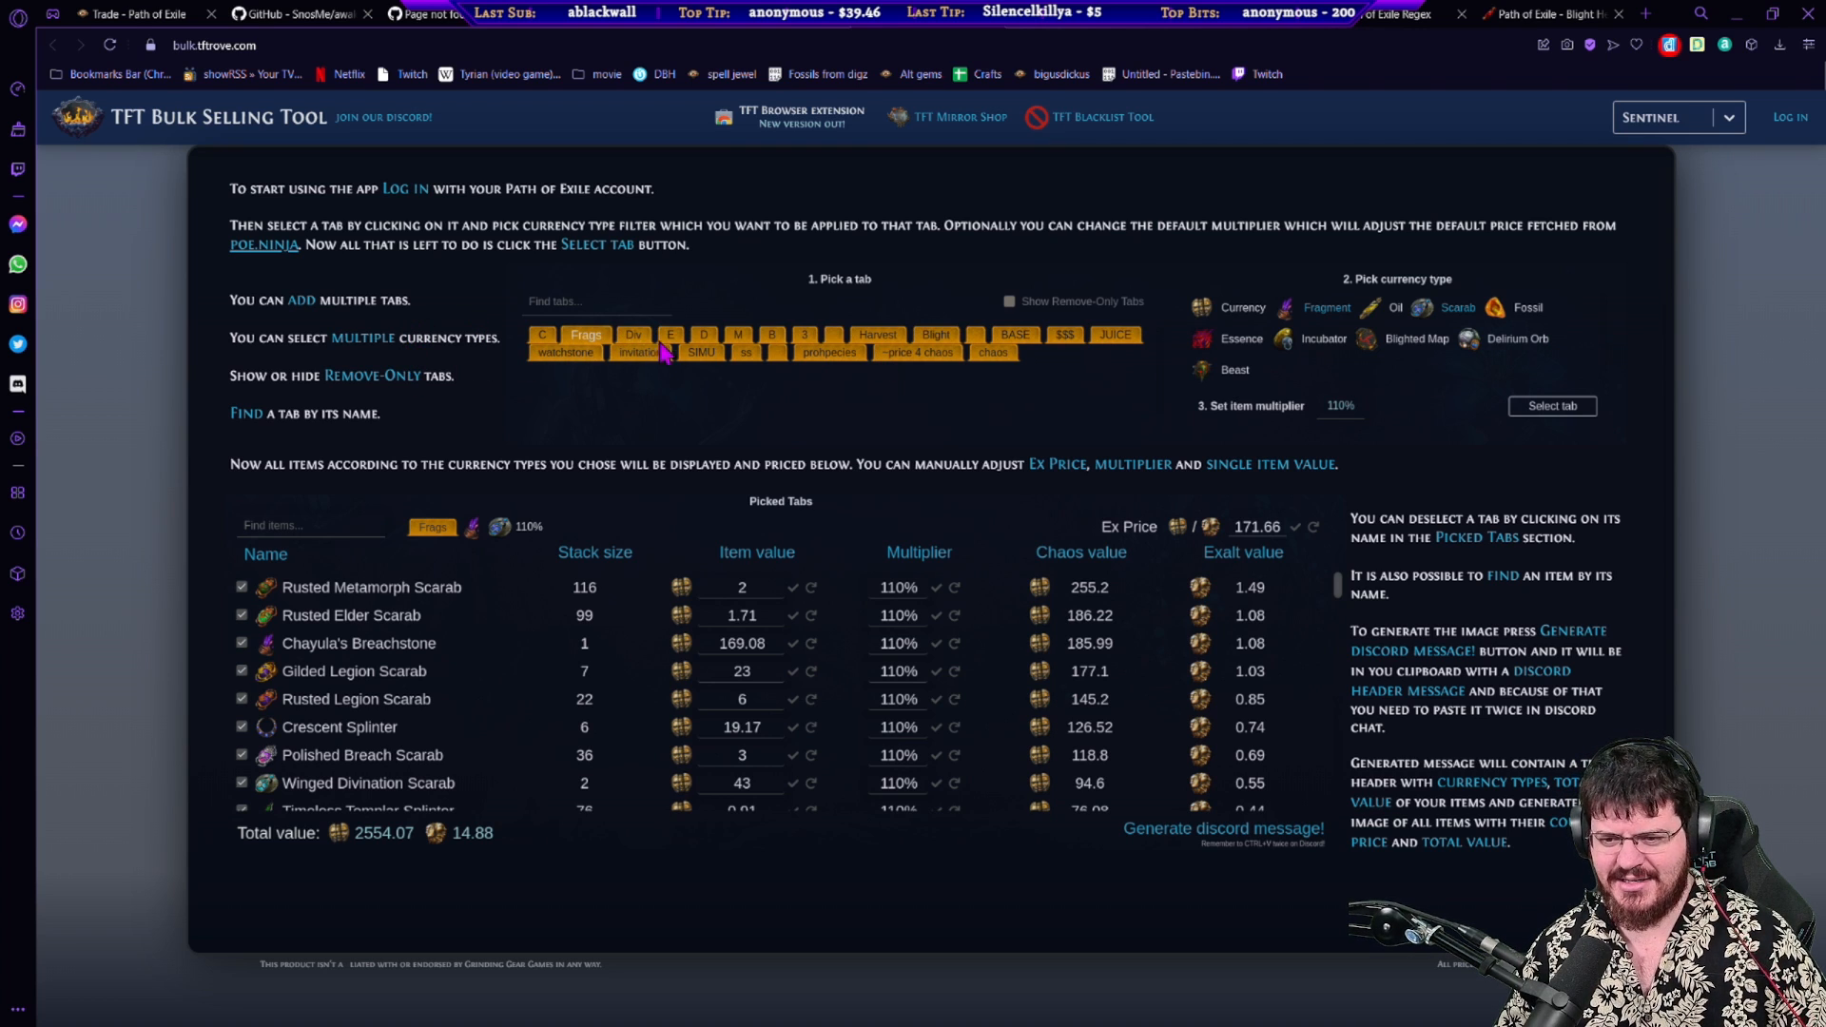
mouse_move(769, 625)
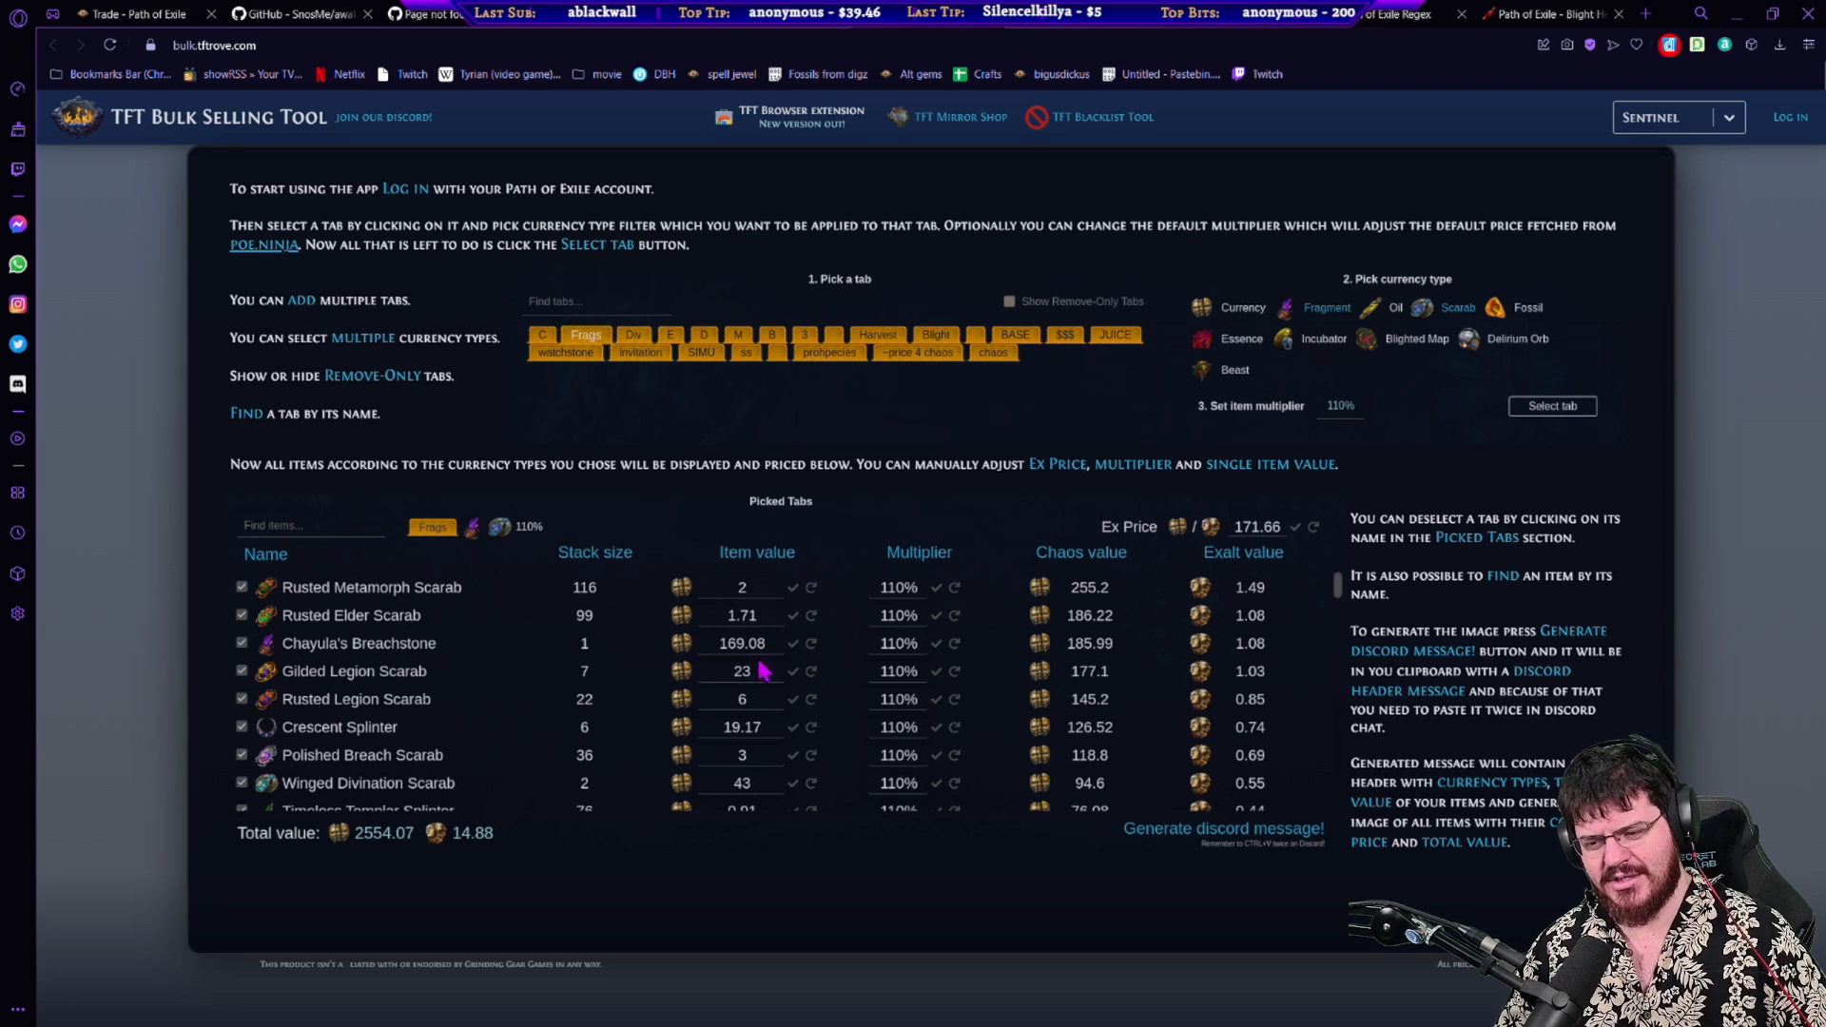
mouse_move(773, 792)
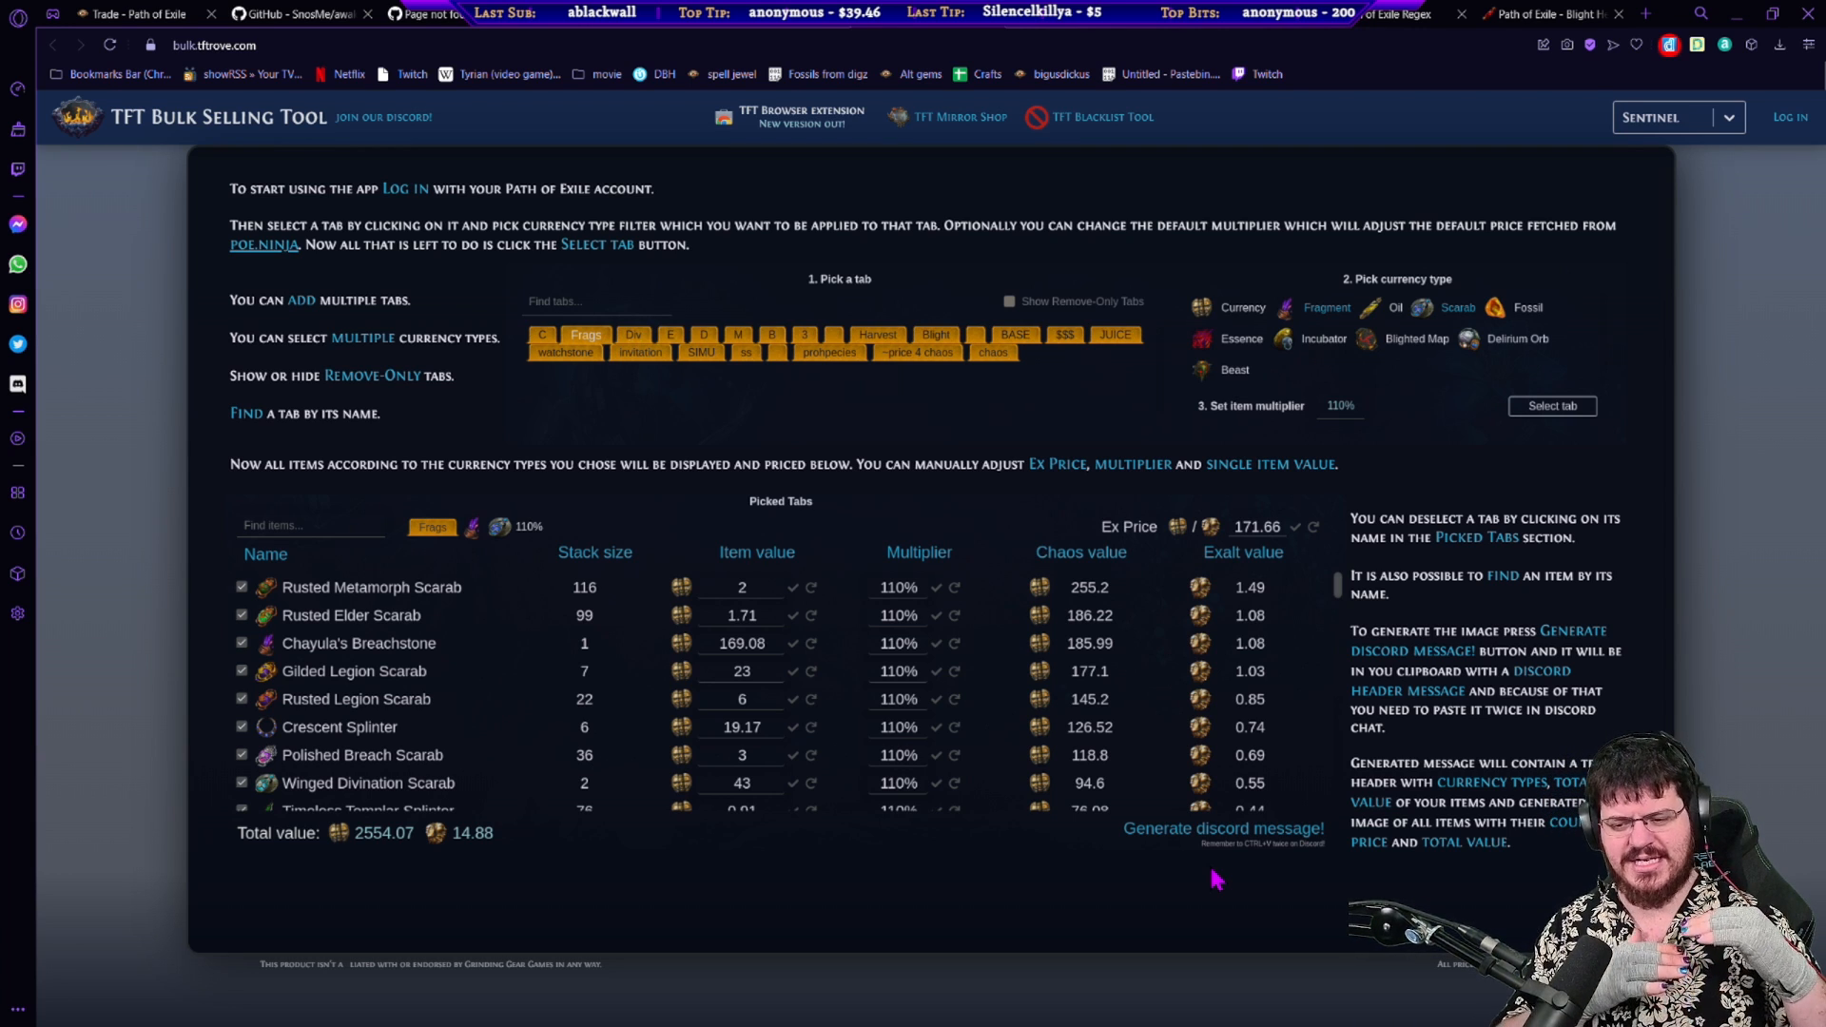
mouse_move(1167, 870)
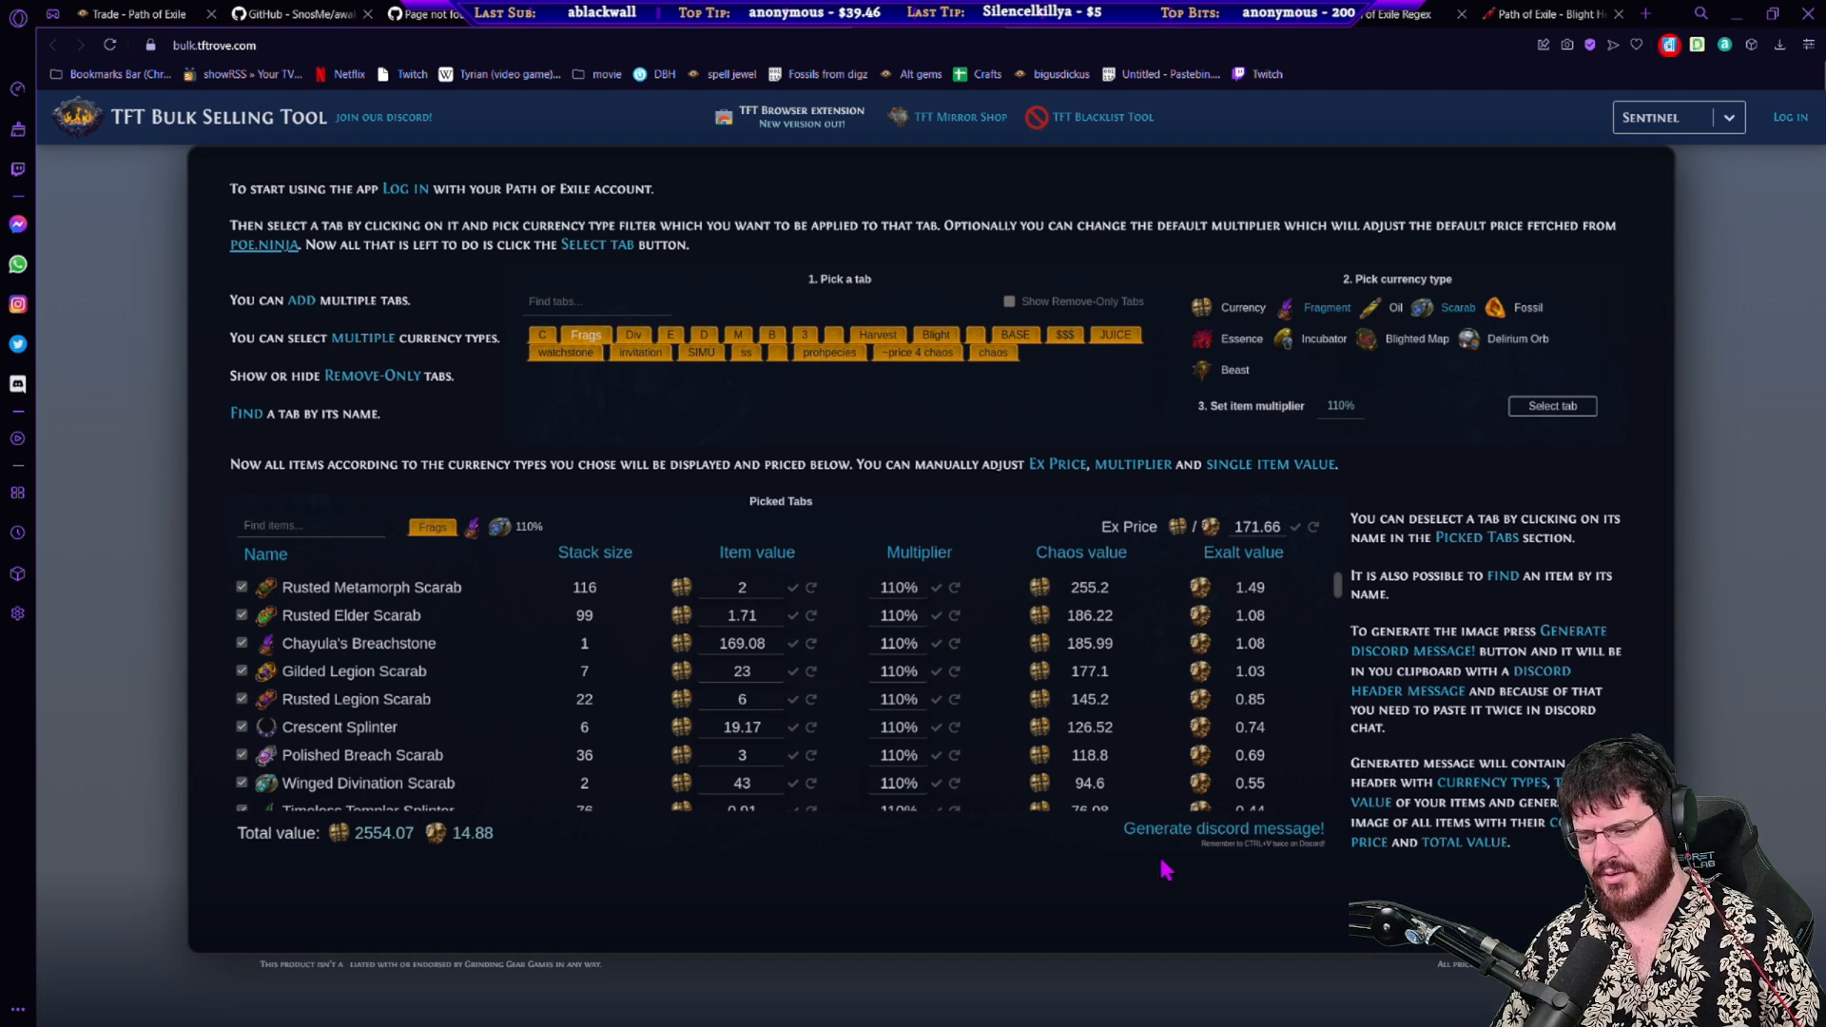
mouse_move(1147, 894)
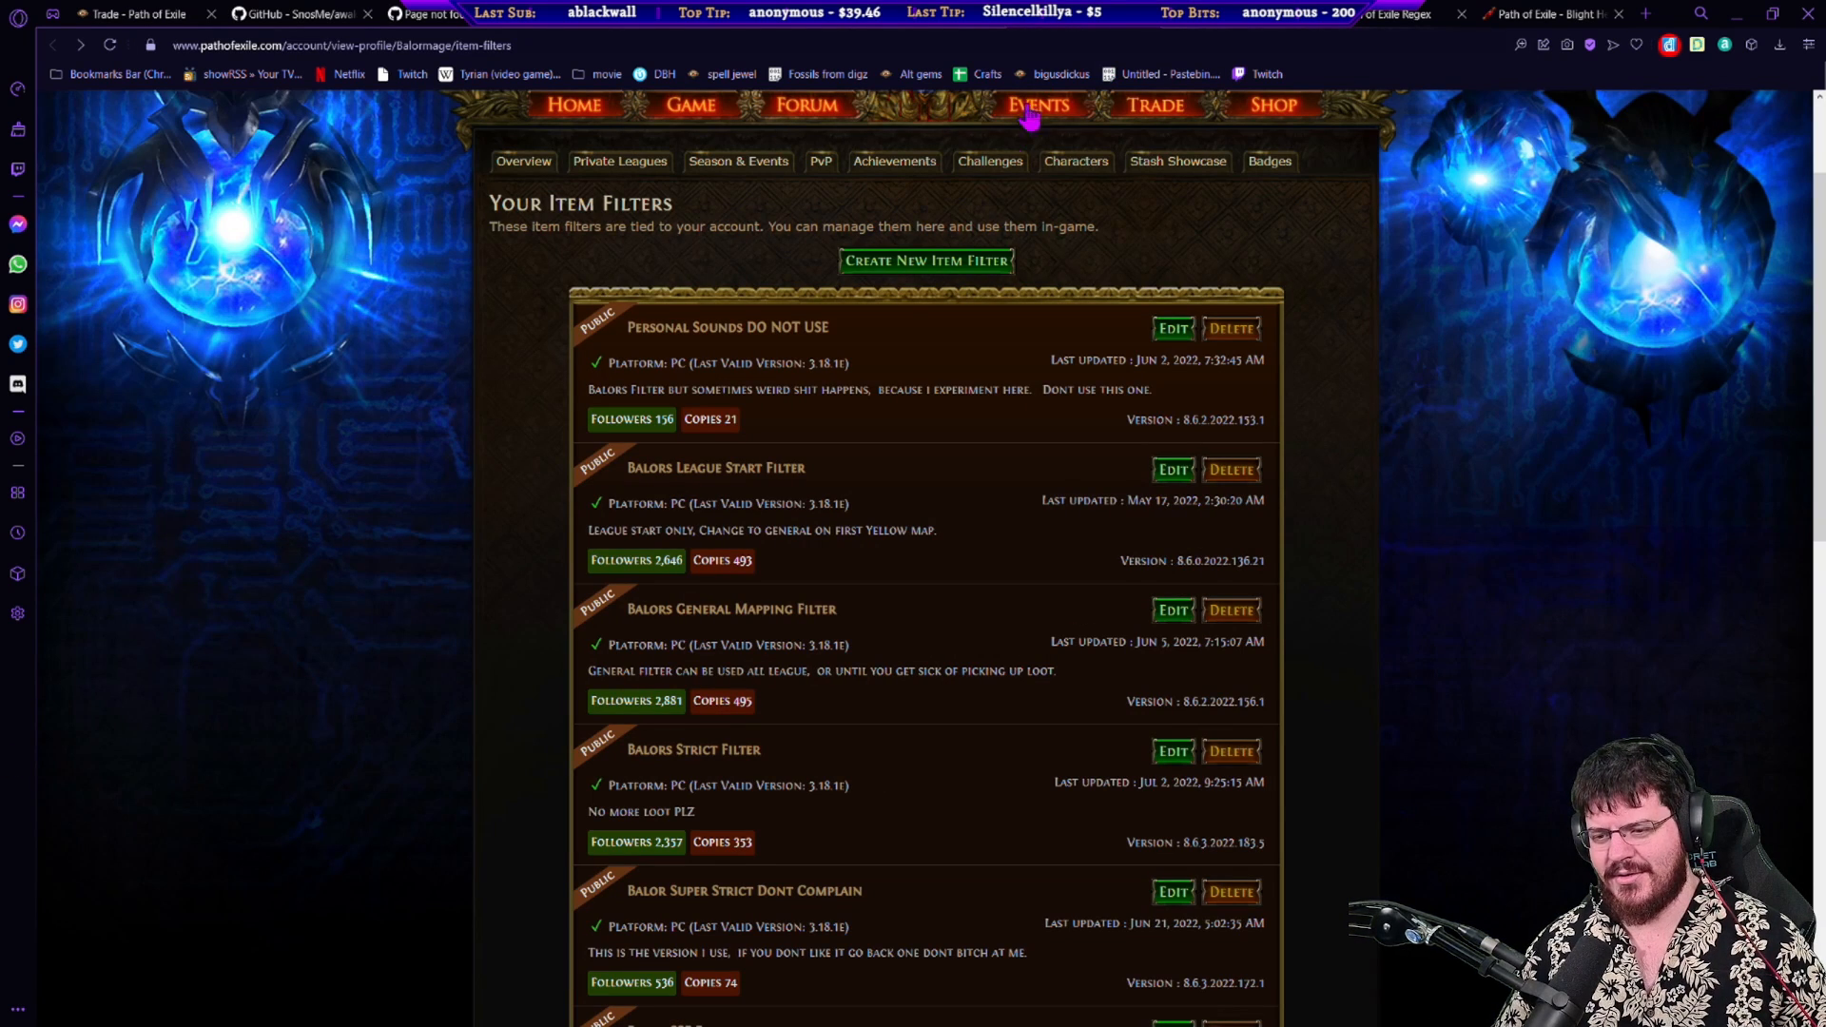
Step: Scroll down the account's public item filters list to entries like Balor SSF Filter and Tawms Juice
scroll("down", 3)
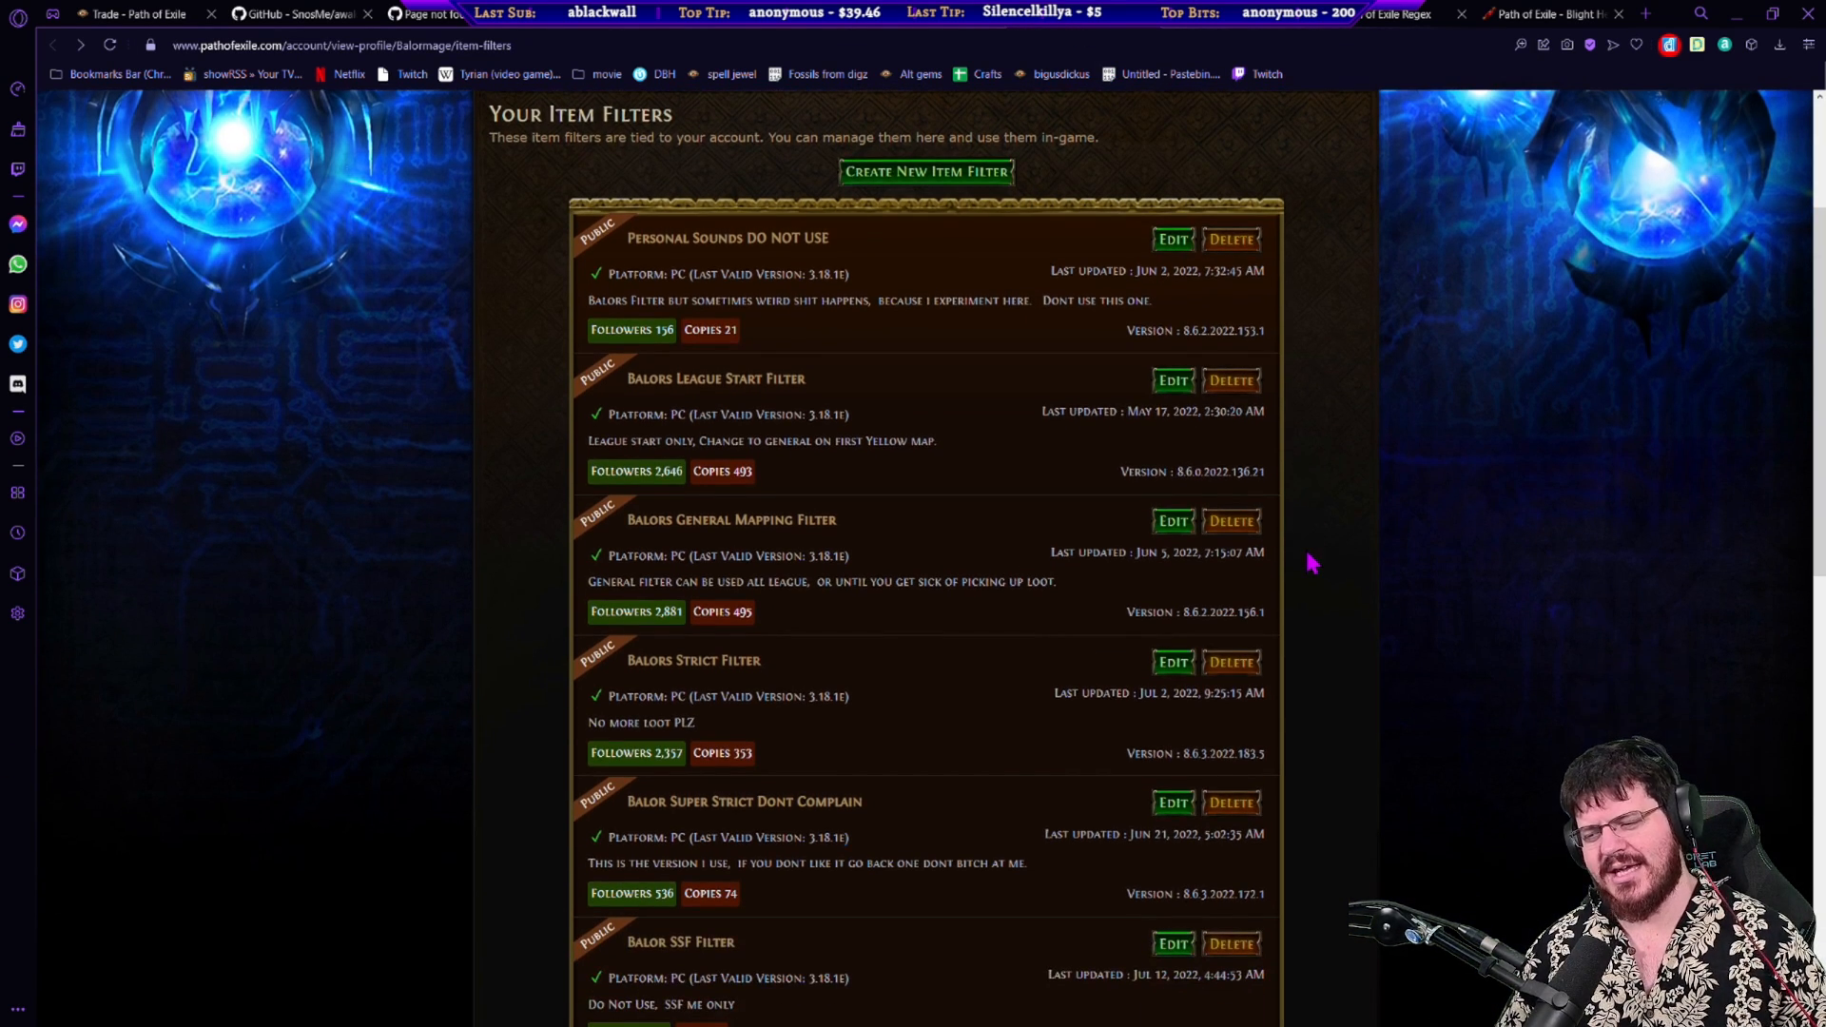
scroll("down", 3)
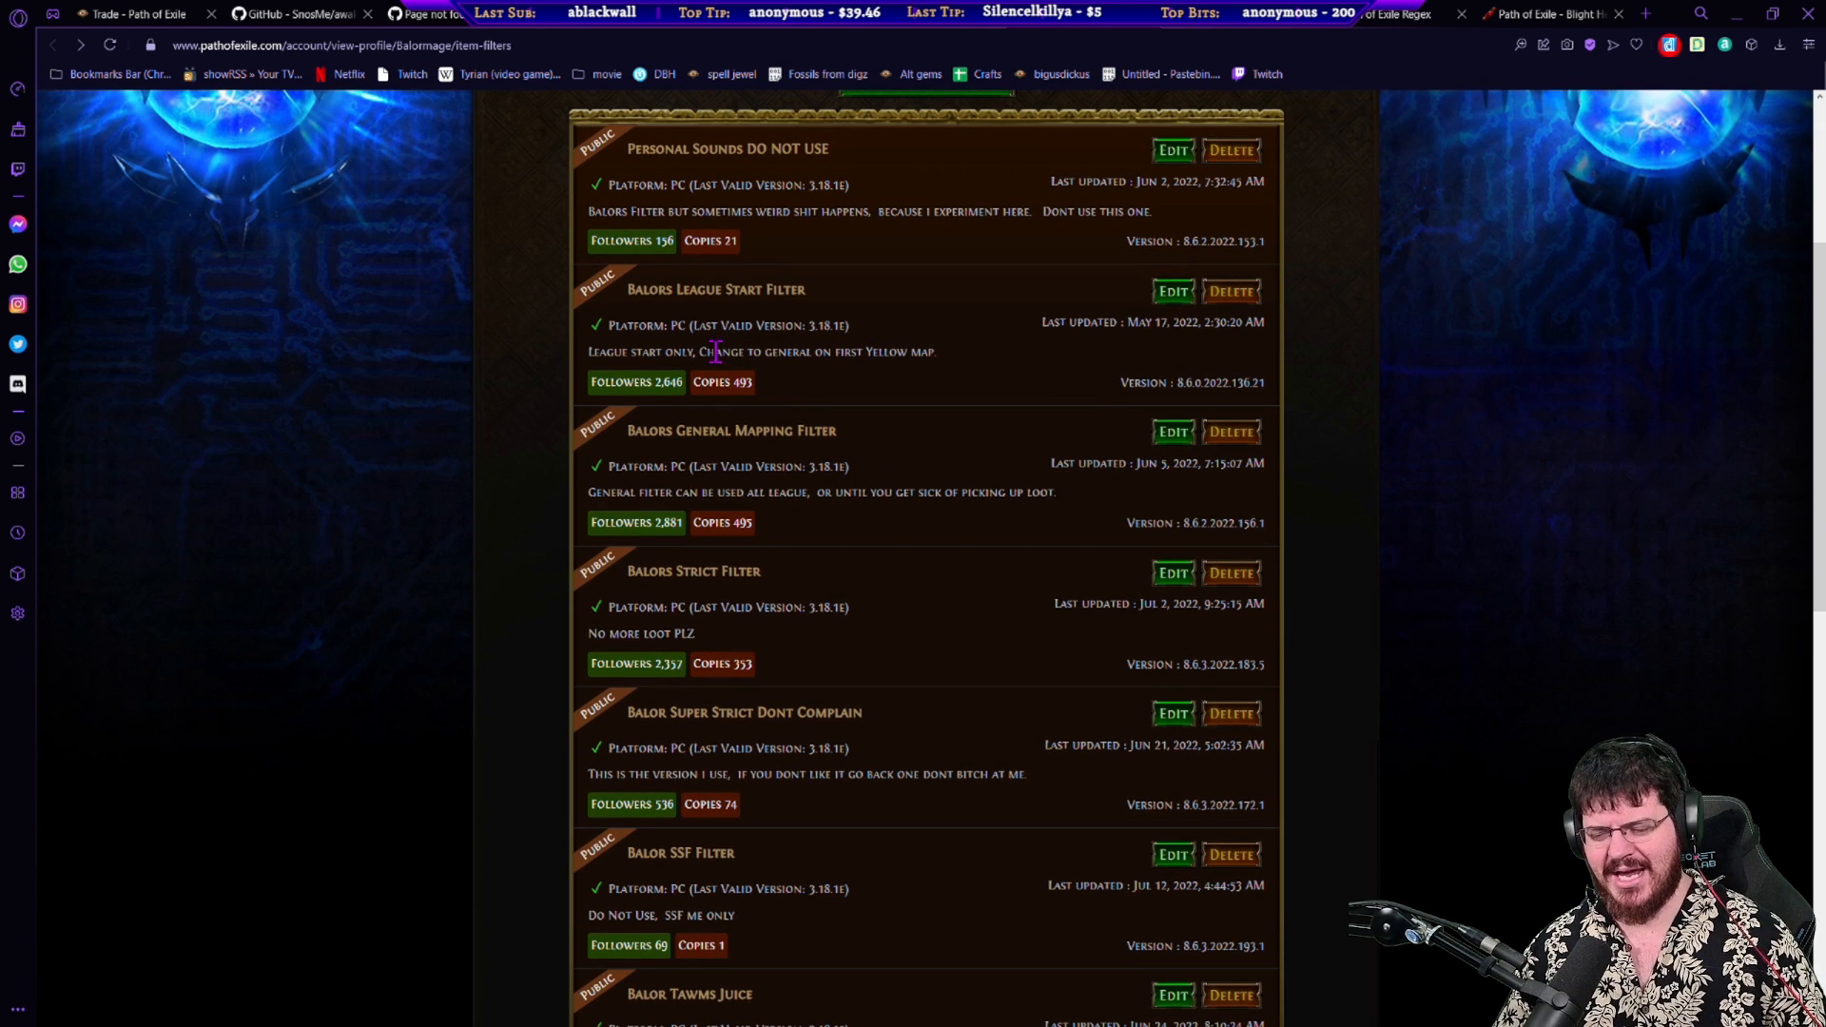
mouse_move(1520, 362)
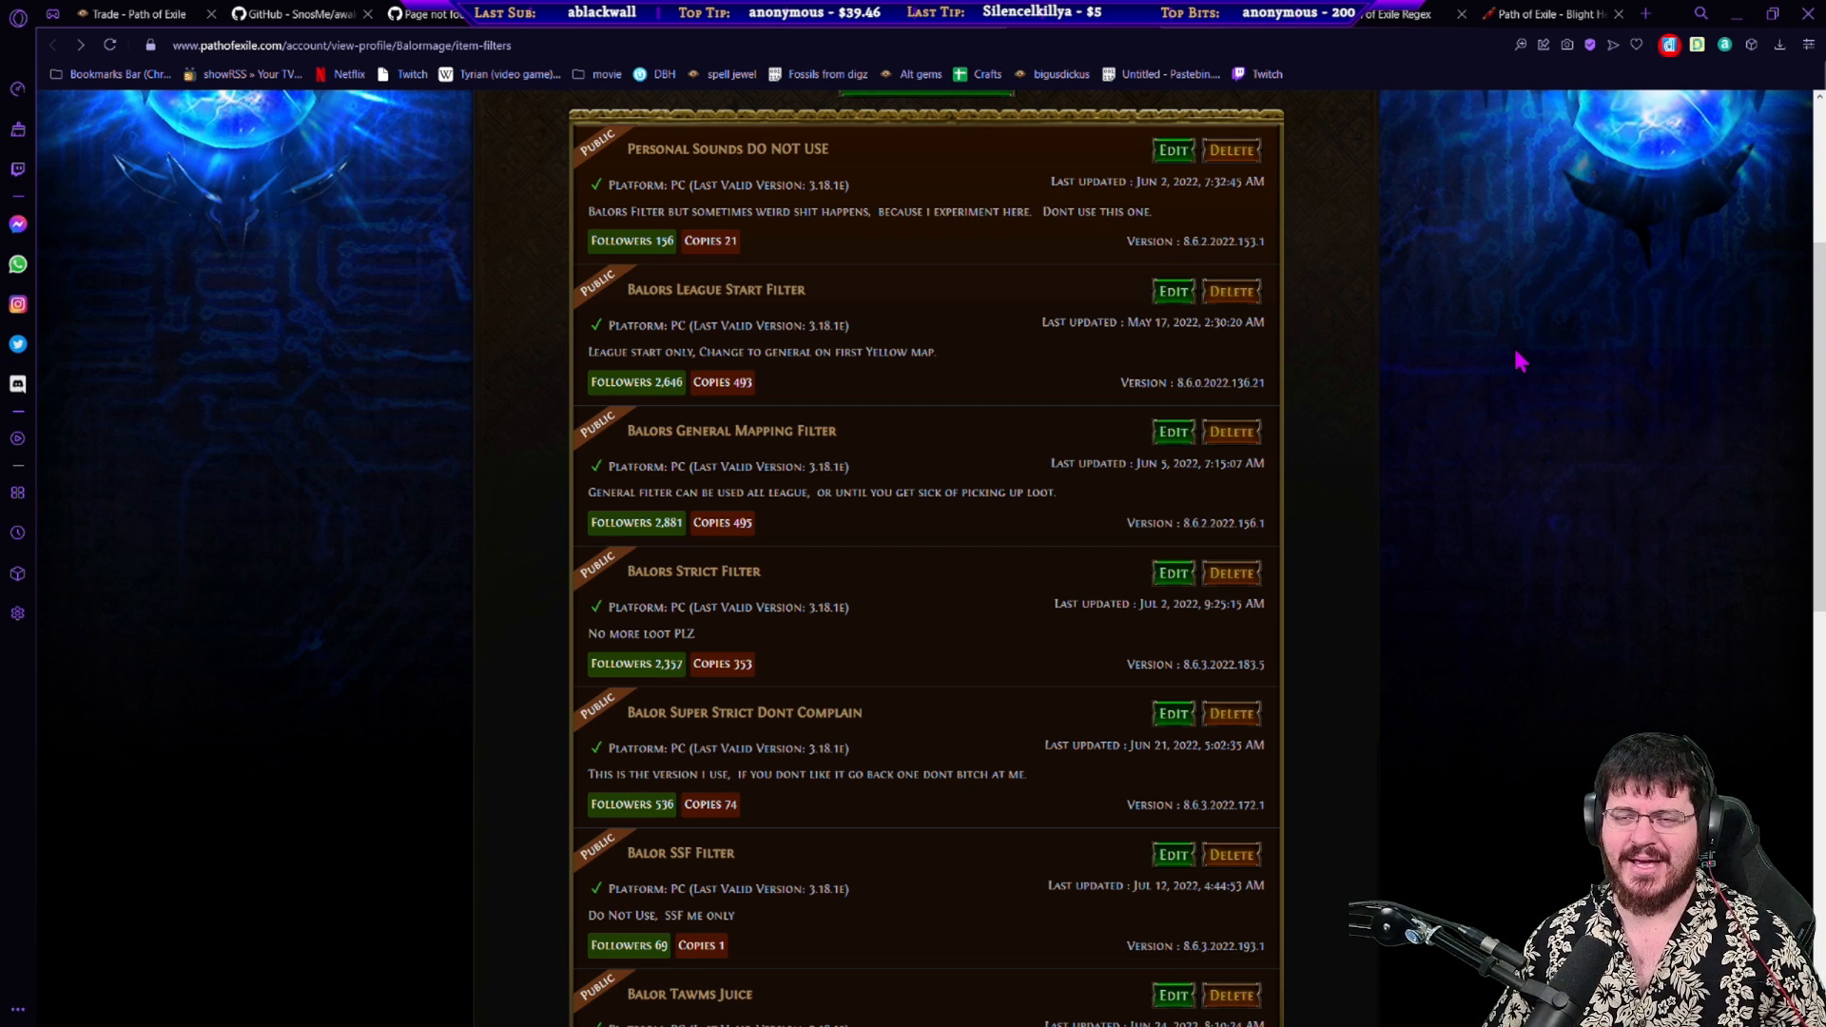
mouse_move(181, 289)
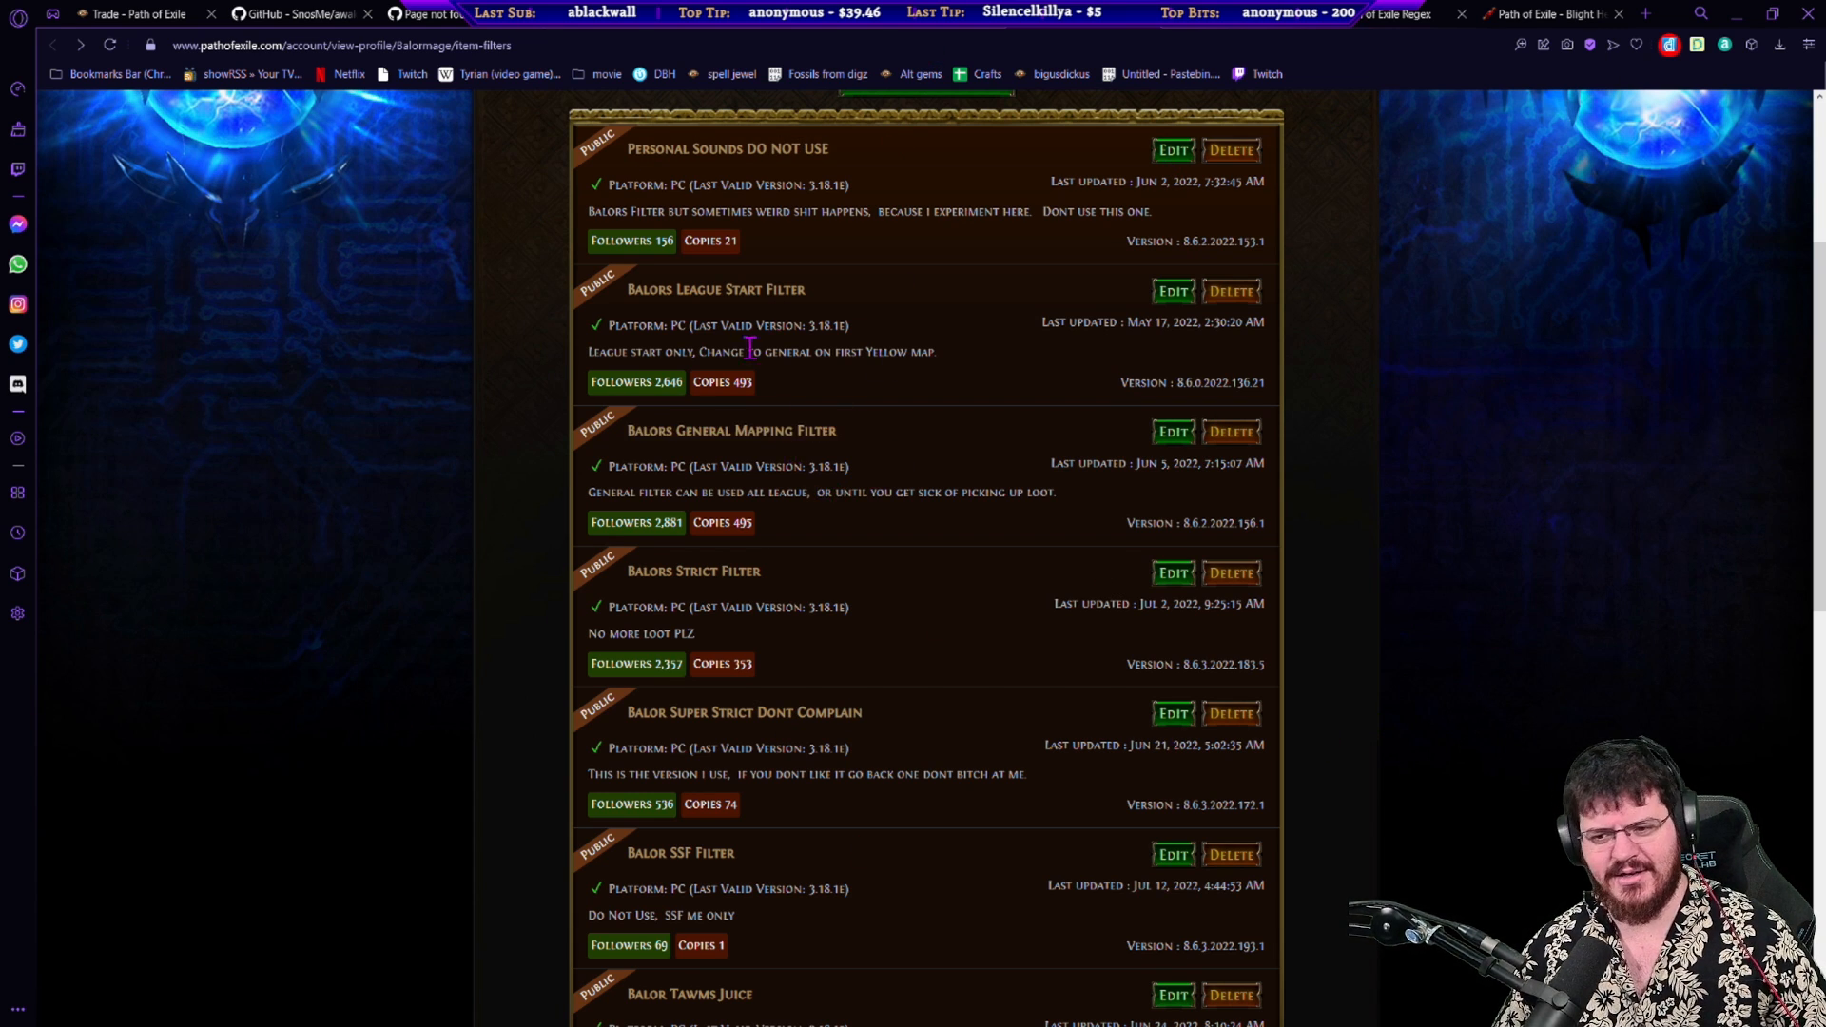
mouse_move(692, 571)
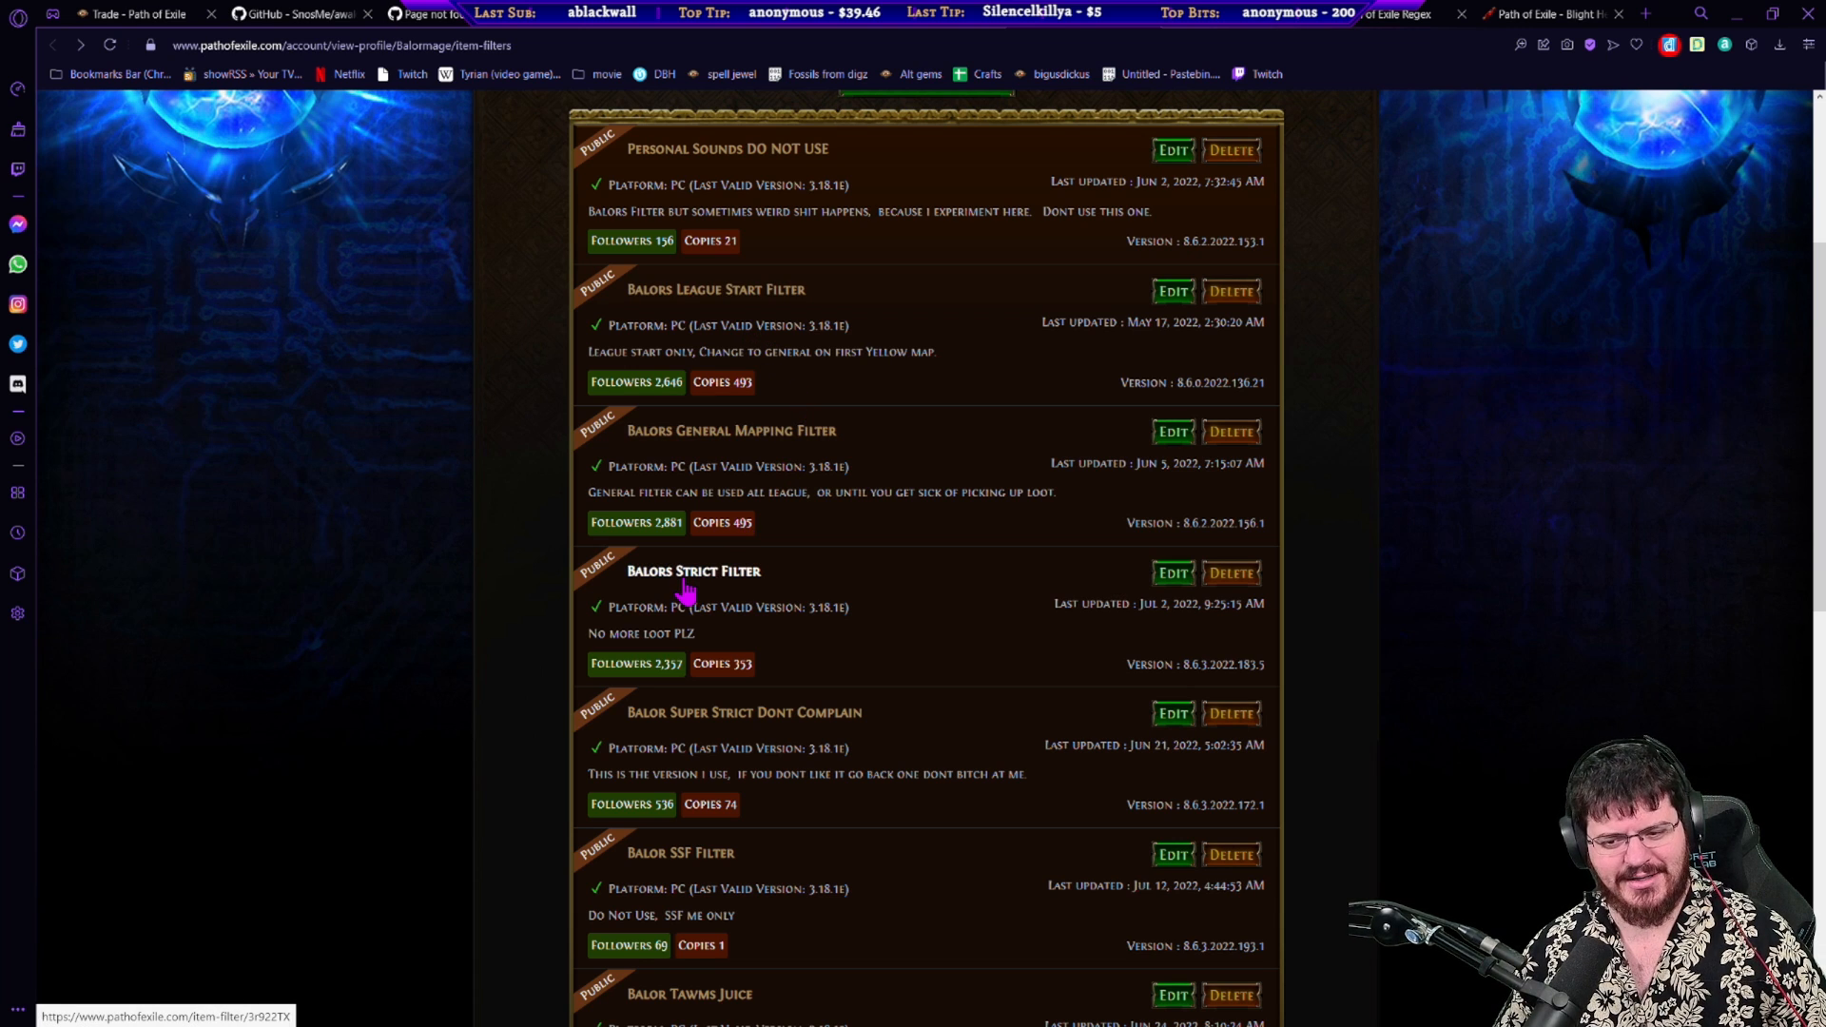
mouse_move(789, 776)
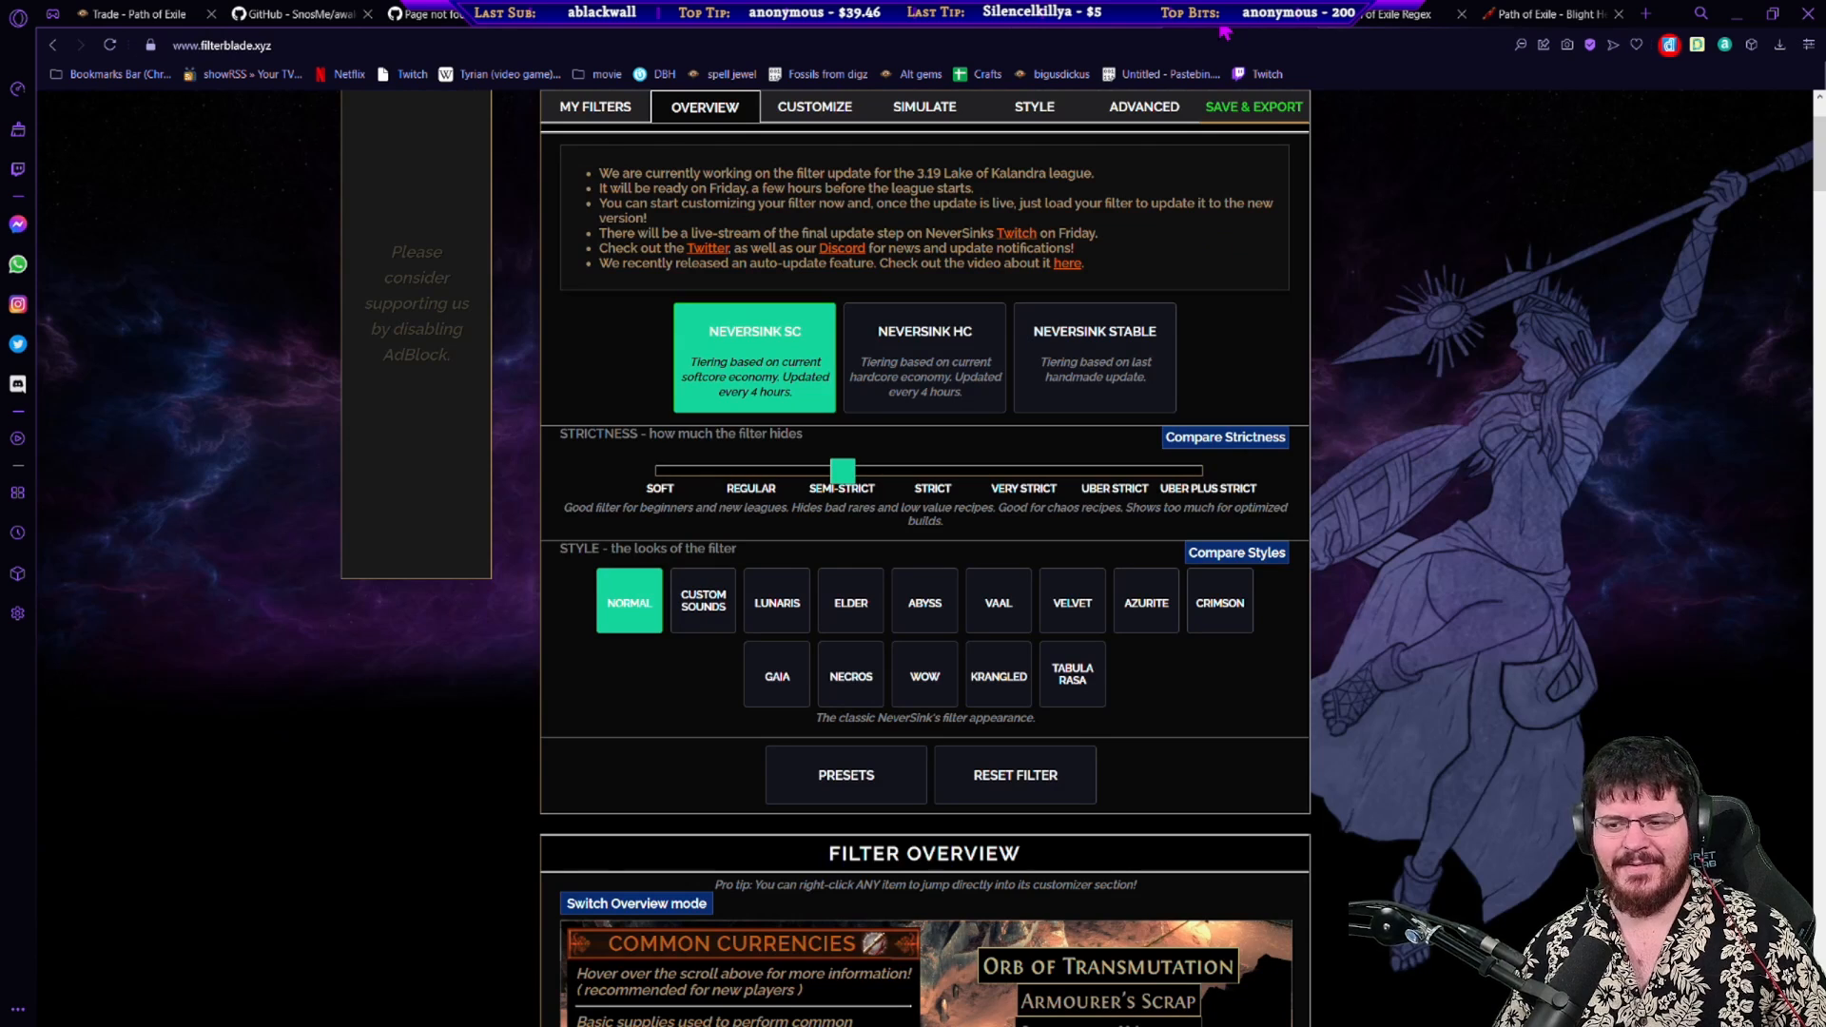
mouse_move(1071, 603)
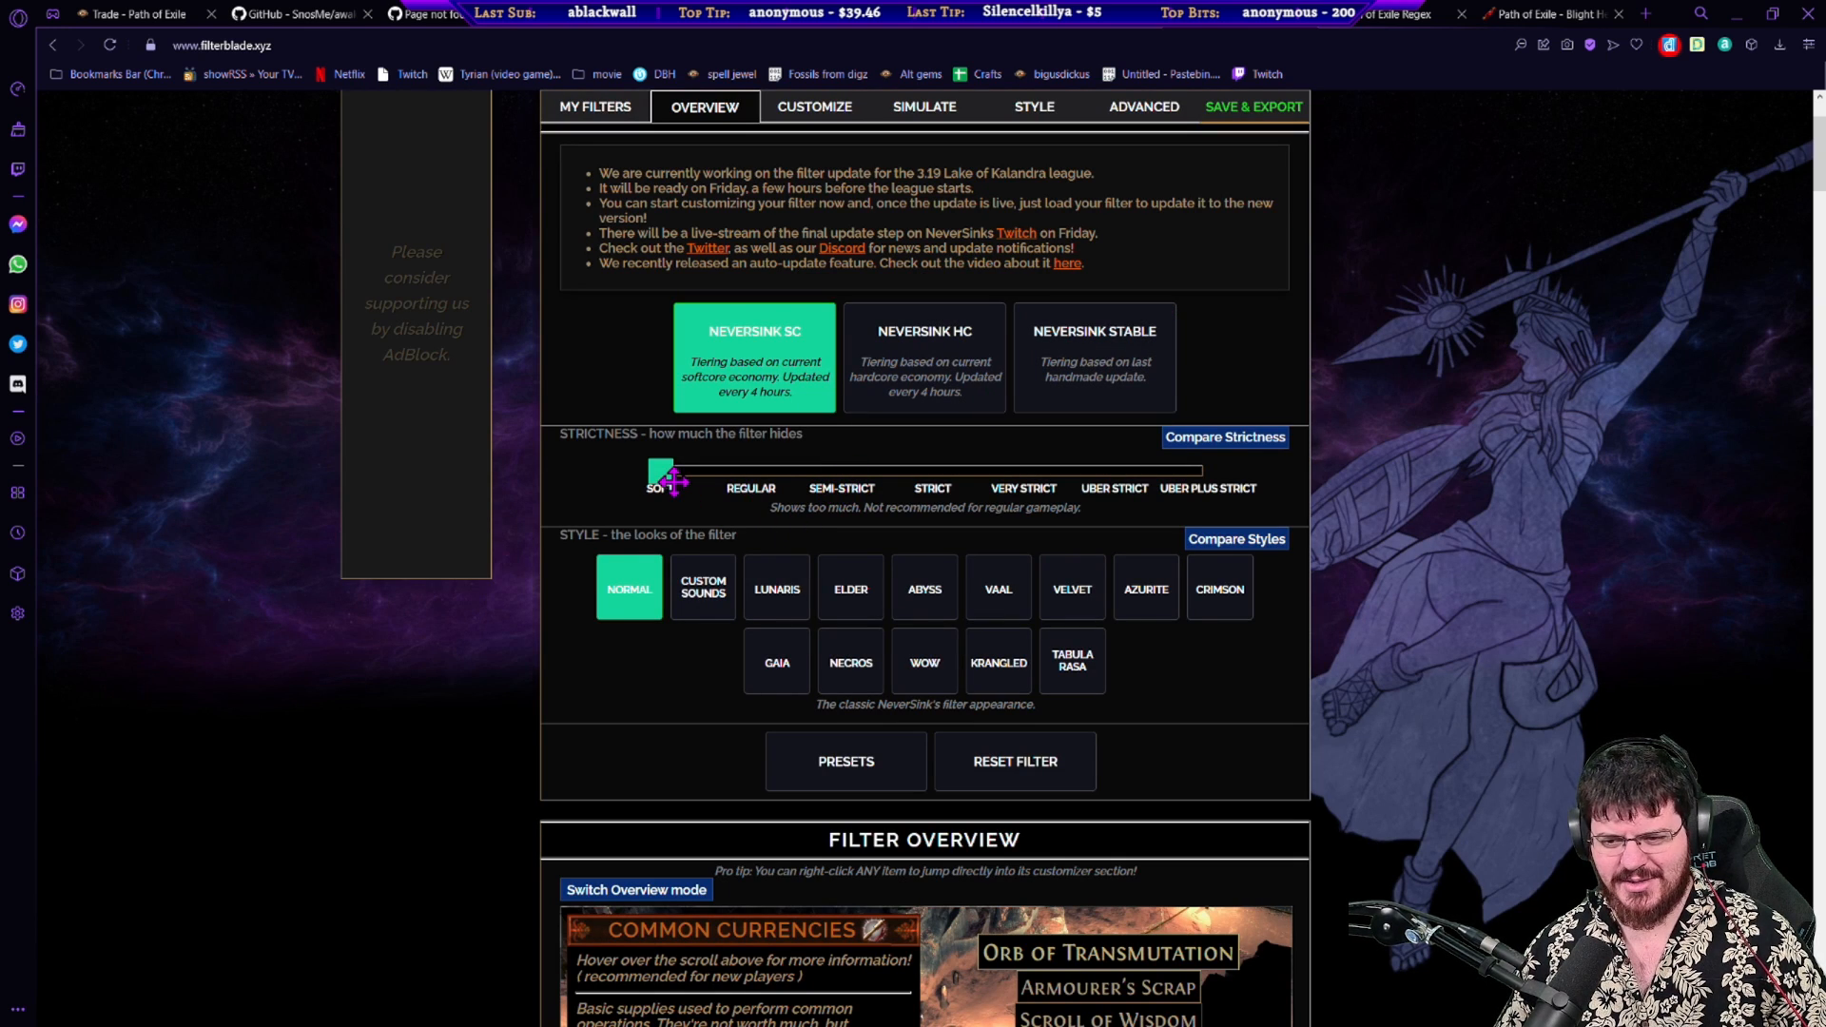
Step: Move the NeverSink filter's Strictness slider through Soft and Very Strict, leaving it on Strict
left_click_drag(664, 470, 845, 470)
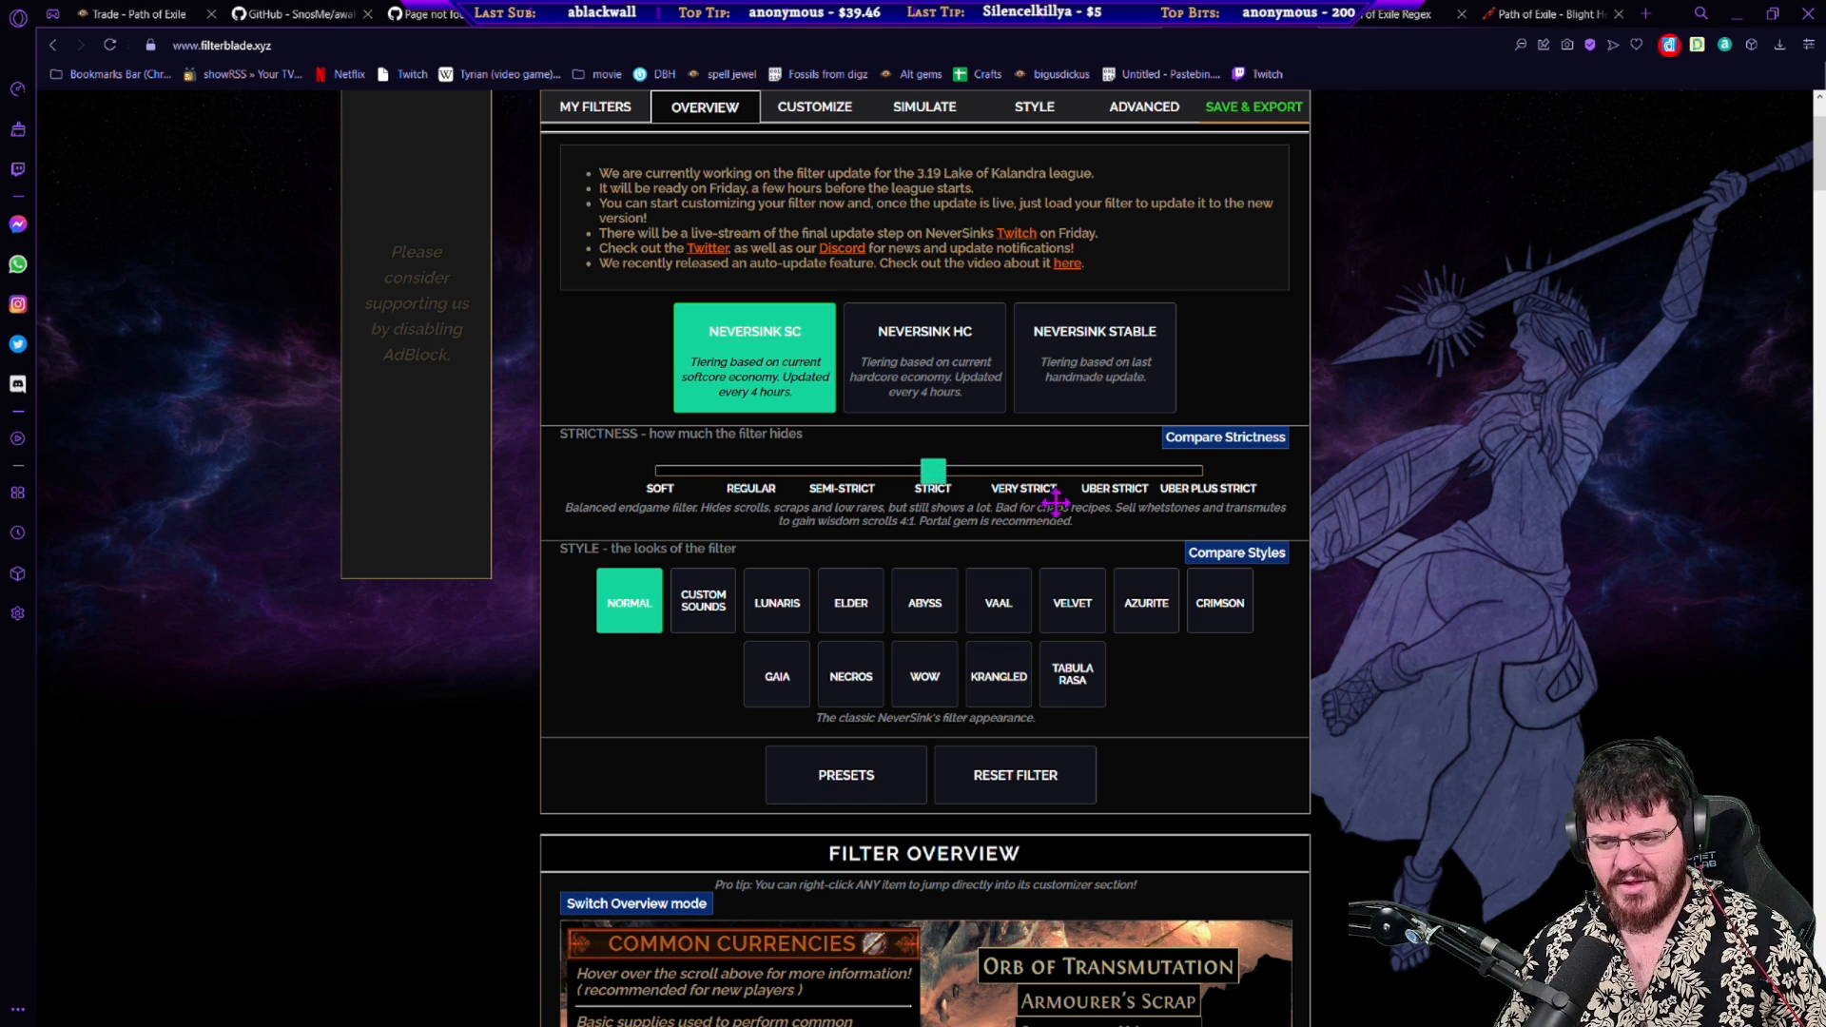
scroll("down", 3)
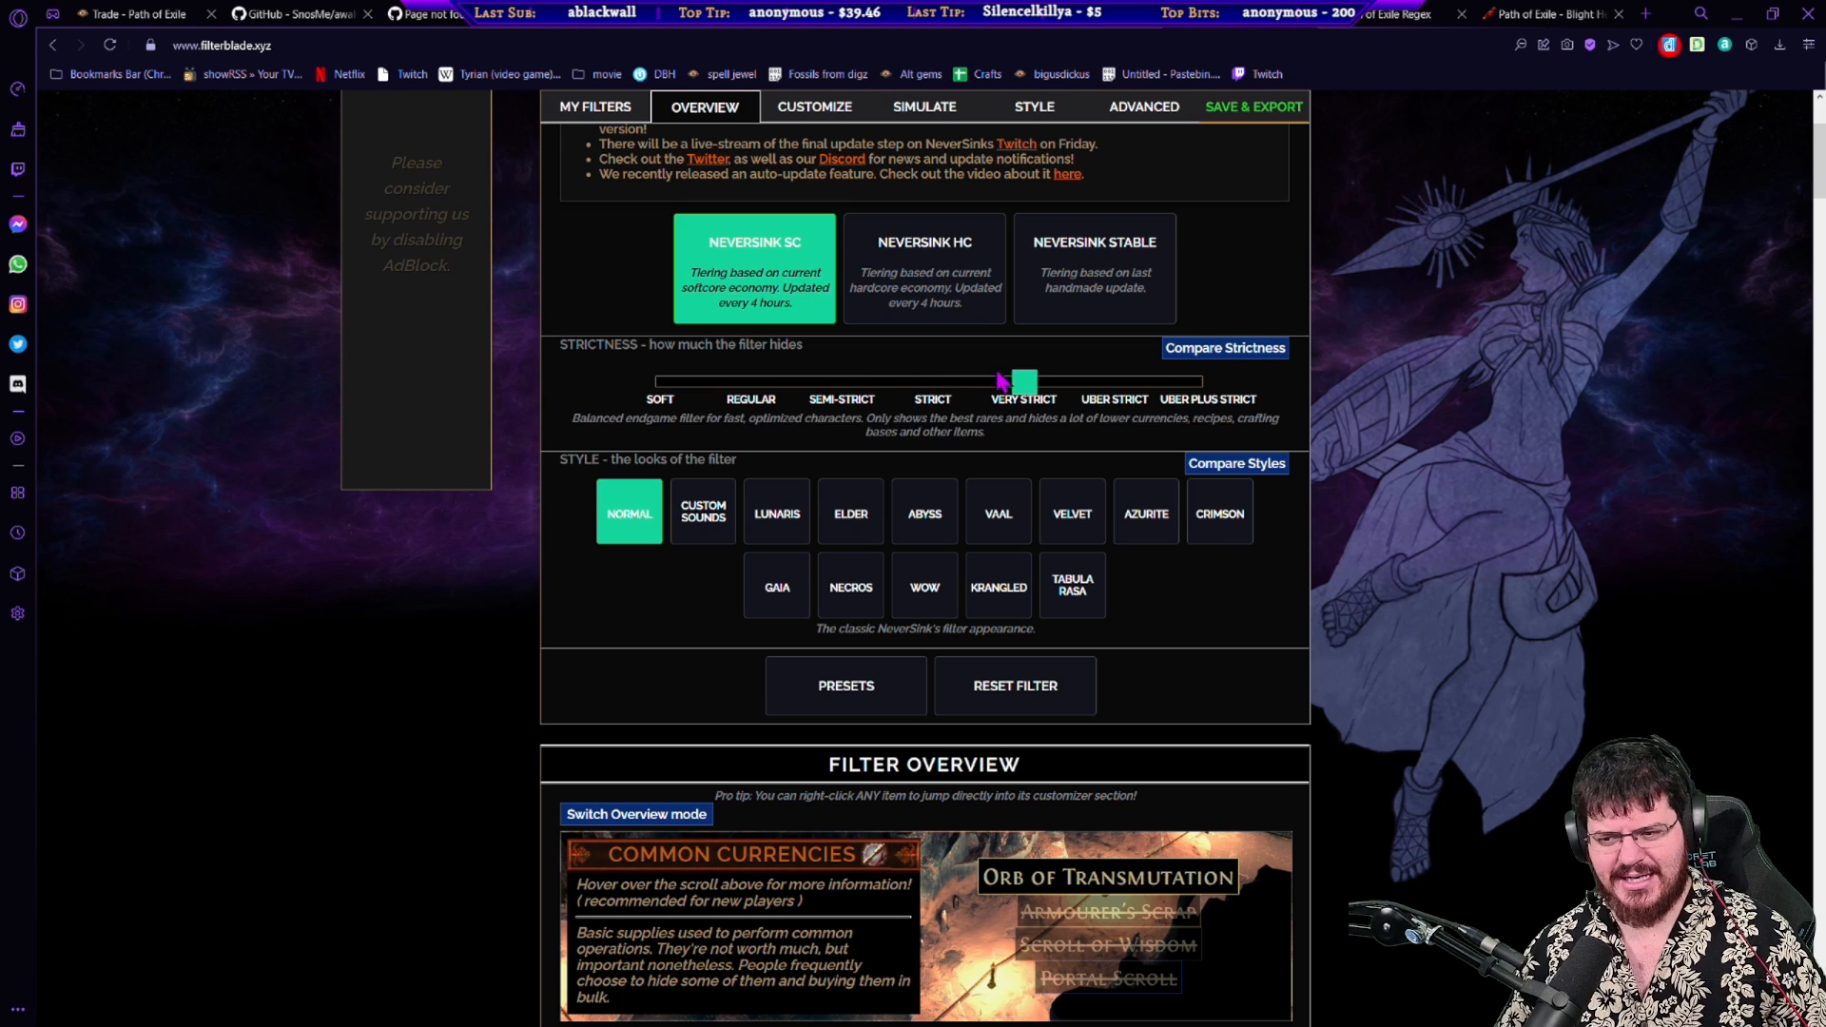
left_click_drag(1023, 383, 841, 383)
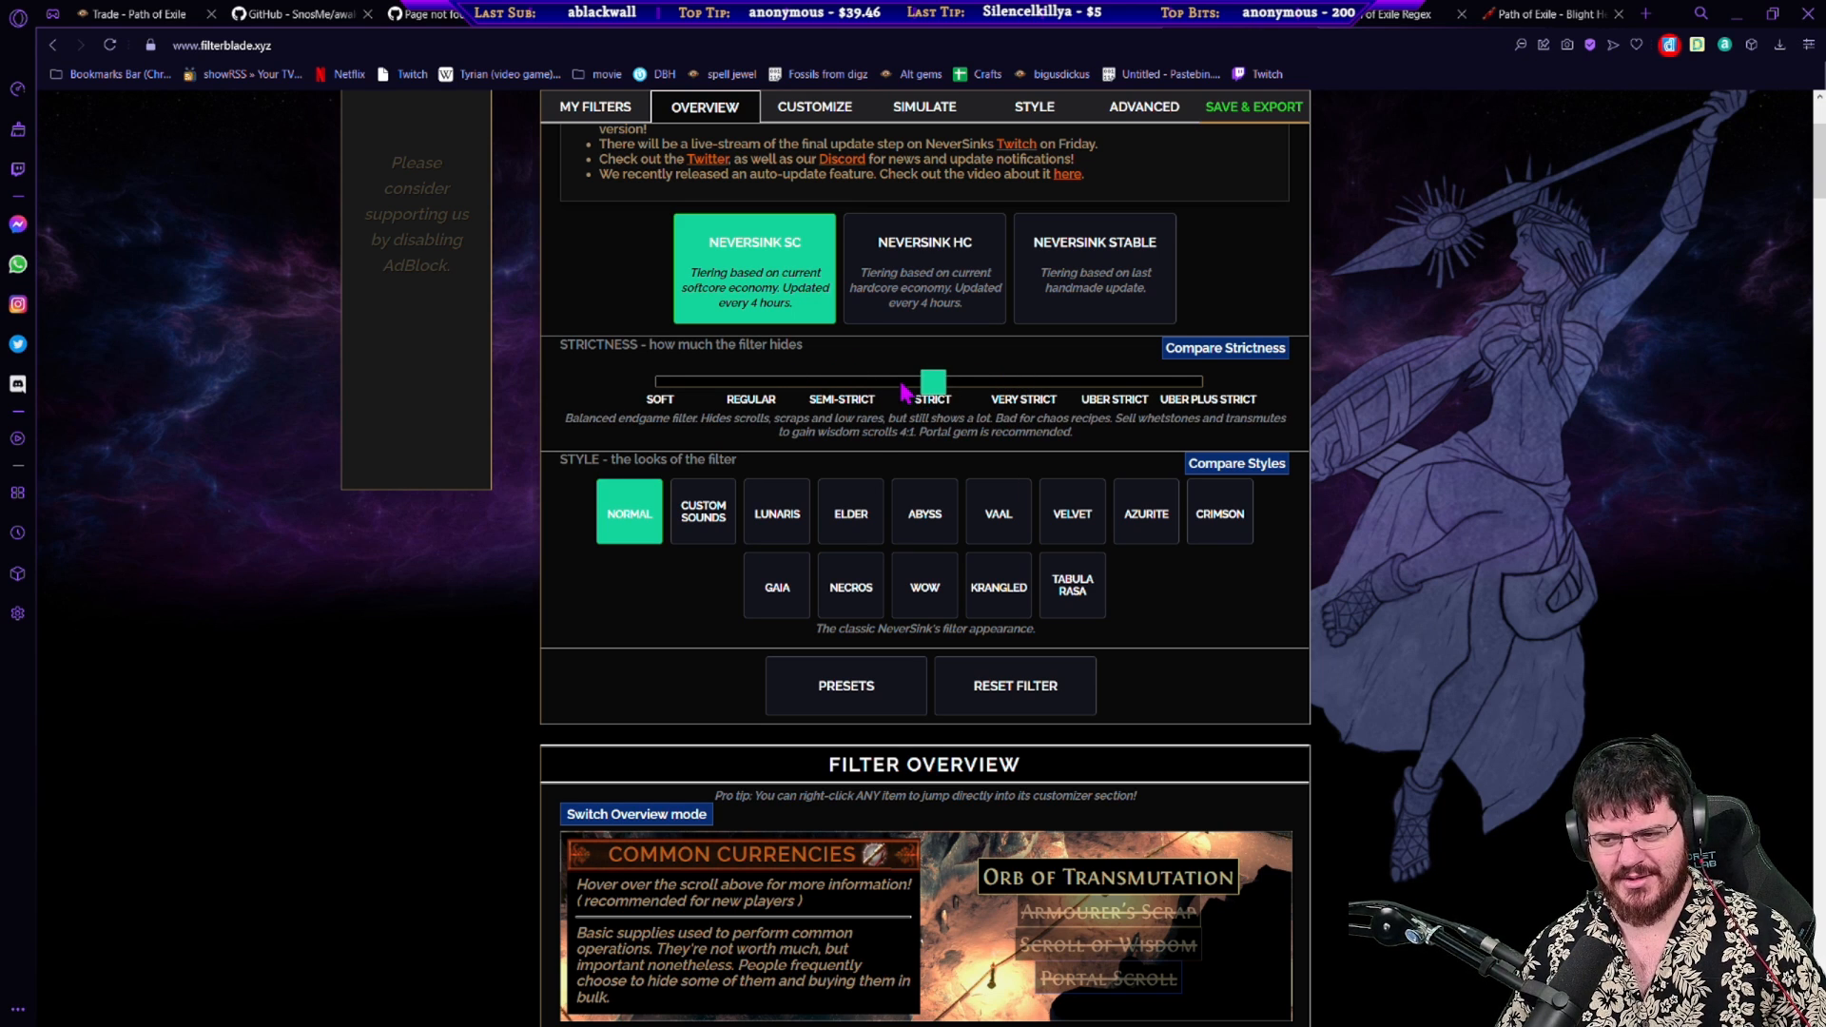
left_click_drag(936, 380, 843, 381)
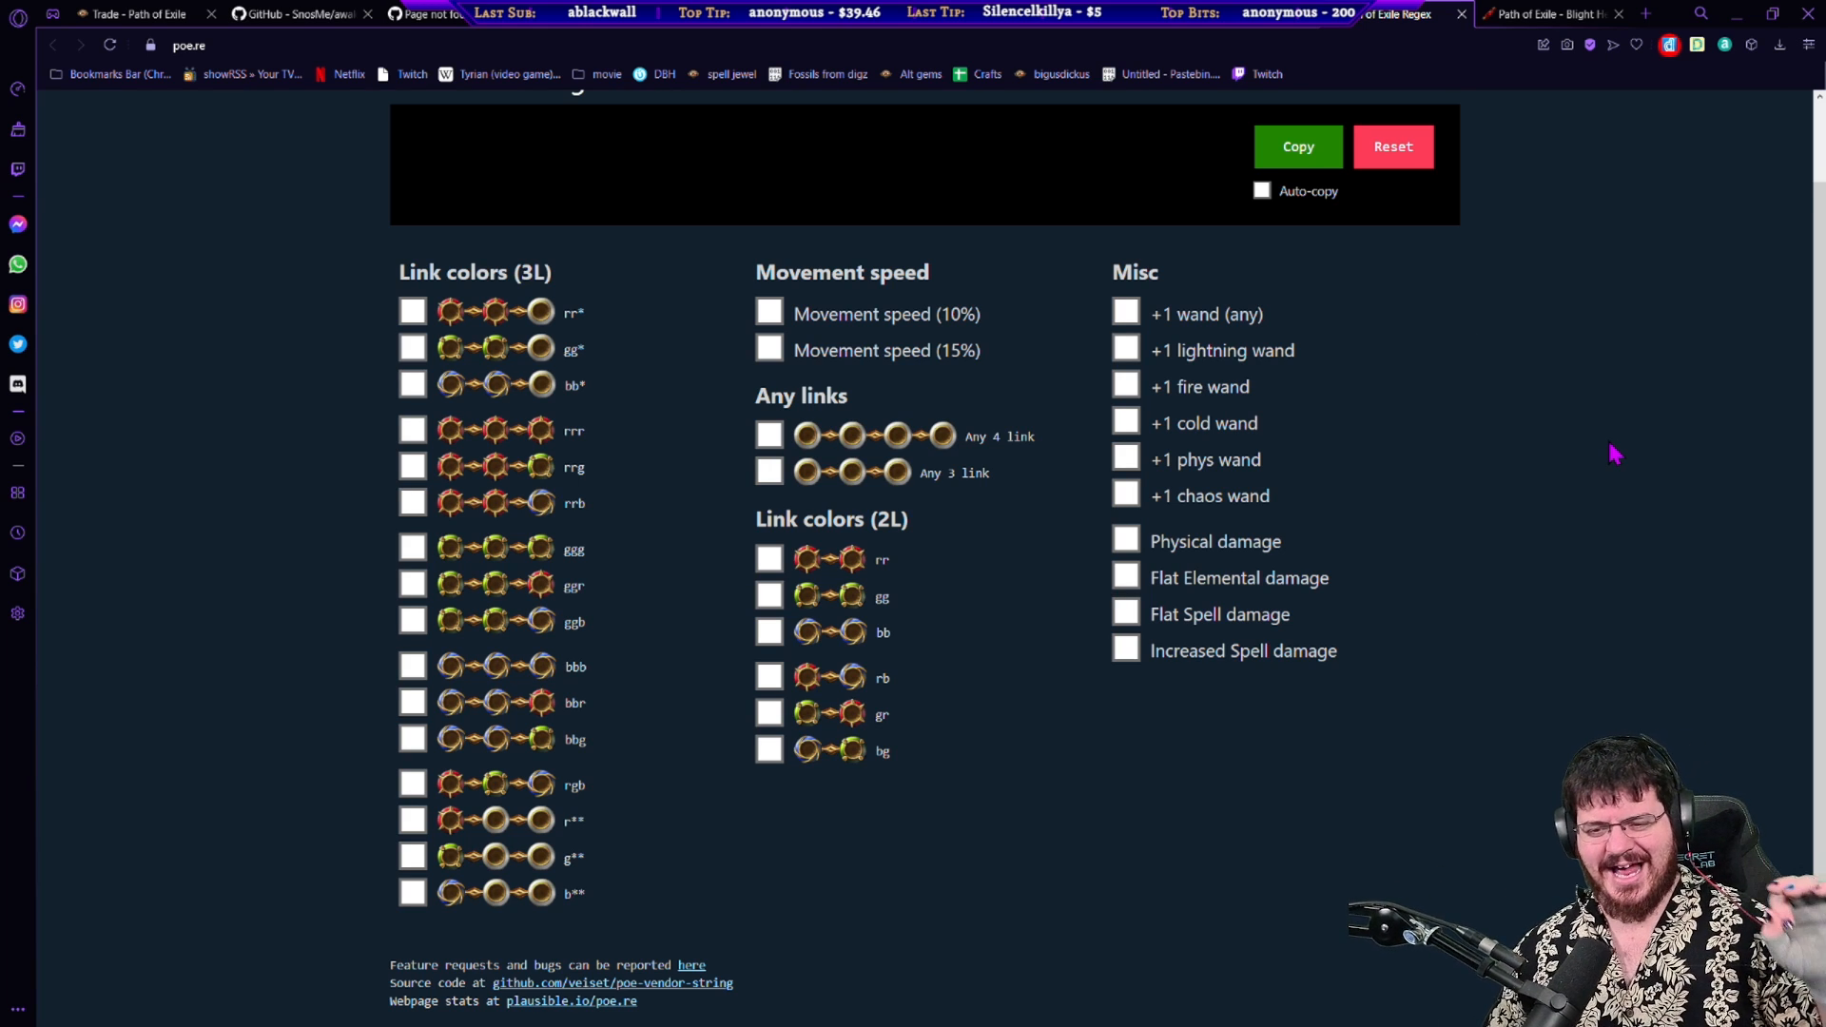
Step: Tick the bbg and bbb three-link options and 10% movement speed in the vendor regex
left_click(768, 436)
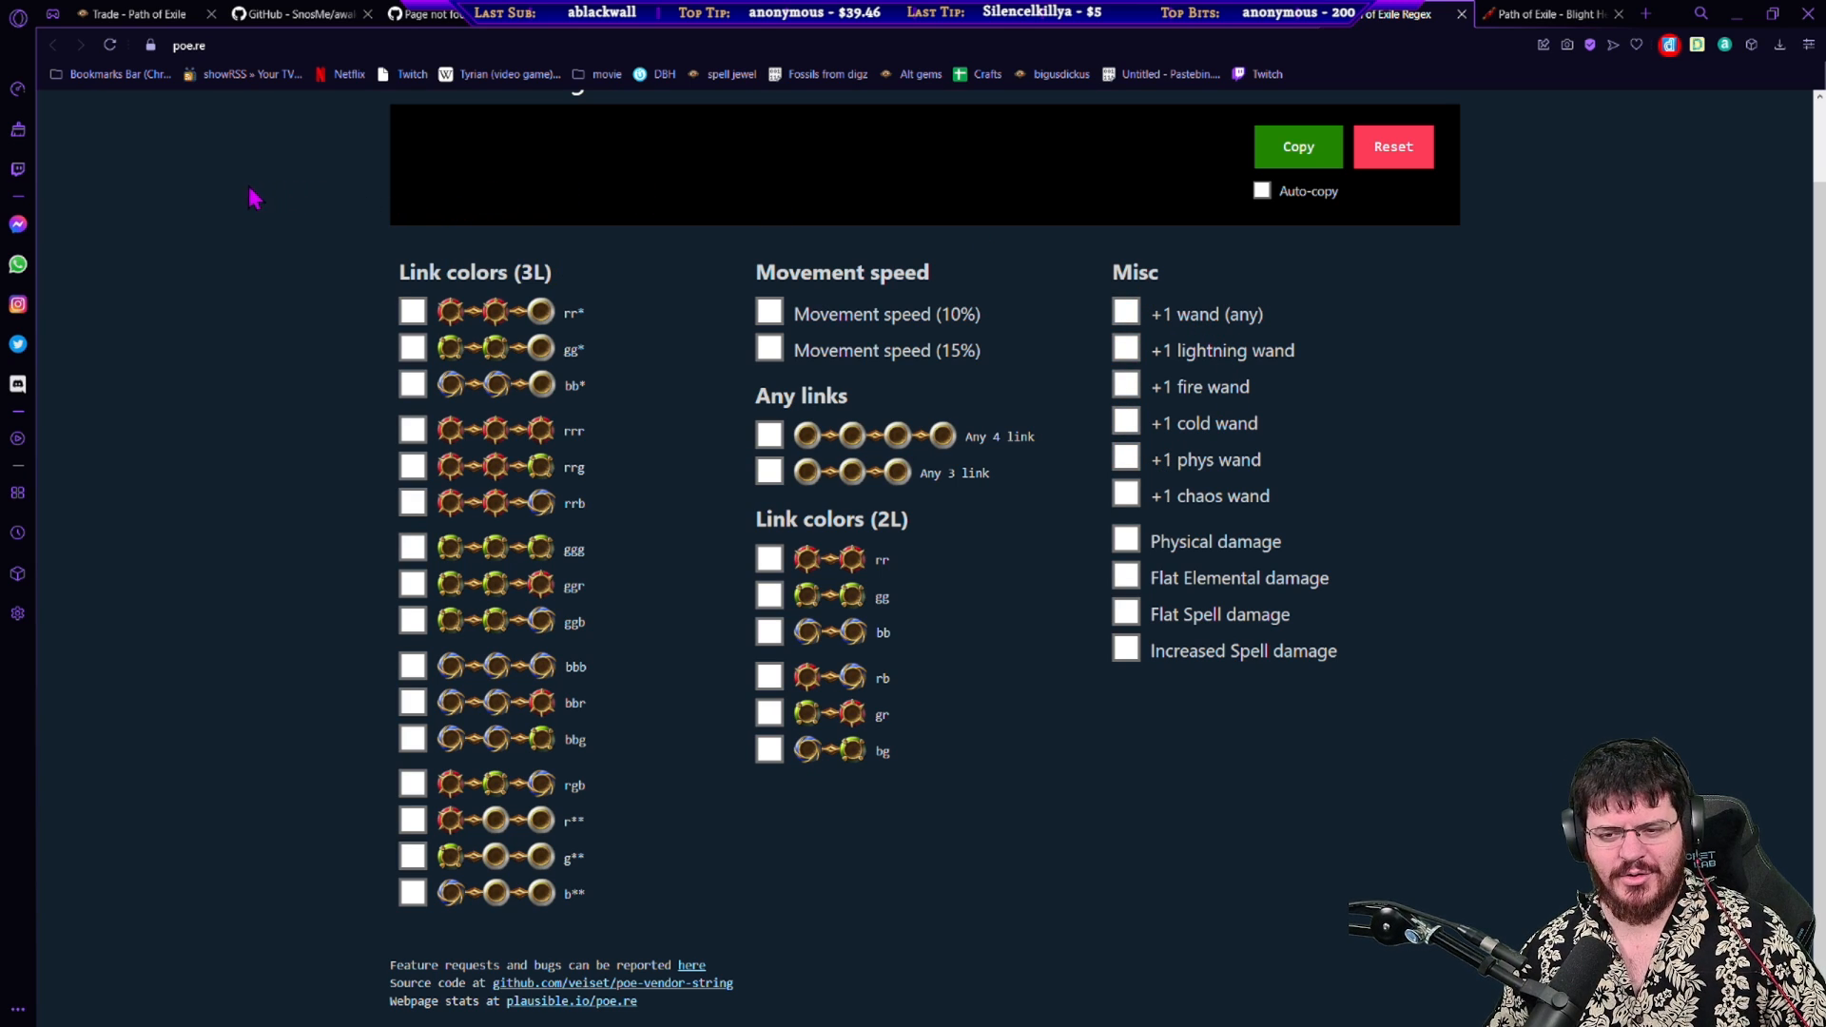
mouse_move(198, 196)
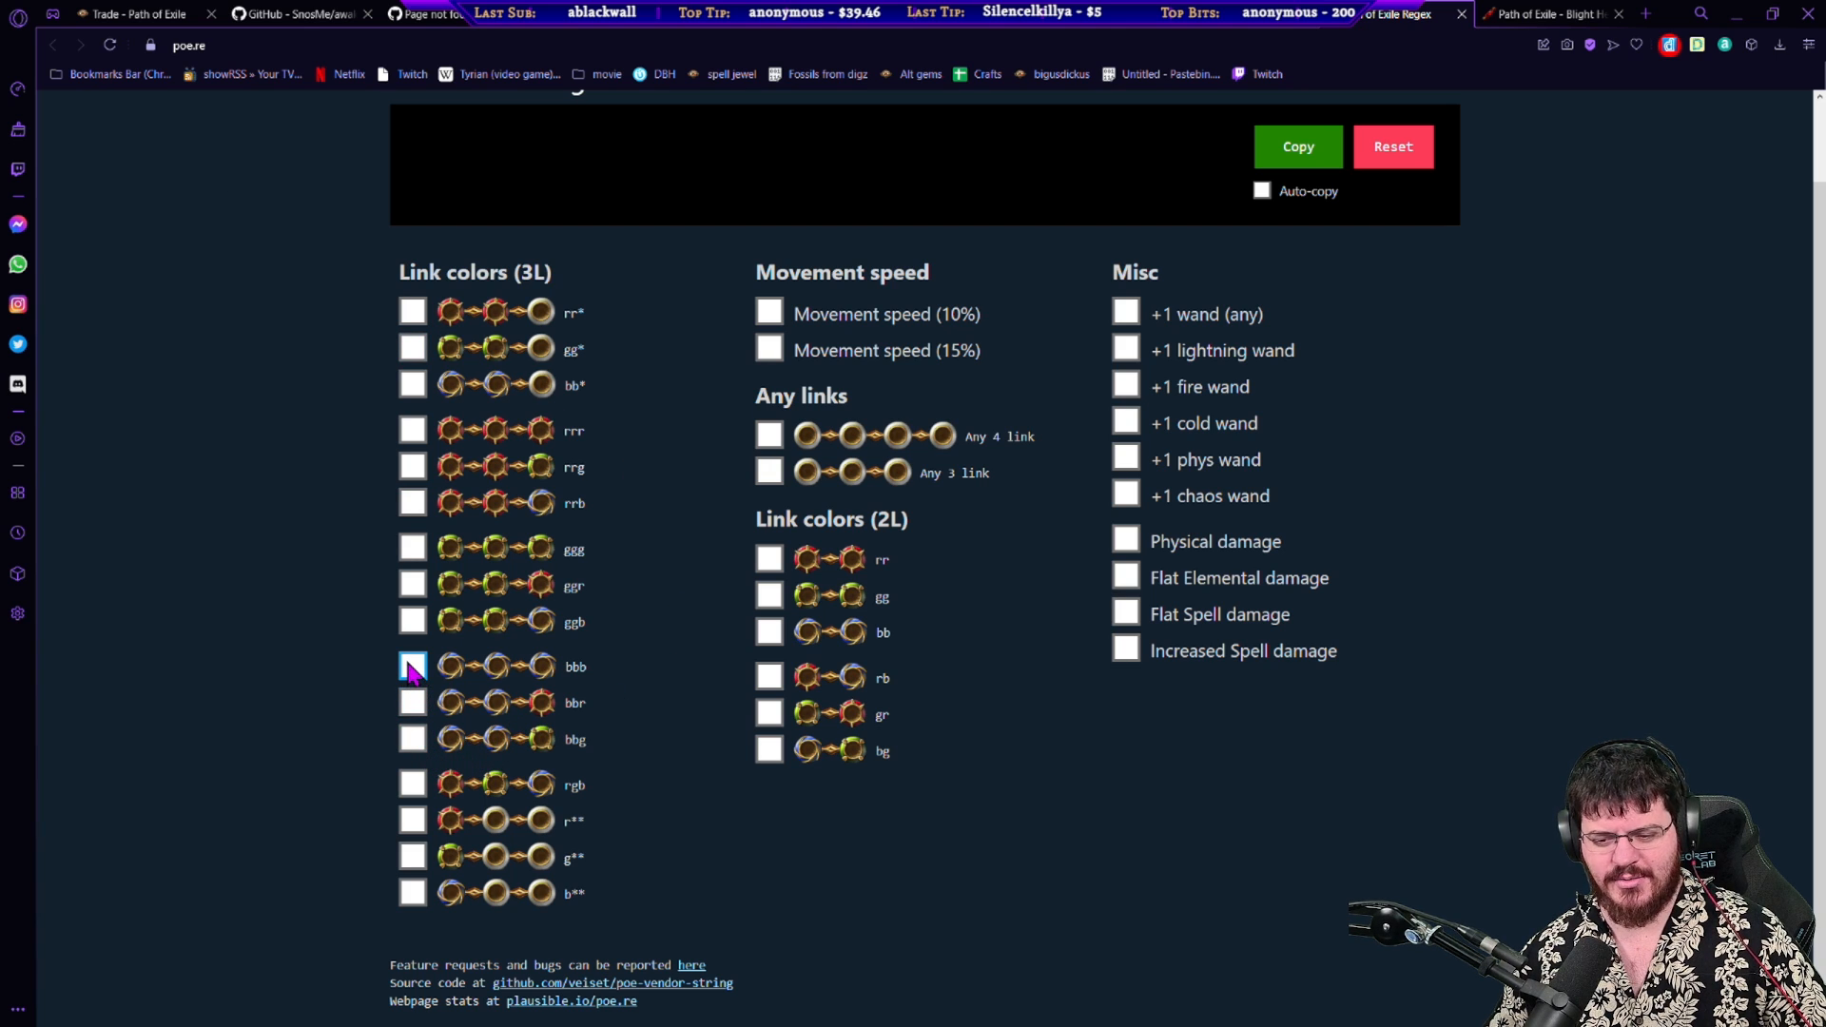
left_click(413, 738)
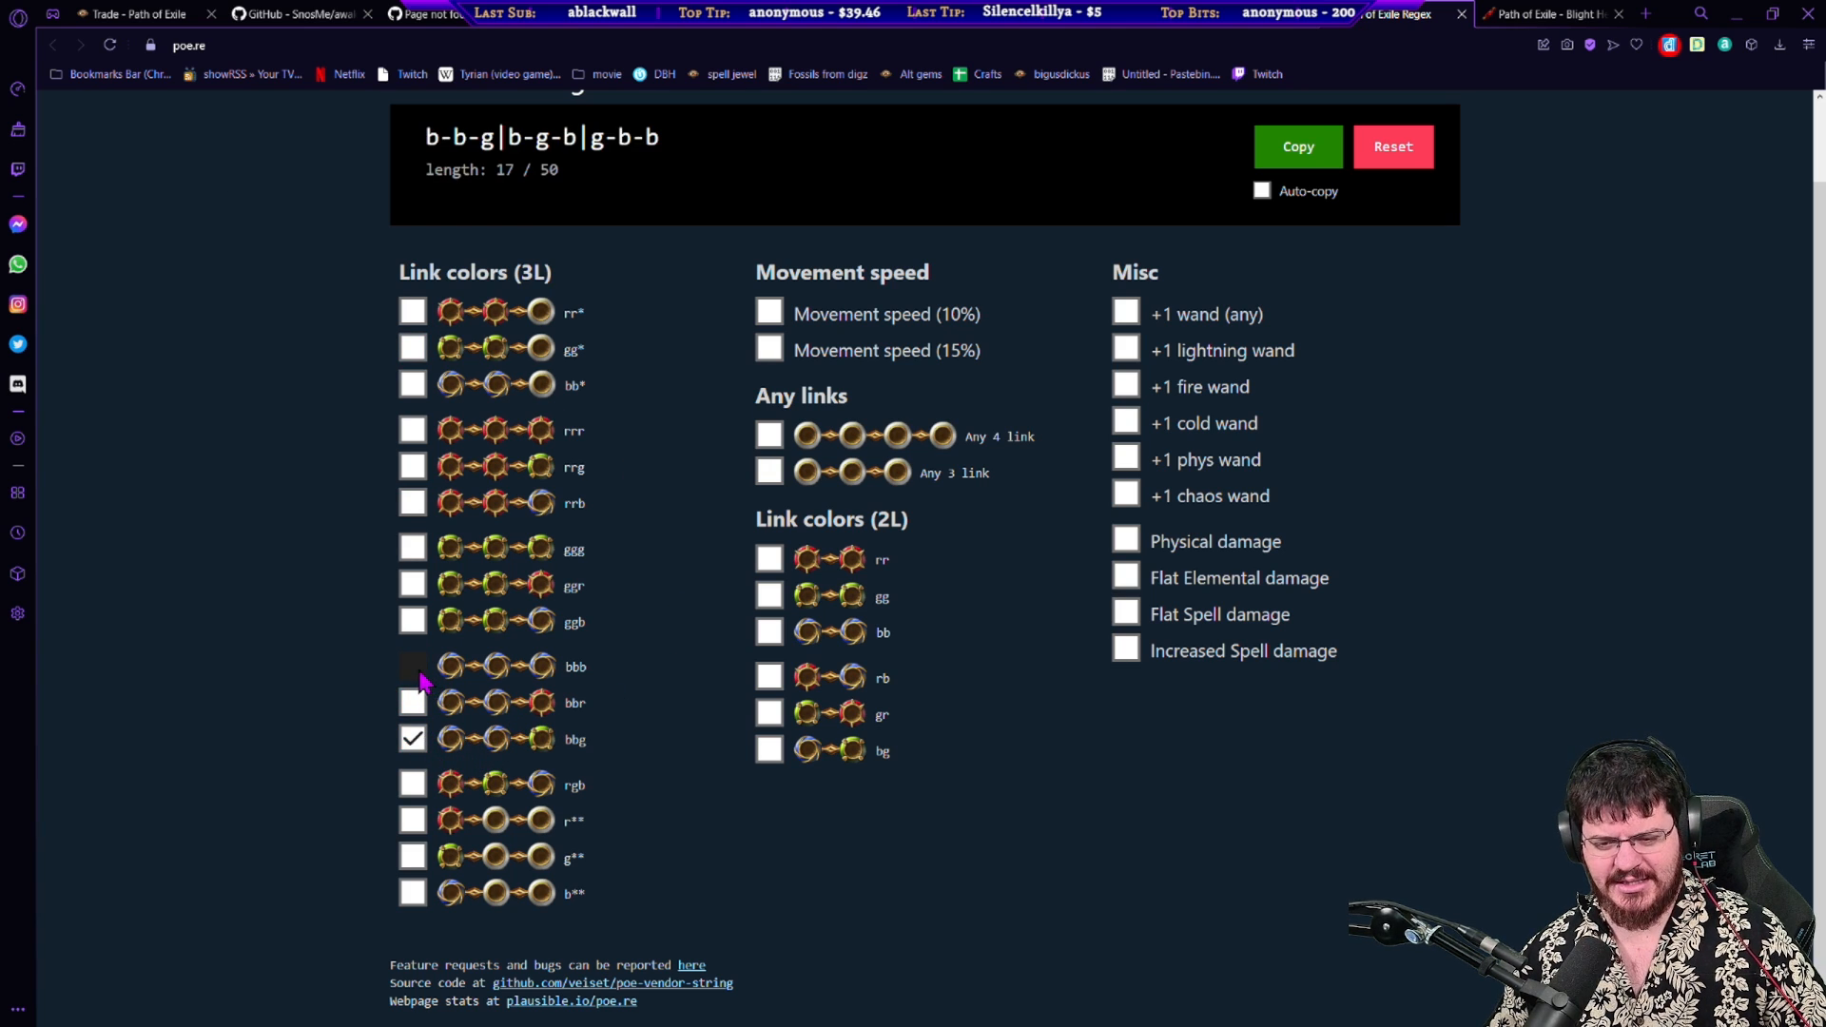
left_click(413, 666)
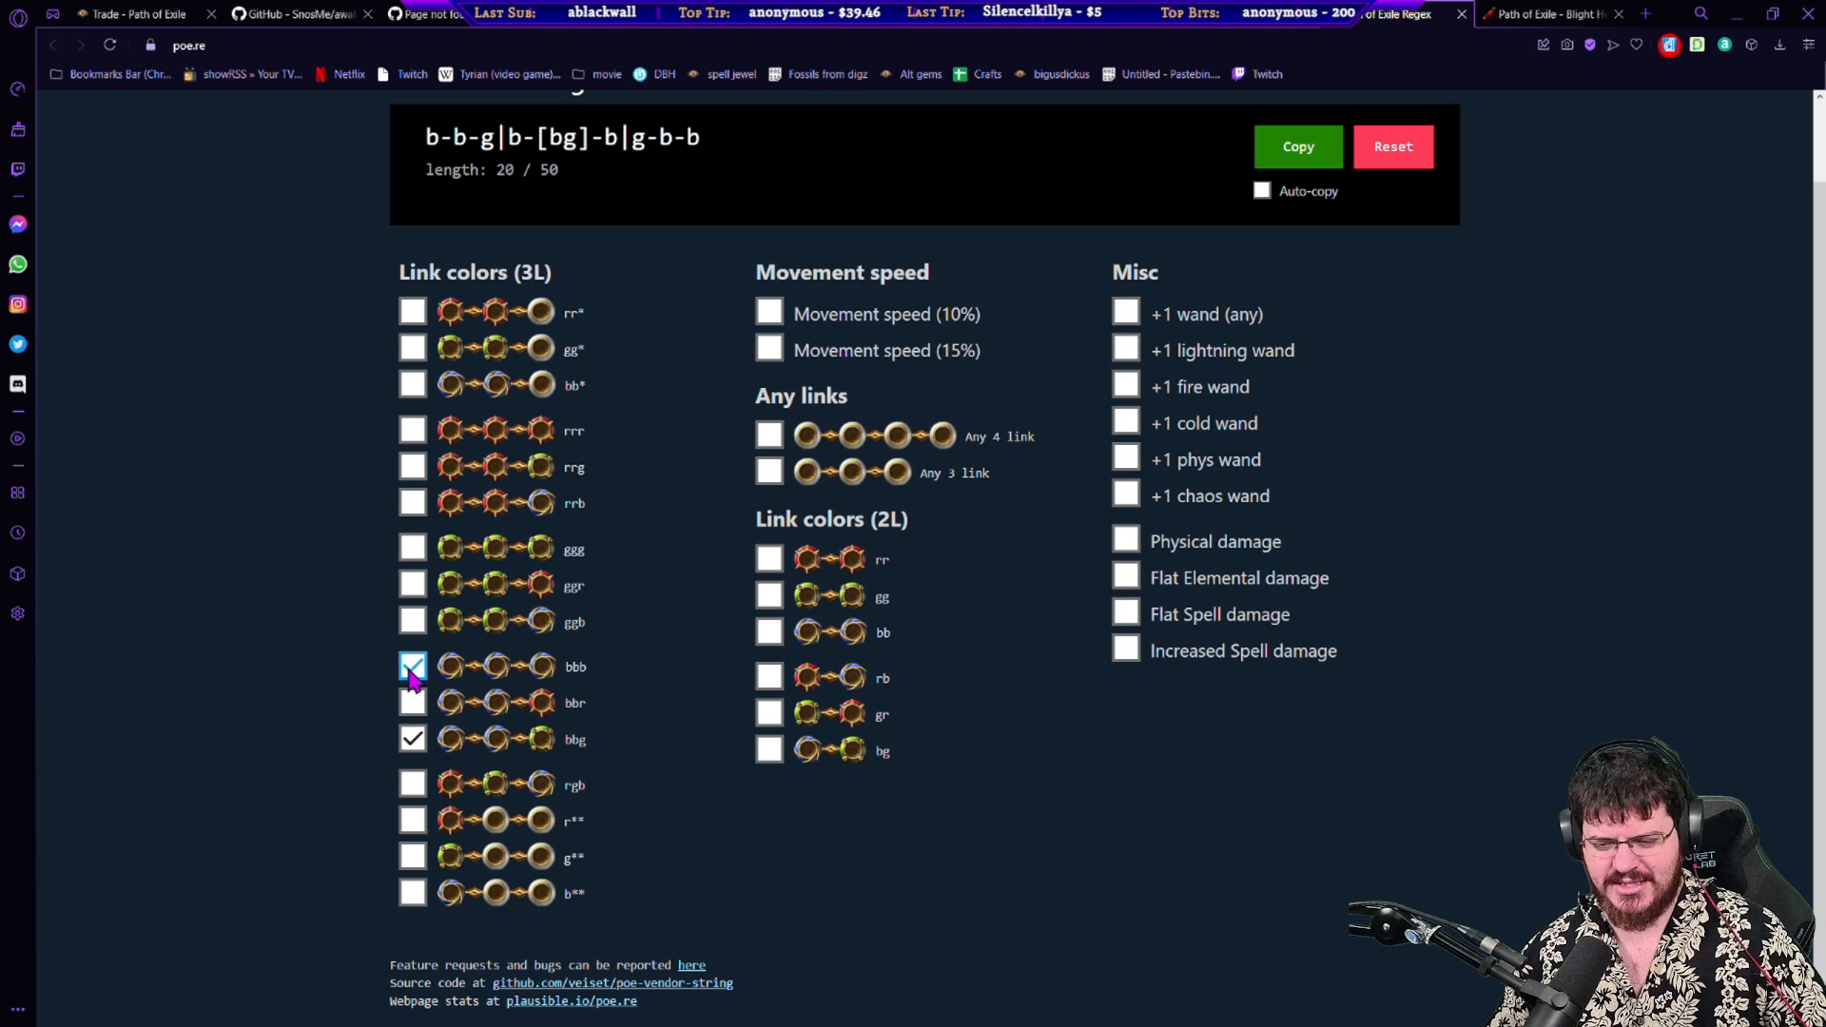
left_click(413, 666)
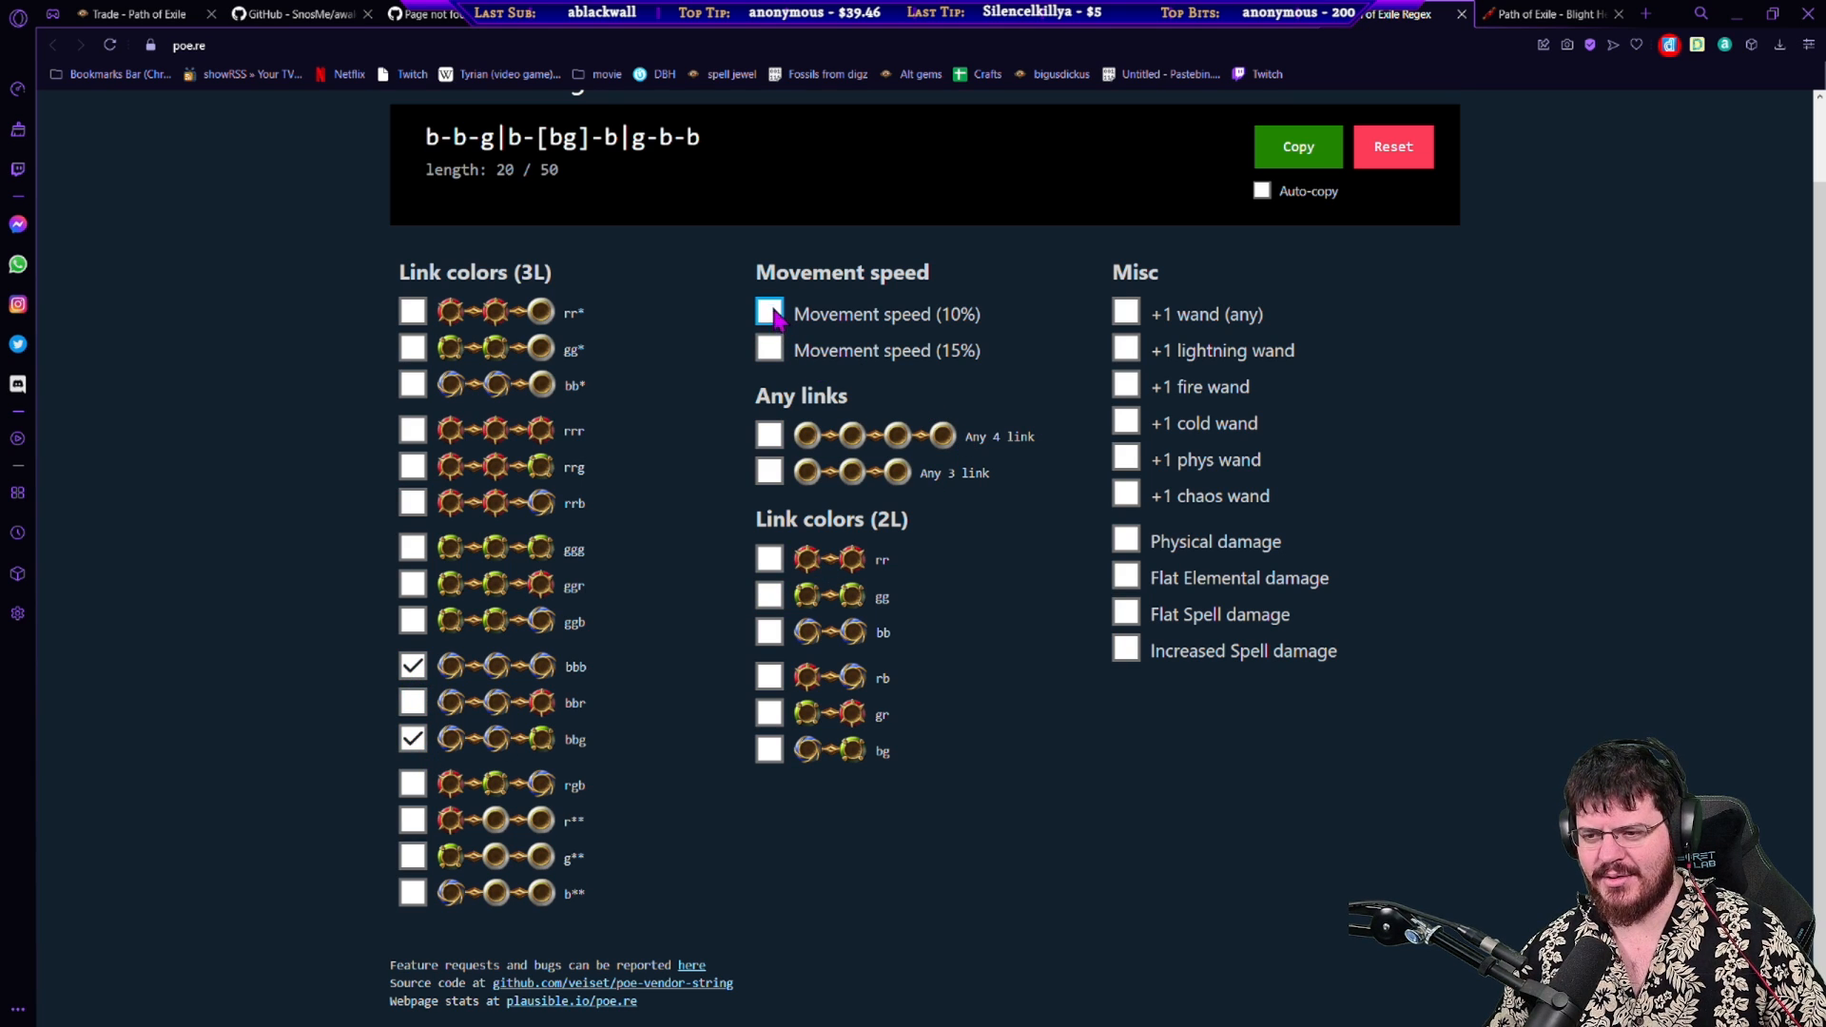
left_click(769, 313)
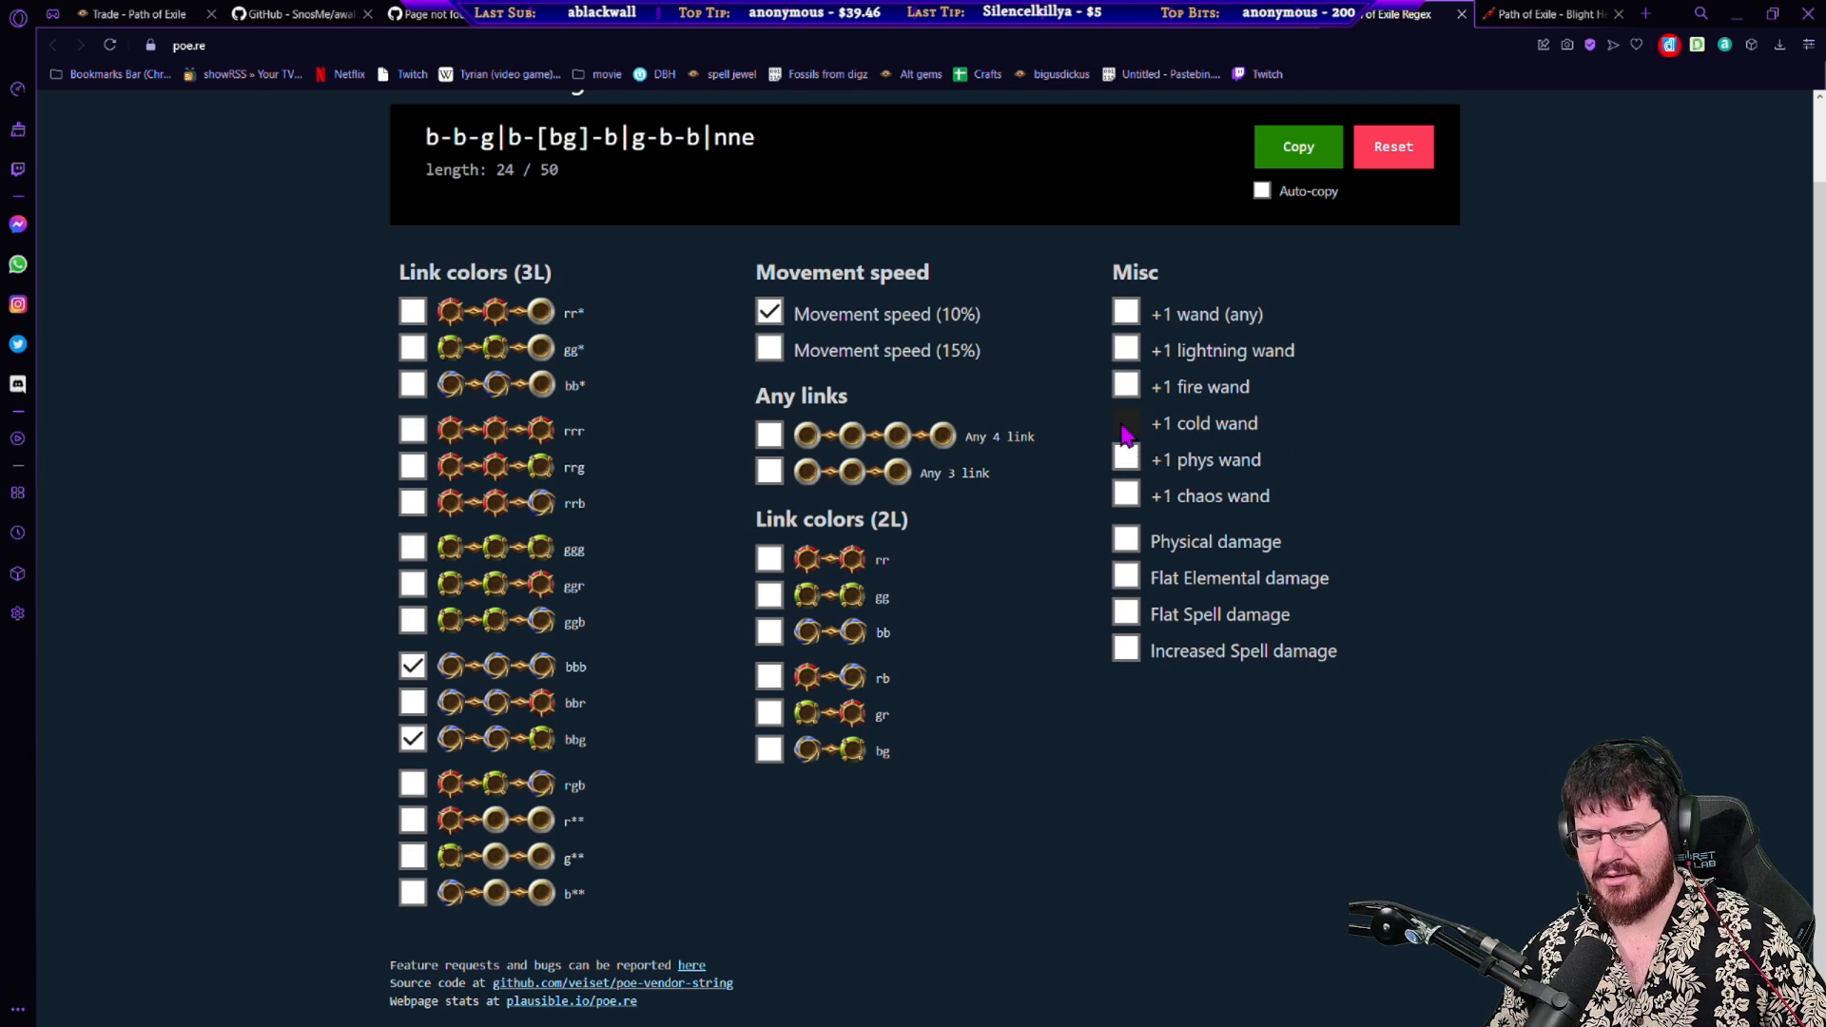
Step: Add +1 cold wand and flat elemental damage, then copy the combined vendor string
left_click(1125, 423)
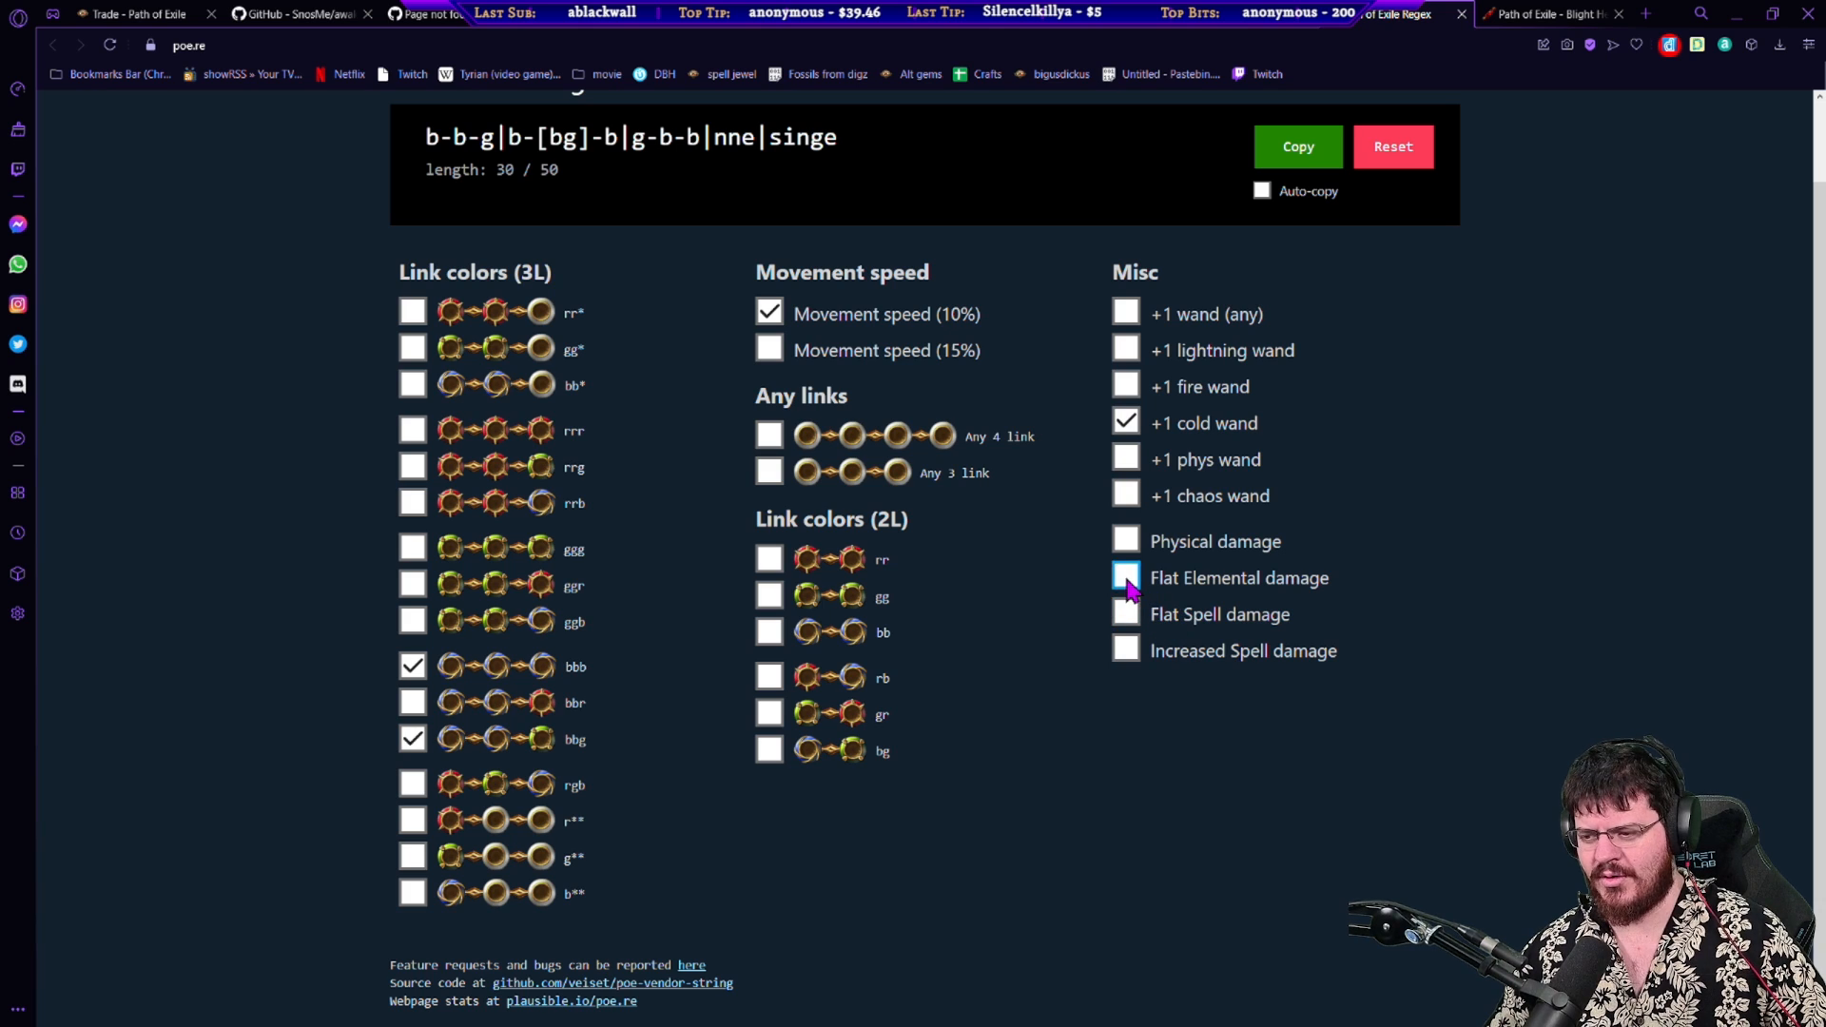
left_click(1124, 578)
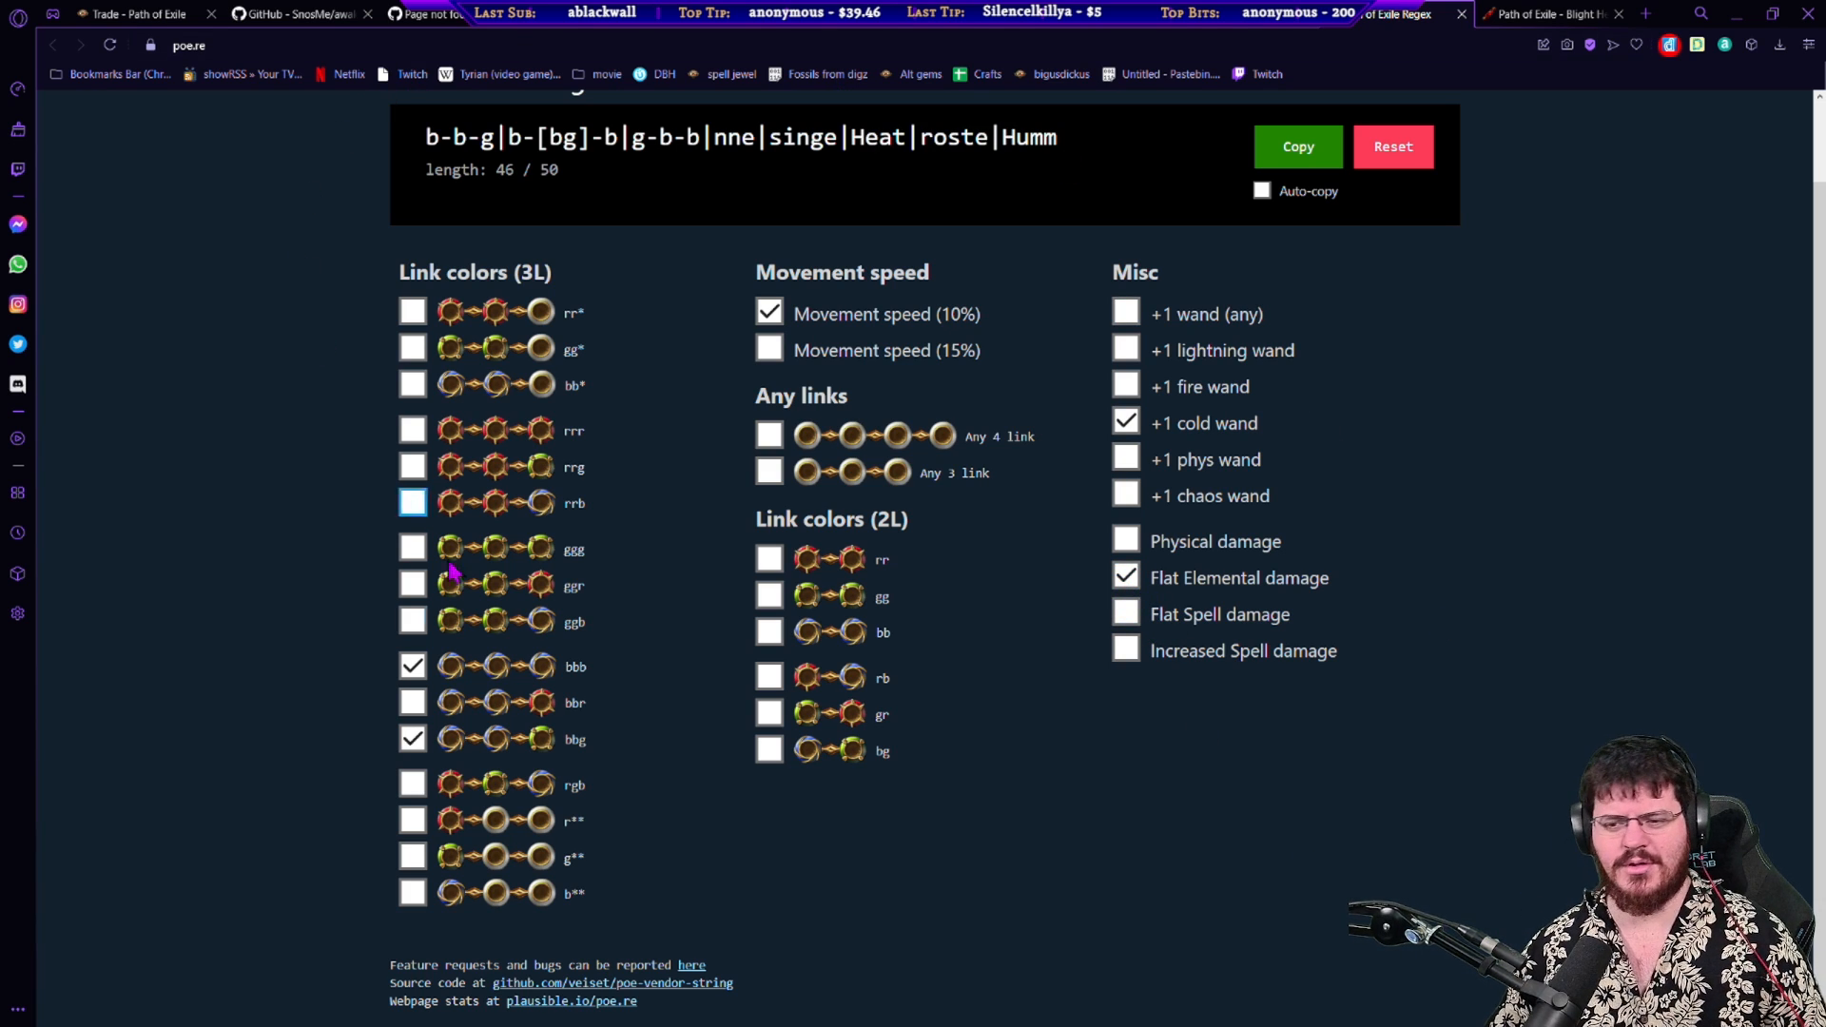
left_click(413, 503)
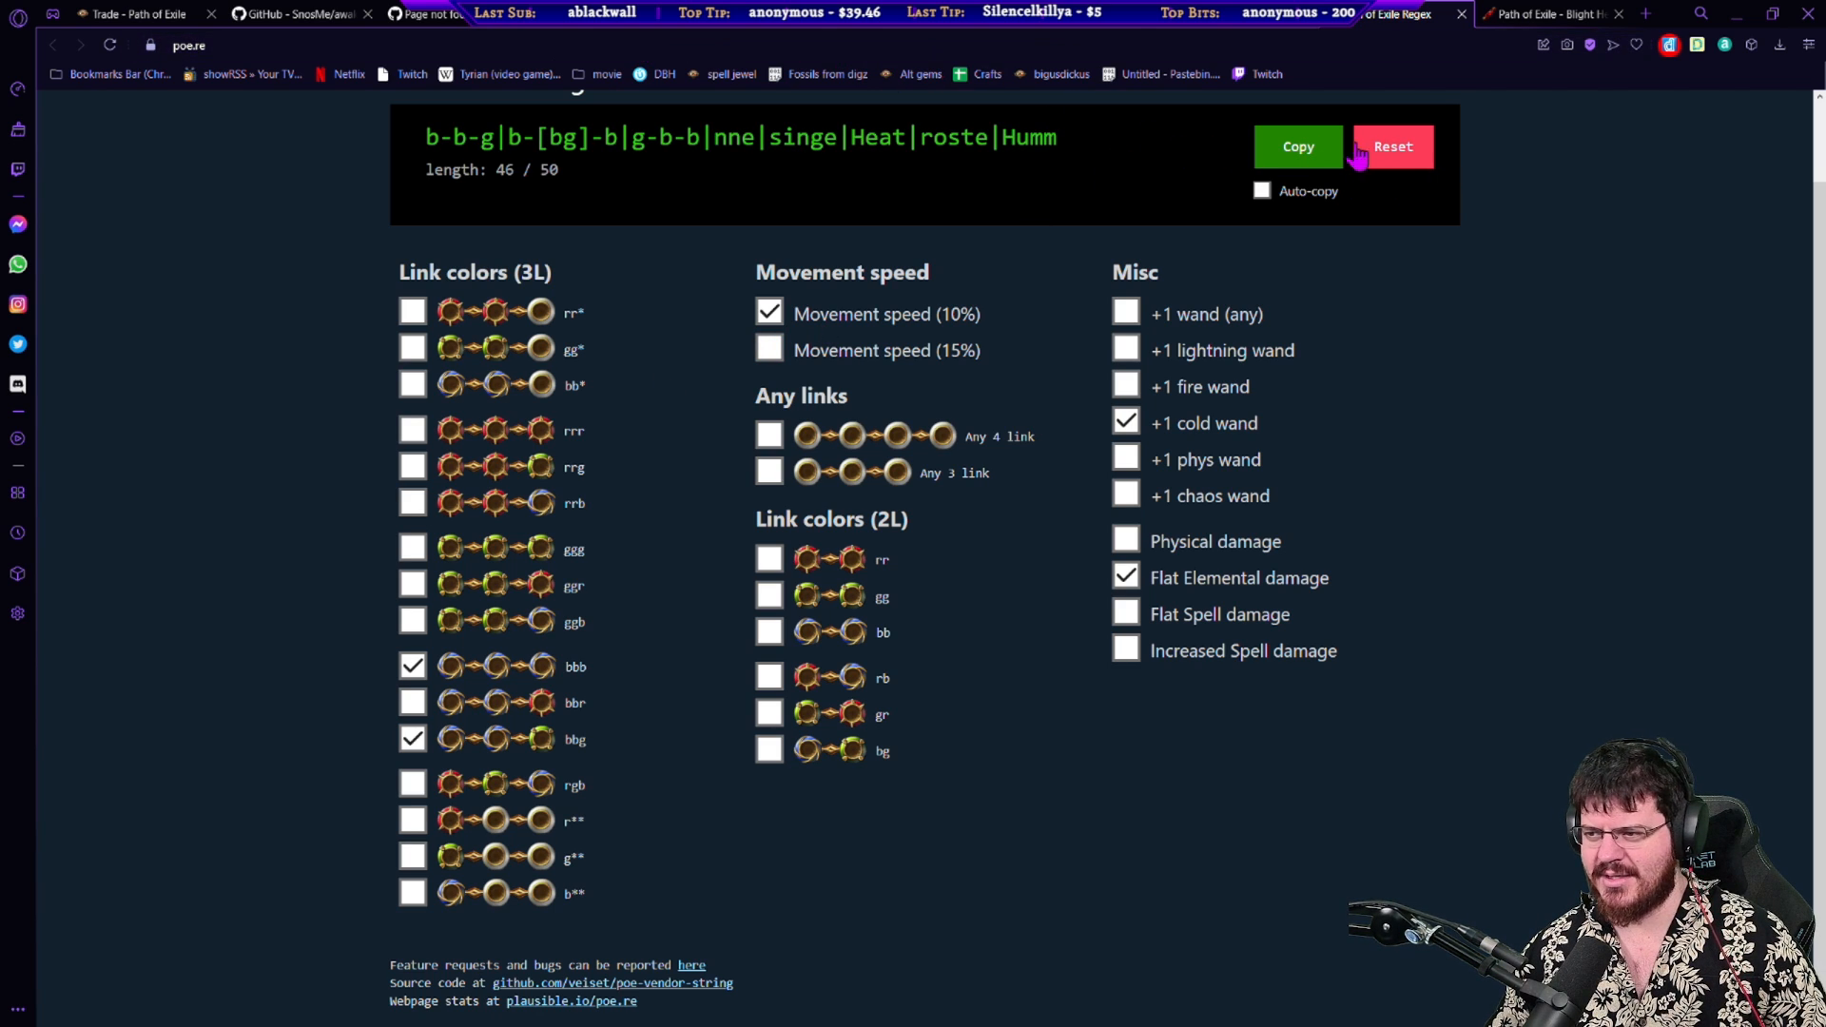
Step: Paste the copied vendor regex 'b-b-g|b-[bg]-b|g-b-b|nne|singe|Heat|roste|Humm' into the address bar to verify it
left_click(189, 44)
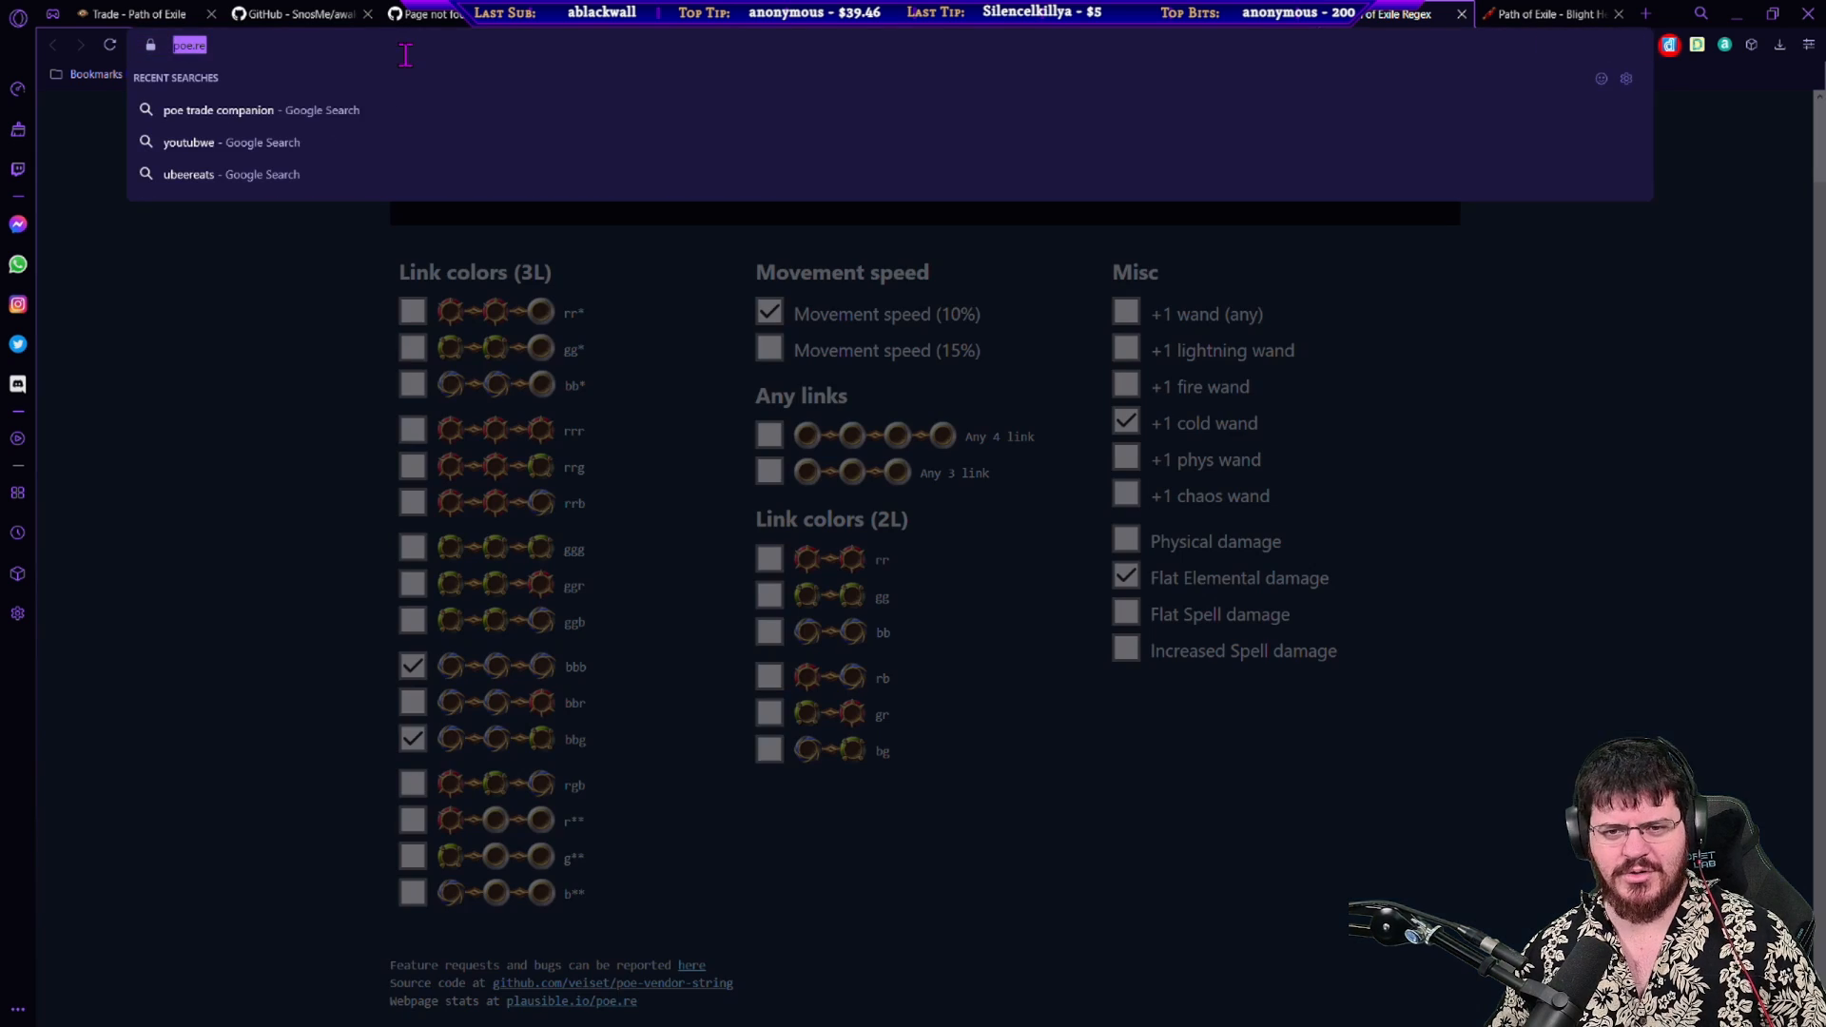
type("b-b-g|b-[bg]-b|g-b-b|nne|singe|Heat|roste|Humm")
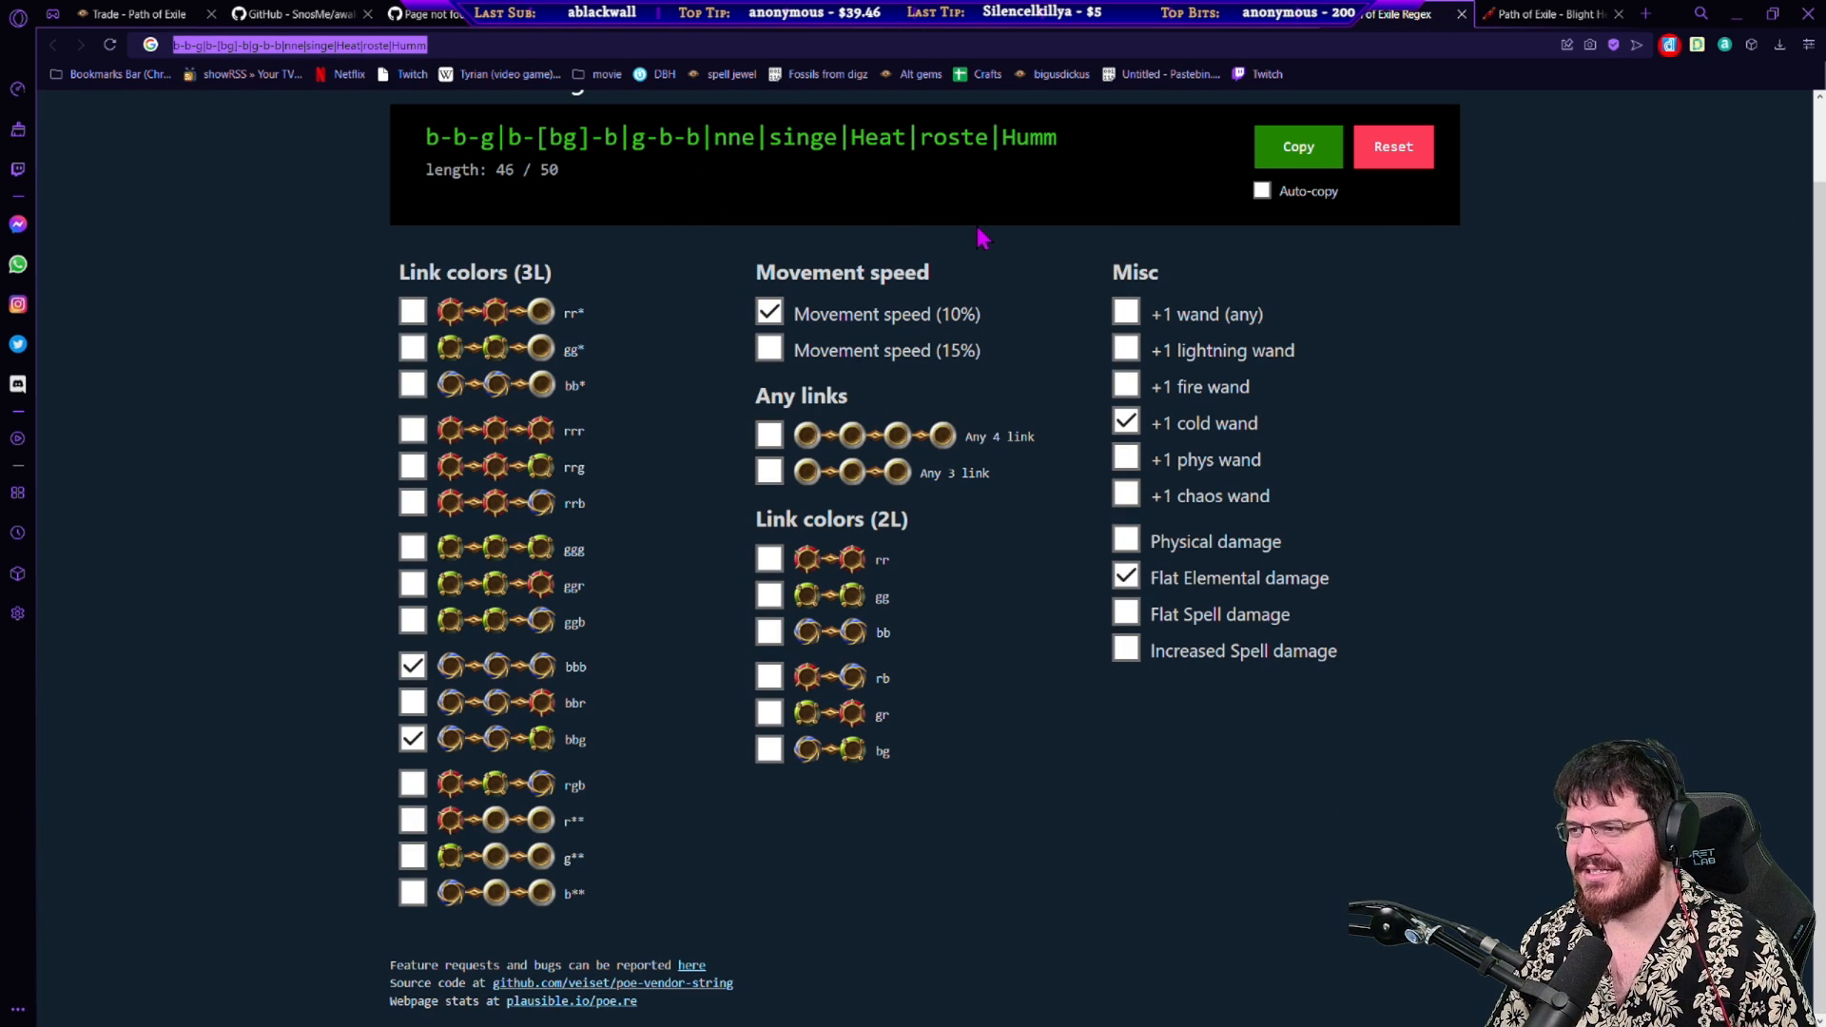
mouse_move(696, 325)
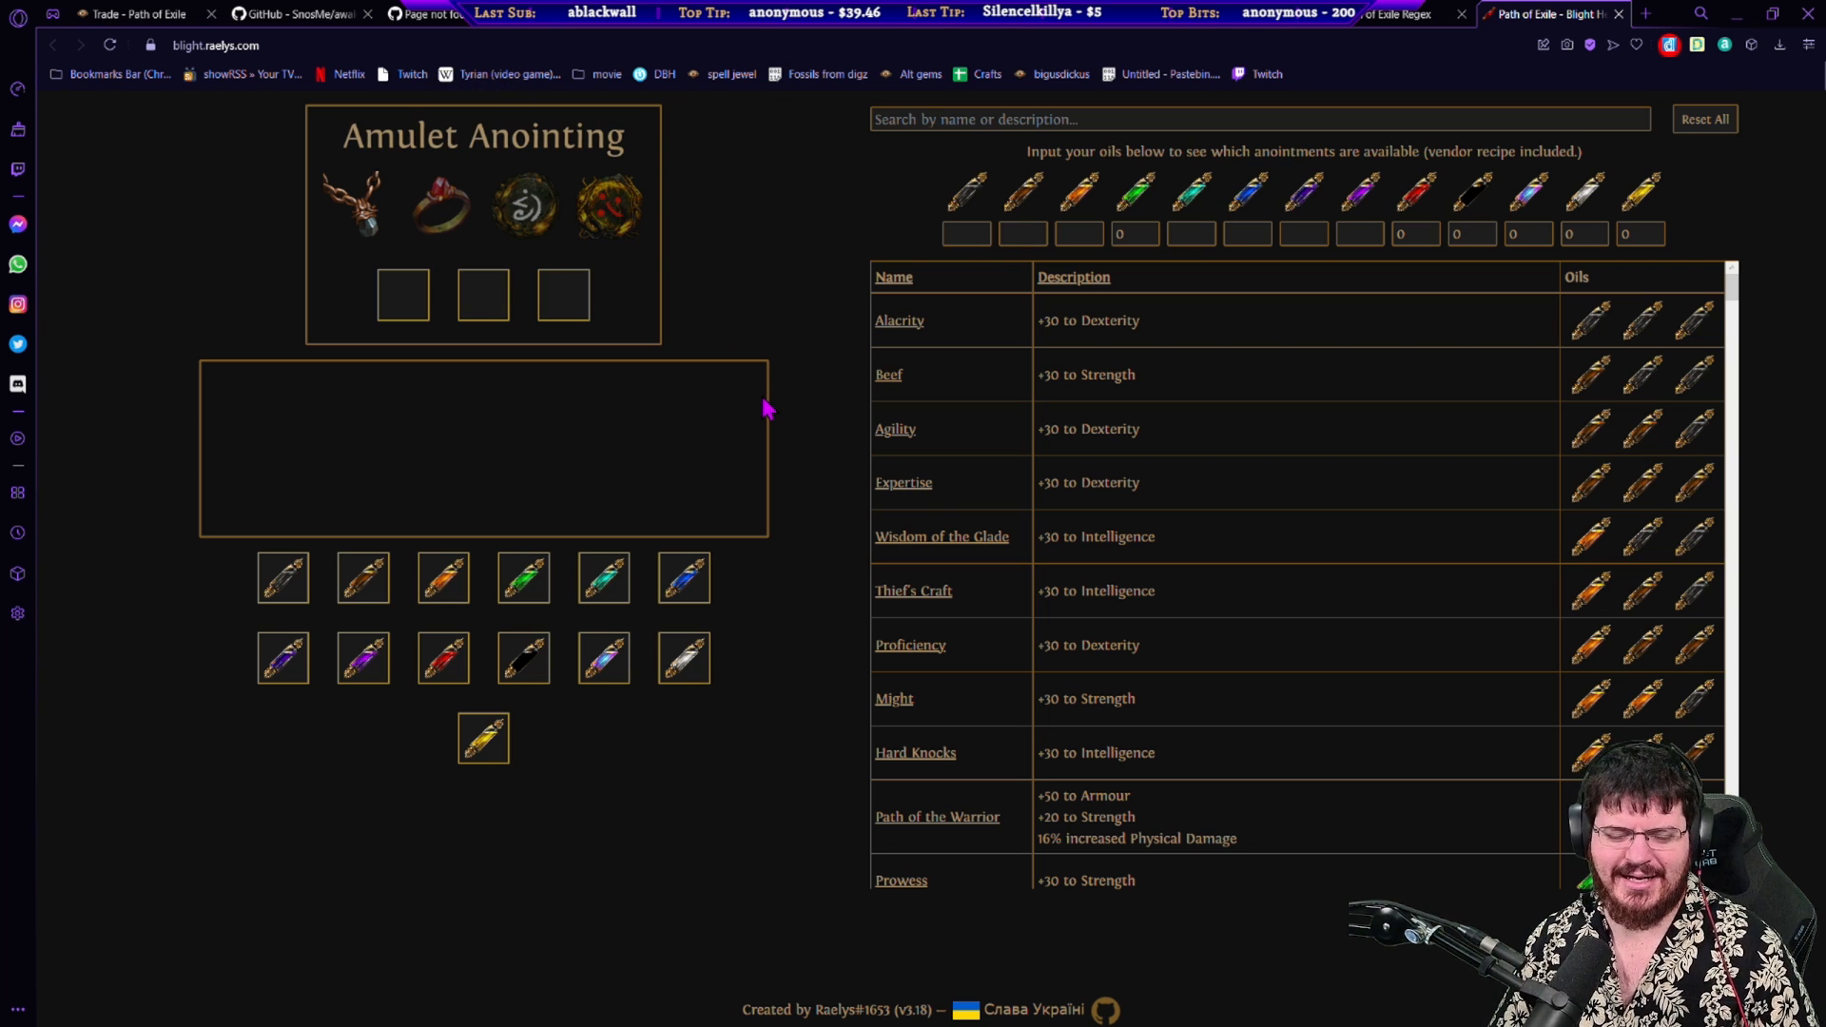
mouse_move(782, 329)
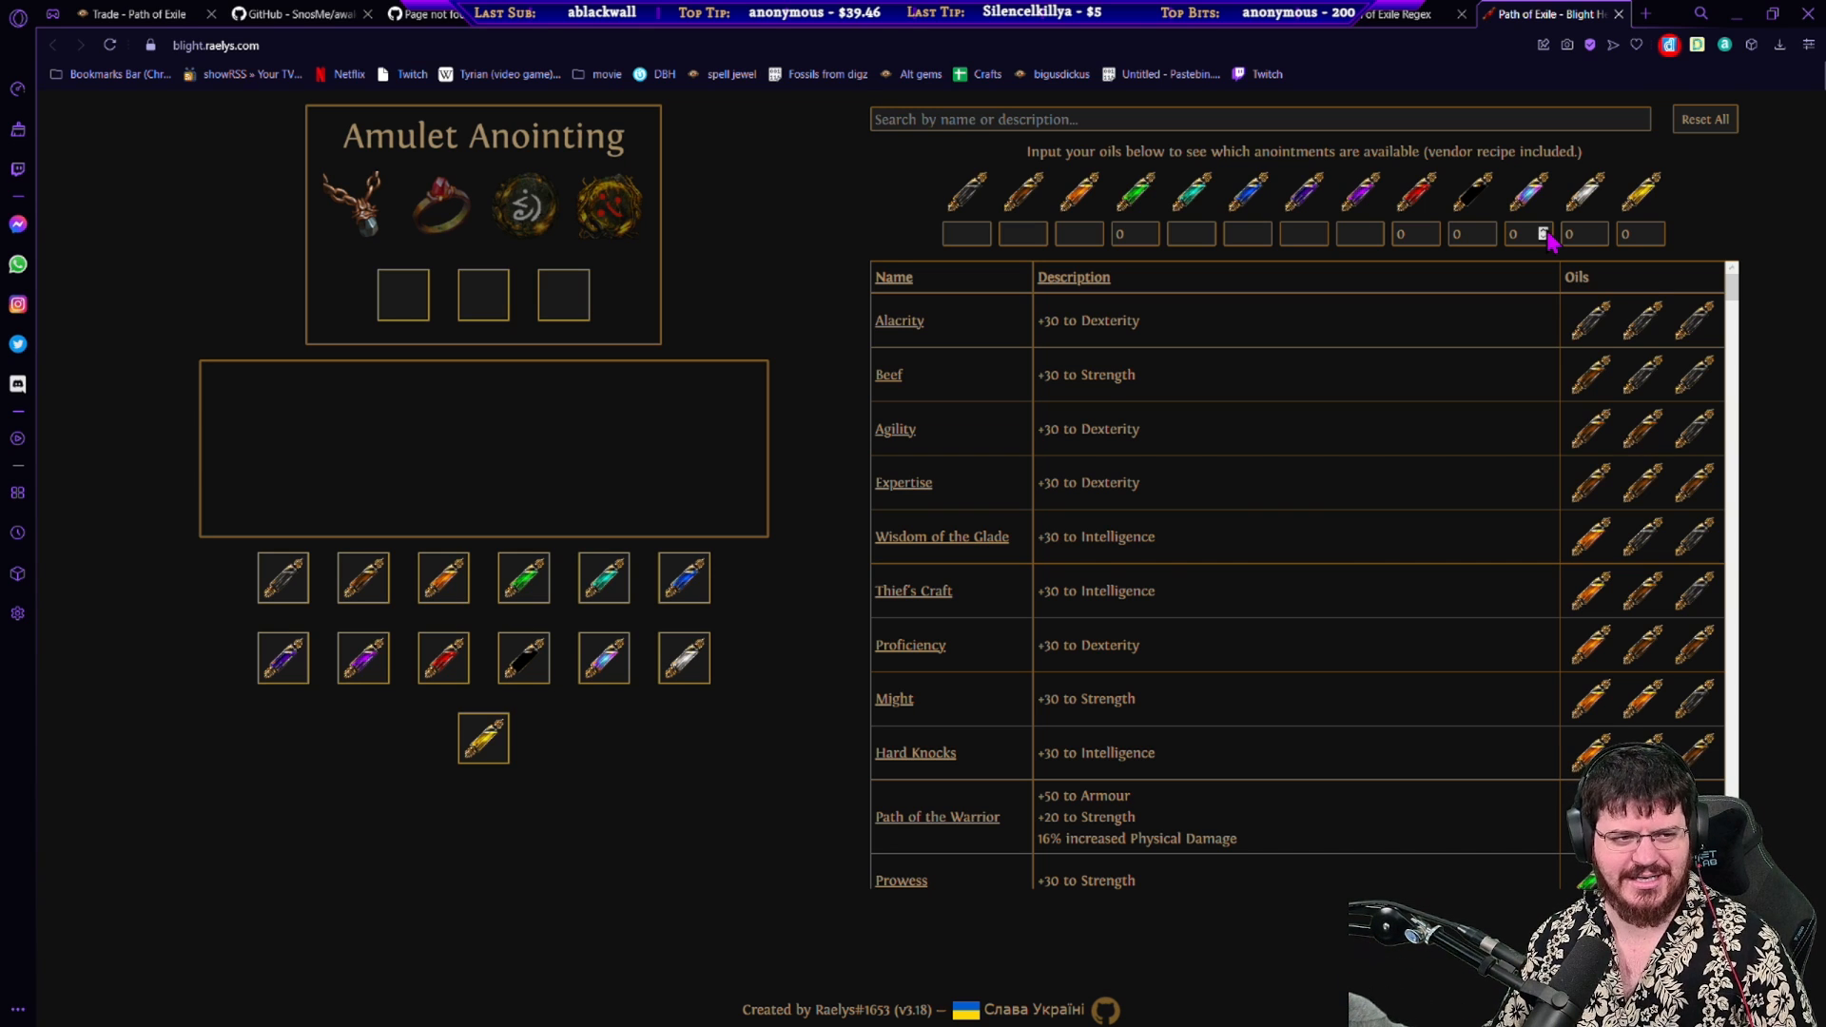
mouse_move(1438, 291)
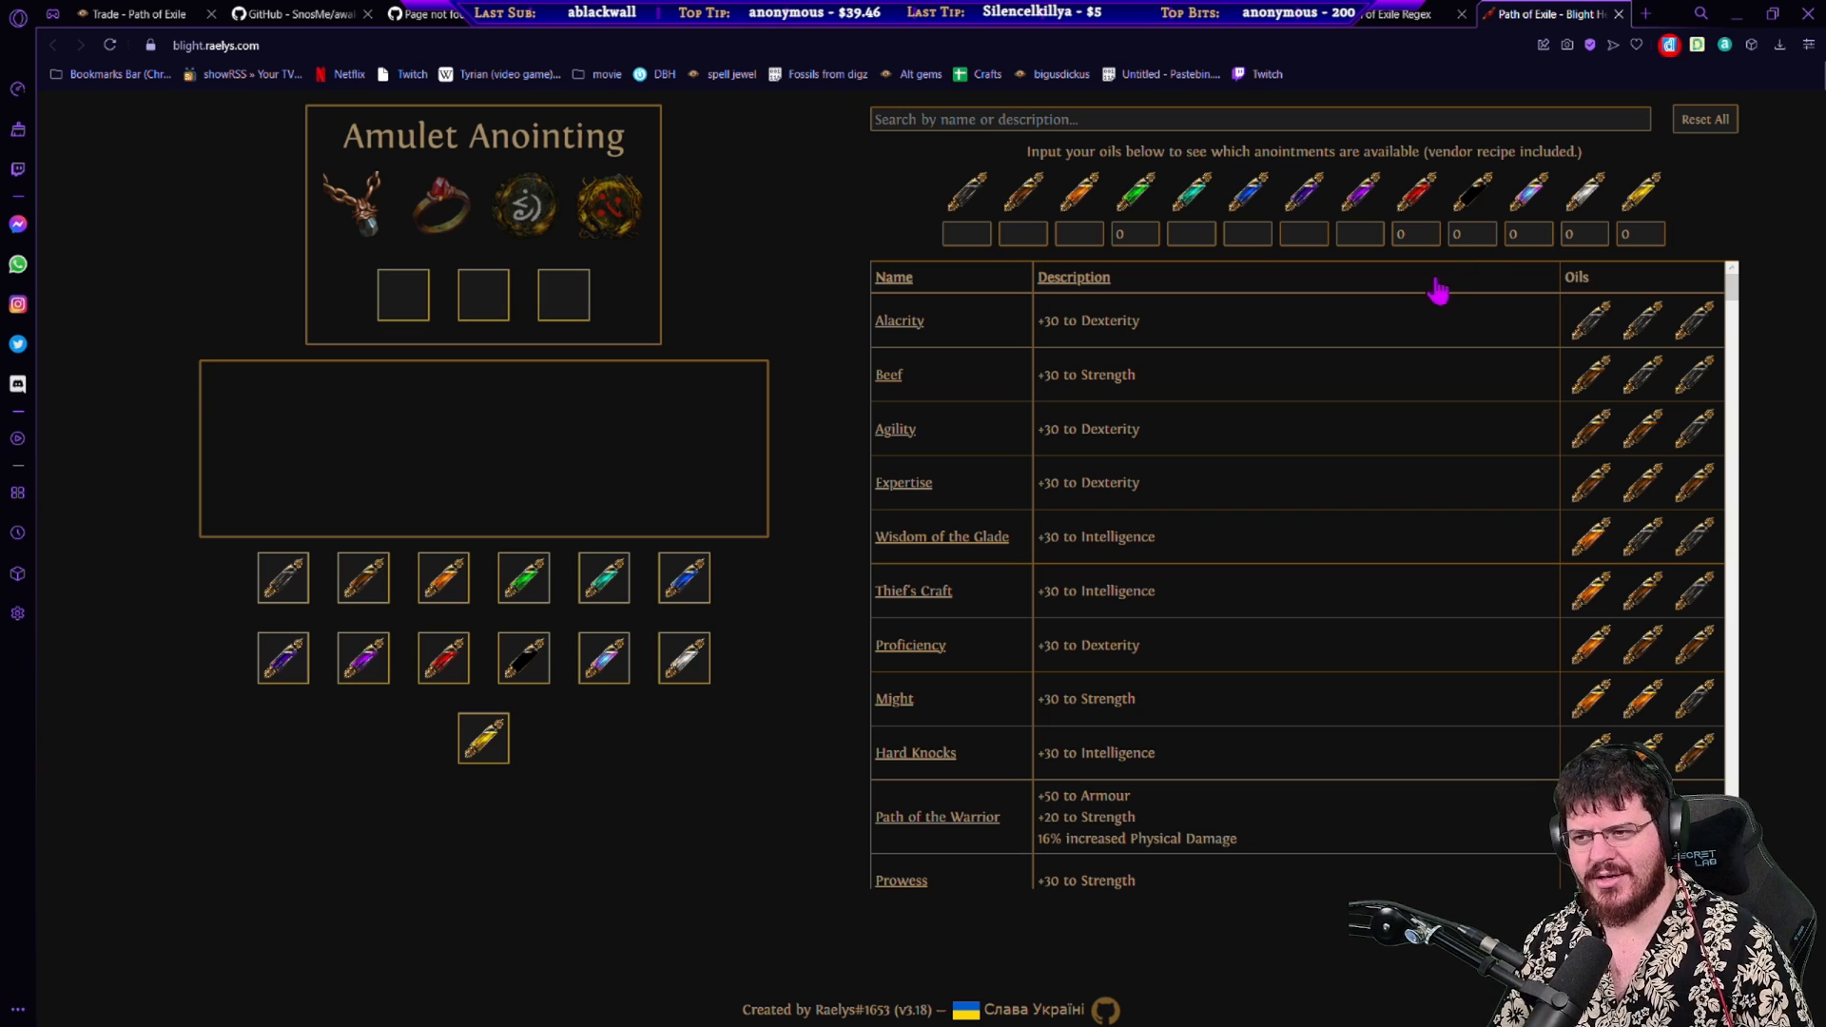
left_click(966, 232)
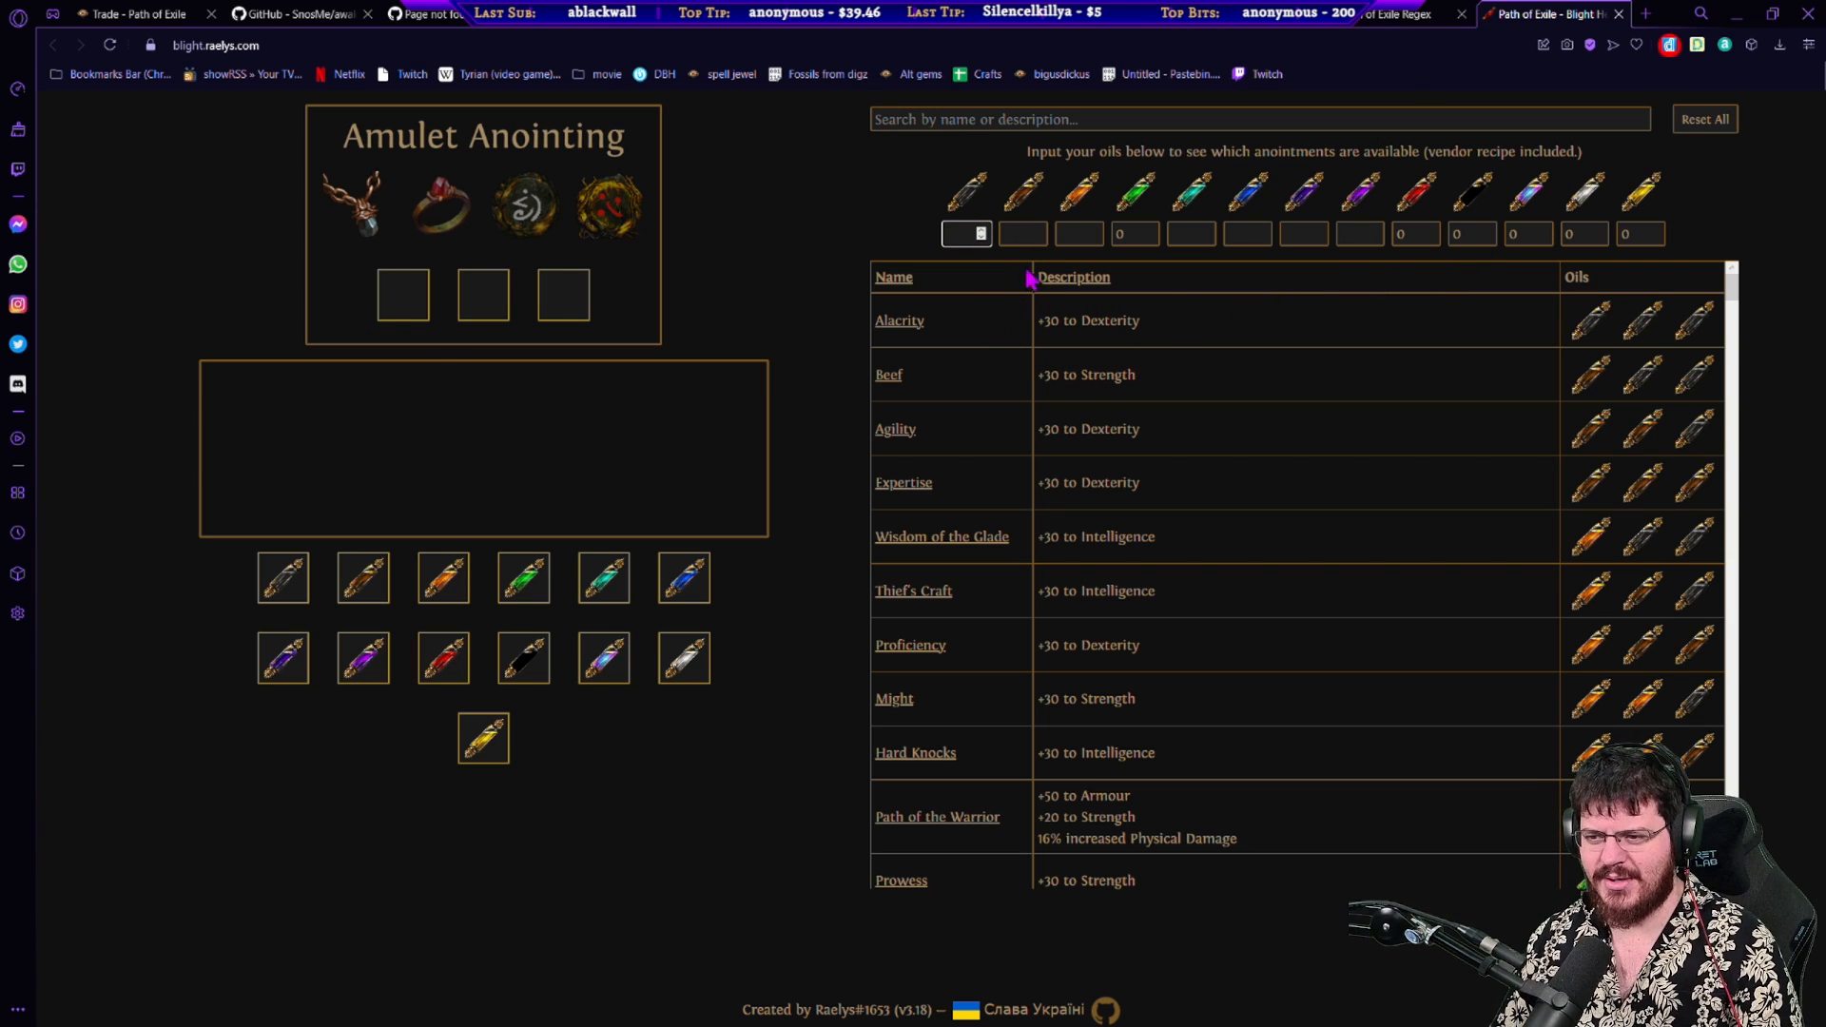
type("20")
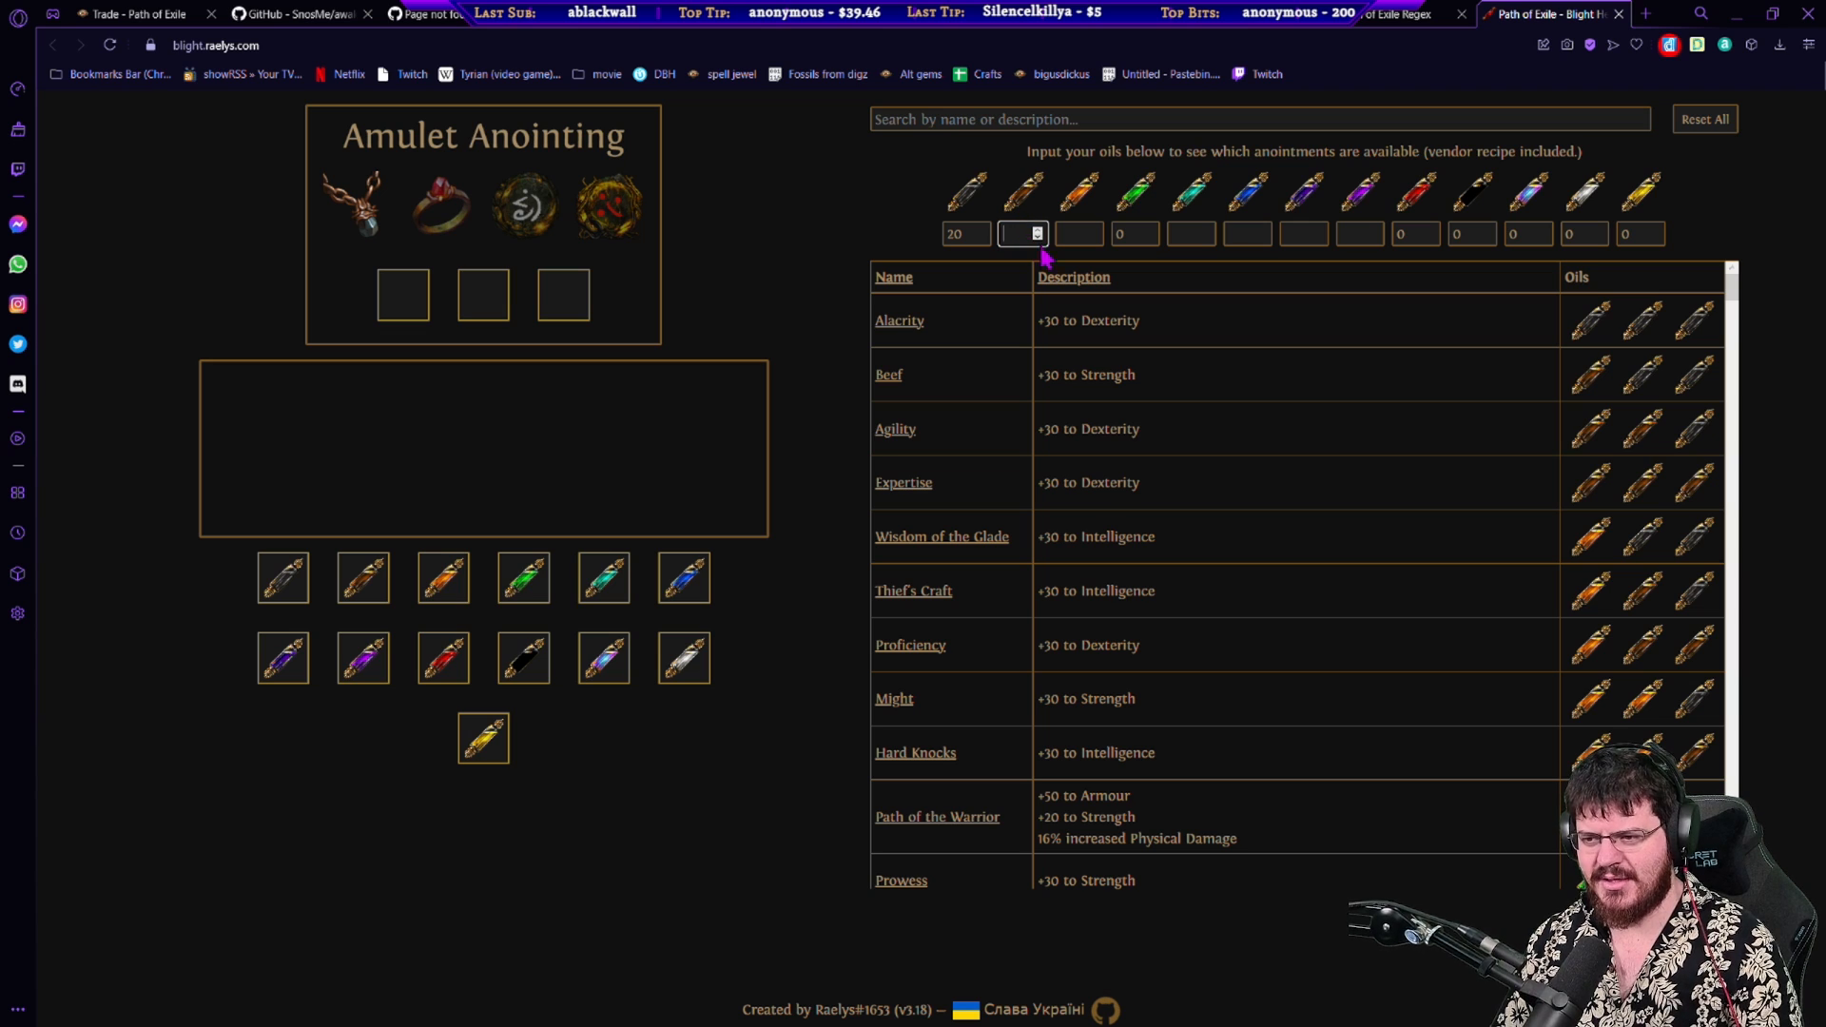
type("30")
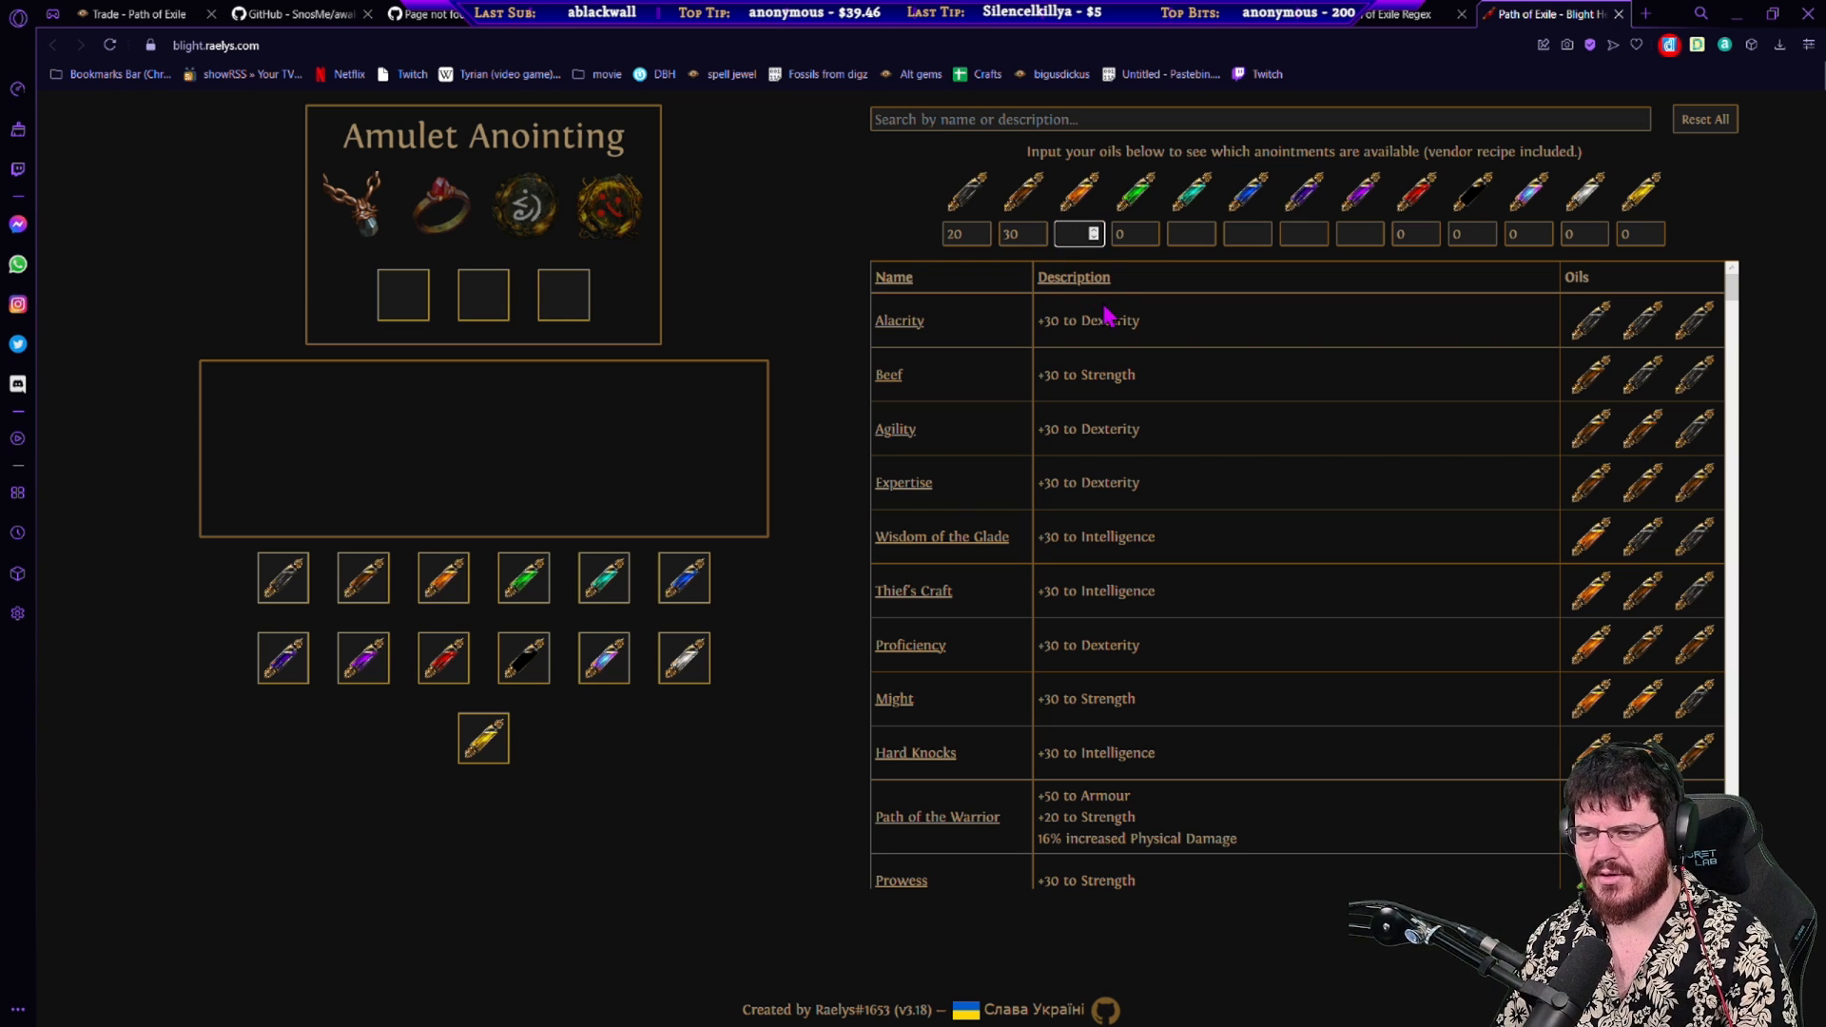
type("8")
left_click(1134, 232)
type("6")
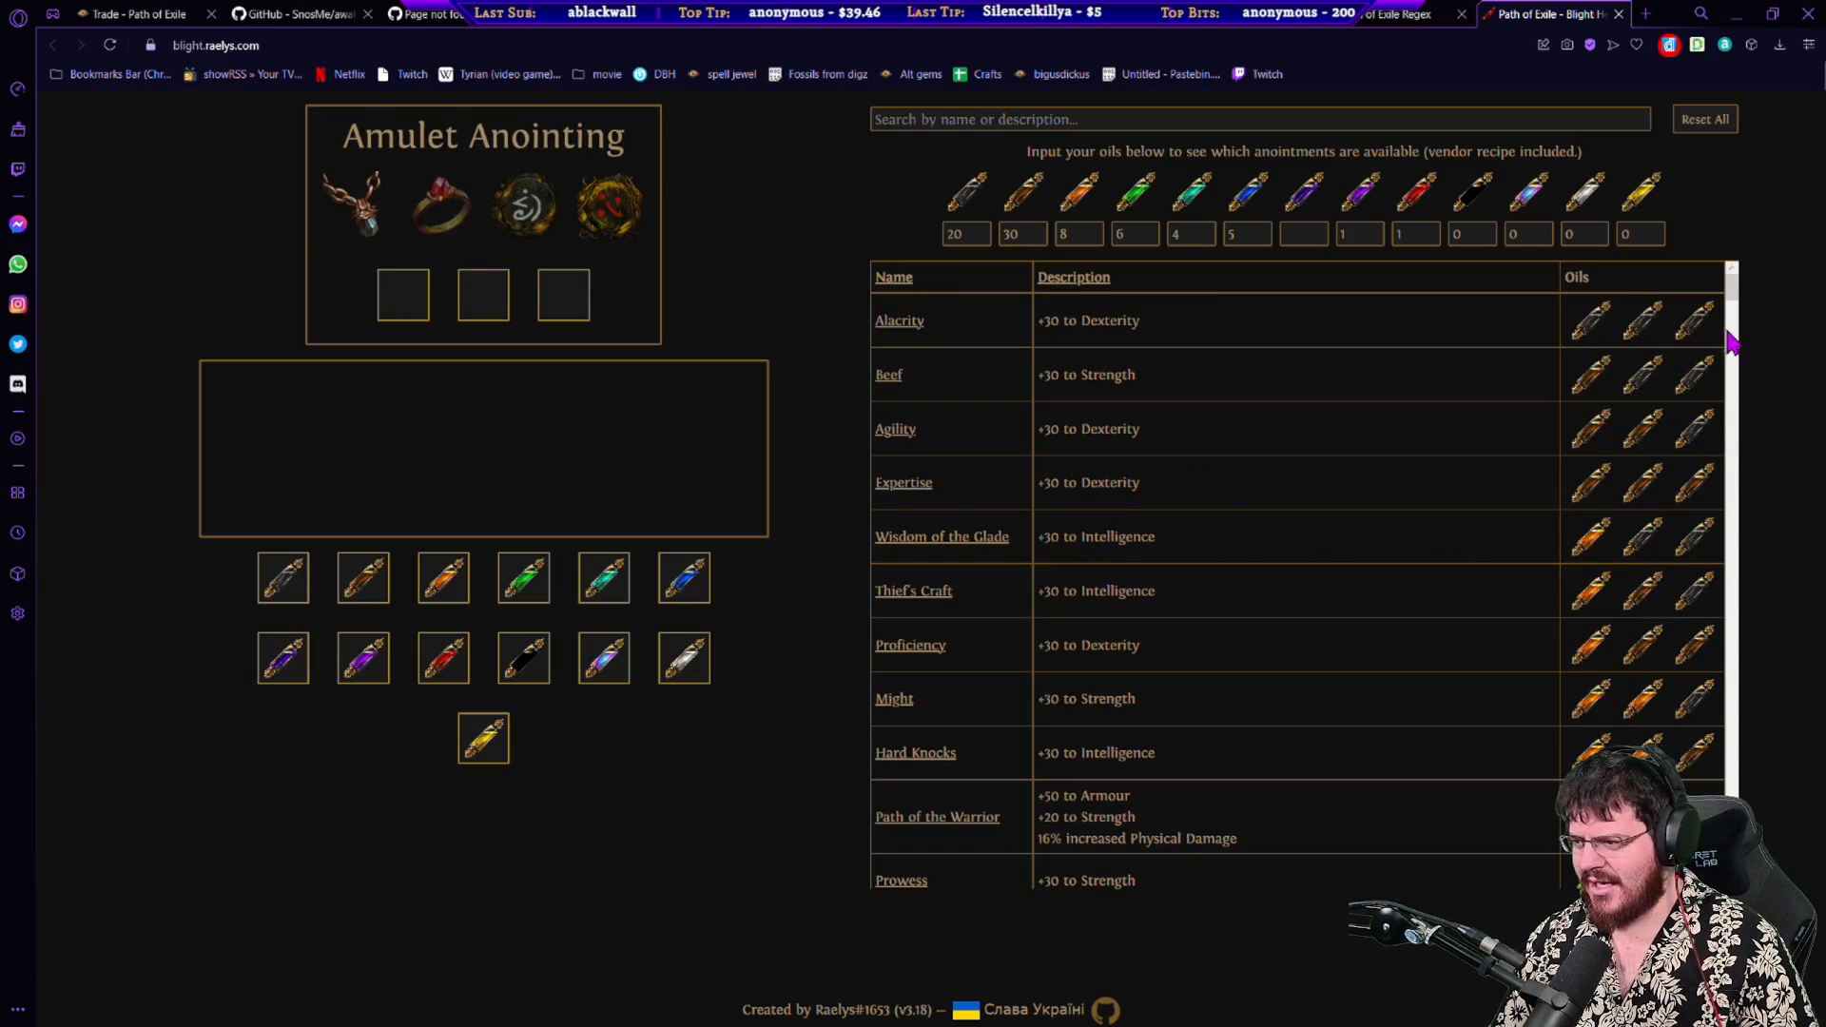
scroll("down", 3)
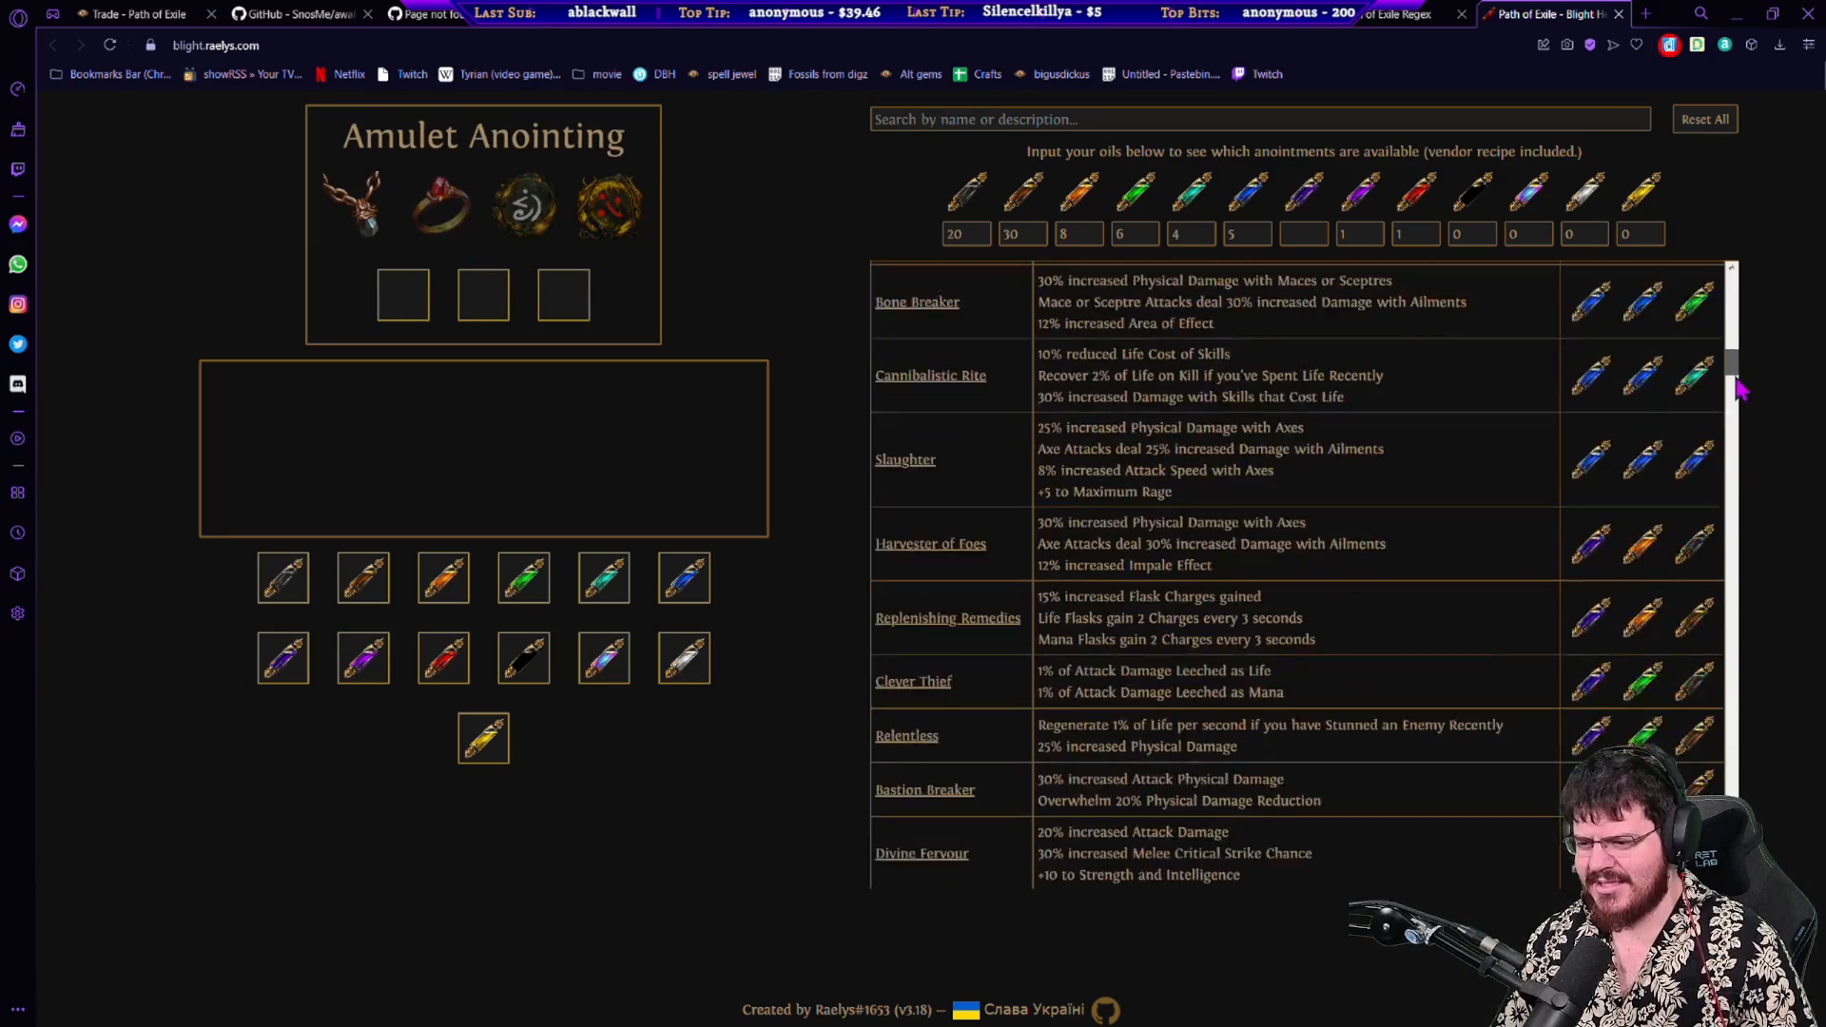
scroll("down", 3)
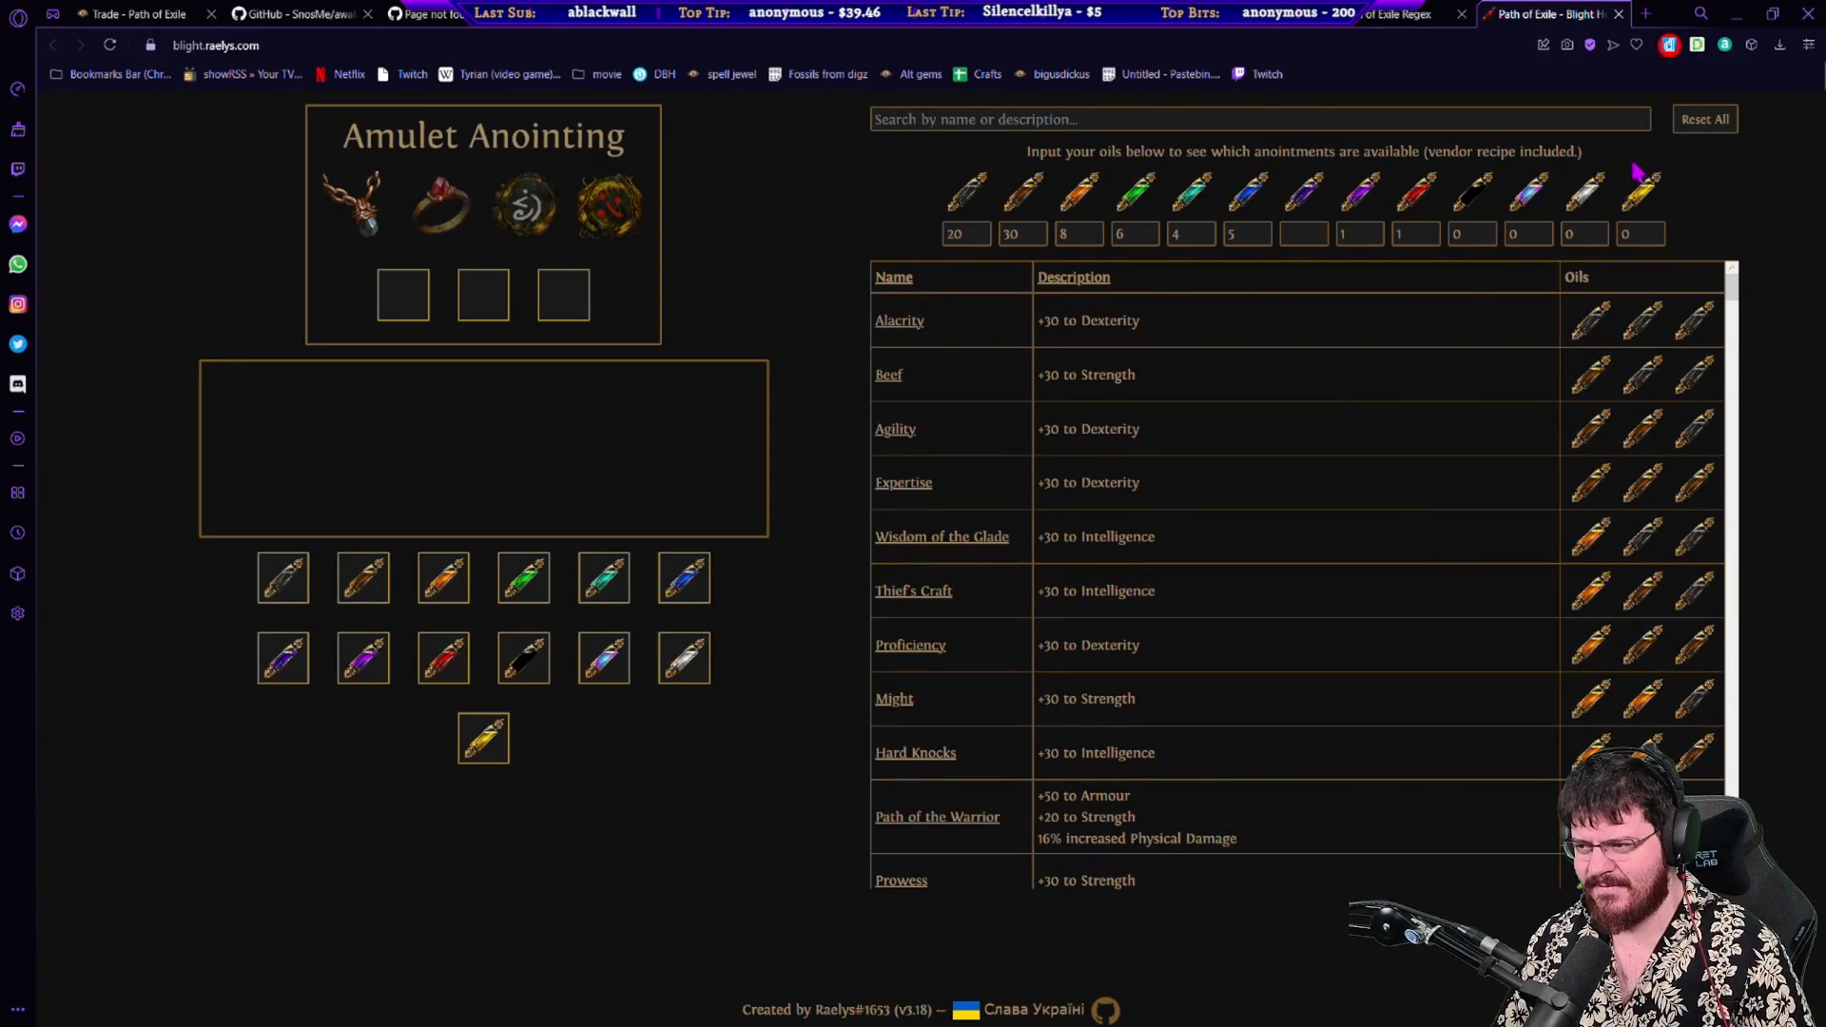
mouse_move(1258, 409)
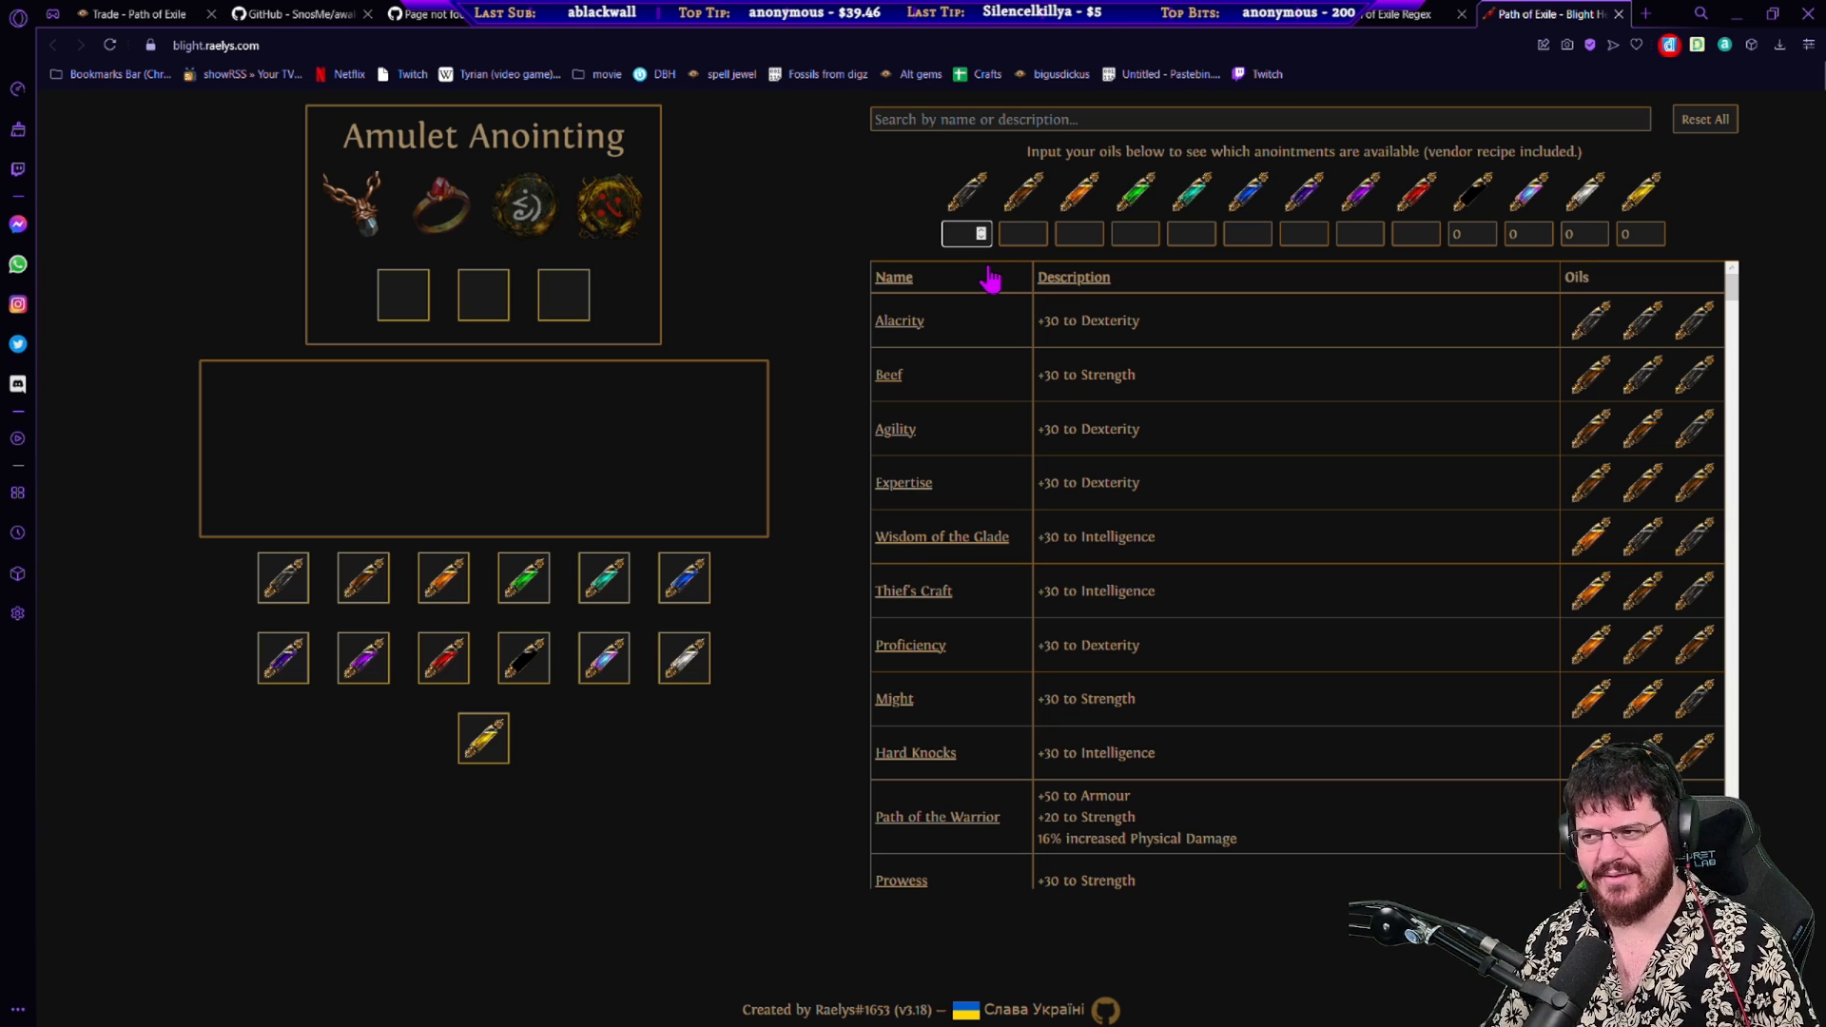
mouse_move(82, 341)
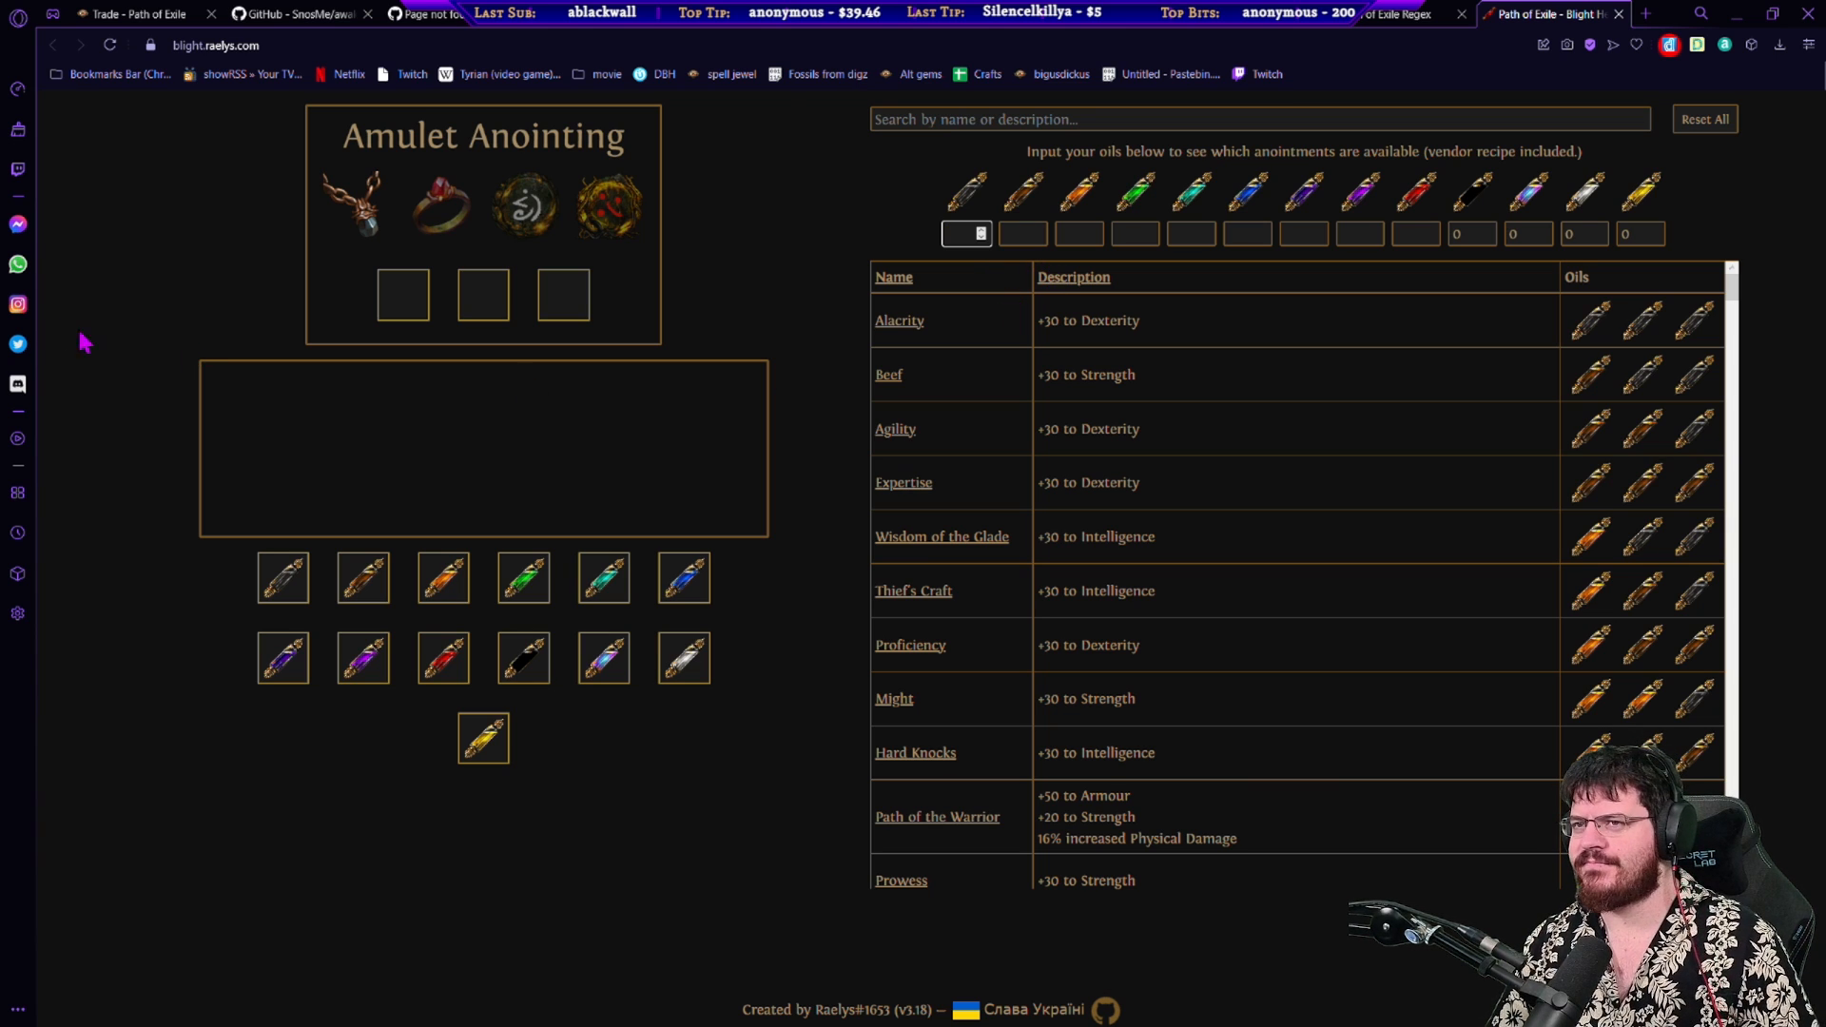
mouse_move(698, 360)
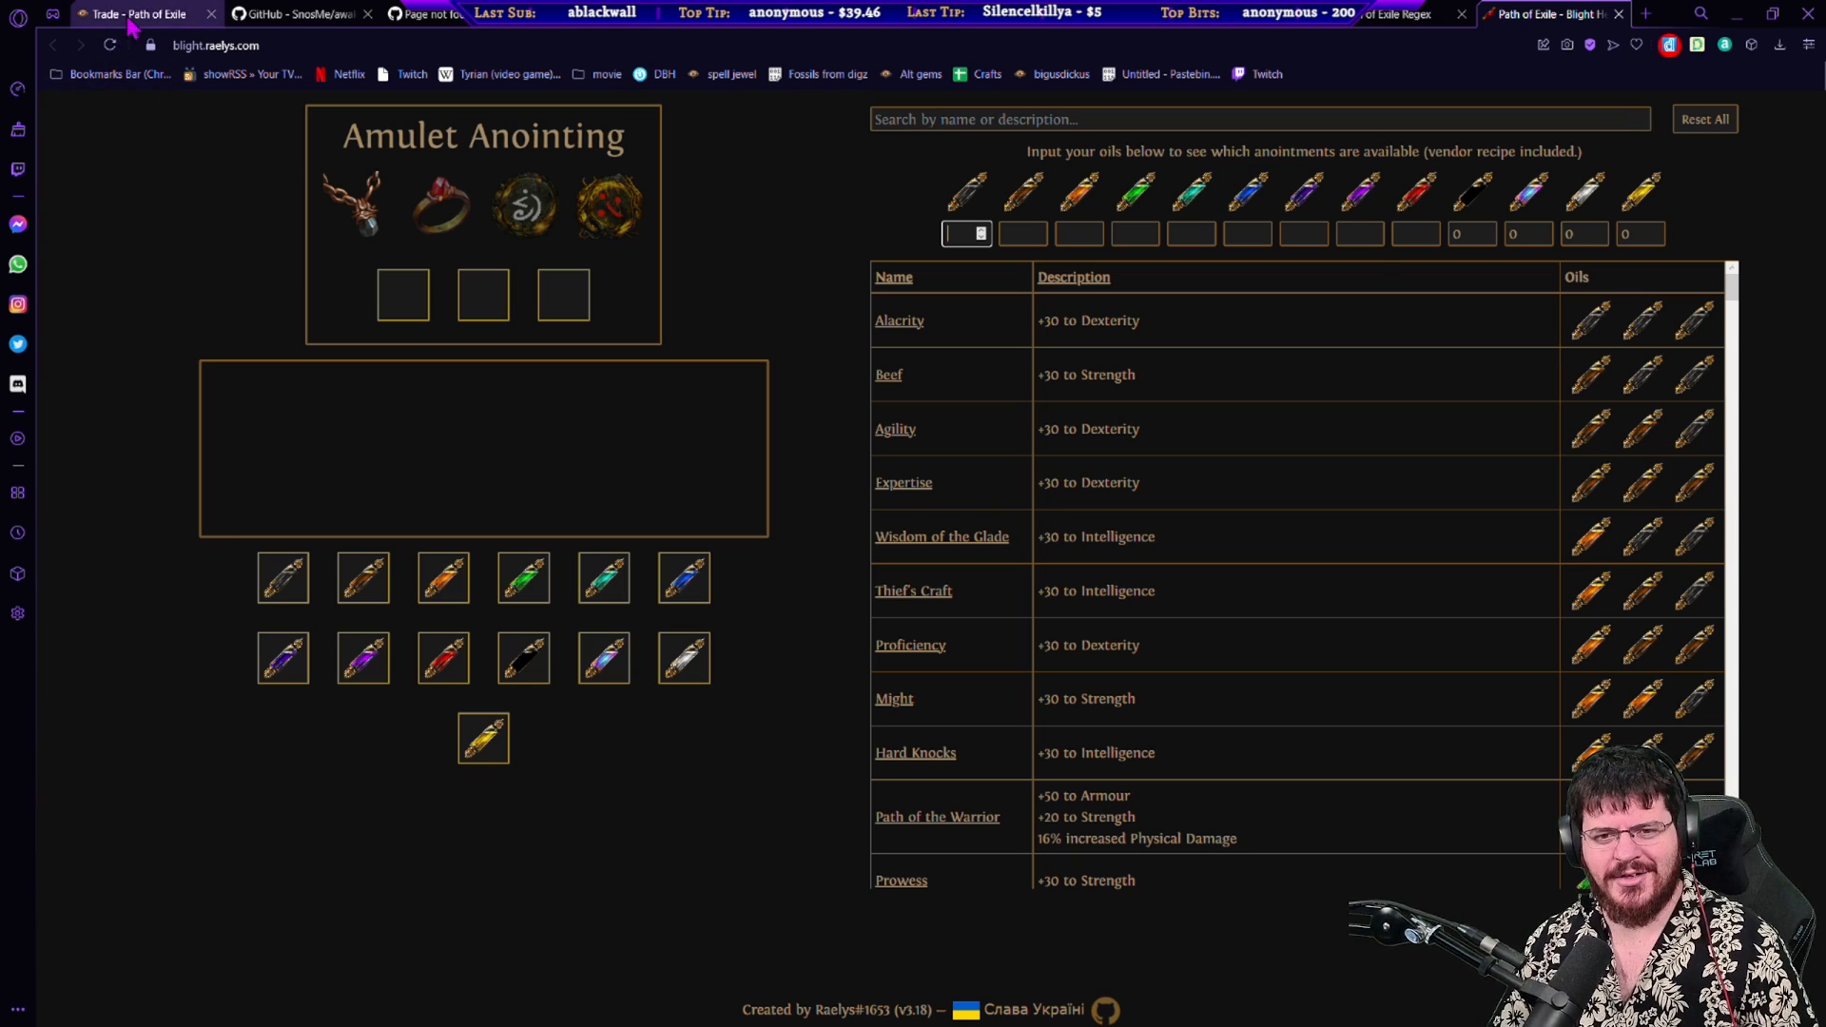
Step: On the trade site, start adding a stat filter and focus its search to list pseudo resistance stats
left_click(137, 13)
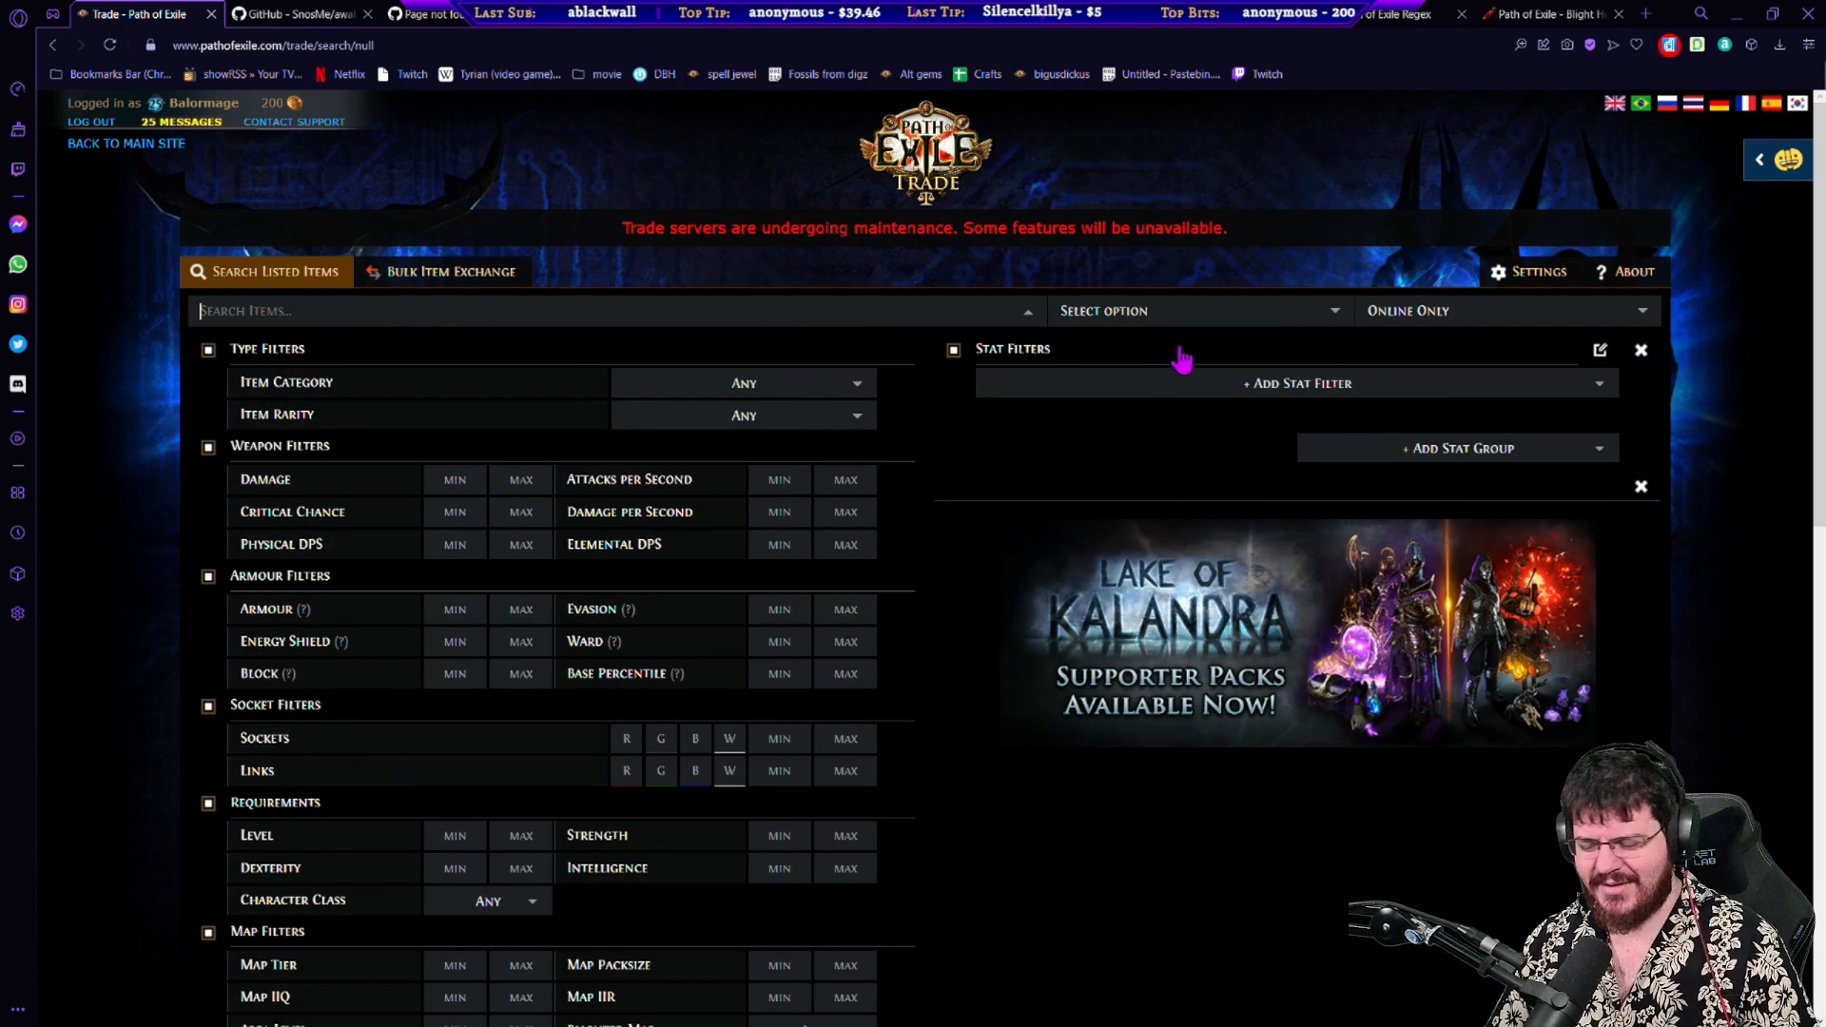
left_click(1296, 383)
type("--")
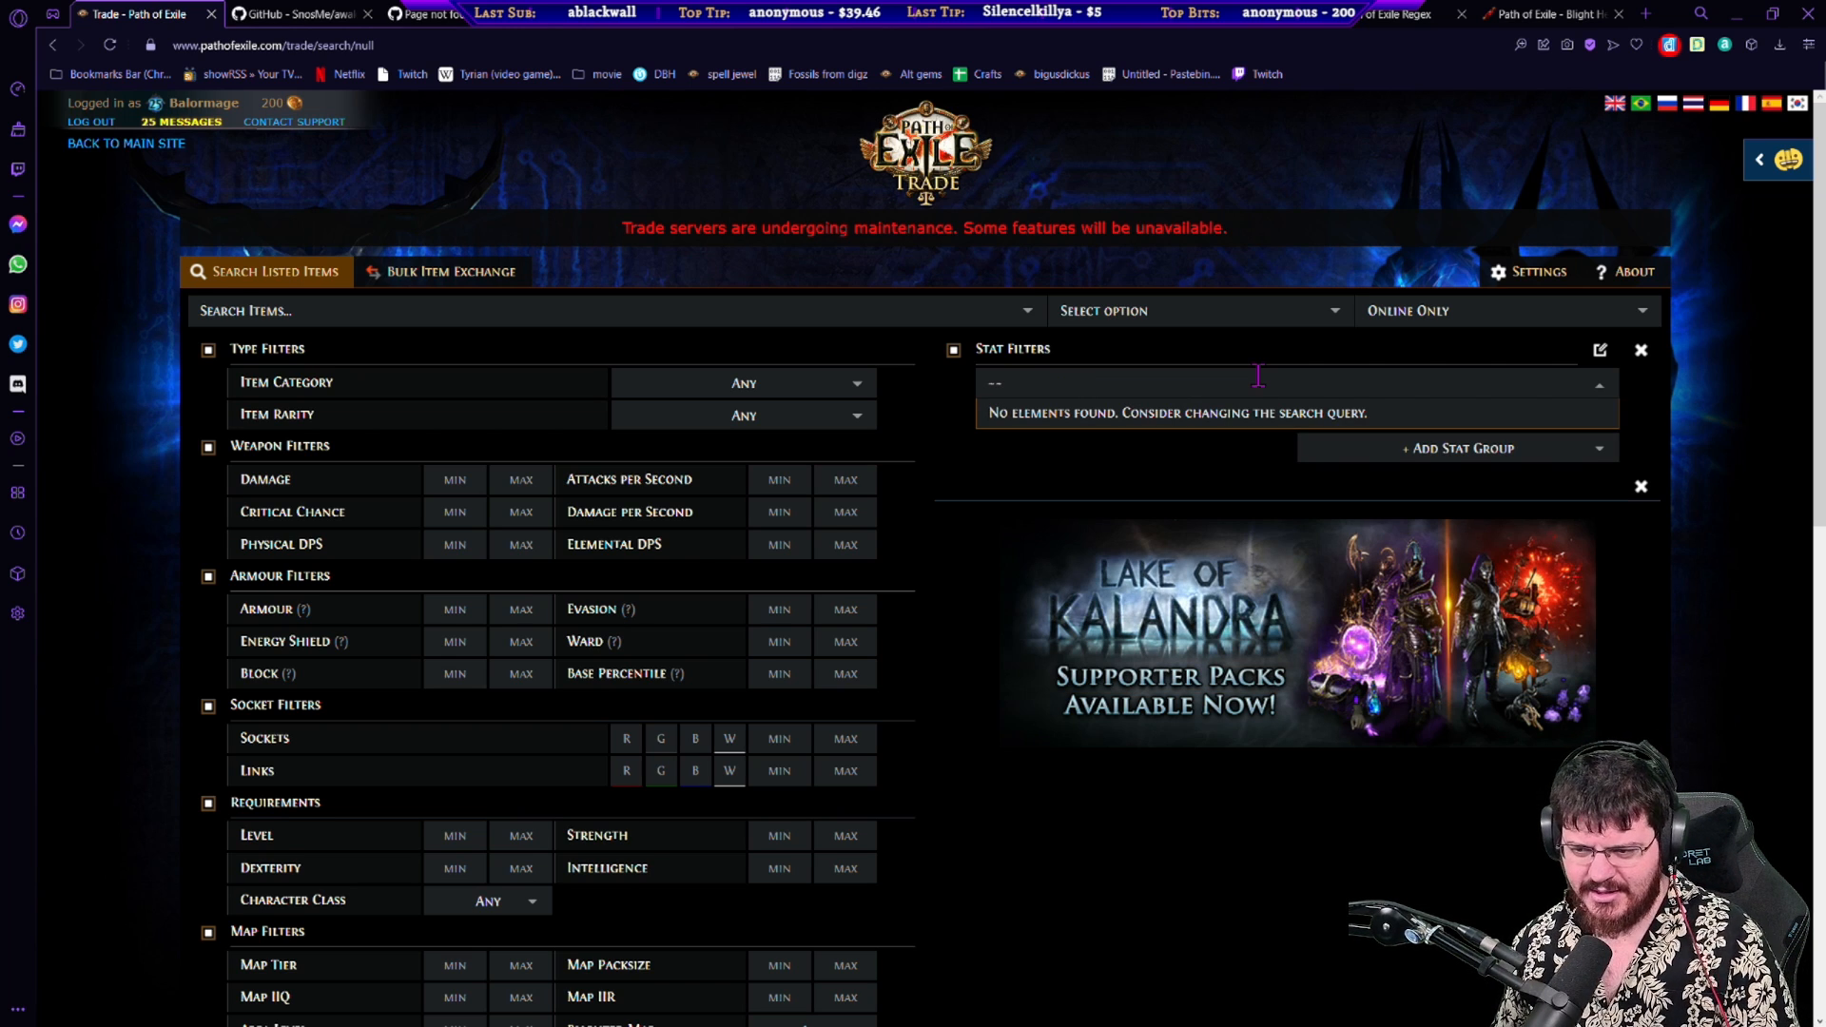
left_click(1288, 383)
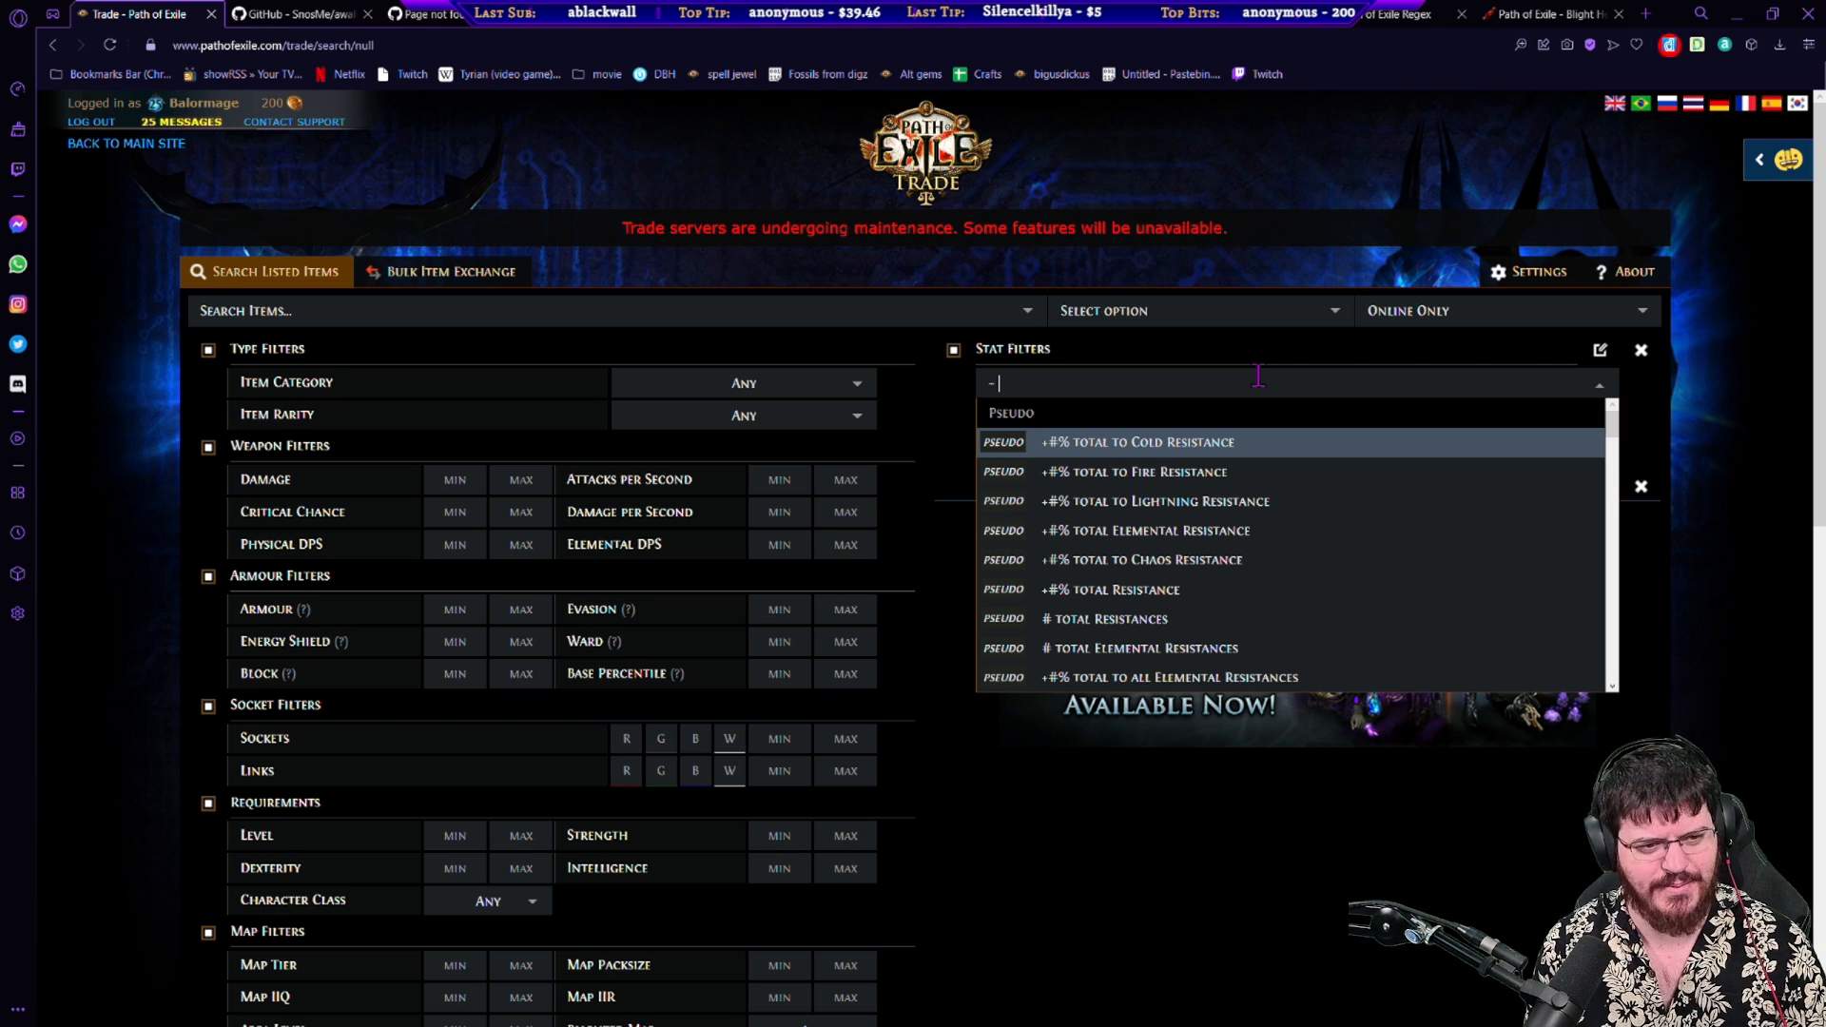
type("col dam")
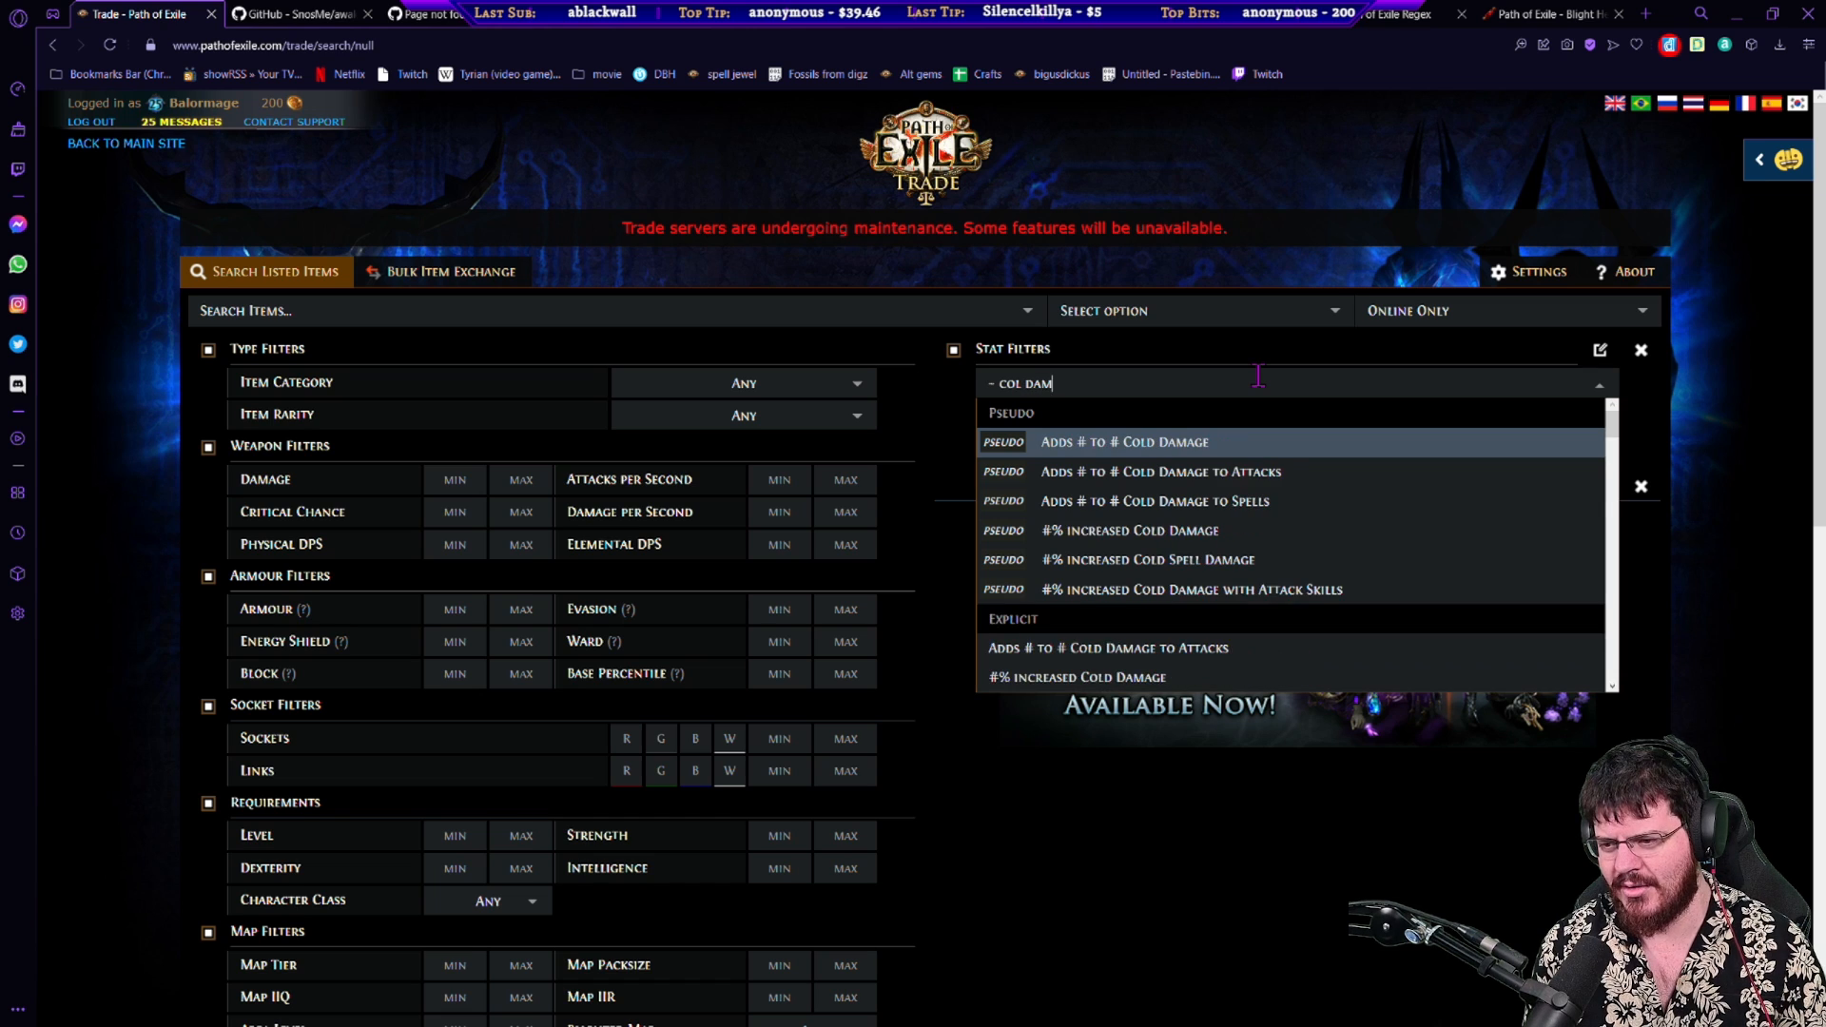
type("bow")
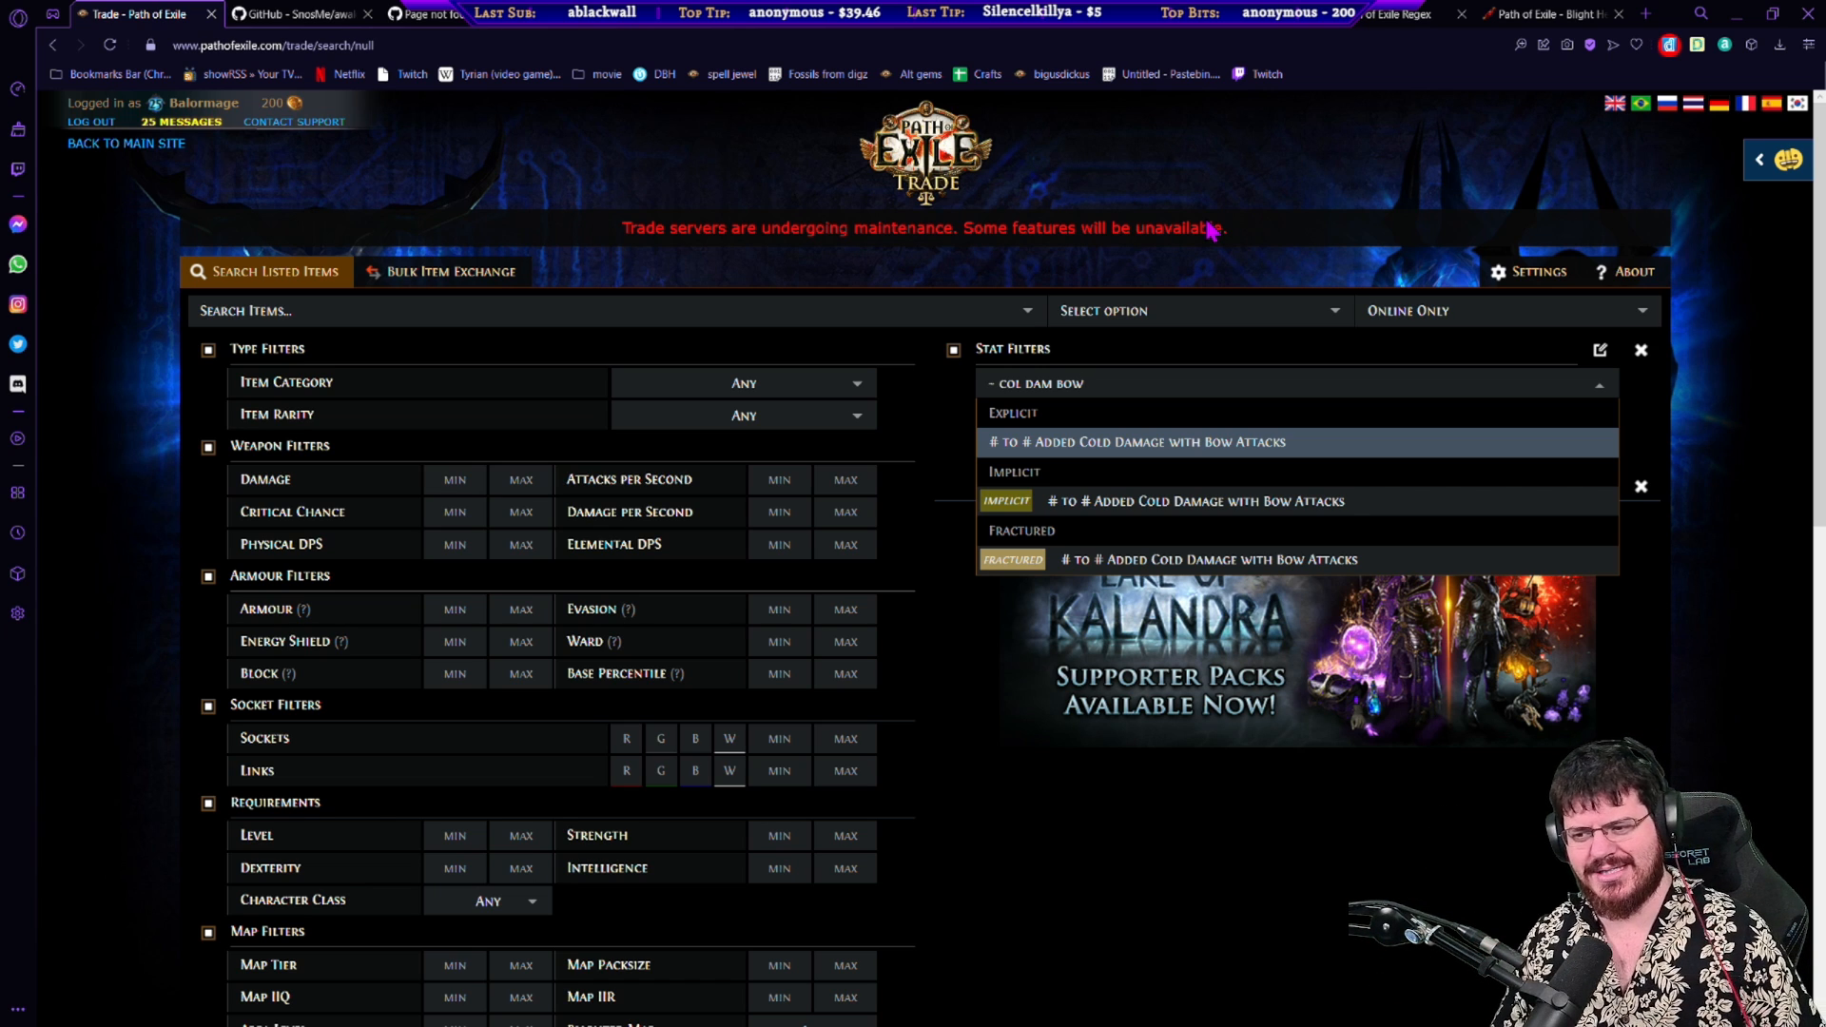
left_click(1048, 383)
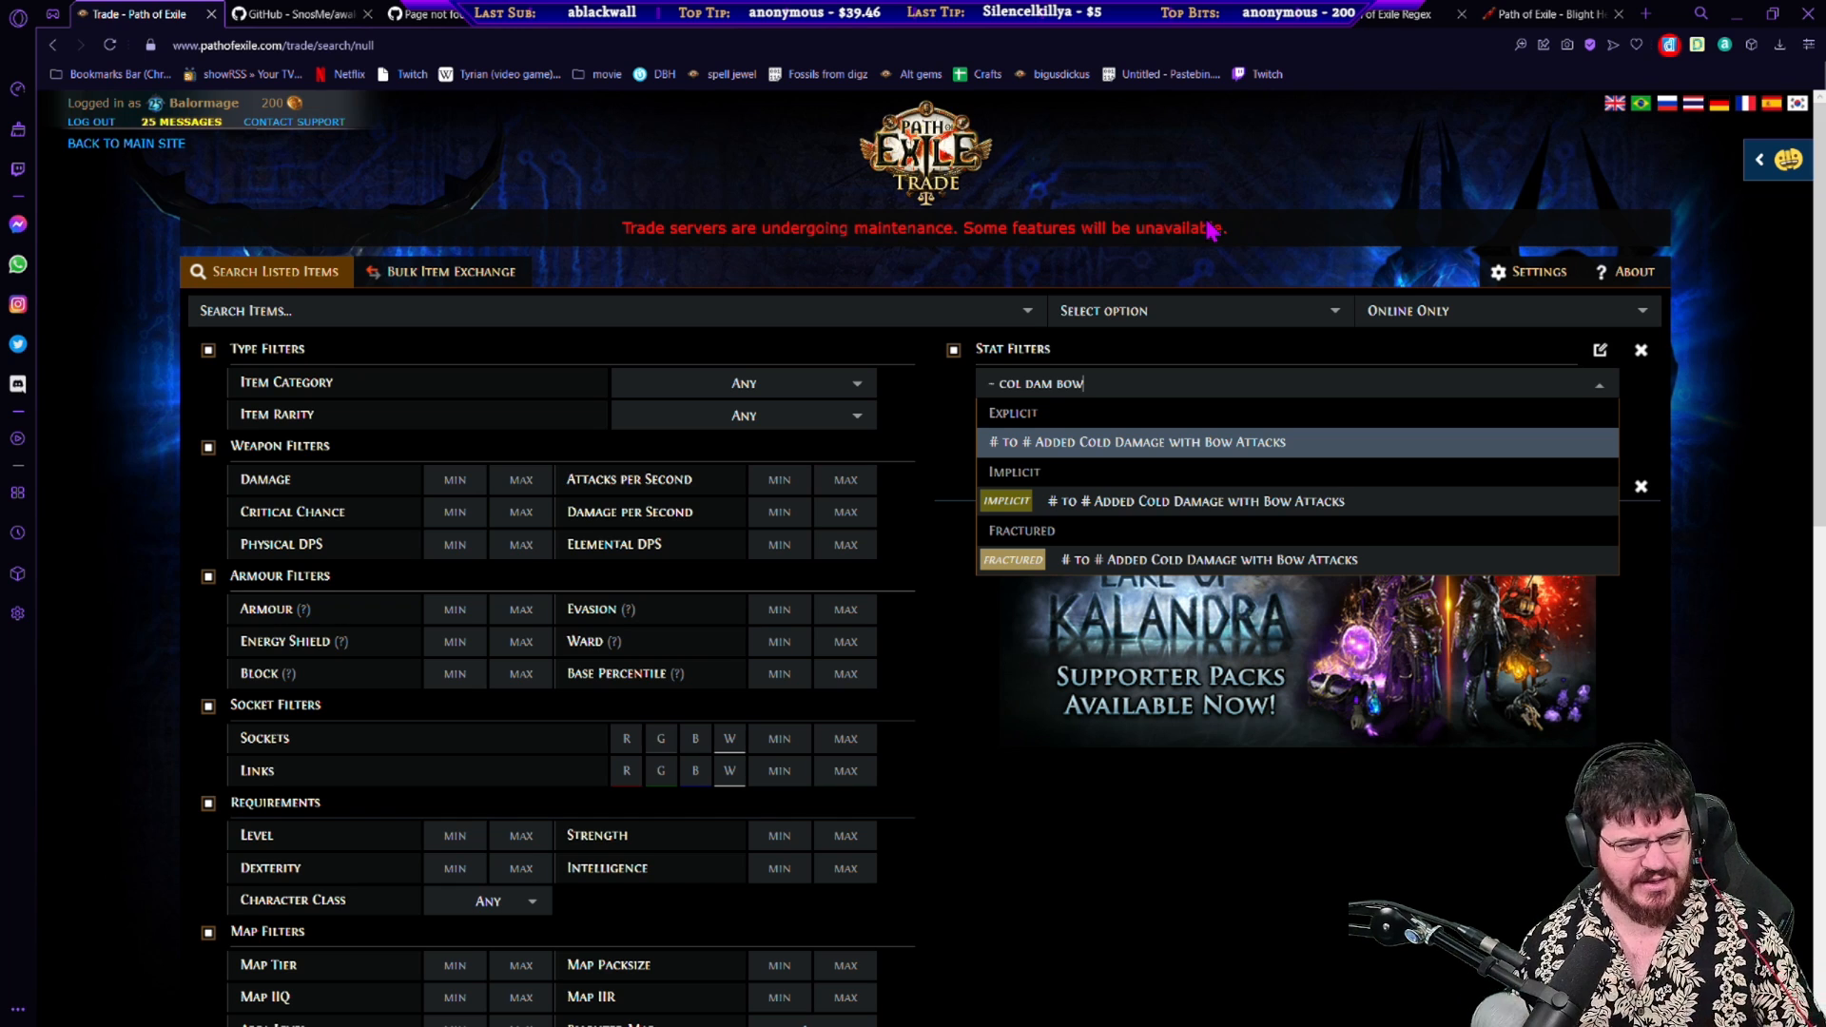
mouse_move(1201, 209)
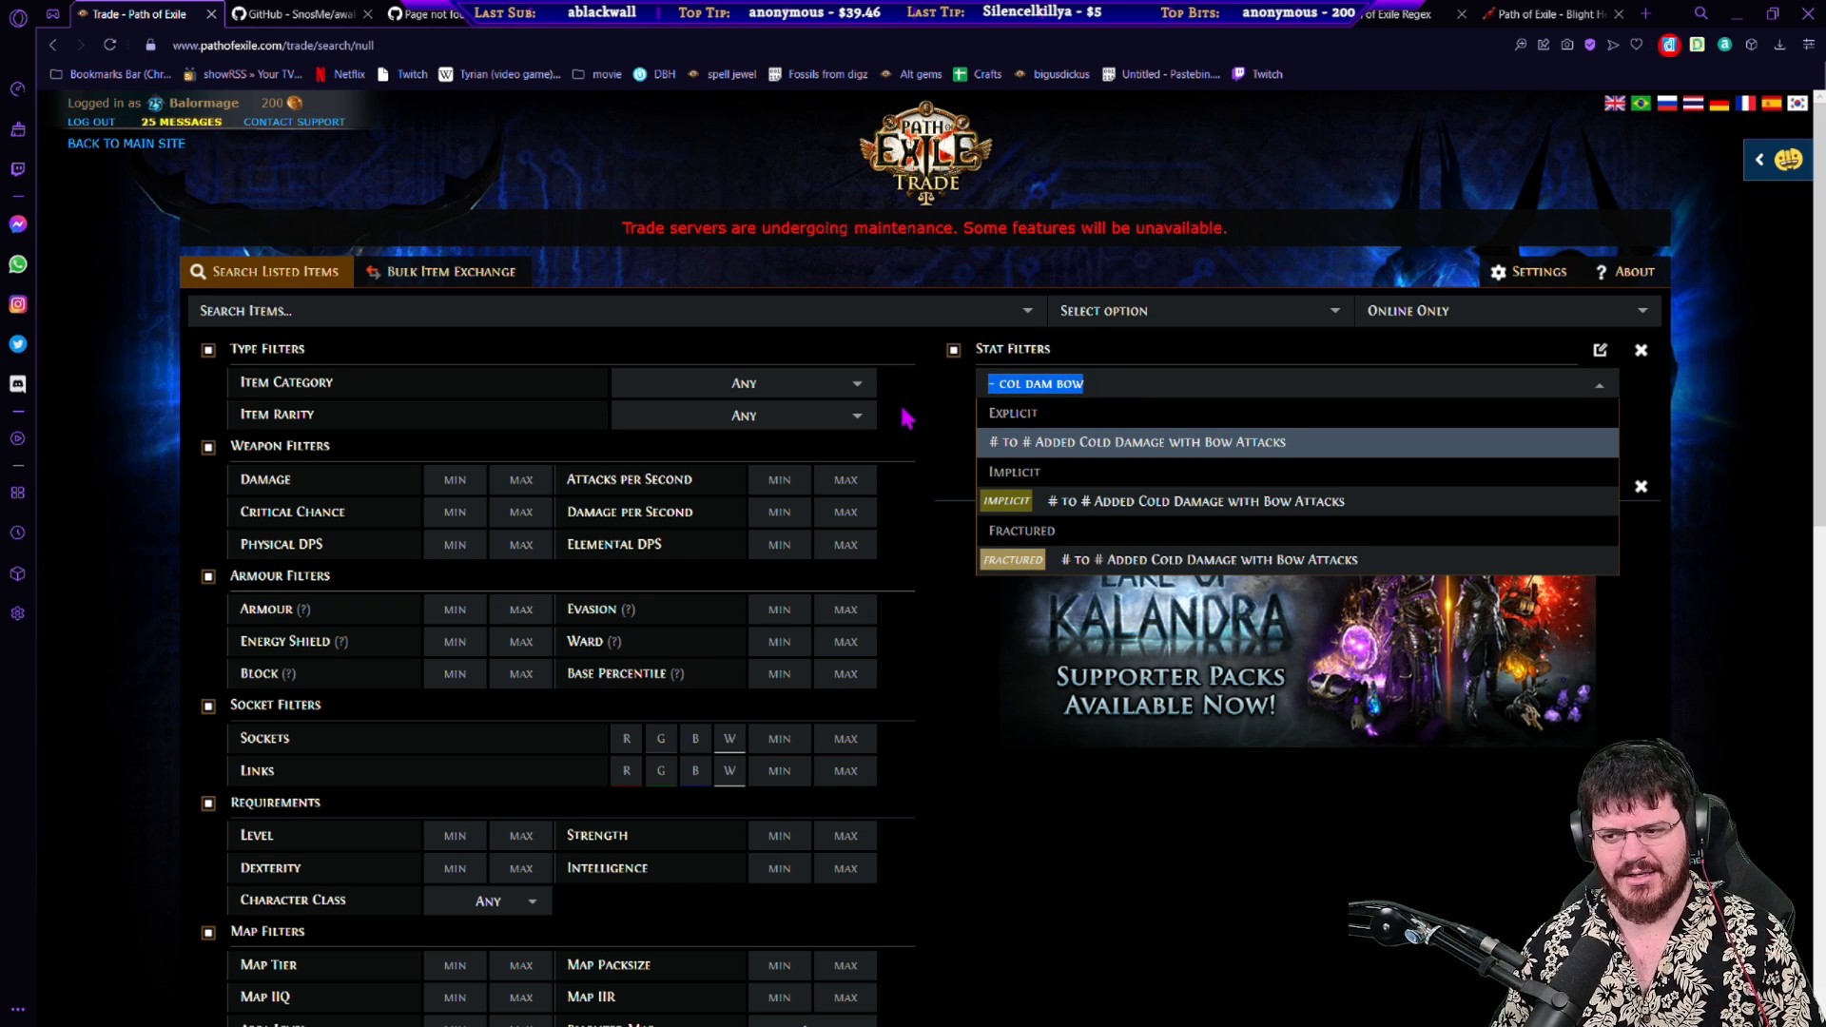
mouse_move(976, 510)
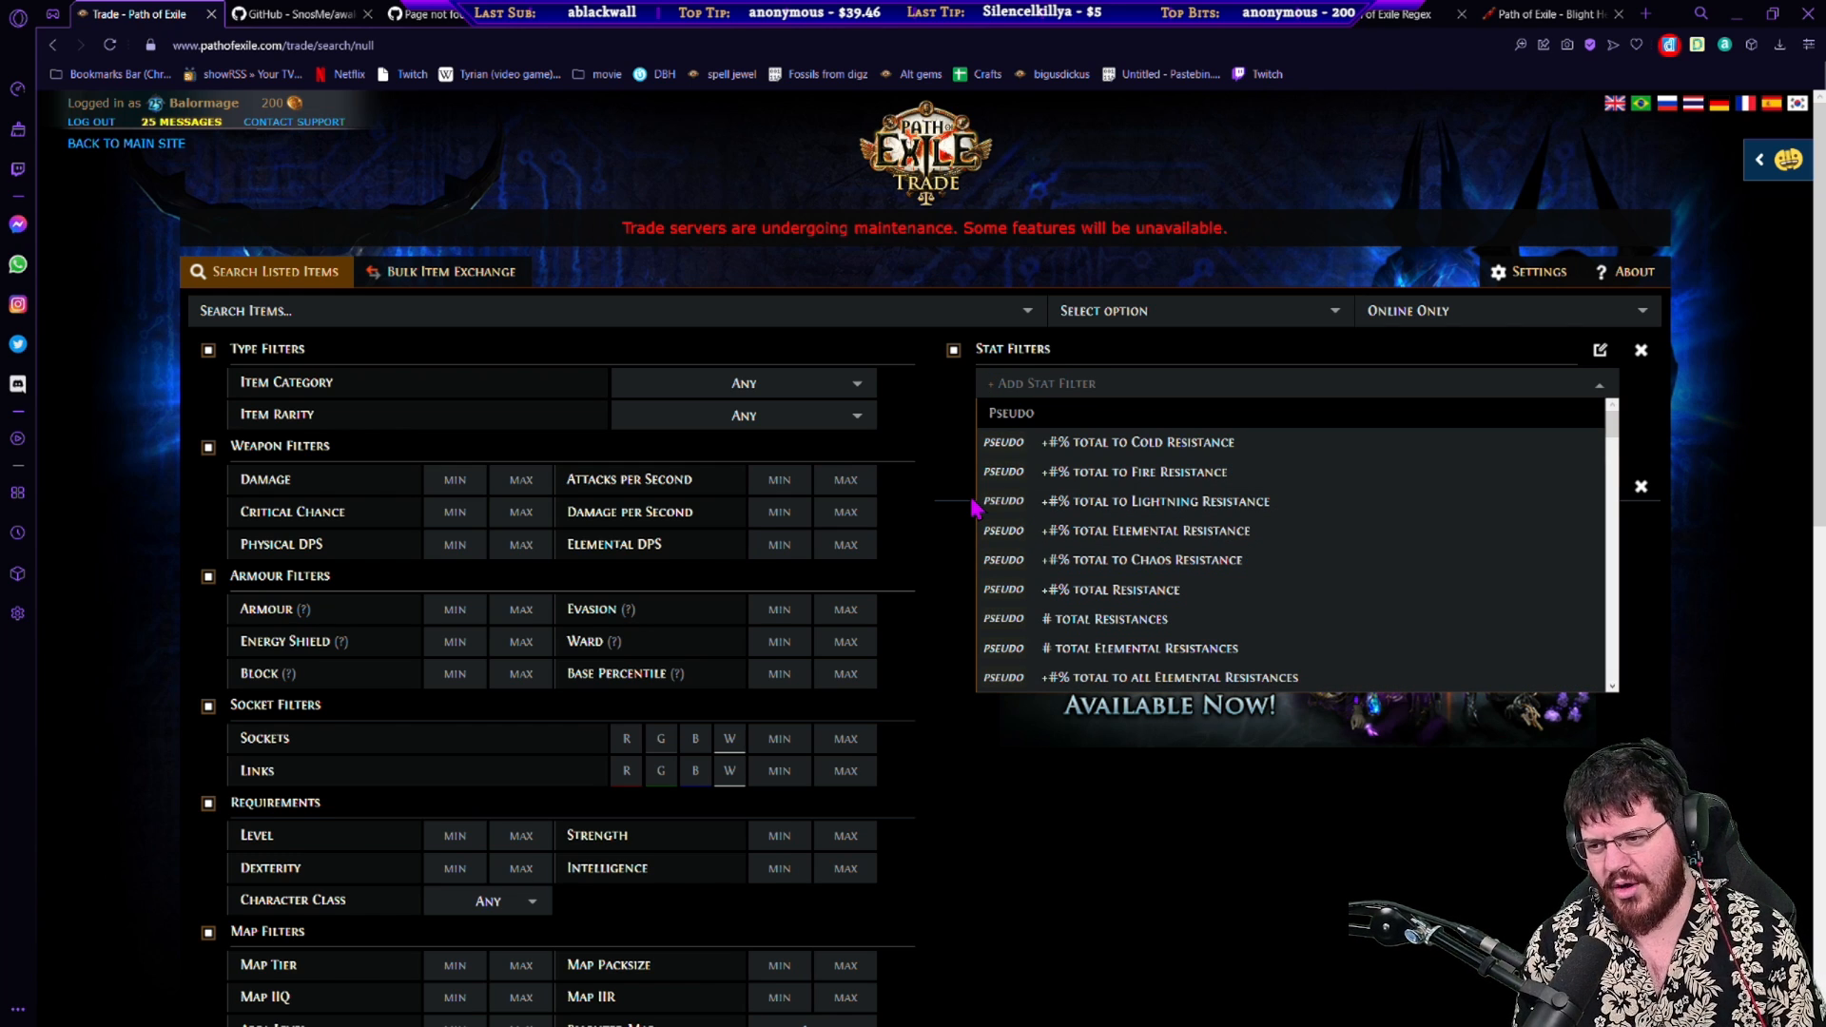
Step: Enter the fuzzy stat search '~taken fire phys', correcting the 'physca' typo
type("taken")
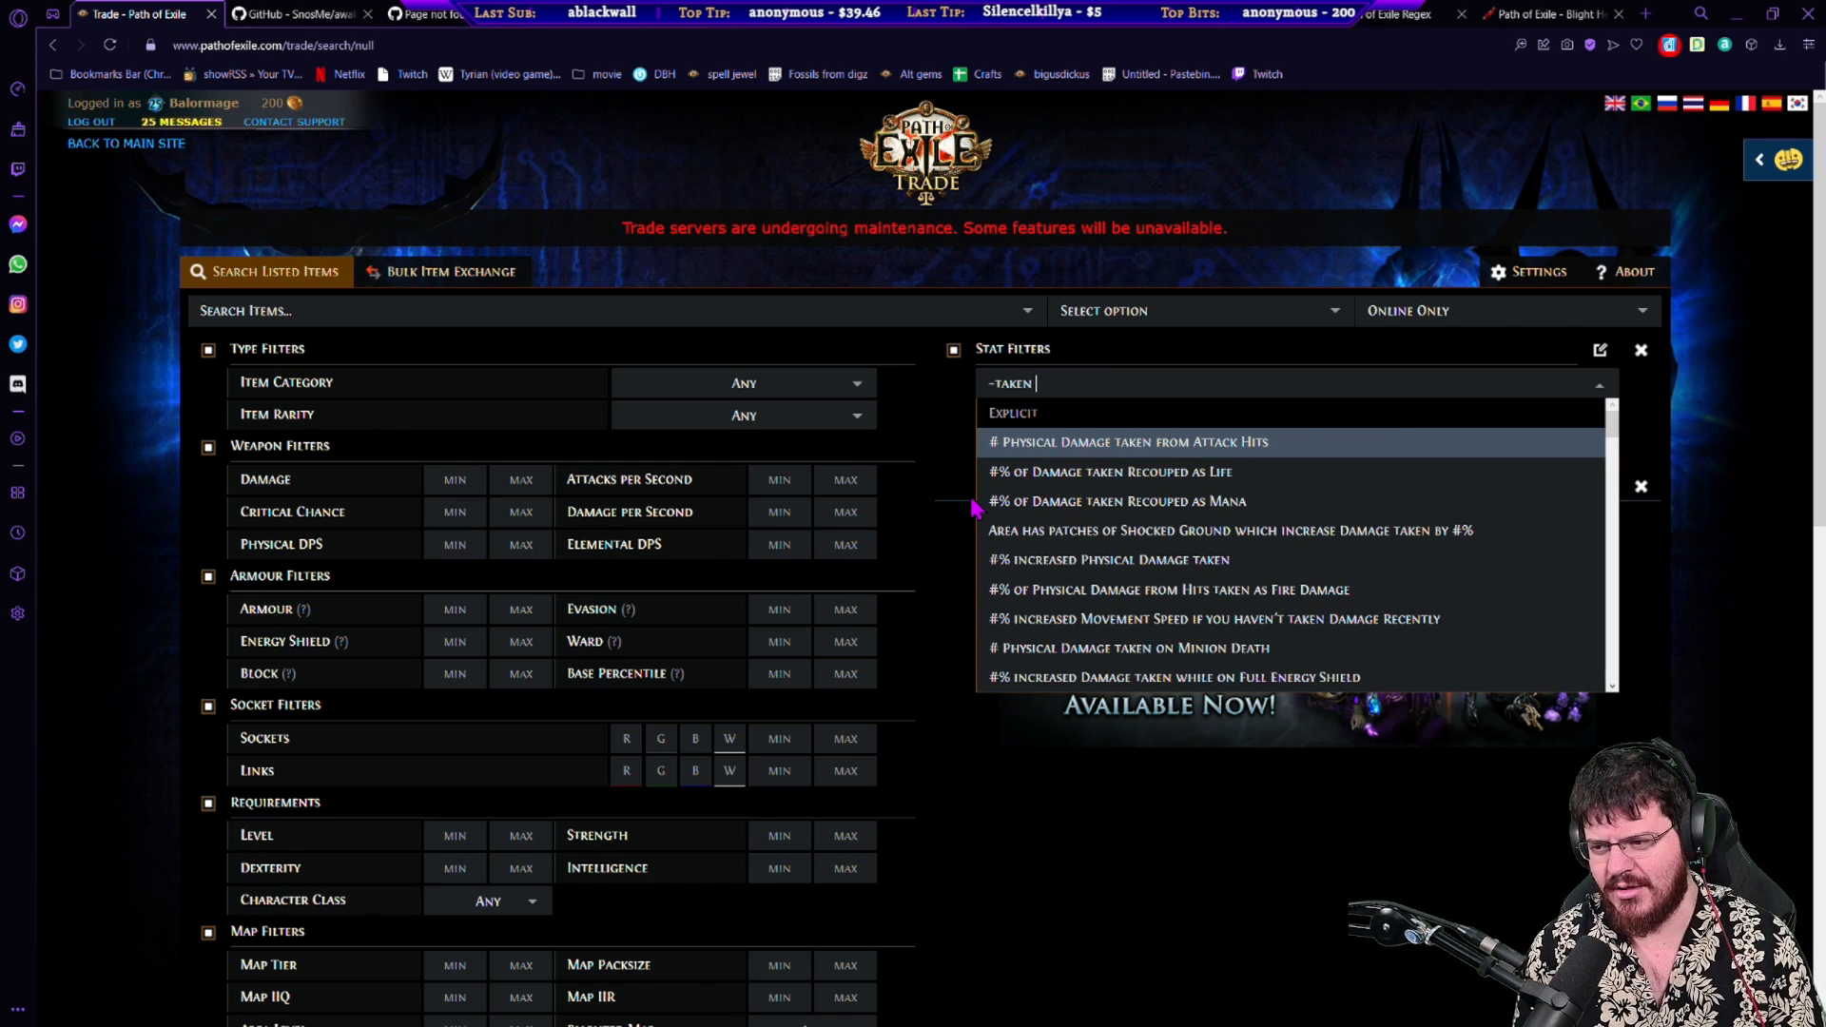
type("fire physca")
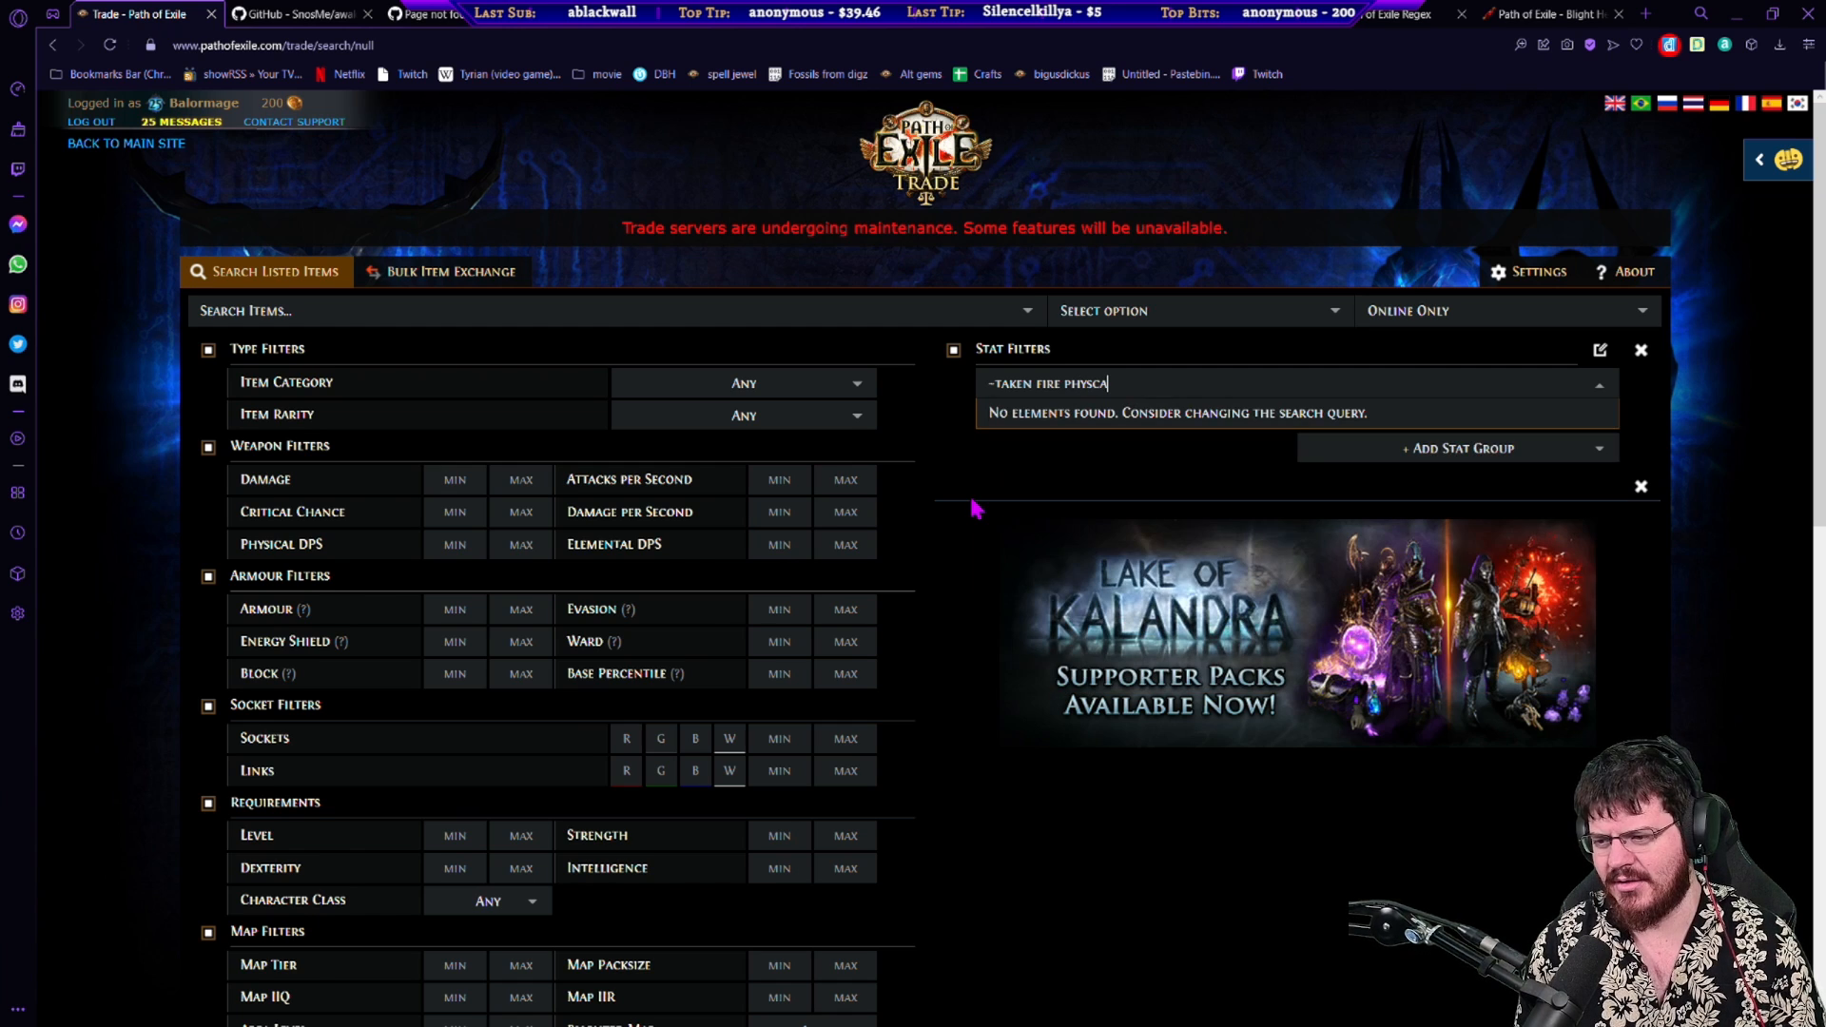
key("Backspace")
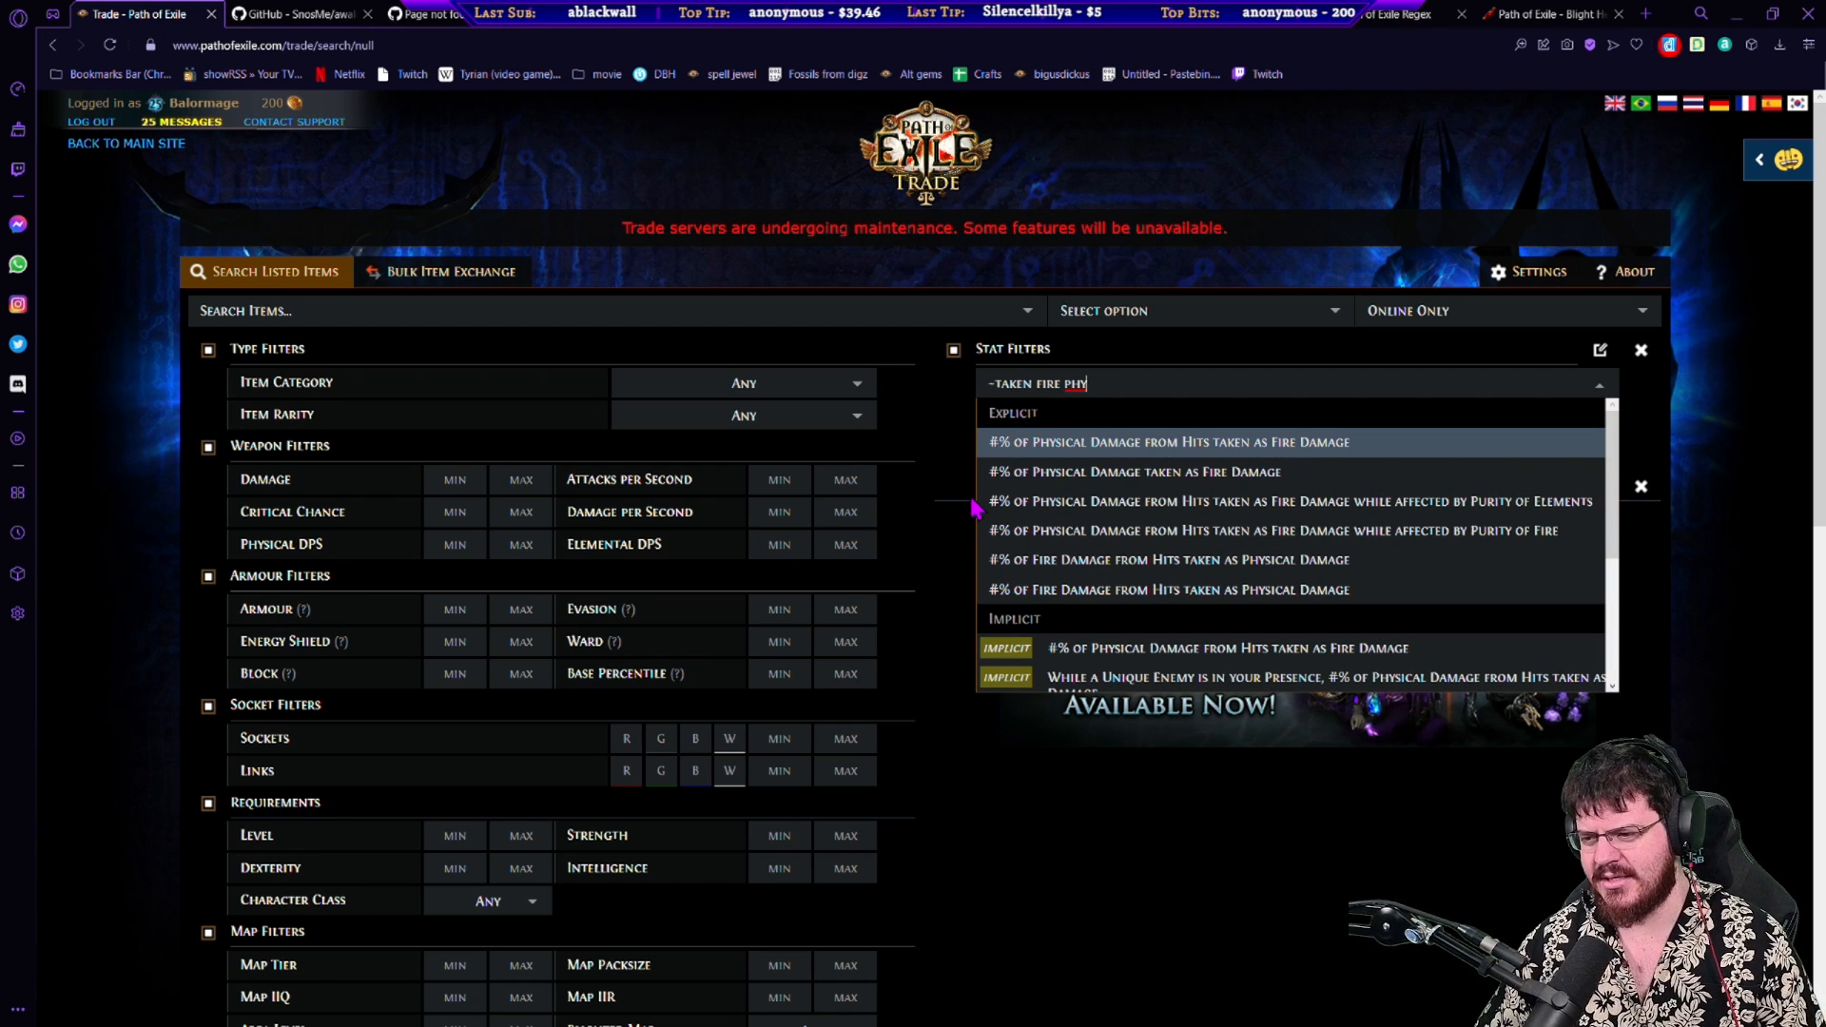
mouse_move(1125, 460)
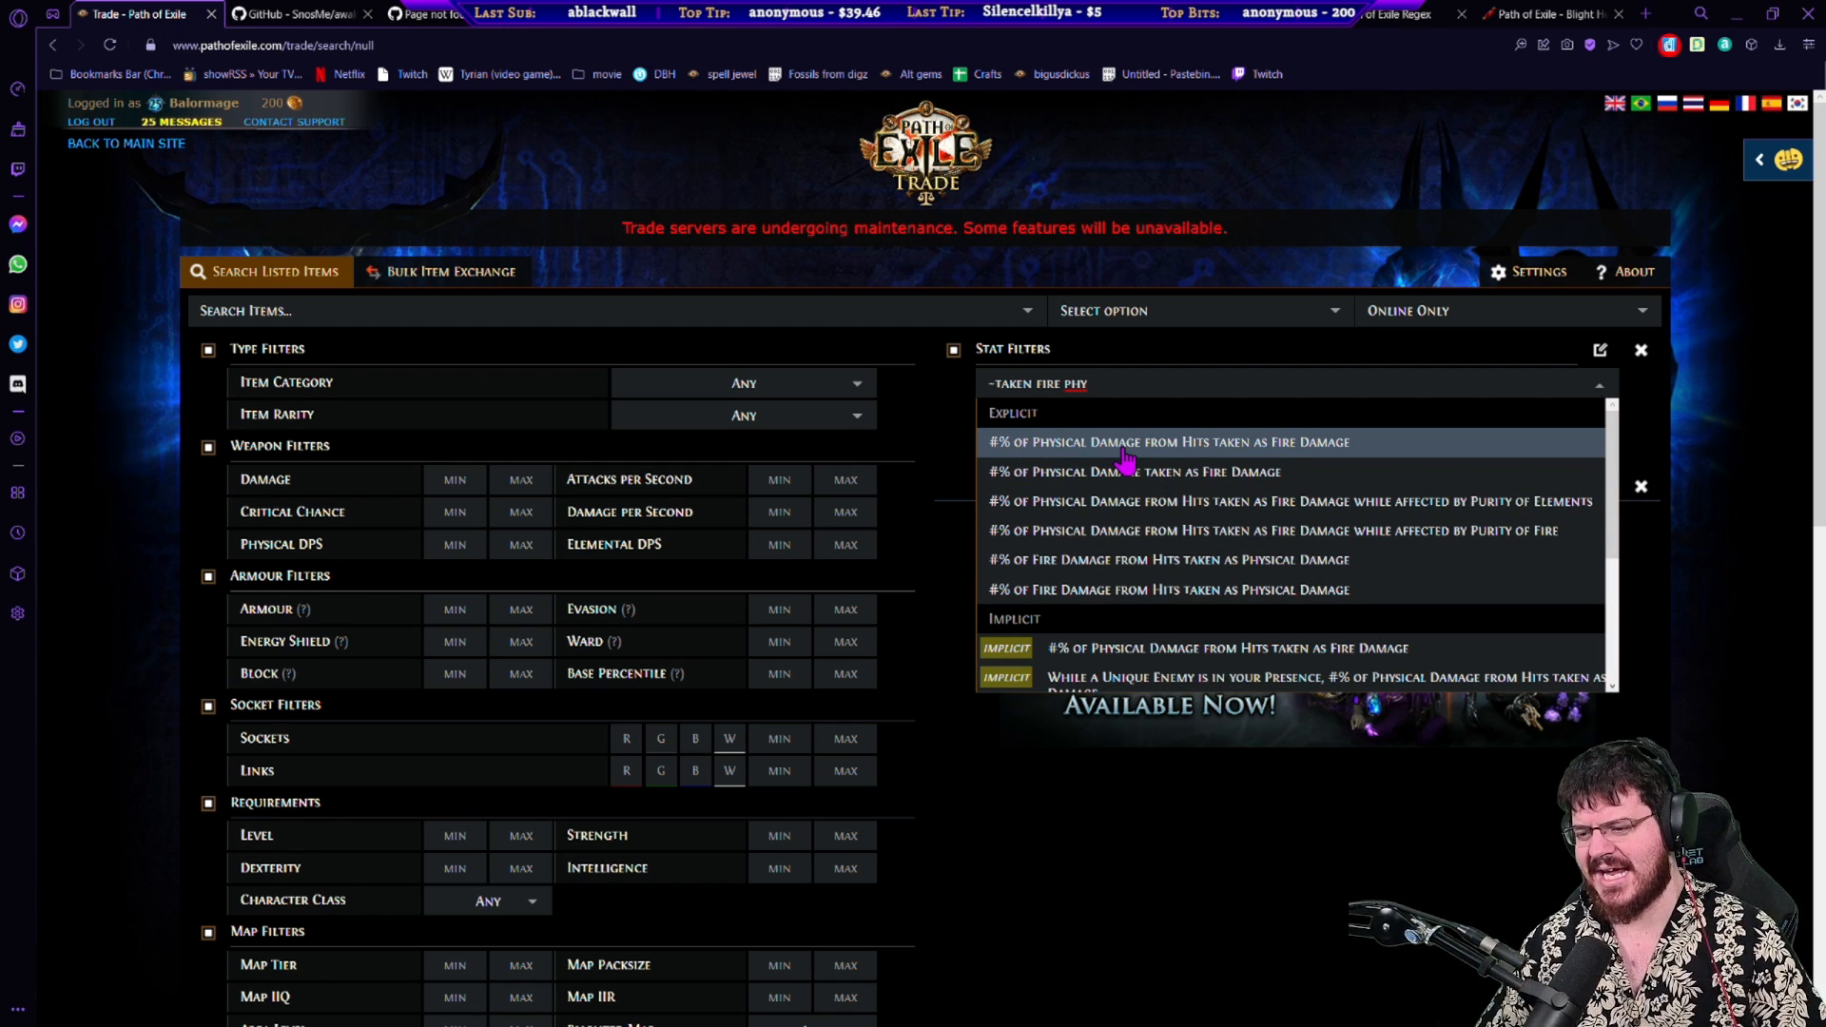